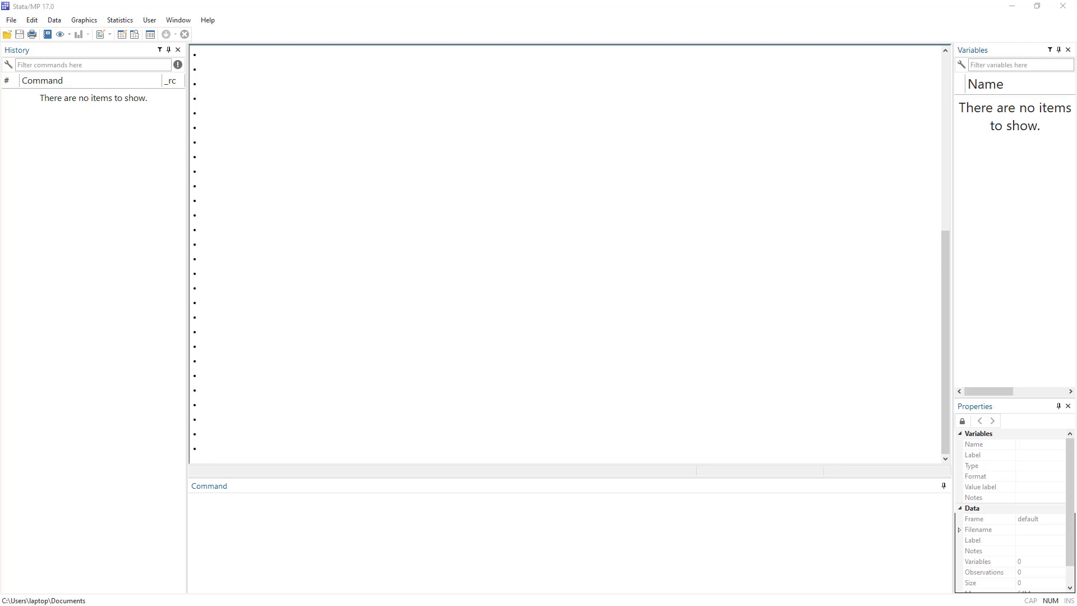
mouse_move(466, 335)
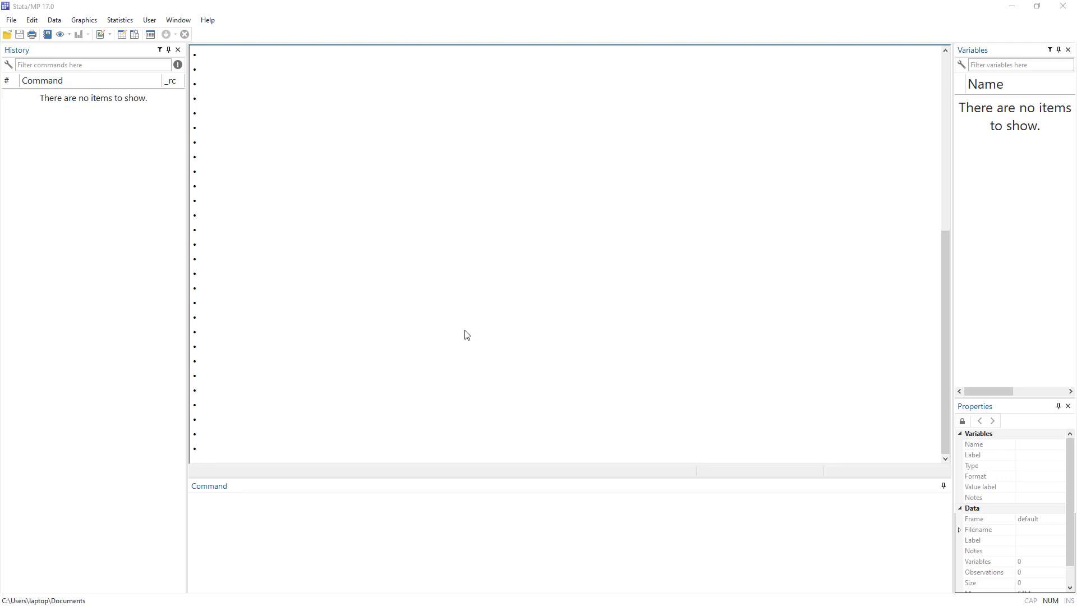
mouse_move(442, 326)
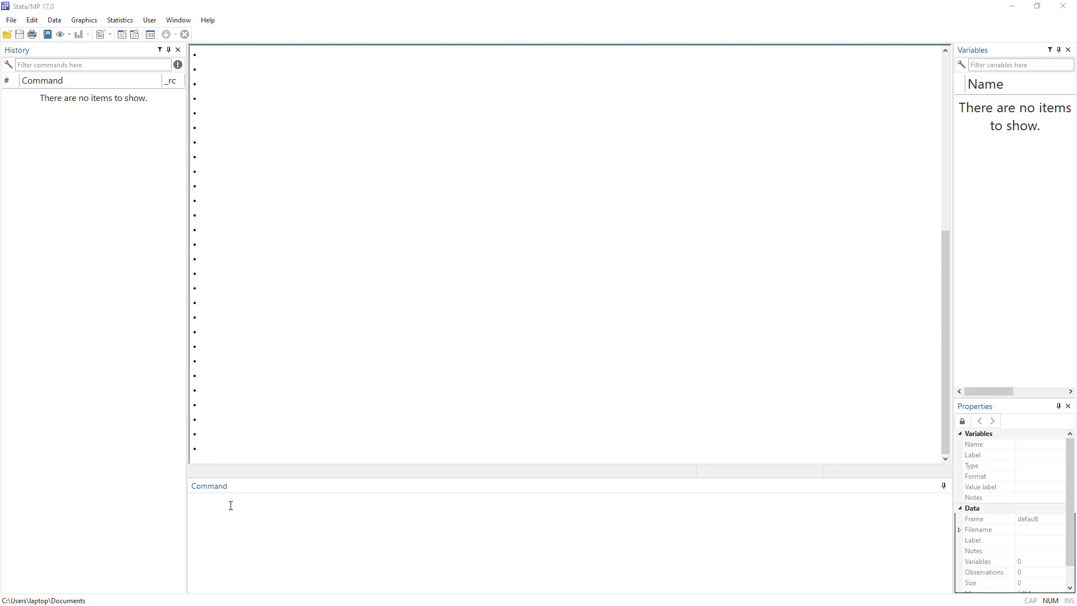
mouse_move(265, 526)
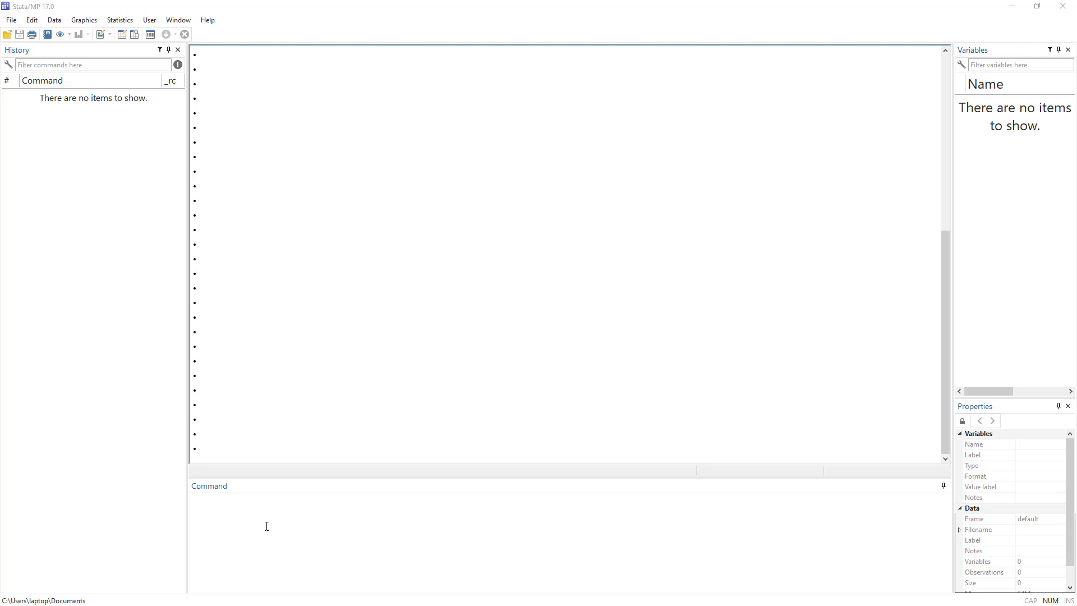
mouse_move(438, 225)
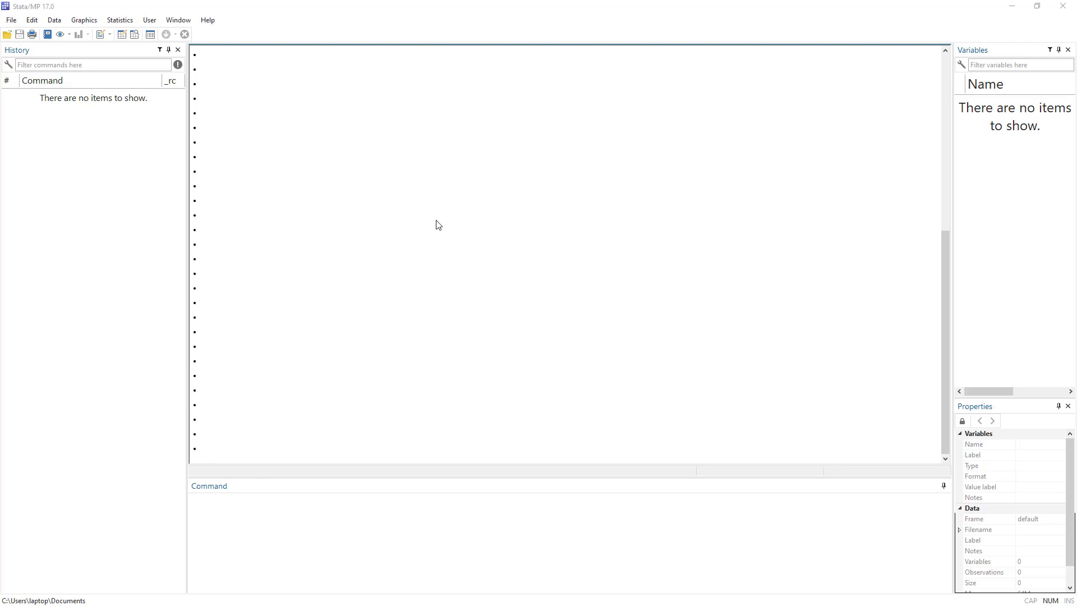
mouse_move(96, 23)
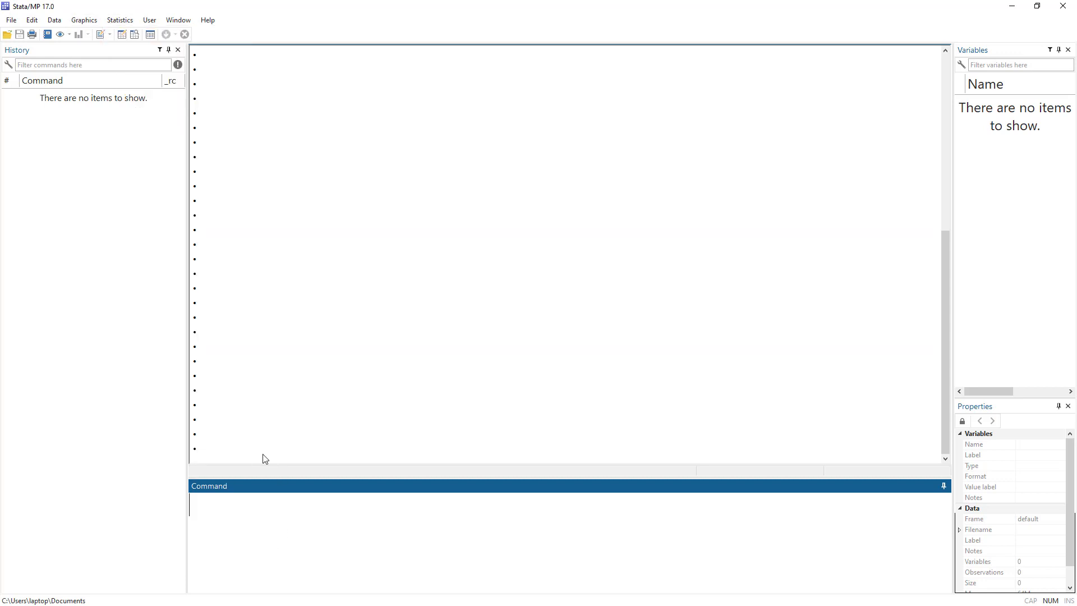
Step: Enter the command cd "D:\putexcel" in the Command window, fixing the doubled quote
click(83, 19)
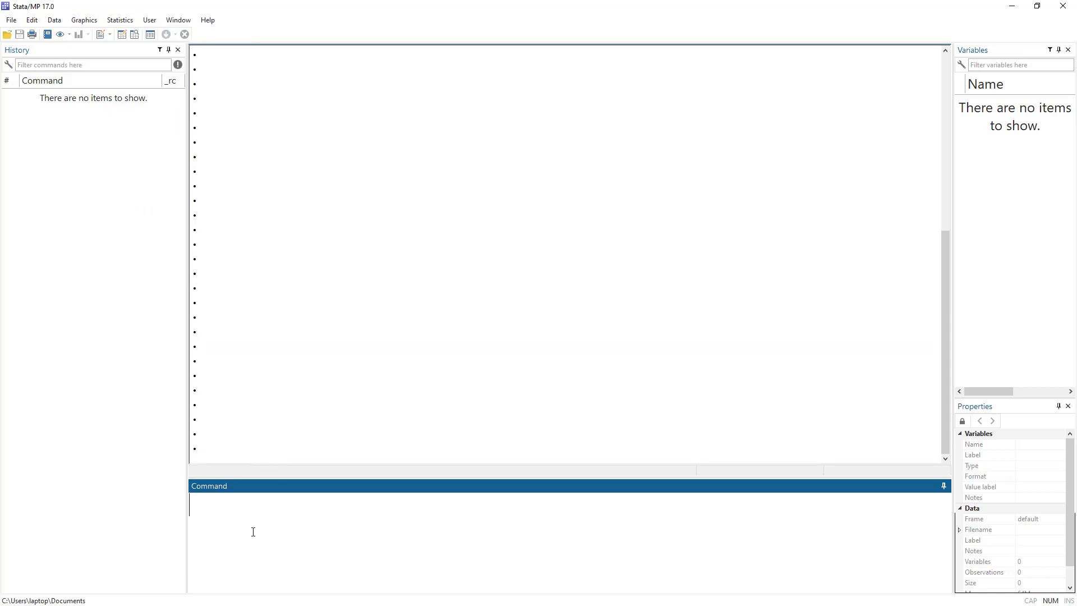
mouse_move(241, 518)
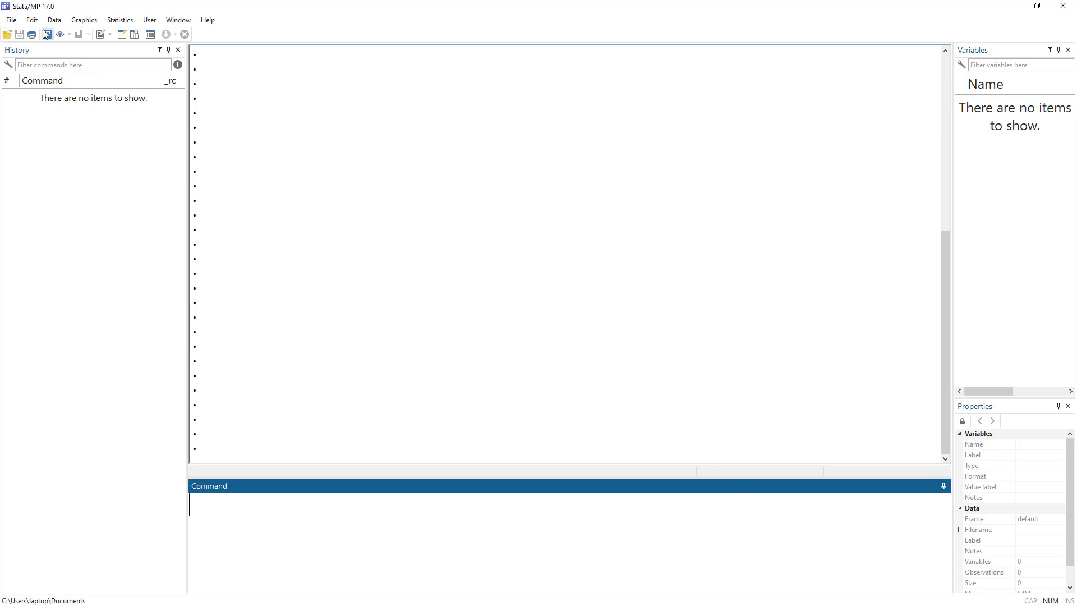
click(31, 19)
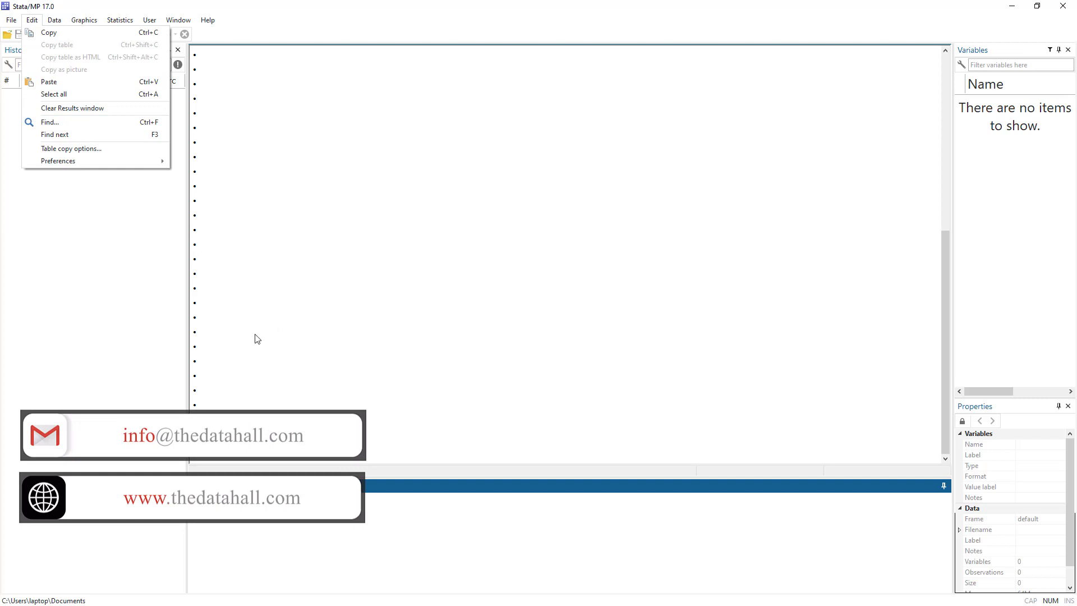
mouse_move(30, 39)
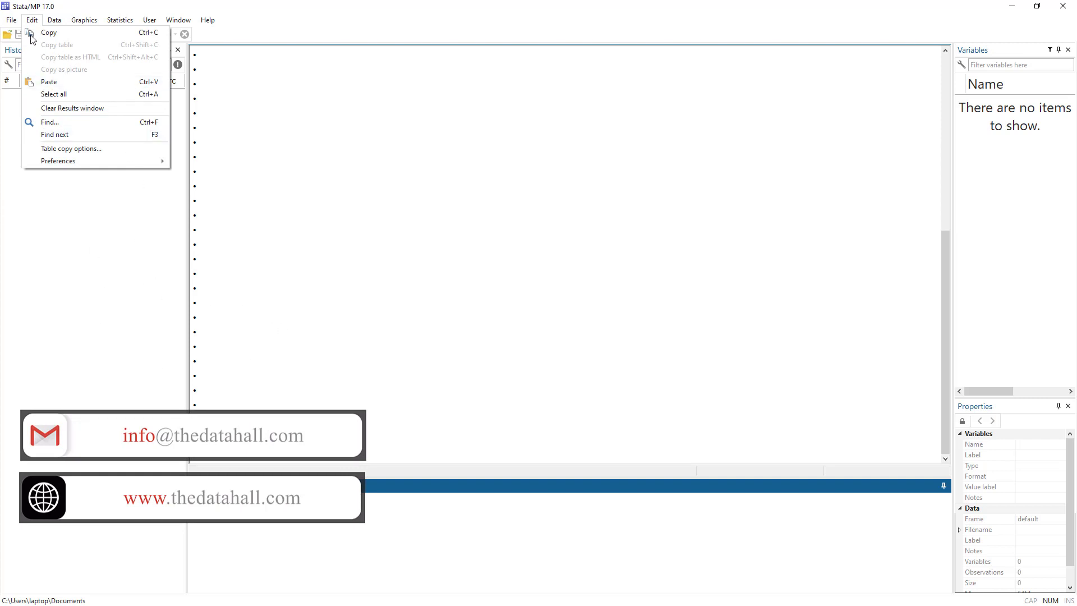
click(12, 19)
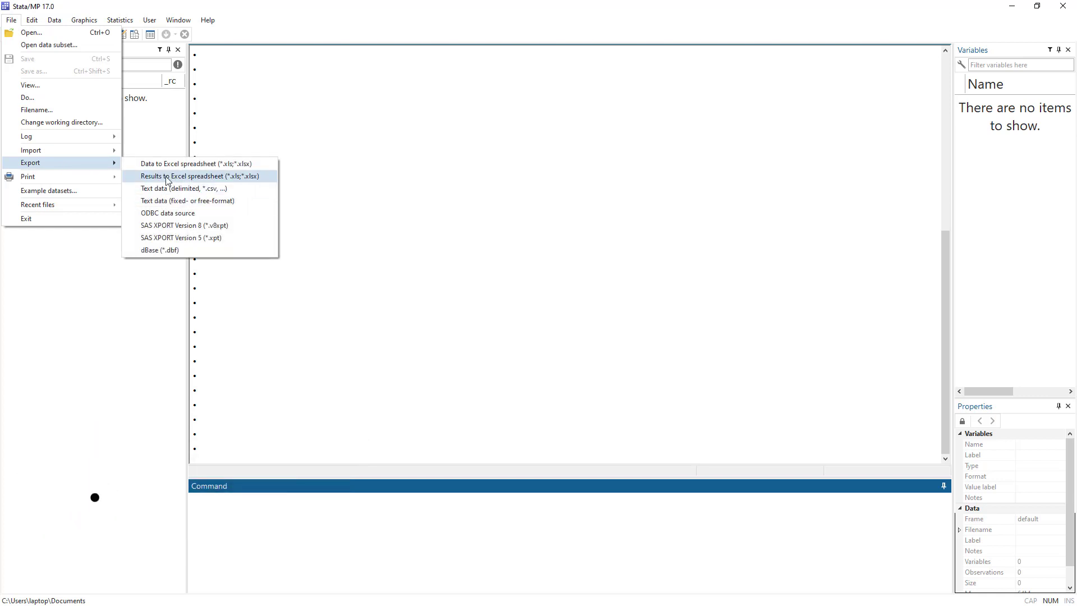
mouse_move(201, 188)
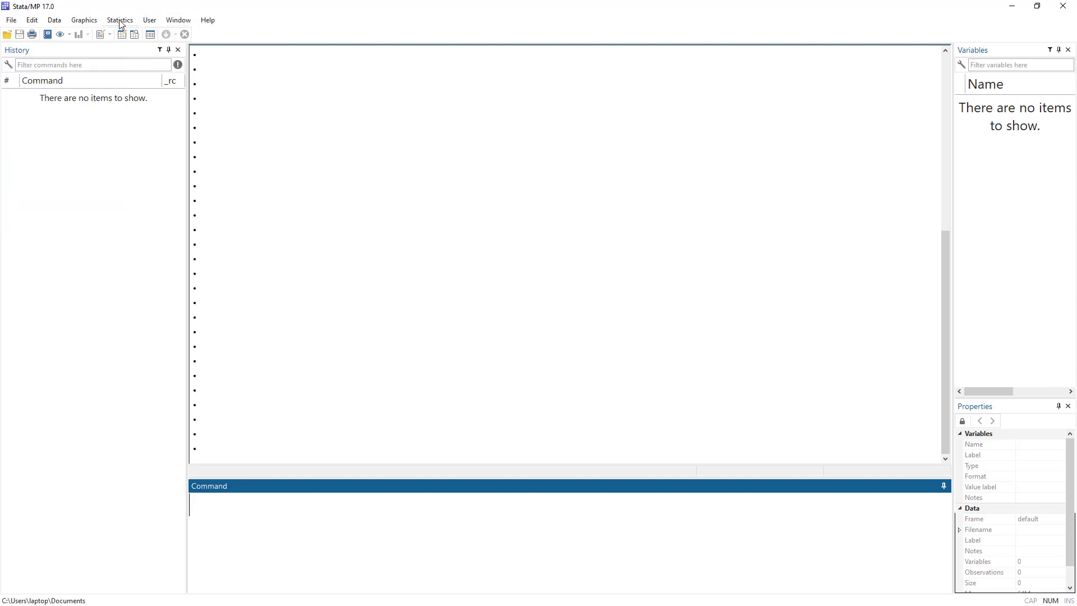
mouse_move(126, 152)
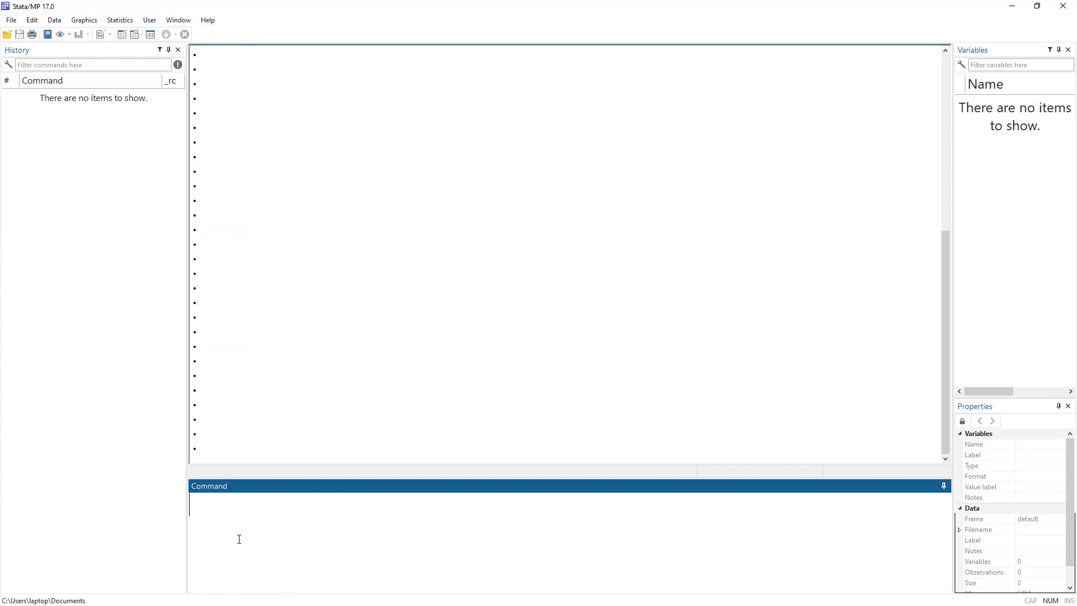
mouse_move(244, 534)
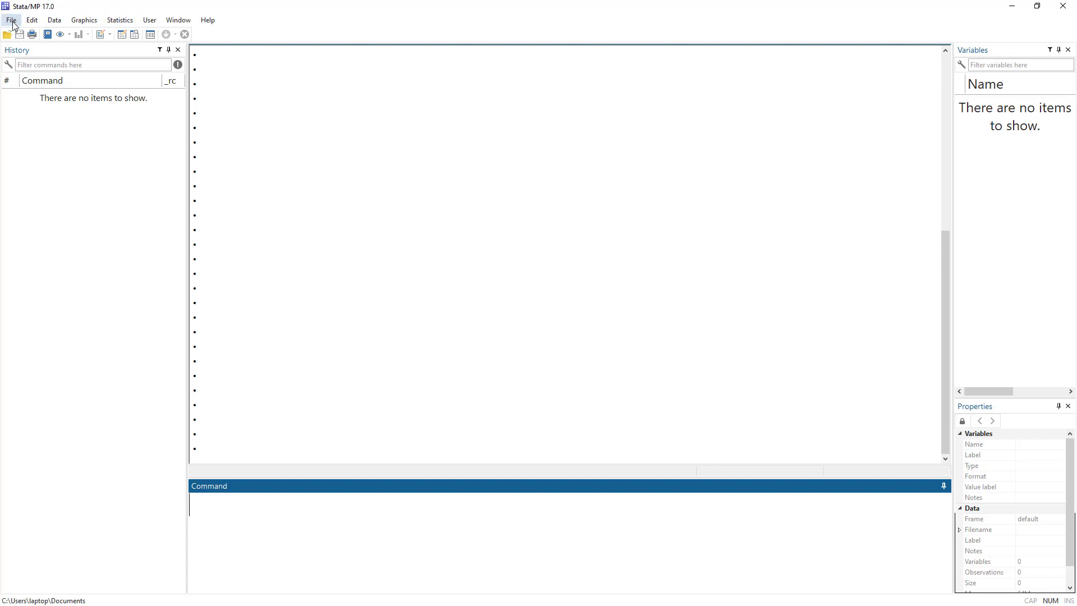
mouse_move(300, 529)
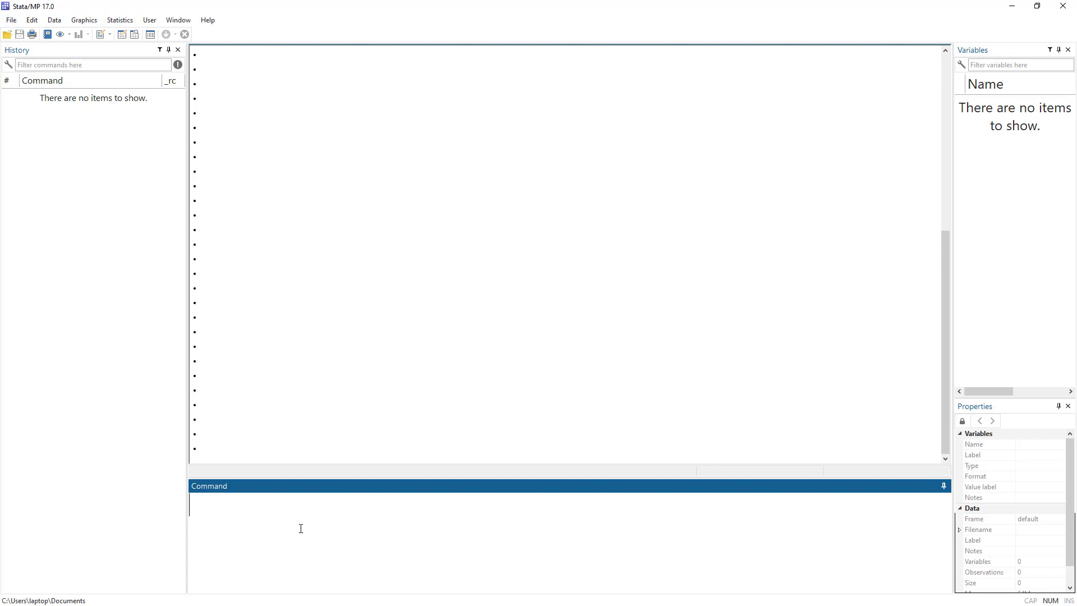
text(cd)
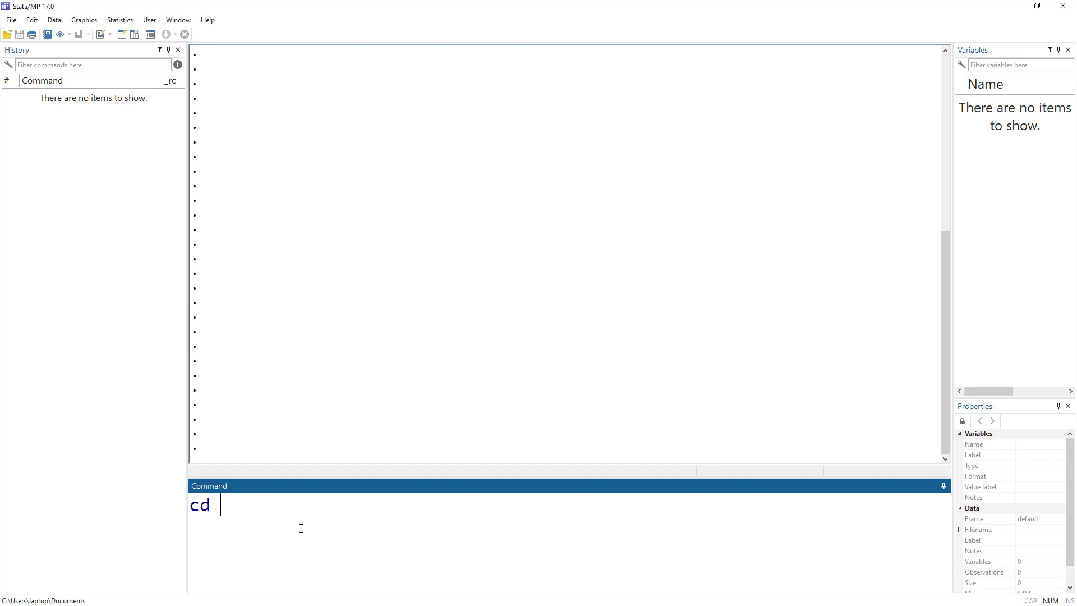
text(""D:\putexcel)
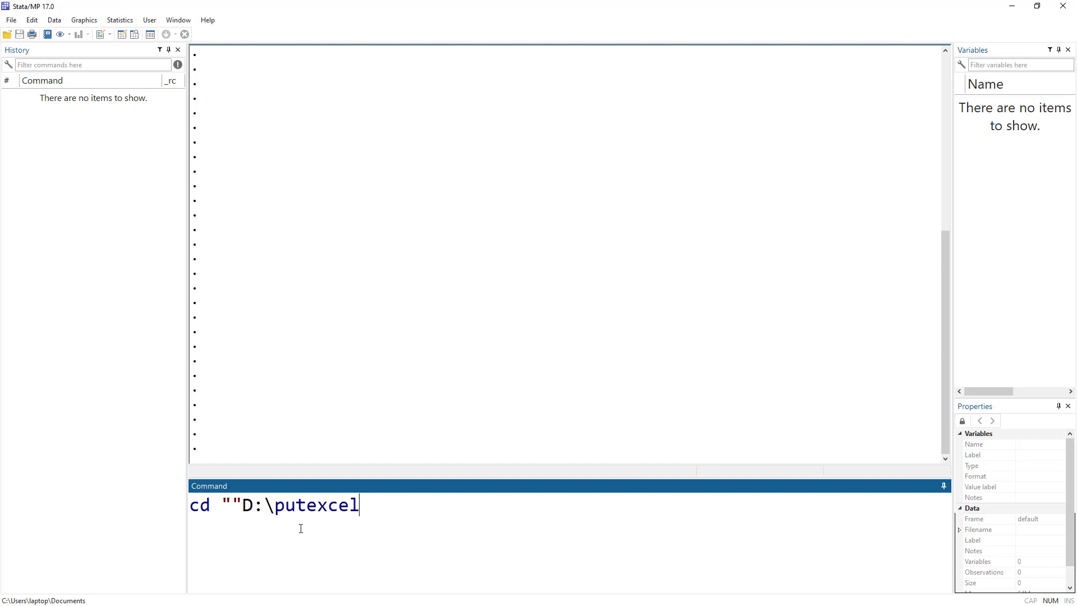
click(240, 505)
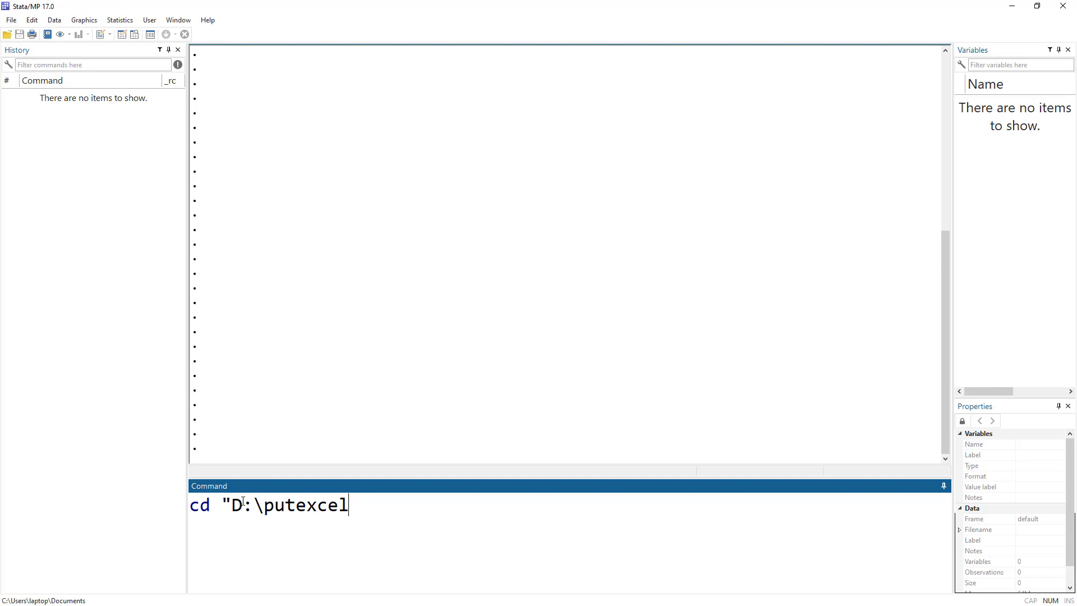
text(")
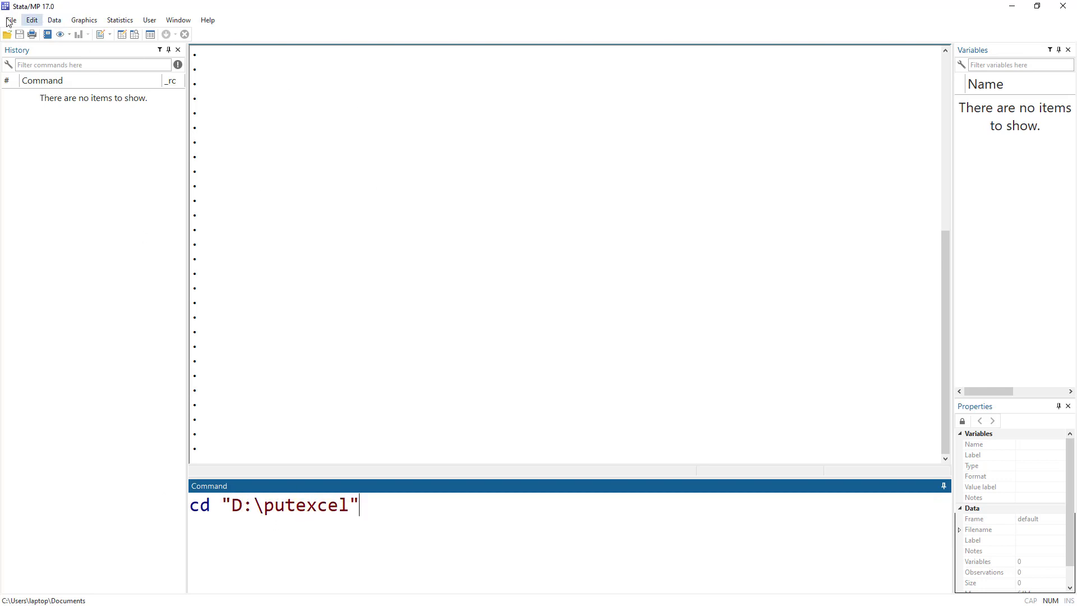
Step: Check File > Change working directory, cancel it, then run the cd command
click(11, 19)
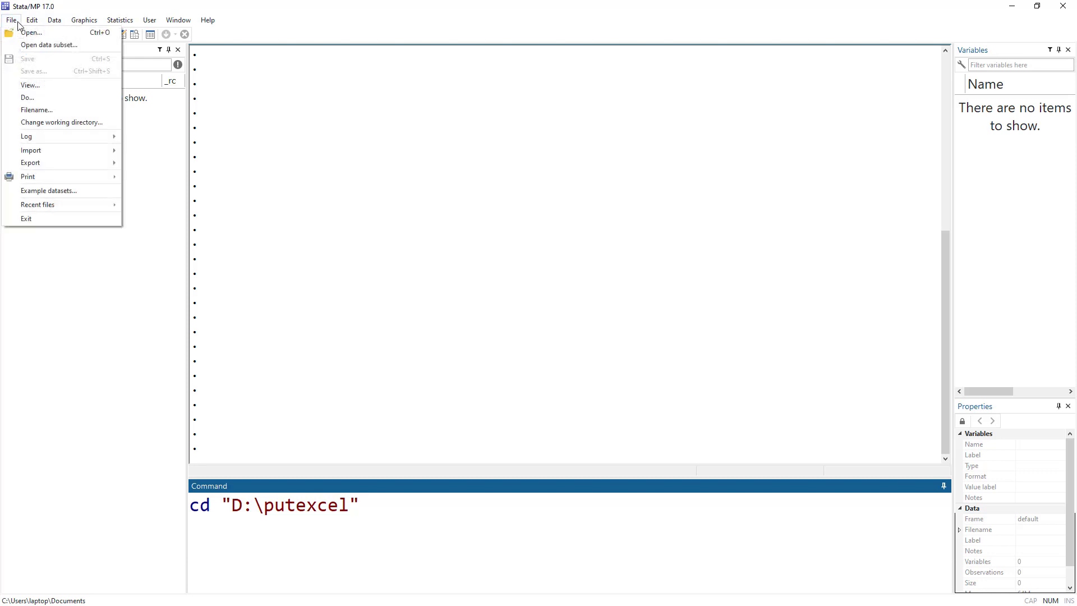
mouse_move(60, 122)
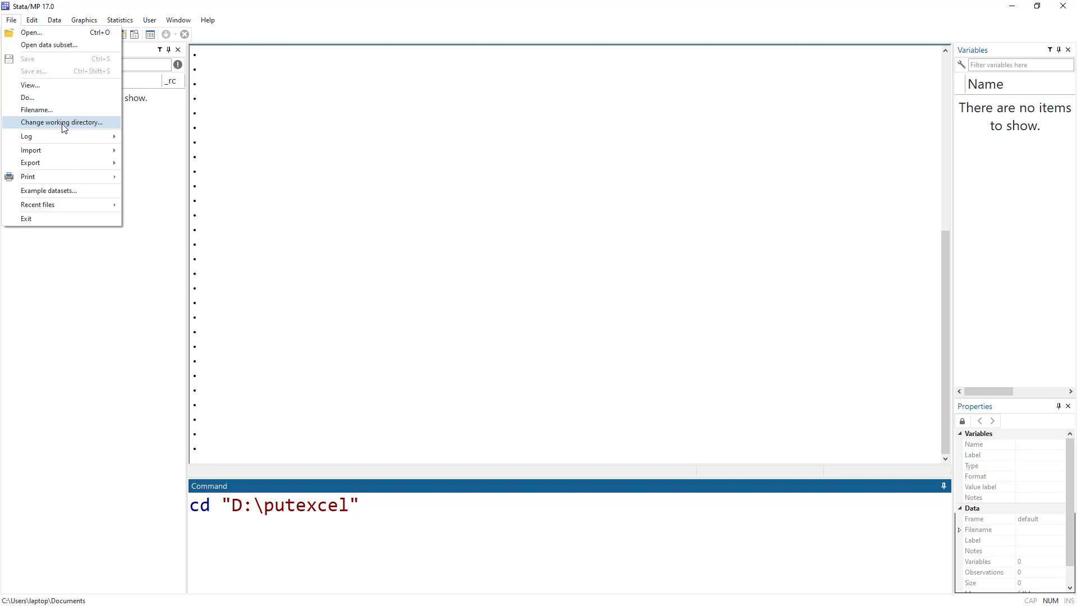
click(61, 122)
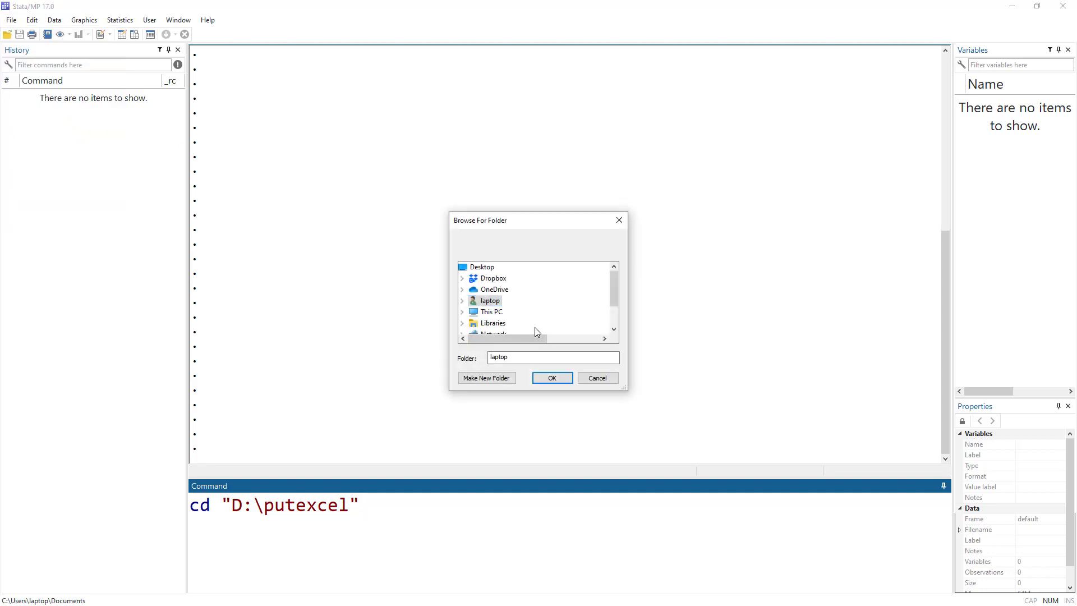
mouse_move(618, 220)
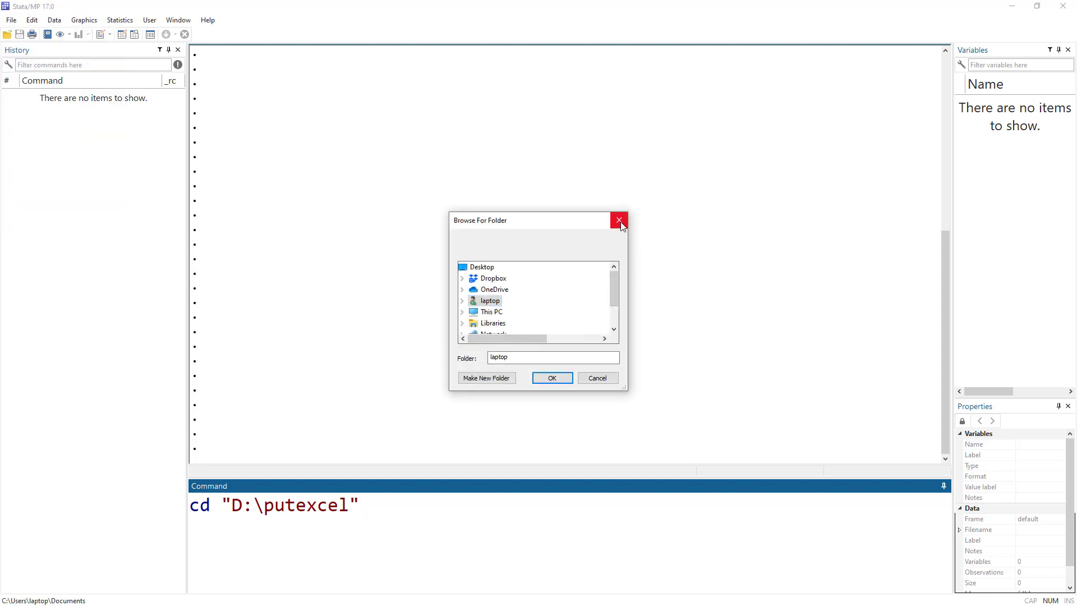
mouse_move(618, 225)
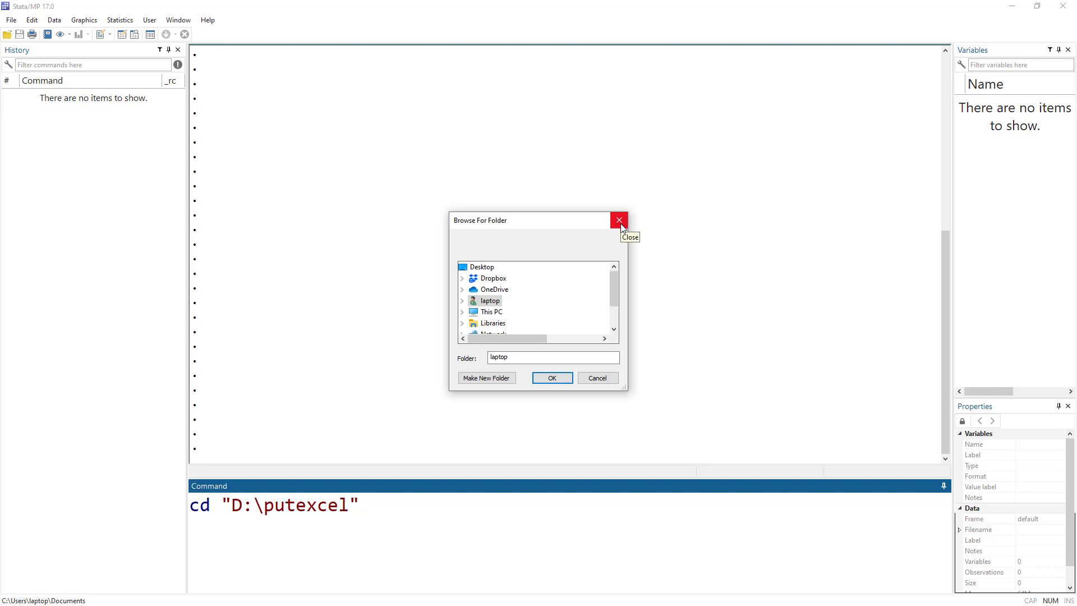
click(618, 219)
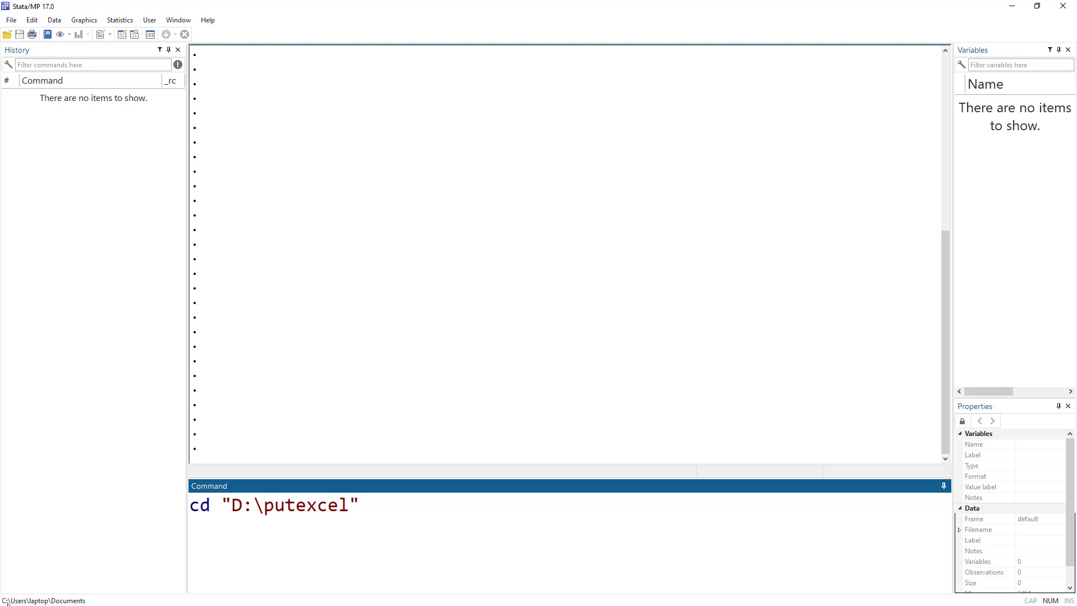
click(358, 504)
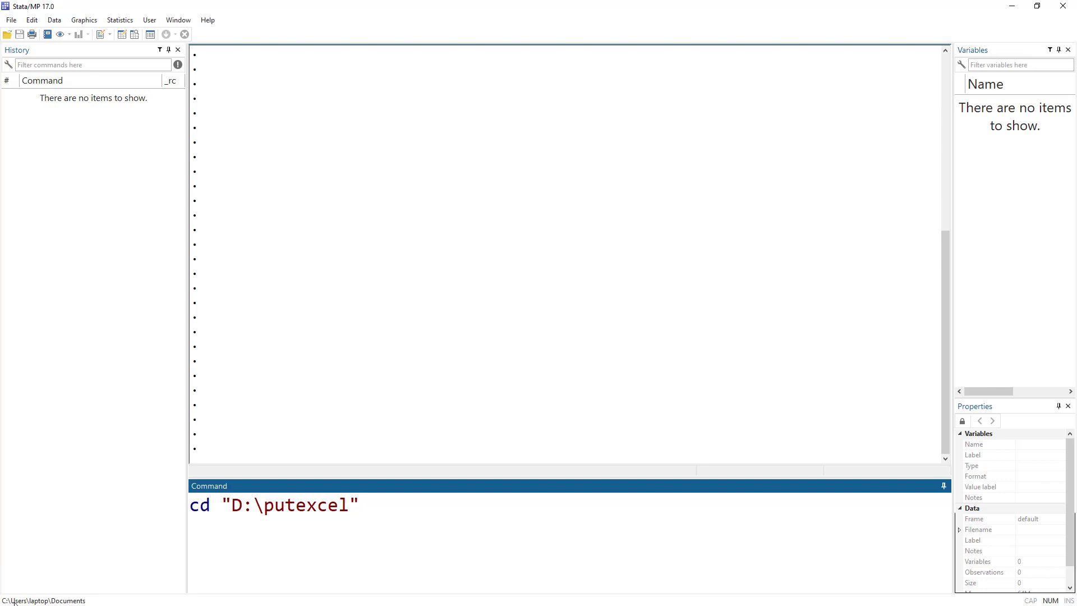
click(357, 504)
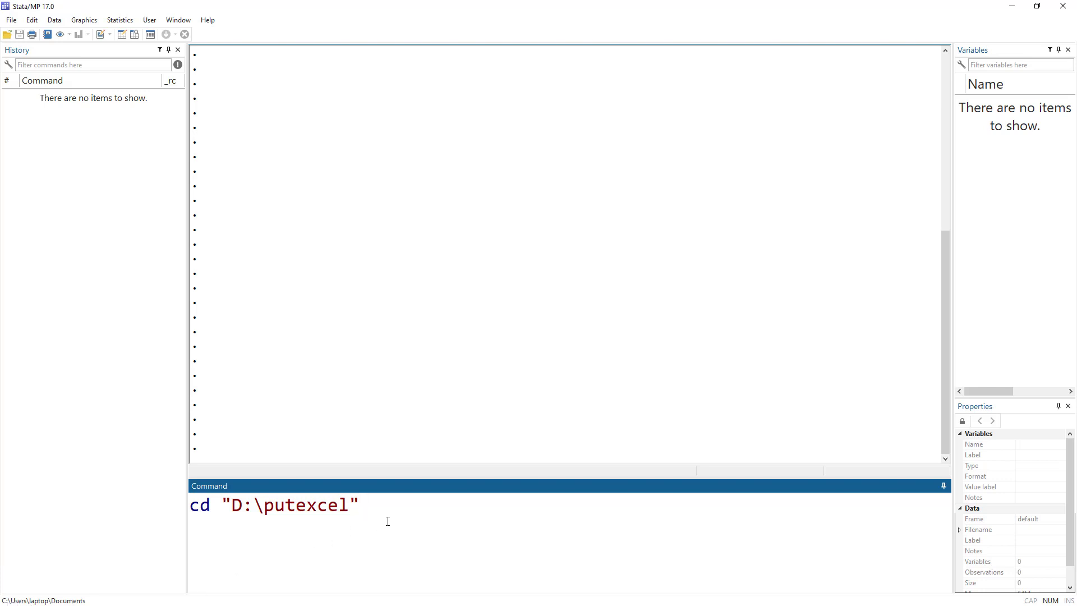
key(Return)
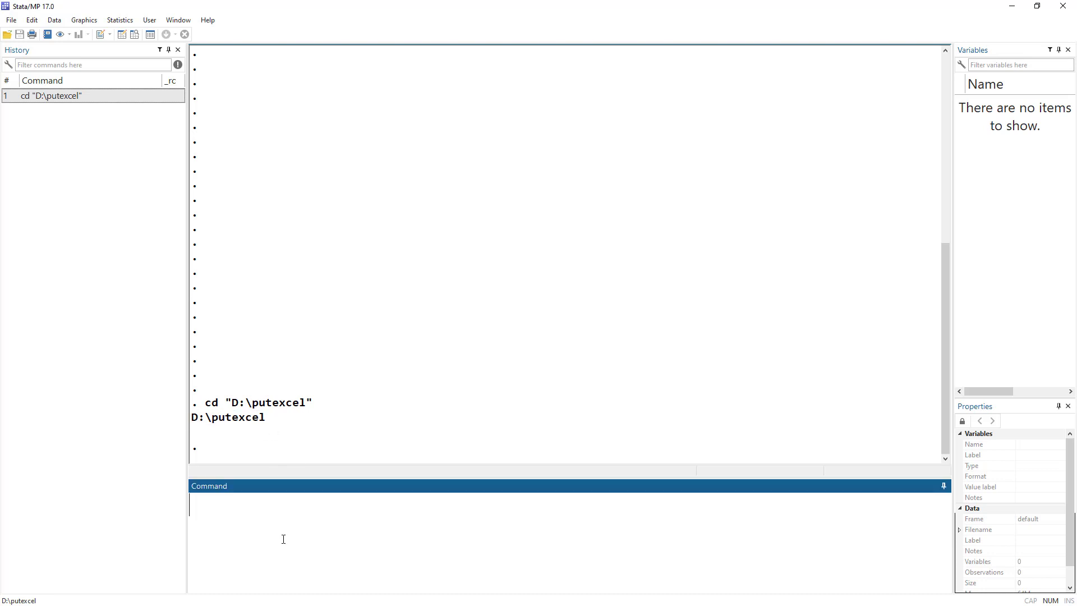
mouse_move(443, 94)
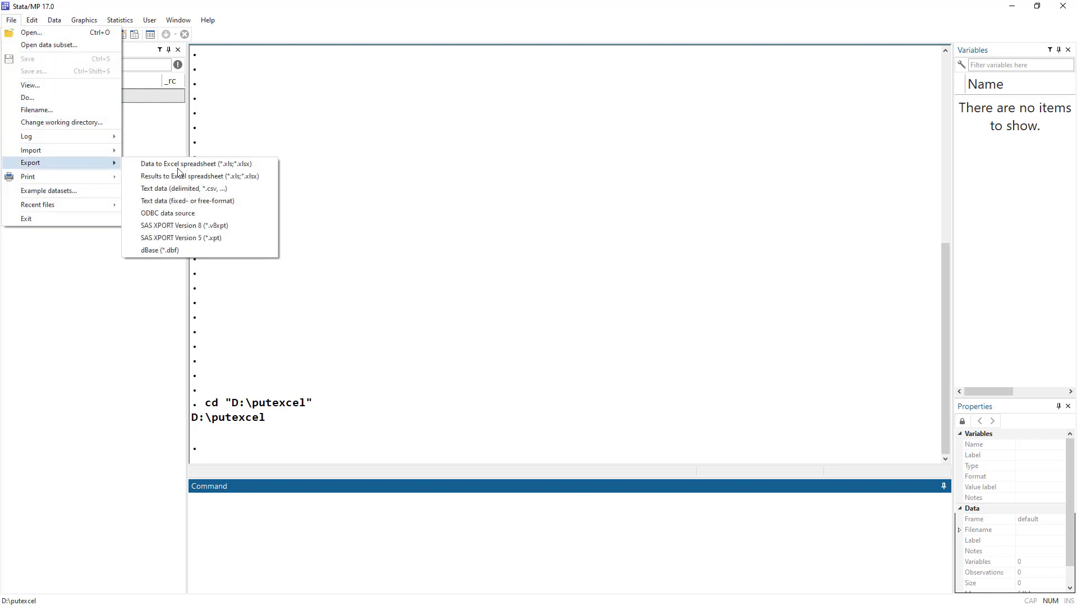
mouse_move(199, 176)
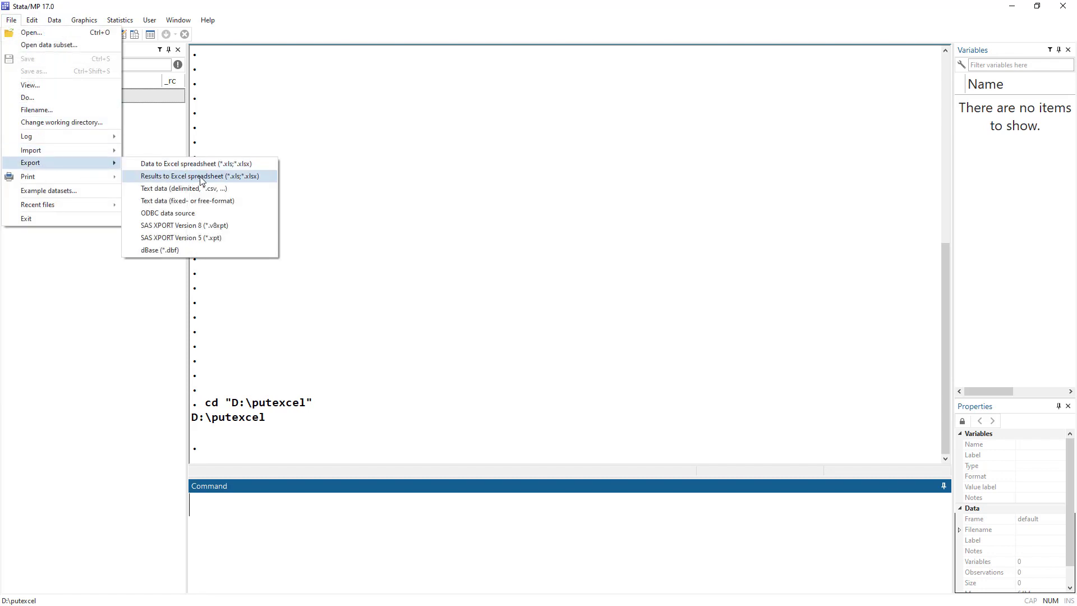
Step: Open File > Export > Results to Excel spreadsheet to reach the putexcel dialog
click(197, 176)
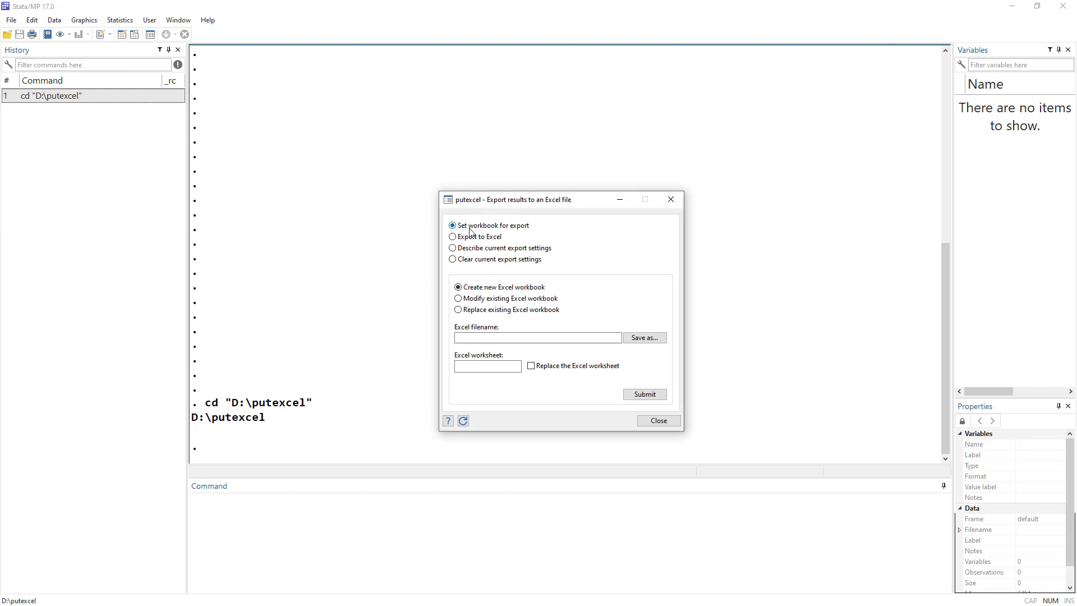
click(452, 236)
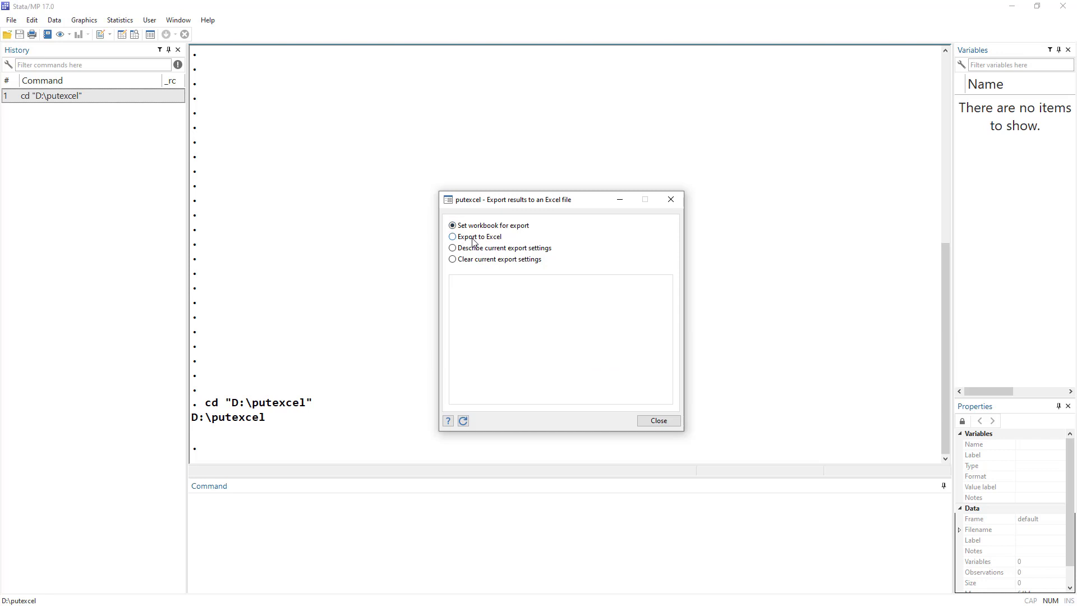
click(452, 236)
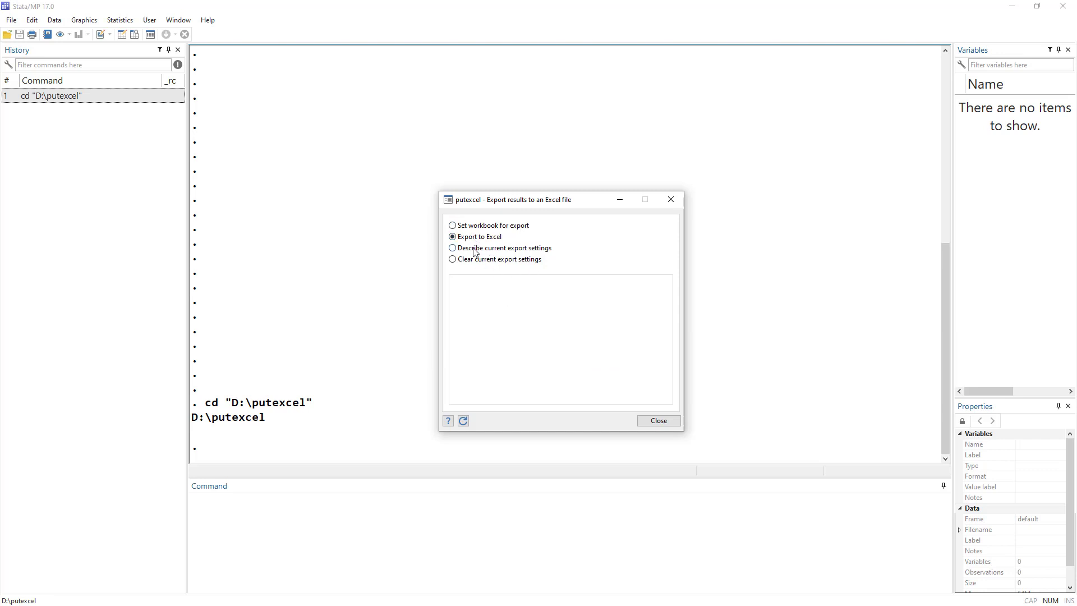
click(452, 248)
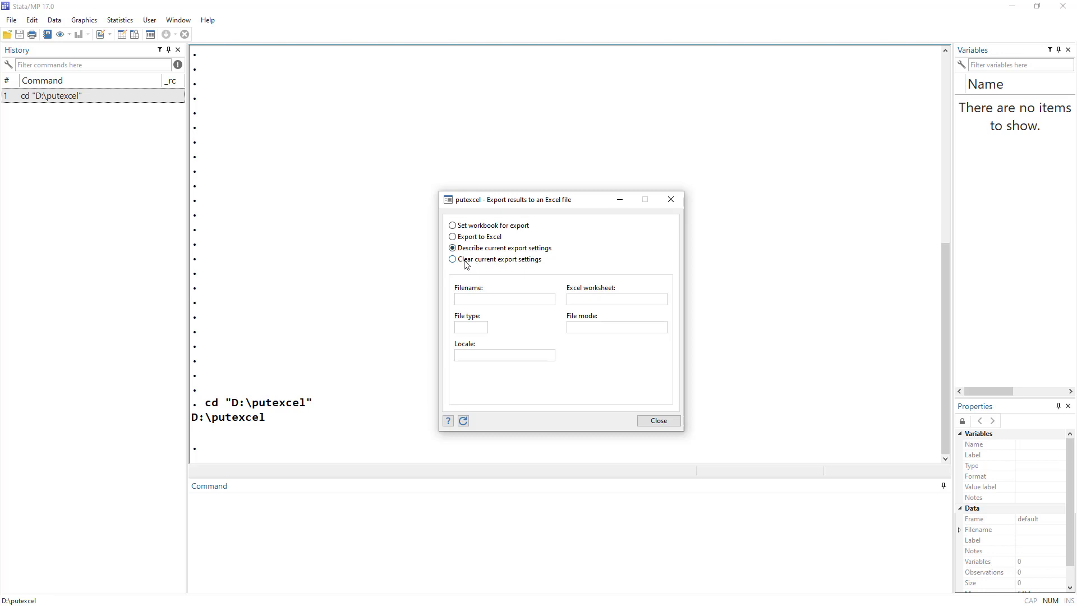
click(452, 259)
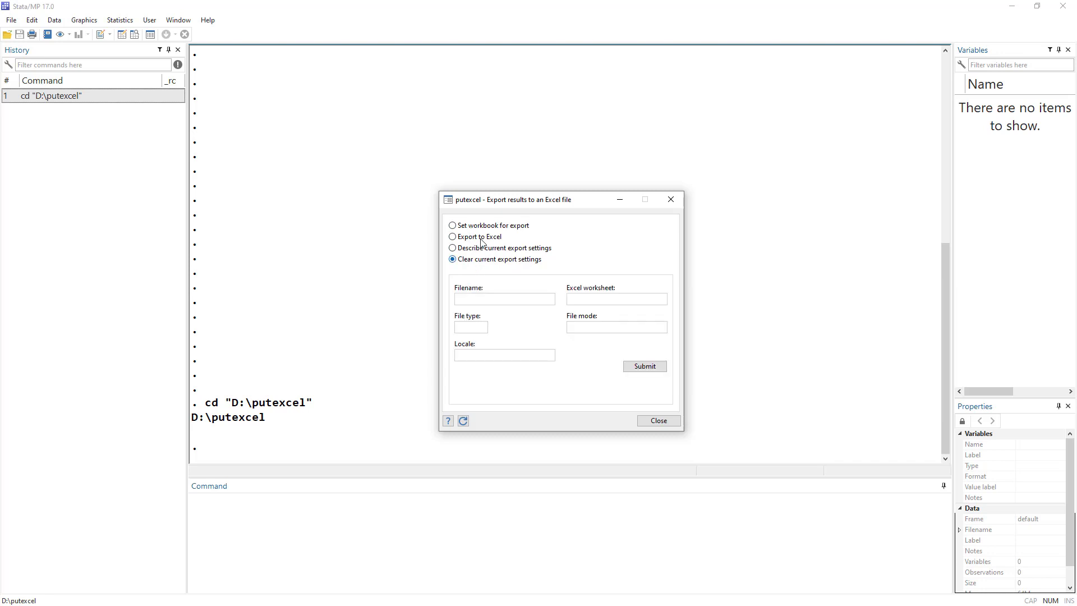
click(452, 226)
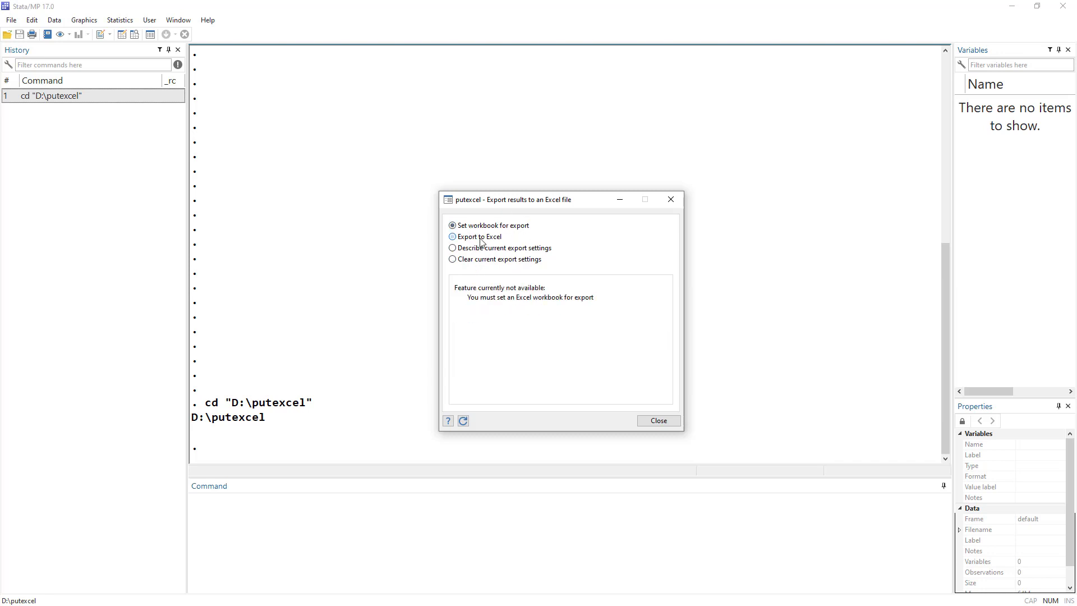
click(453, 236)
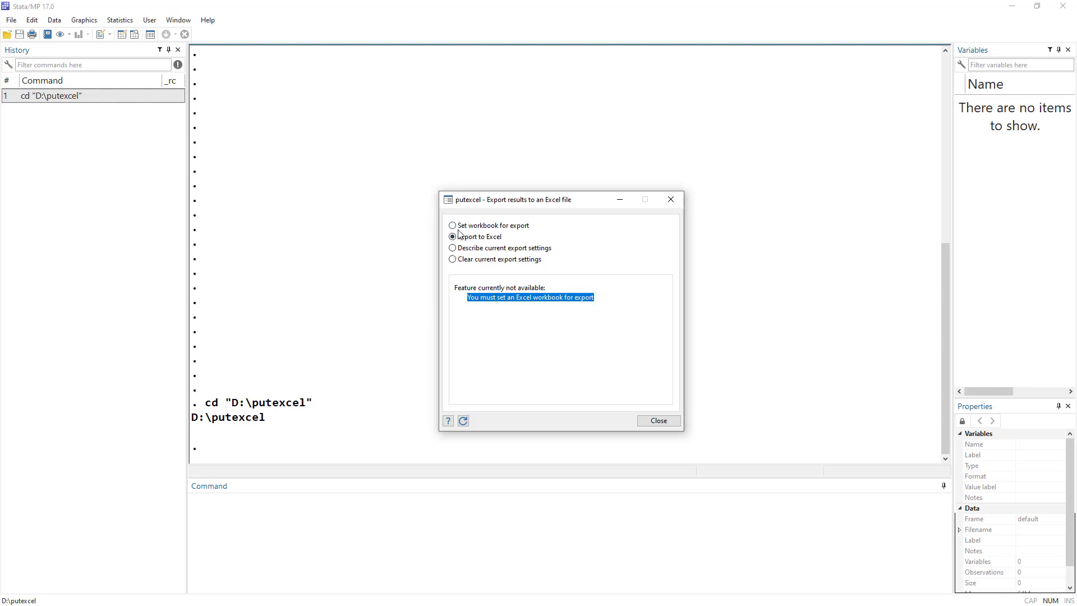
Step: Select Create new Excel workbook and enter 'result' as the workbook filename
click(452, 224)
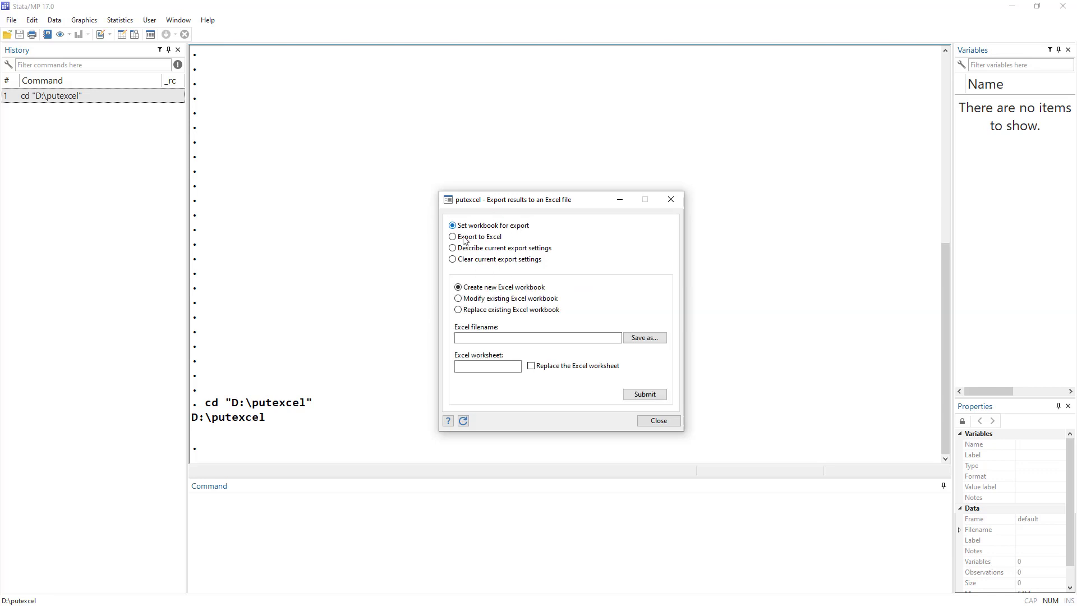
mouse_move(557, 255)
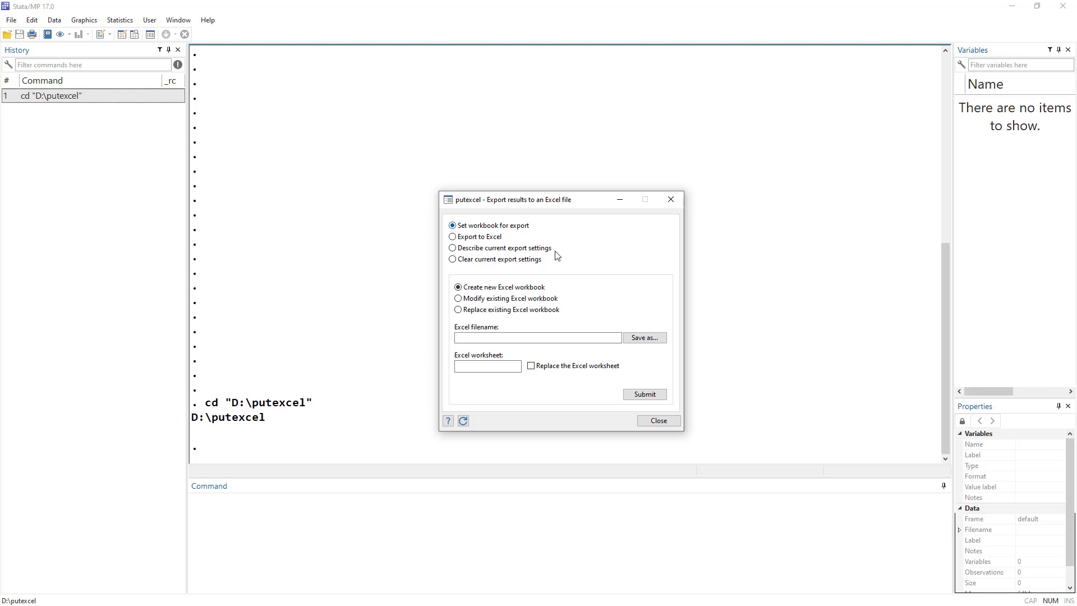
mouse_move(546, 294)
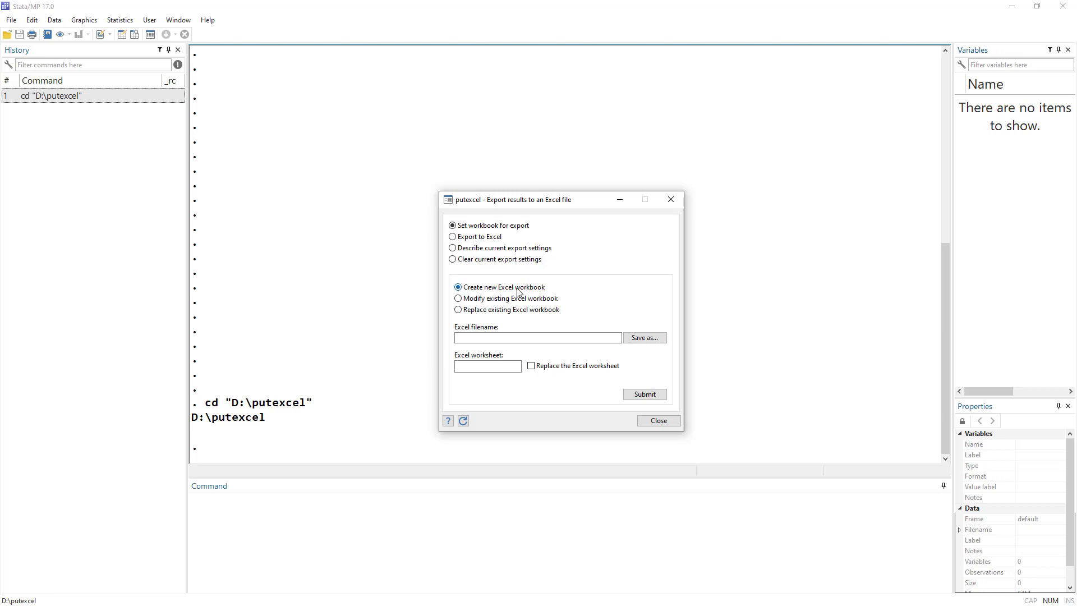
mouse_move(489, 277)
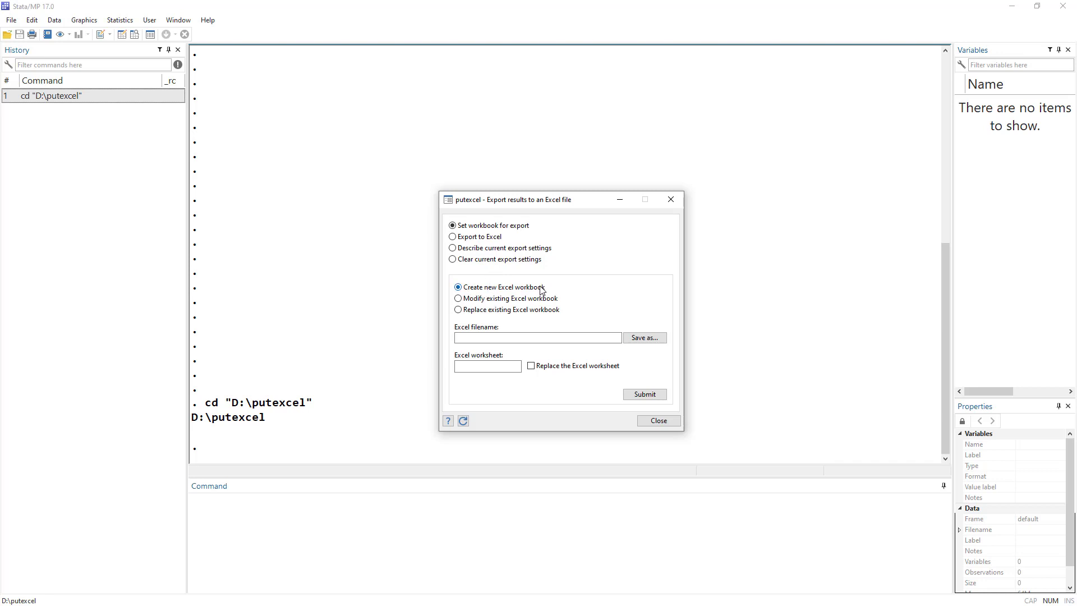
click(458, 298)
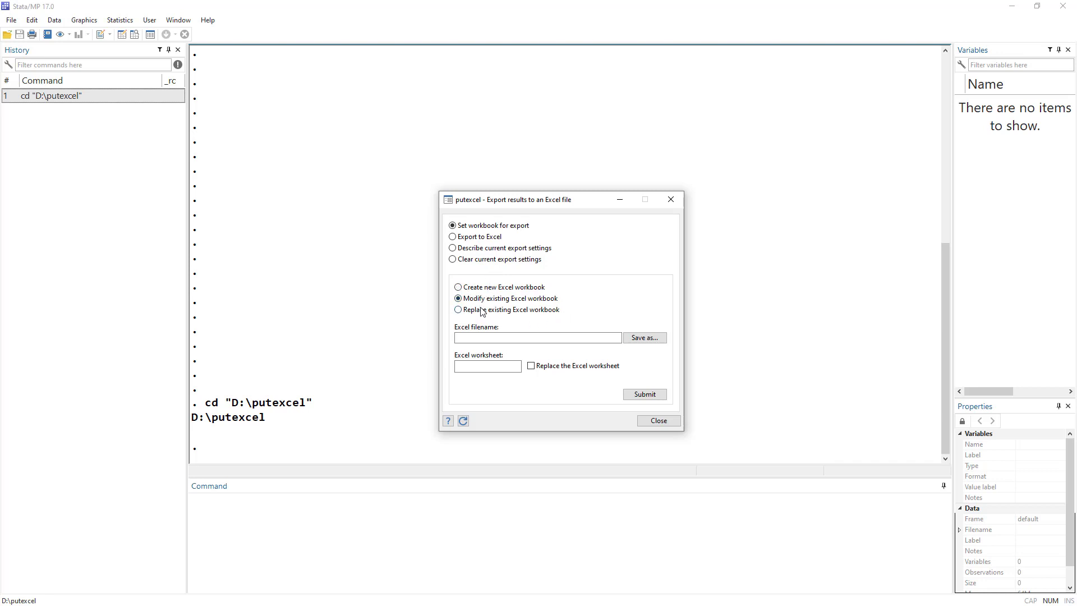
click(453, 309)
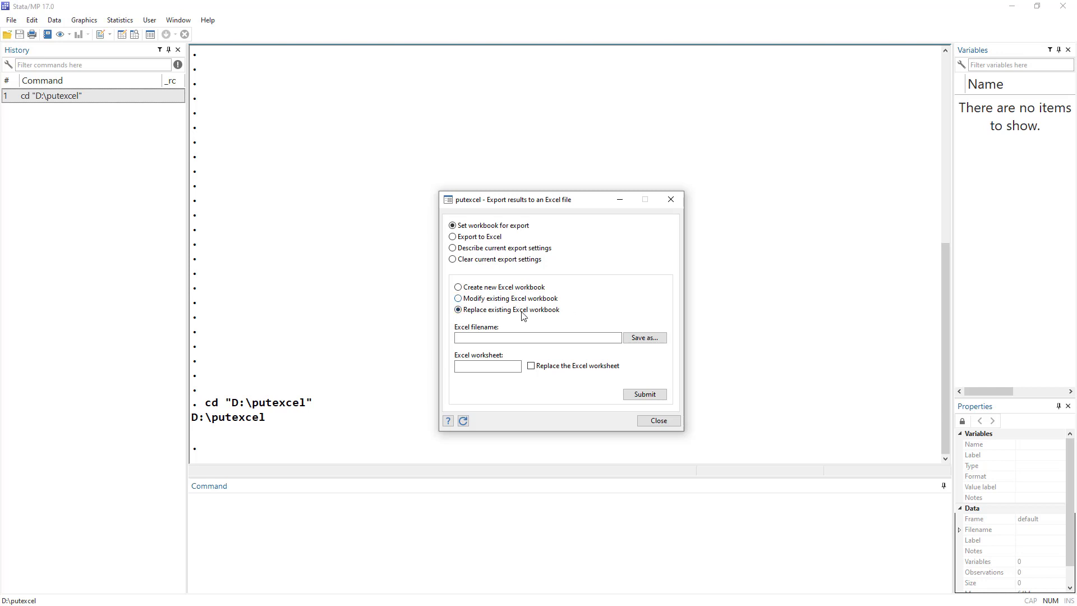
mouse_move(490, 309)
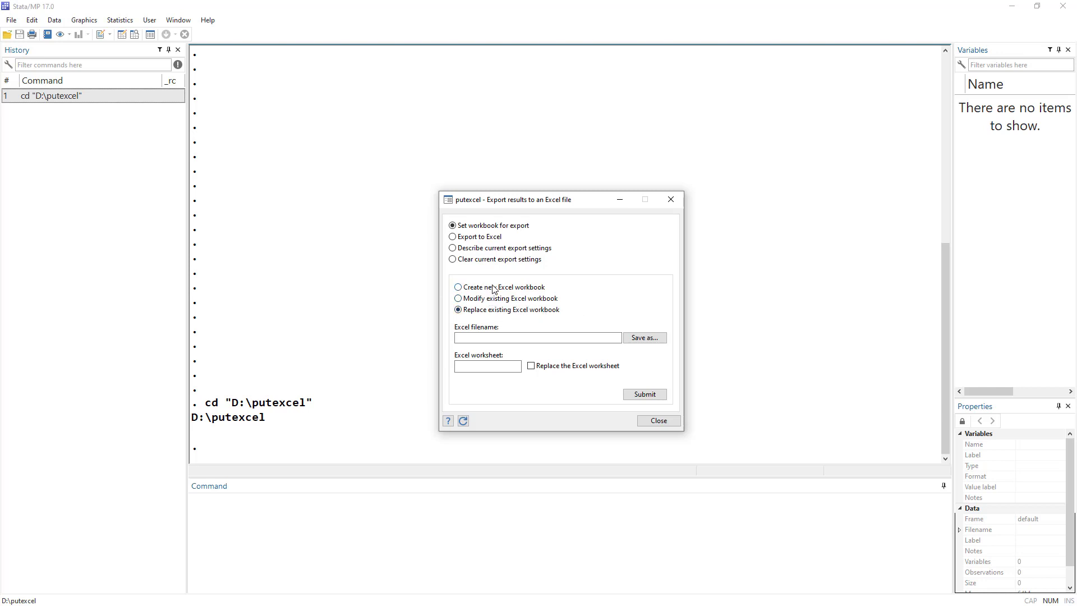
click(458, 287)
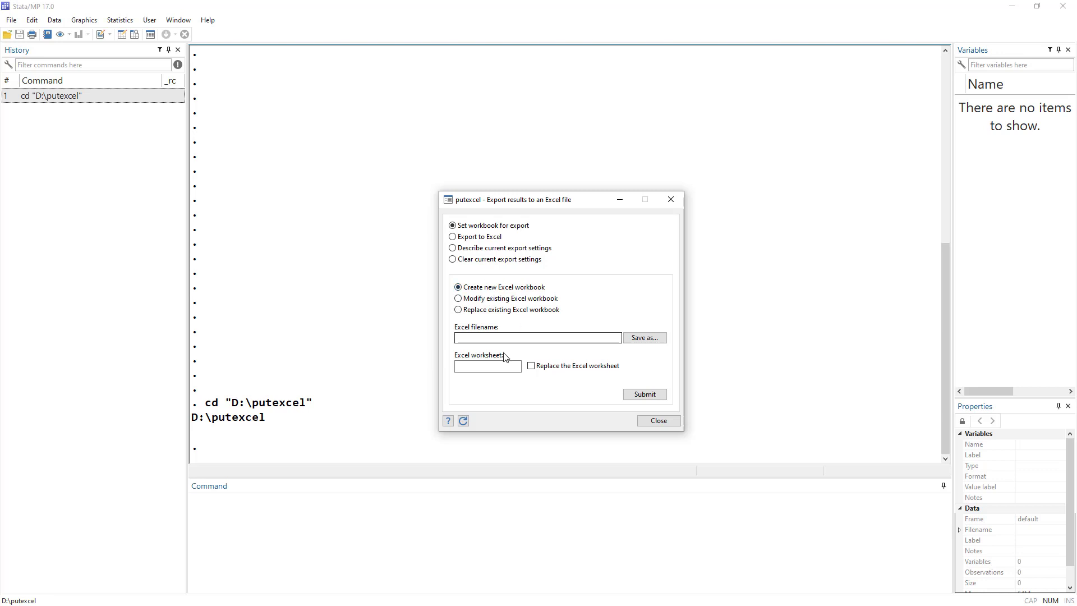
text(result)
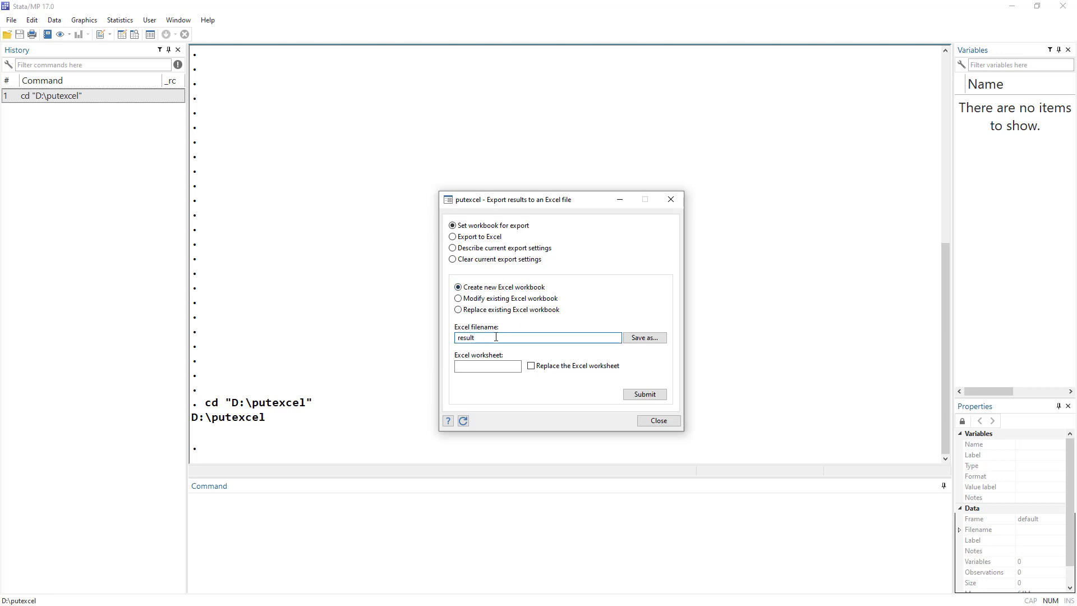
click(487, 365)
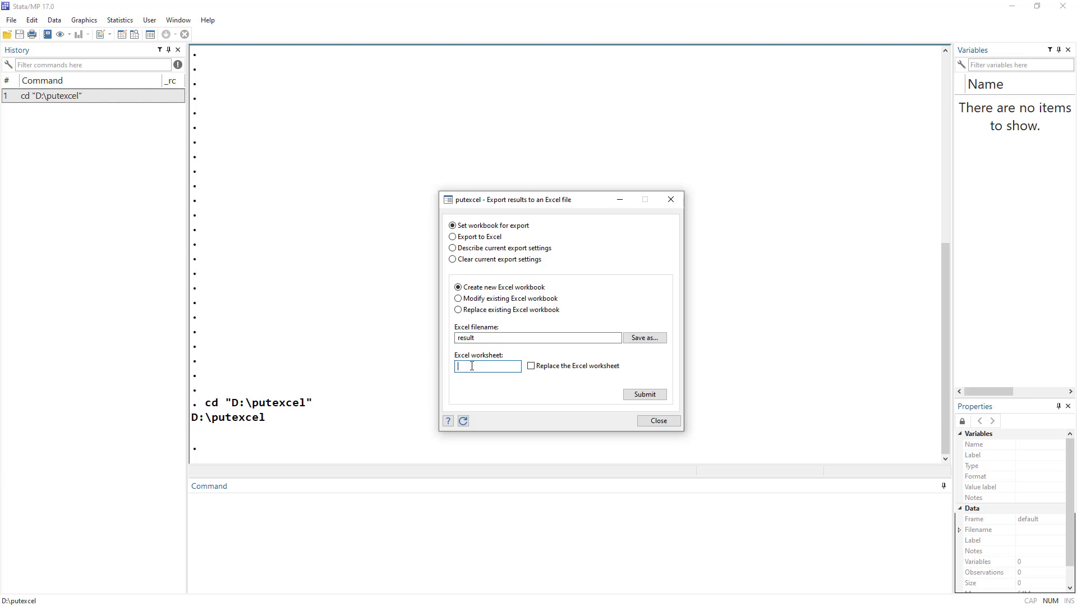
text(wor)
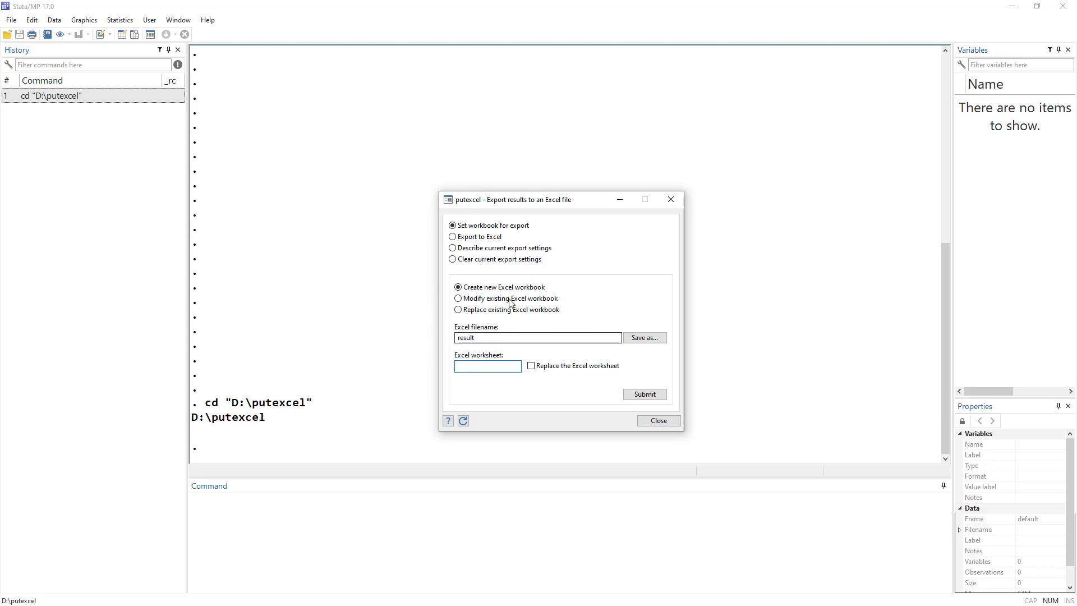
click(643, 393)
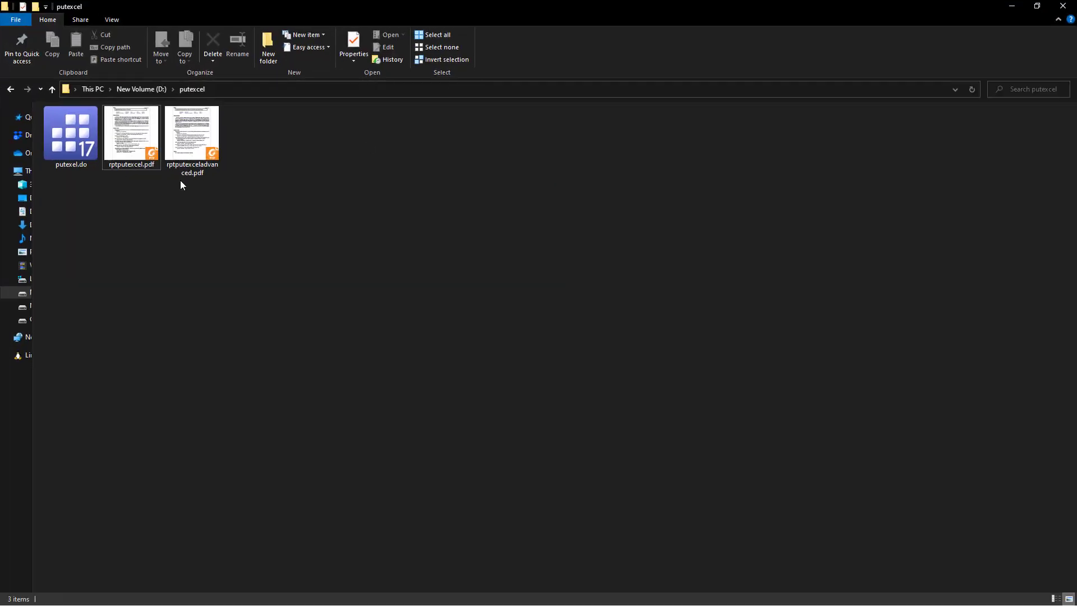
mouse_move(1013, 31)
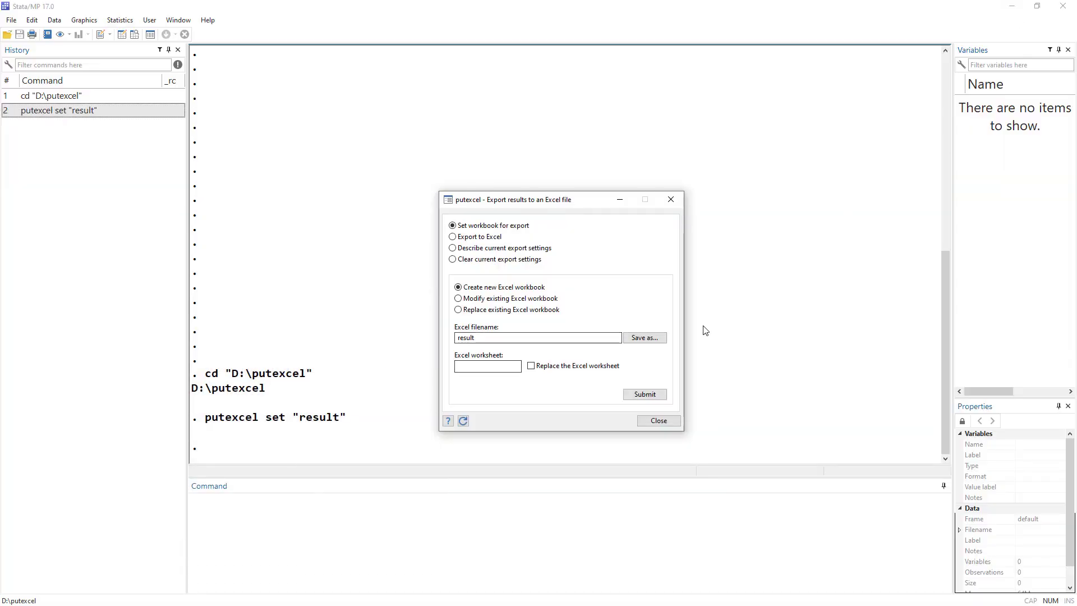
mouse_move(342, 280)
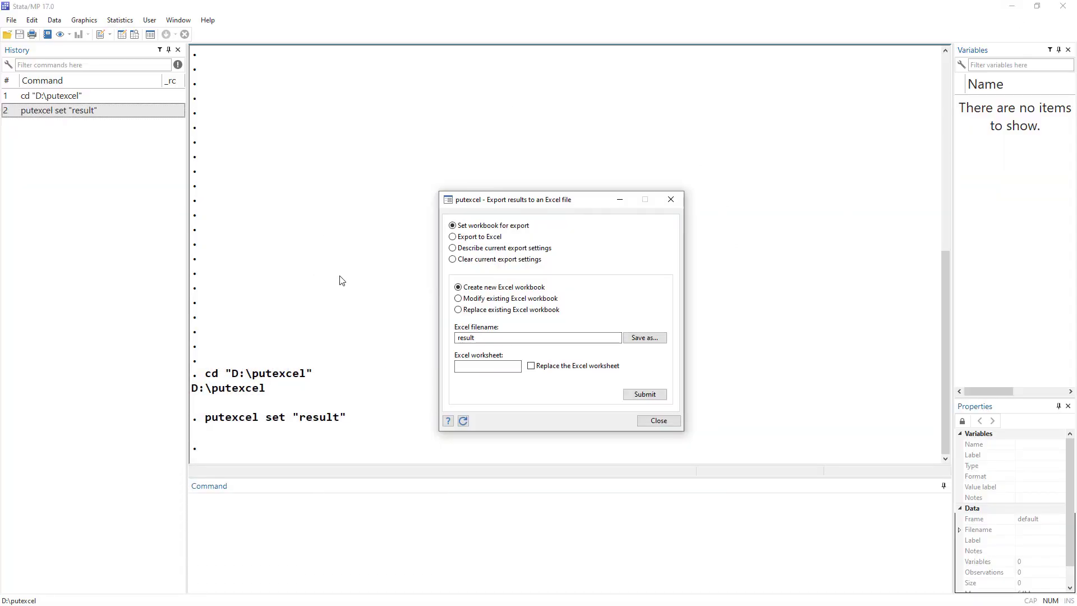
mouse_move(300, 422)
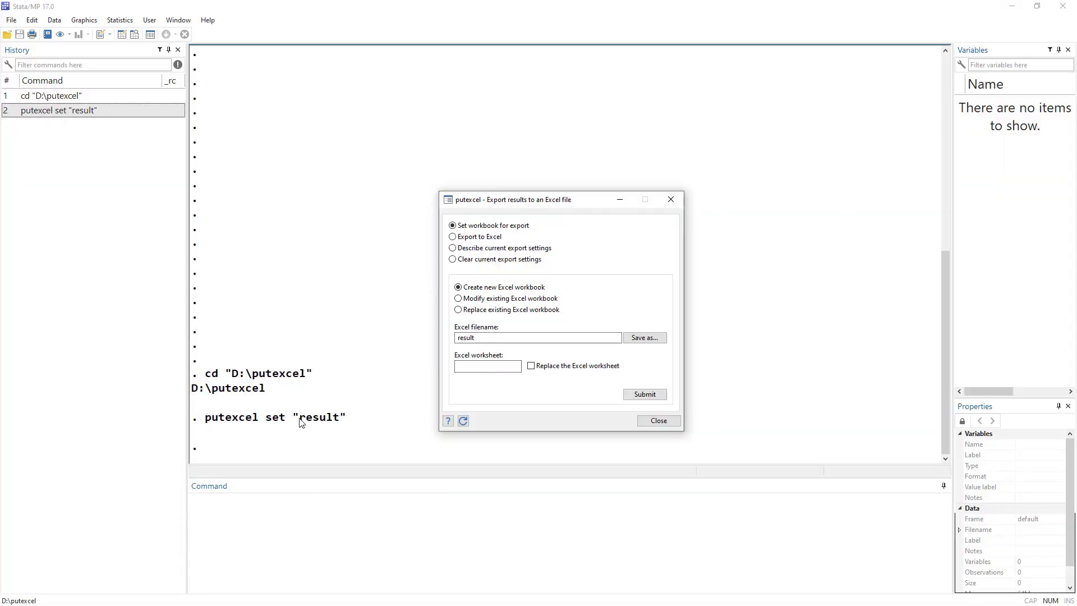
mouse_move(396, 427)
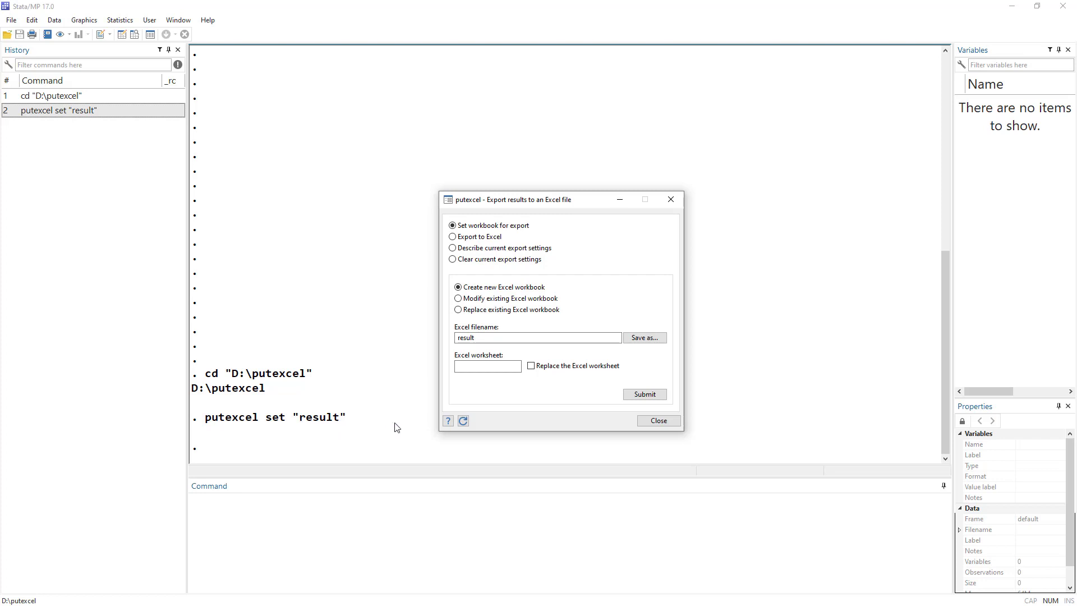
mouse_move(467, 236)
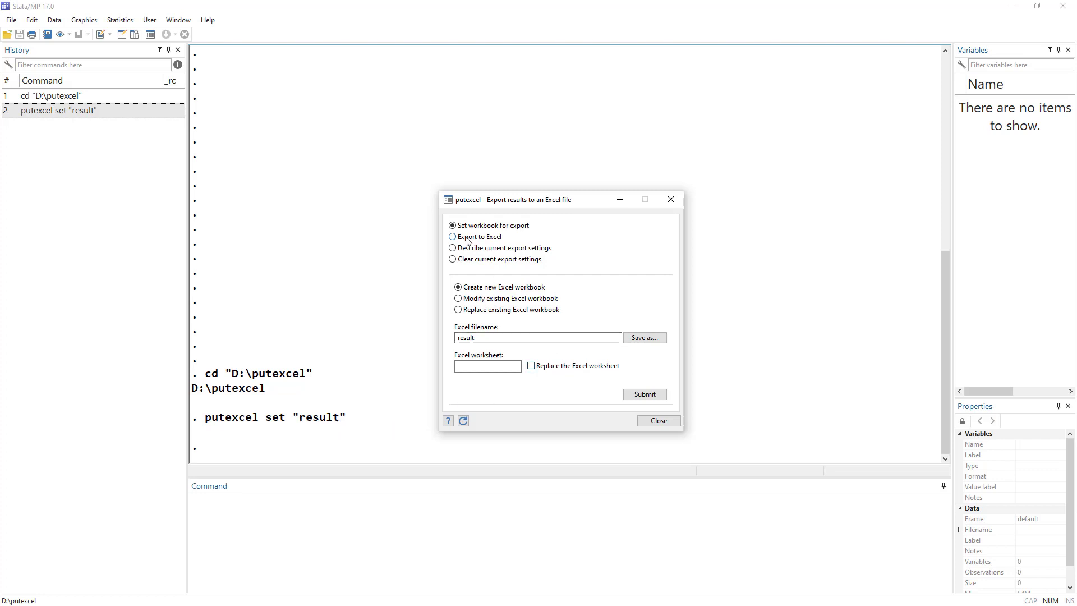
Step: Select Export to Excel and click Create... to open a blank Result 1 form
click(452, 236)
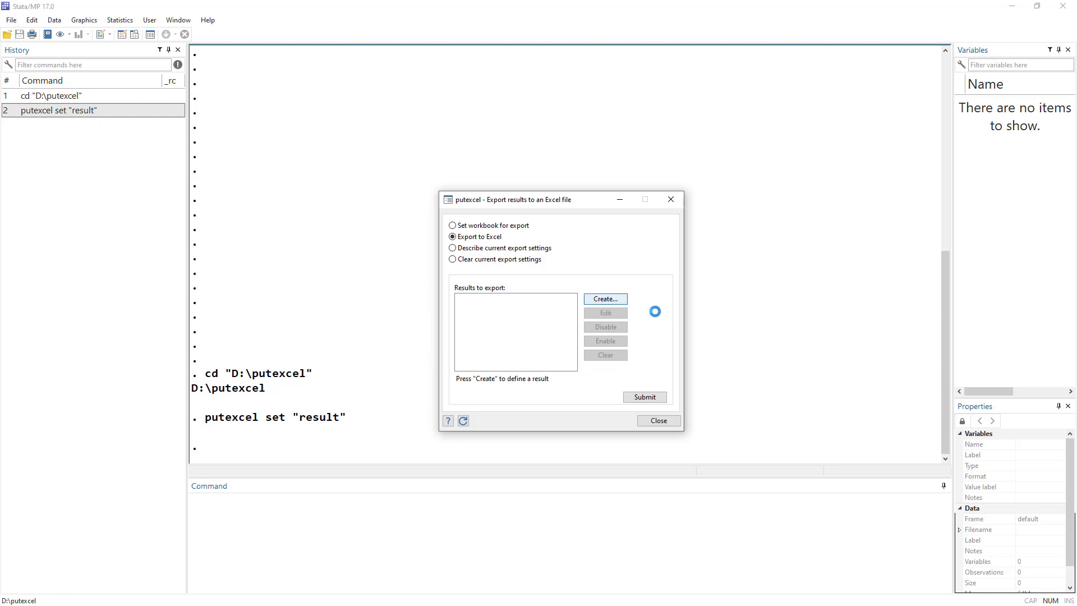
click(604, 298)
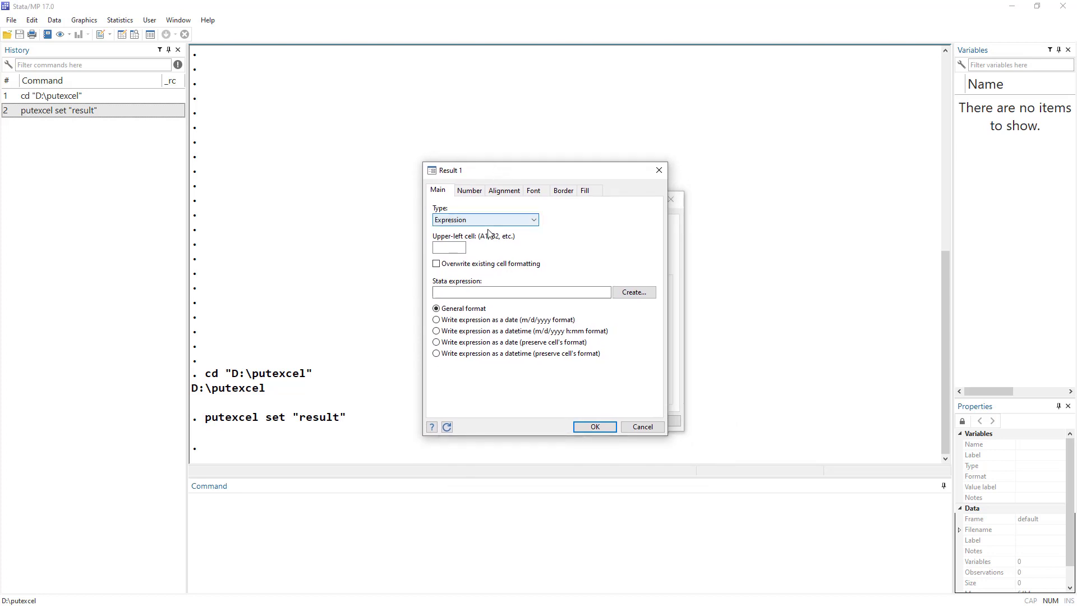
click(448, 248)
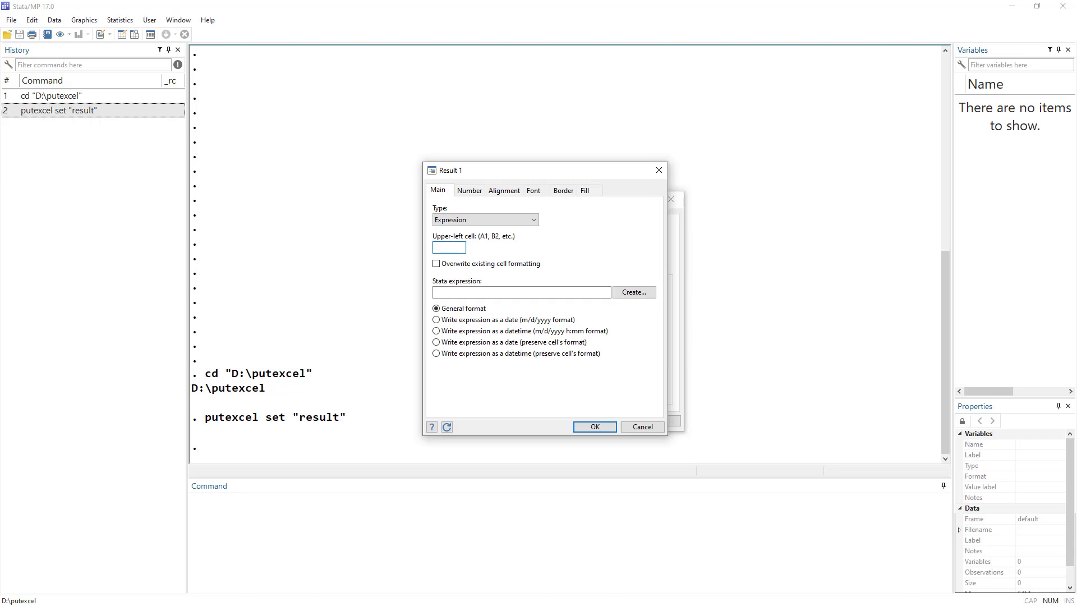
click(448, 247)
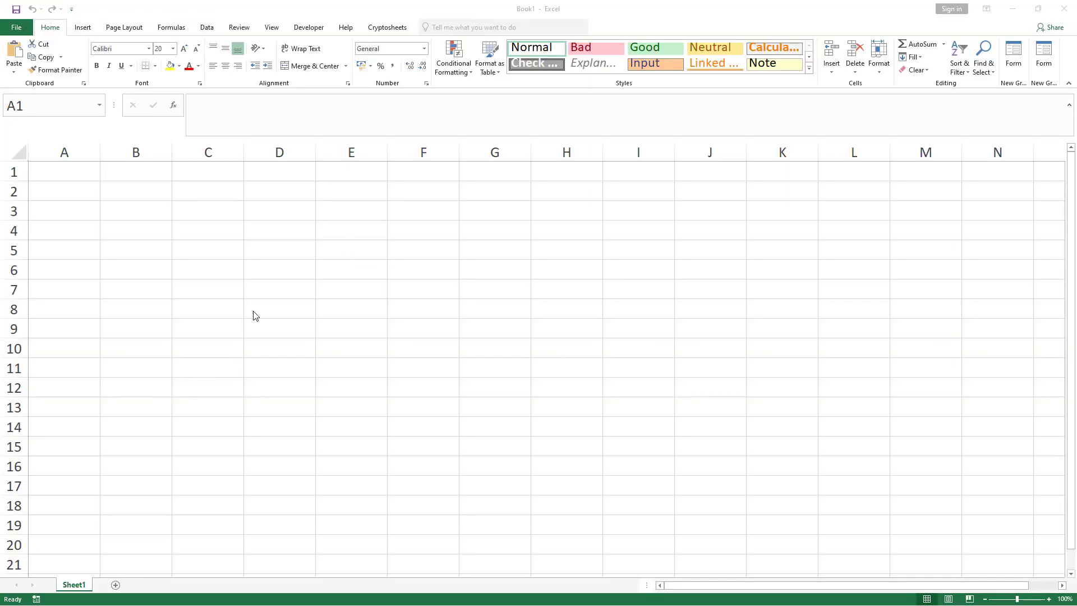
mouse_move(112, 173)
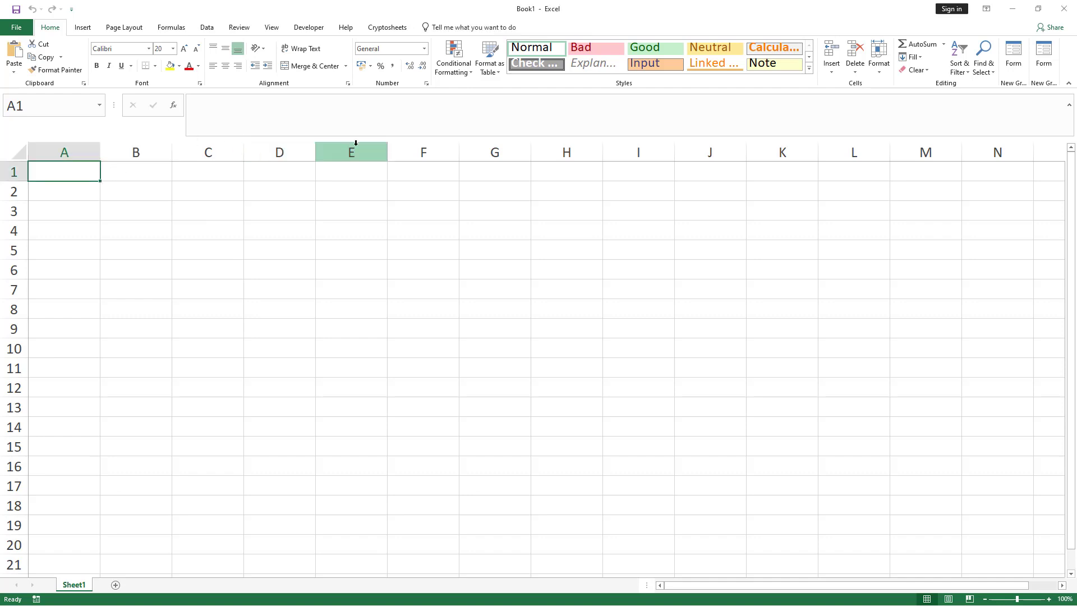
mouse_move(13, 171)
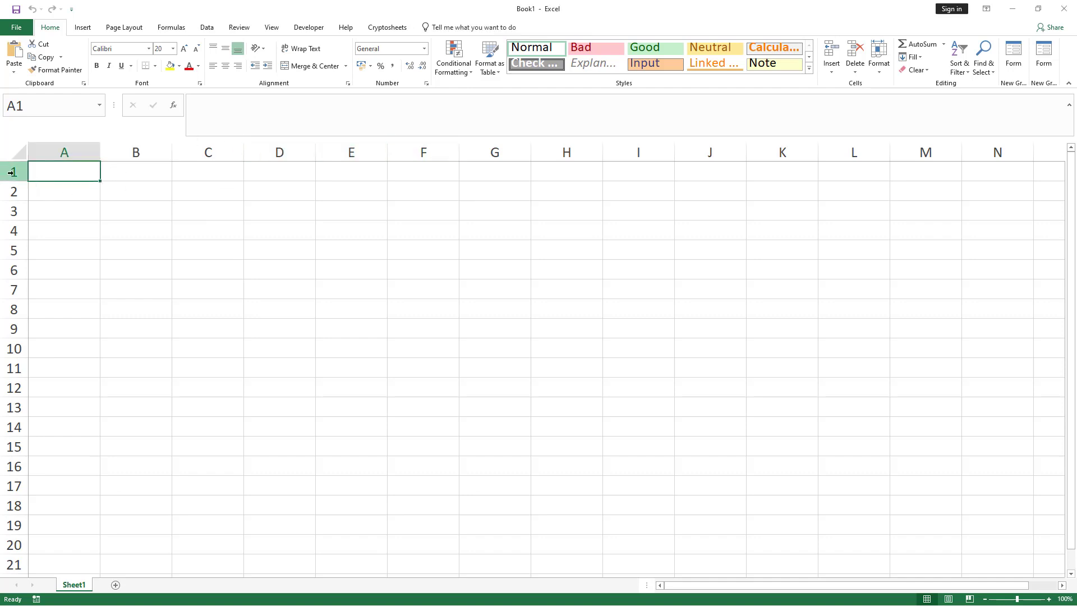
mouse_move(65, 179)
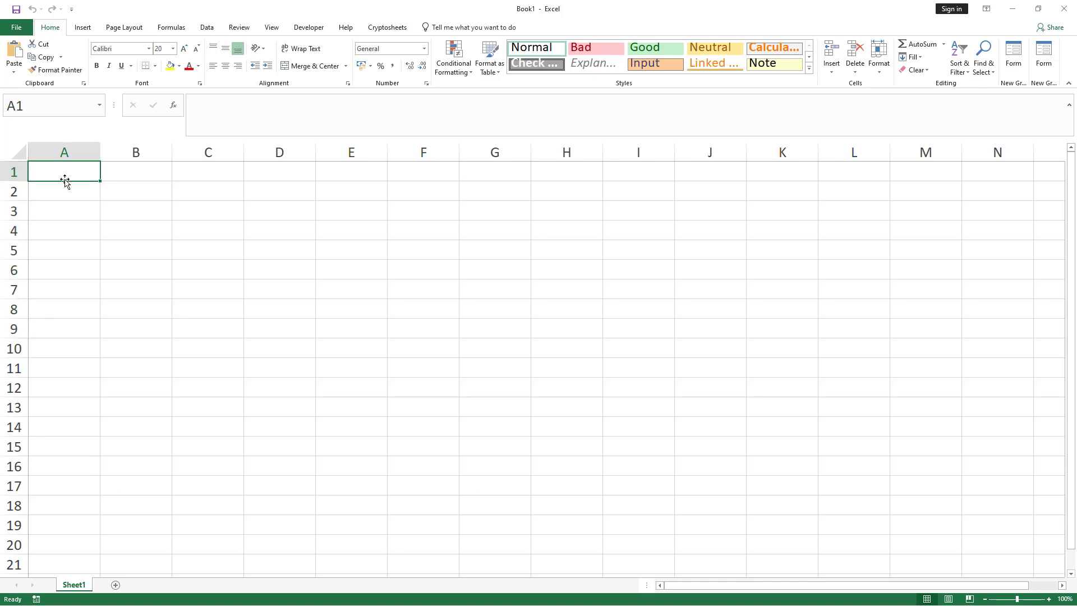
mouse_move(135, 152)
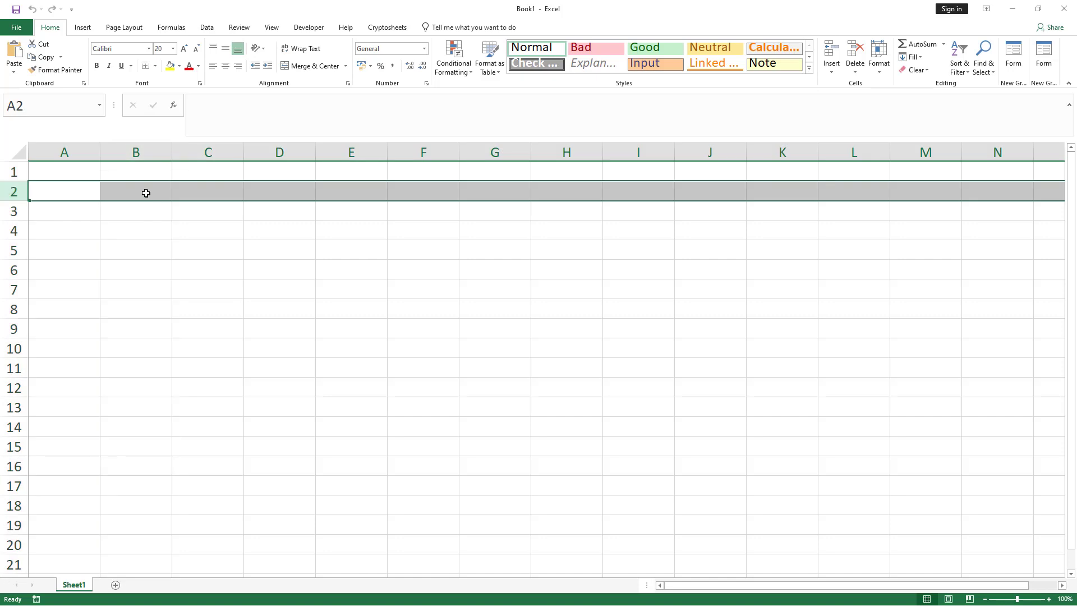
click(135, 190)
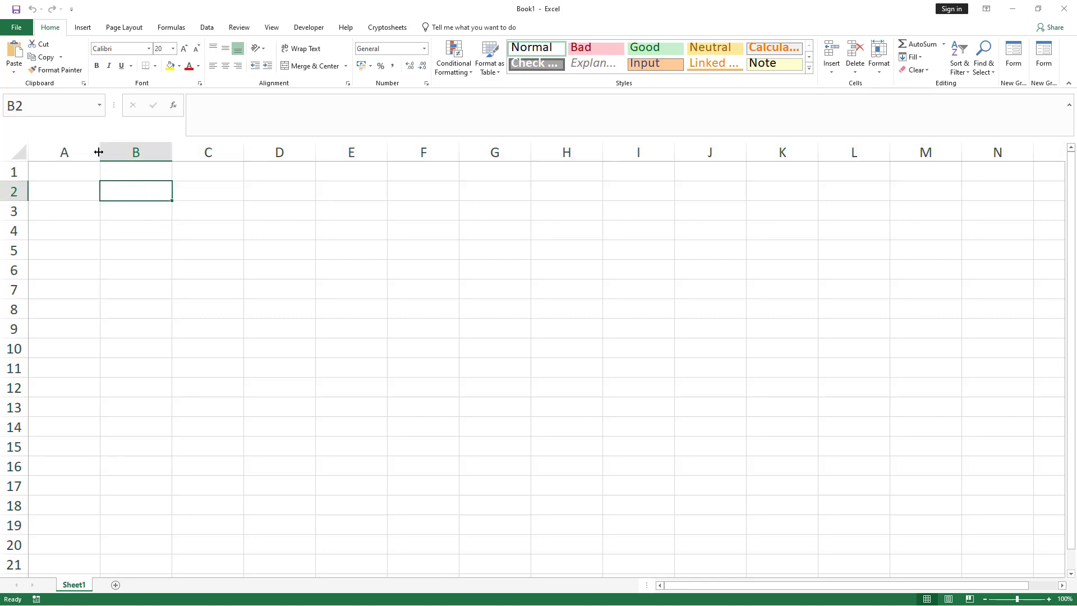
mouse_move(24, 135)
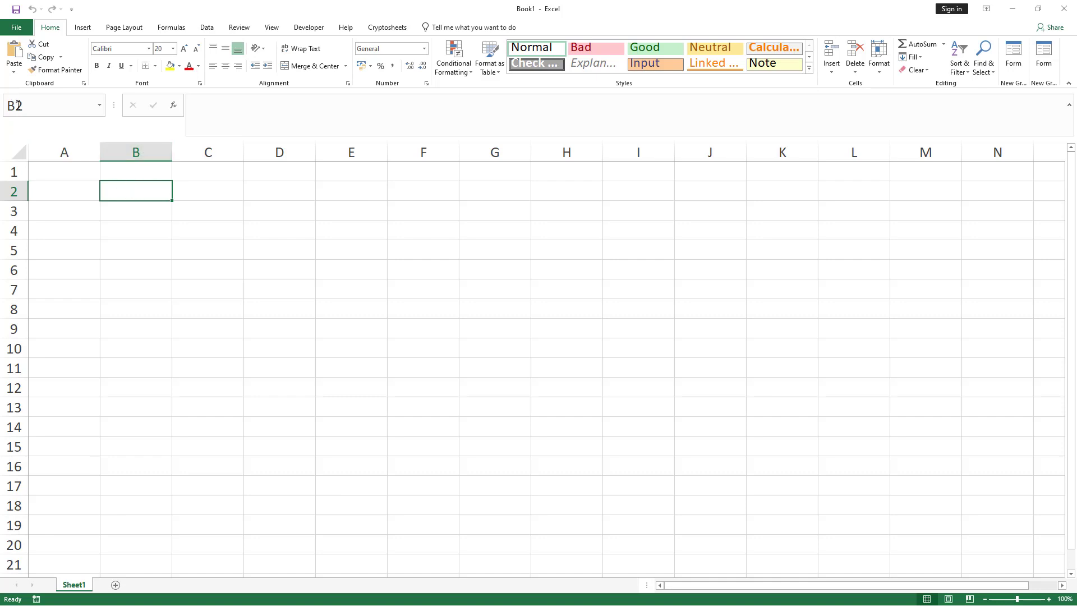
click(64, 171)
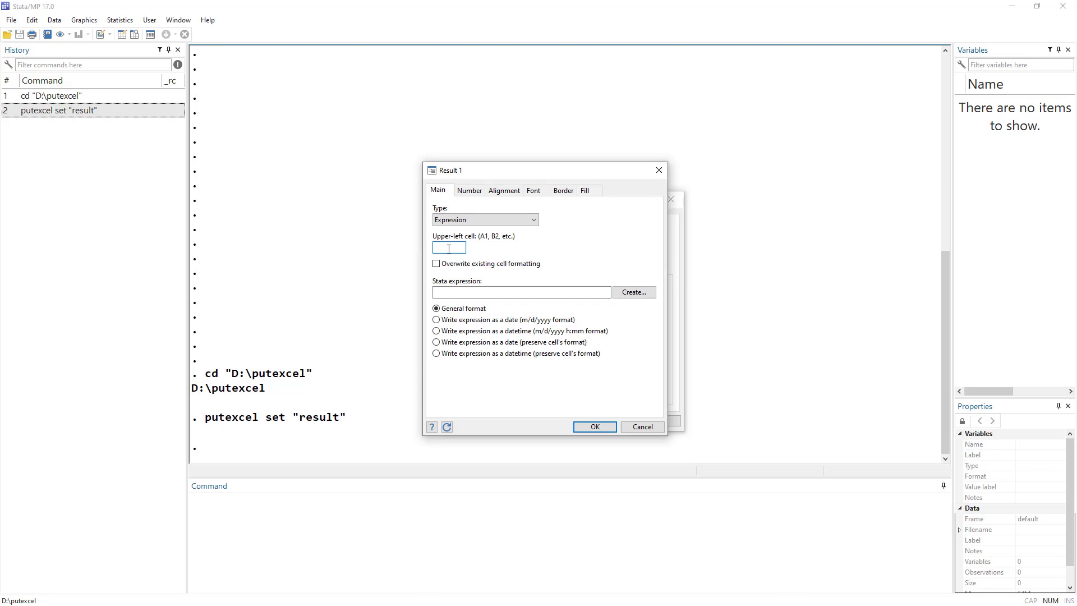
mouse_move(484, 239)
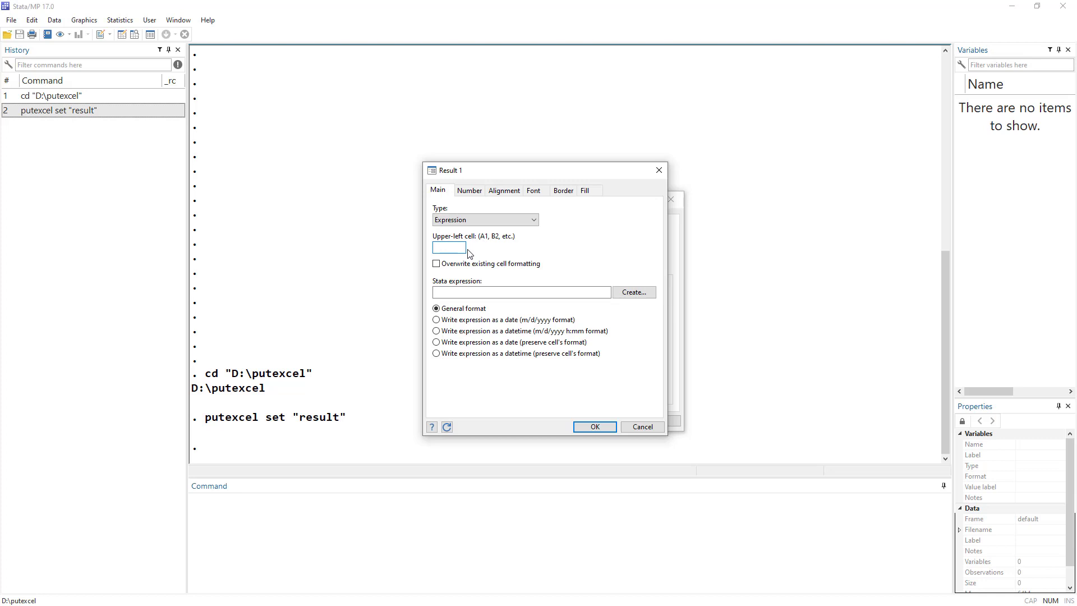
Step: Define a result writing "This is cell A1" to upper-left cell A1
text(A1)
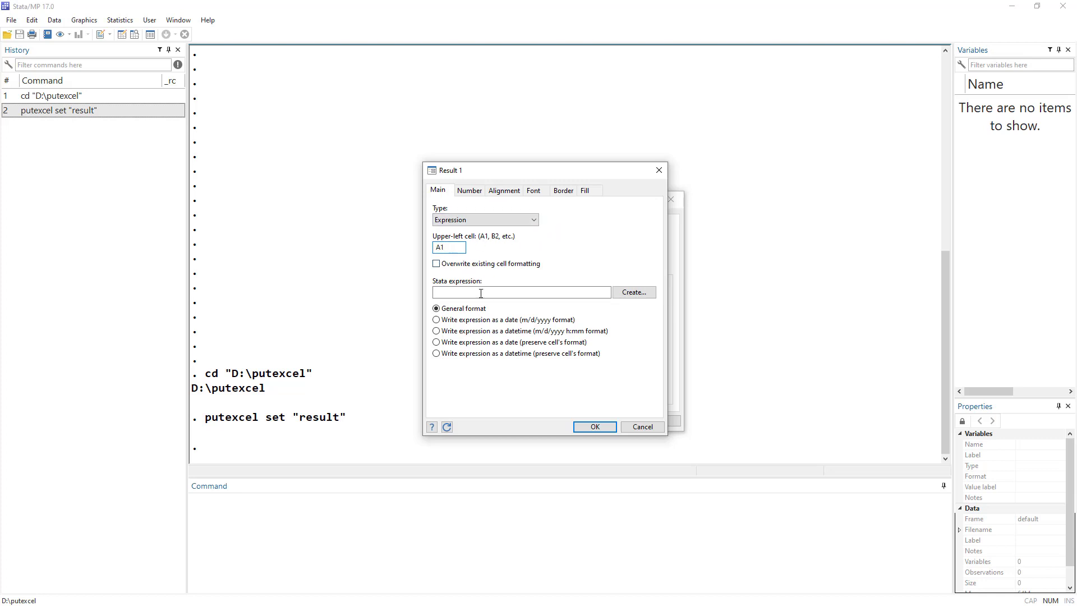
mouse_move(474, 317)
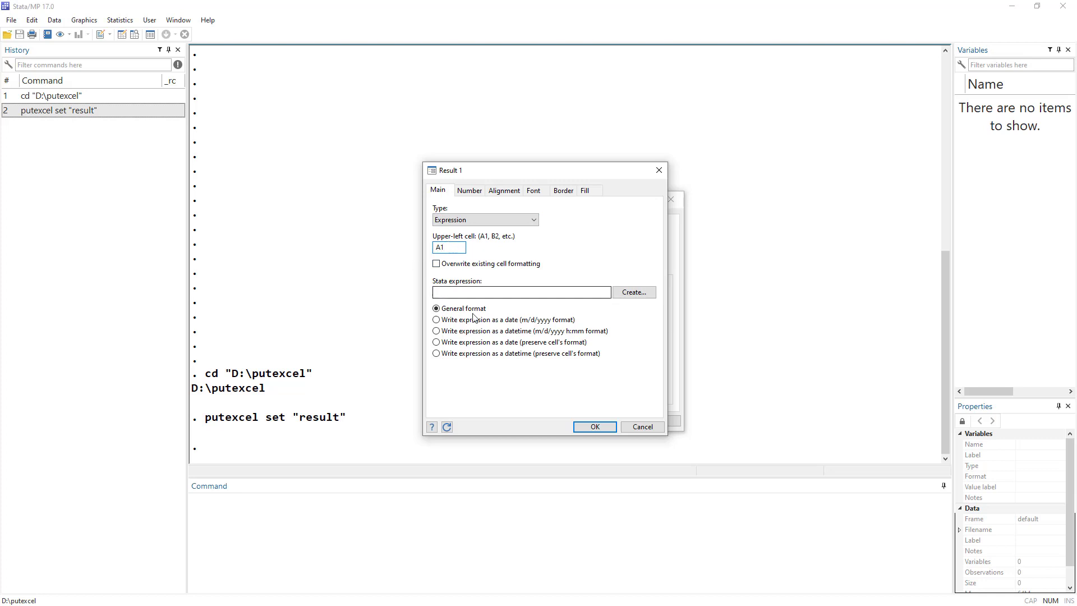
click(436, 263)
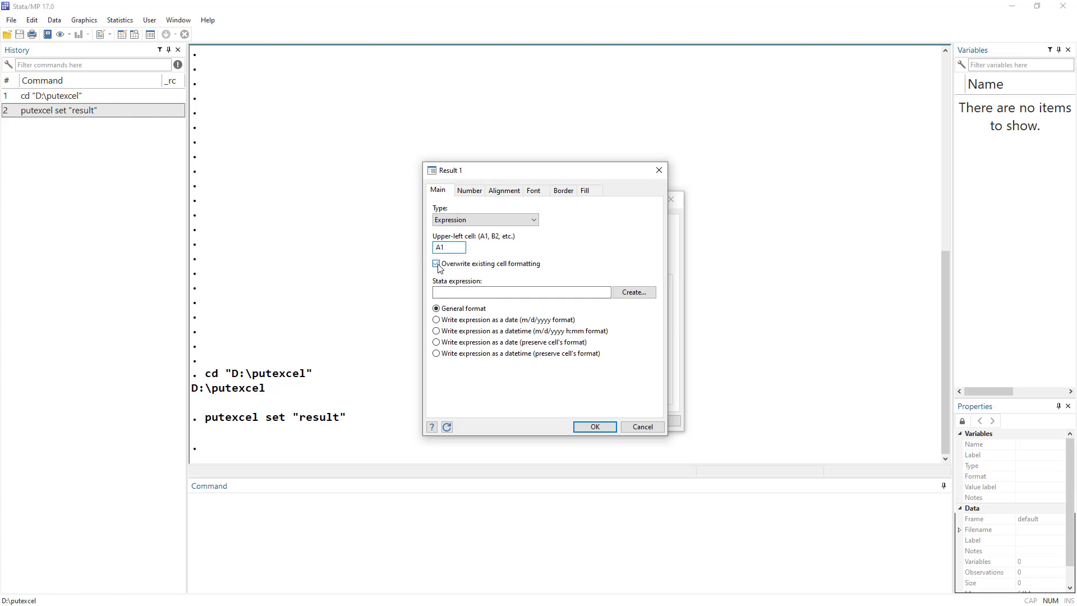
click(435, 264)
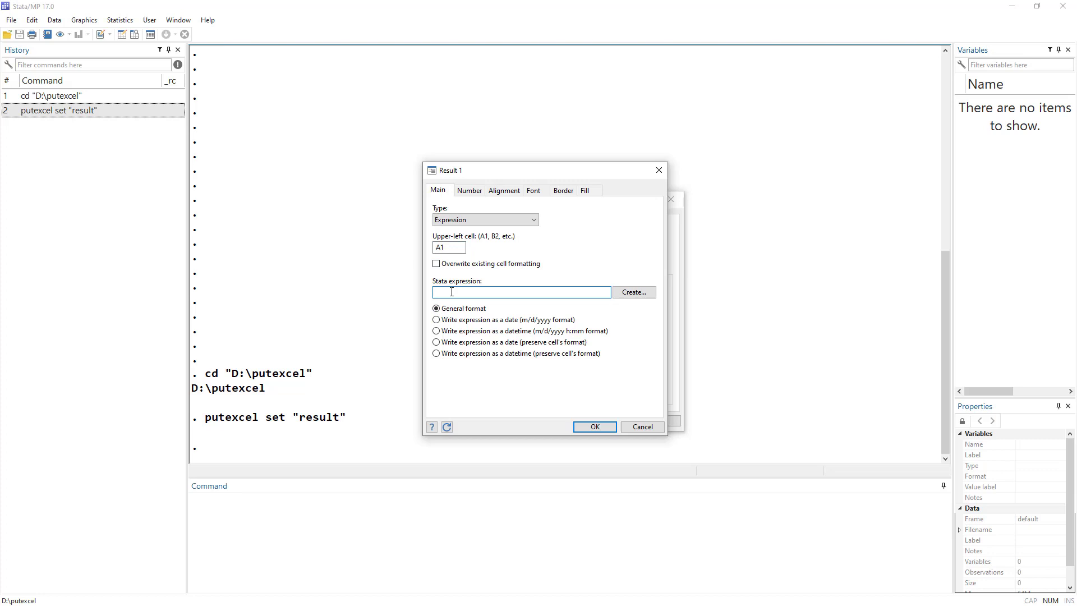
text(")
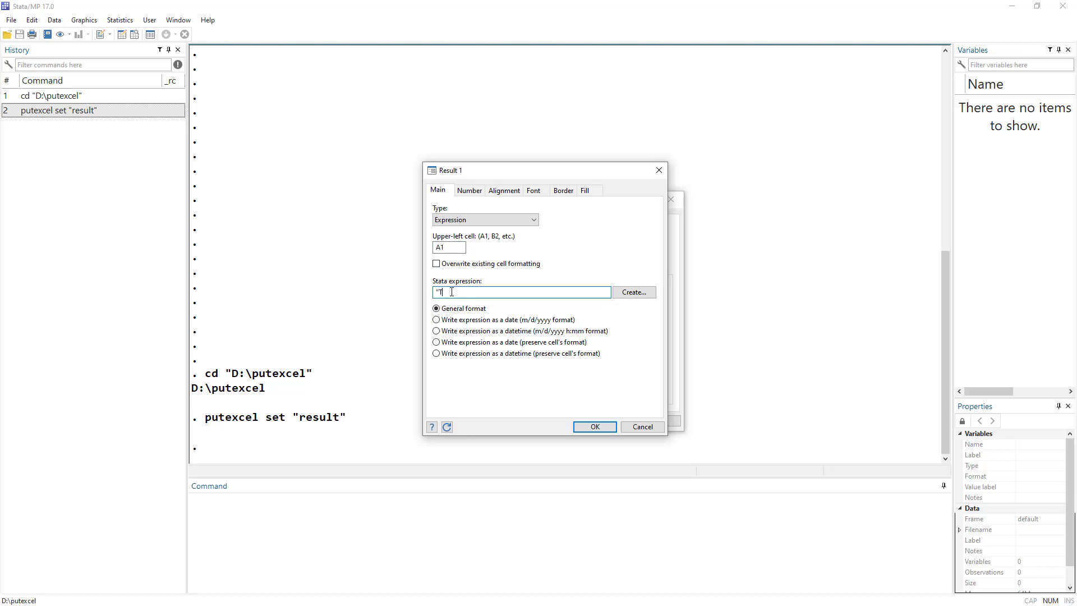
text(This is cel)
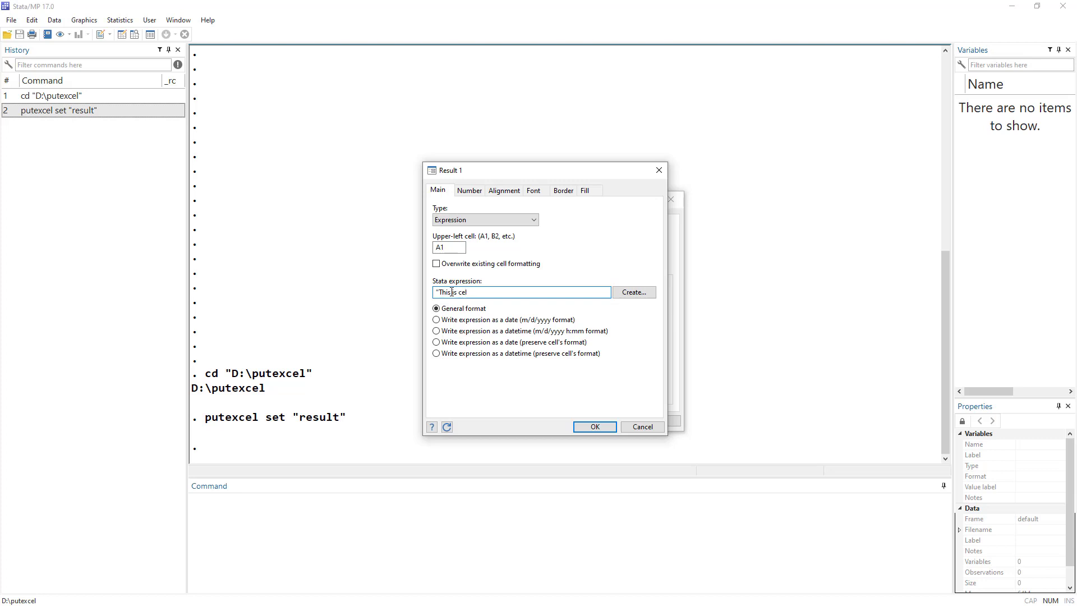
text(A1)
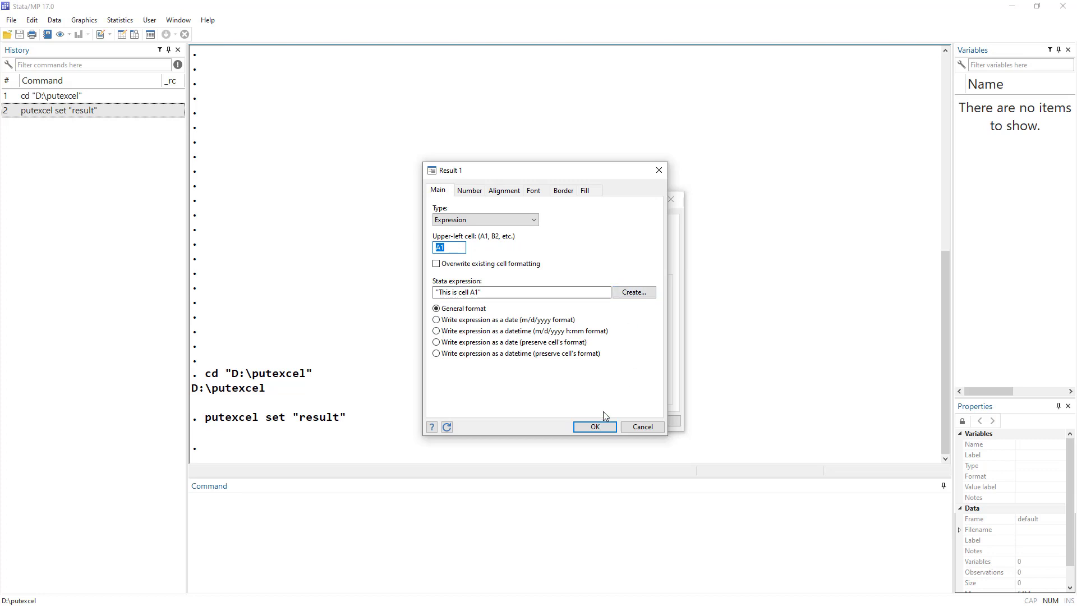
click(593, 426)
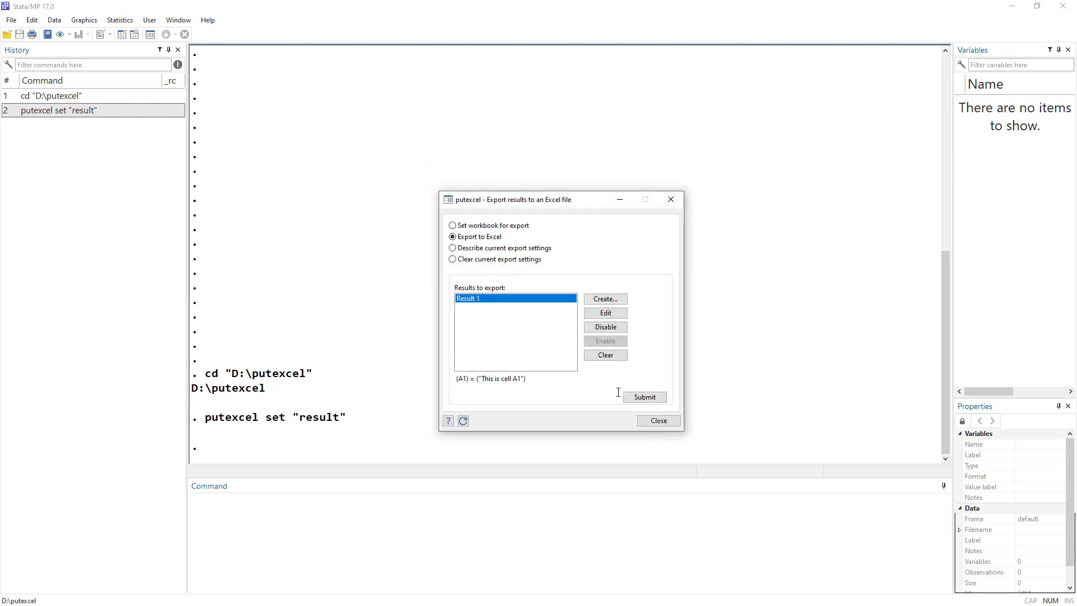
Step: Submit the export and open result.xlsx from the putexcel folder
click(643, 397)
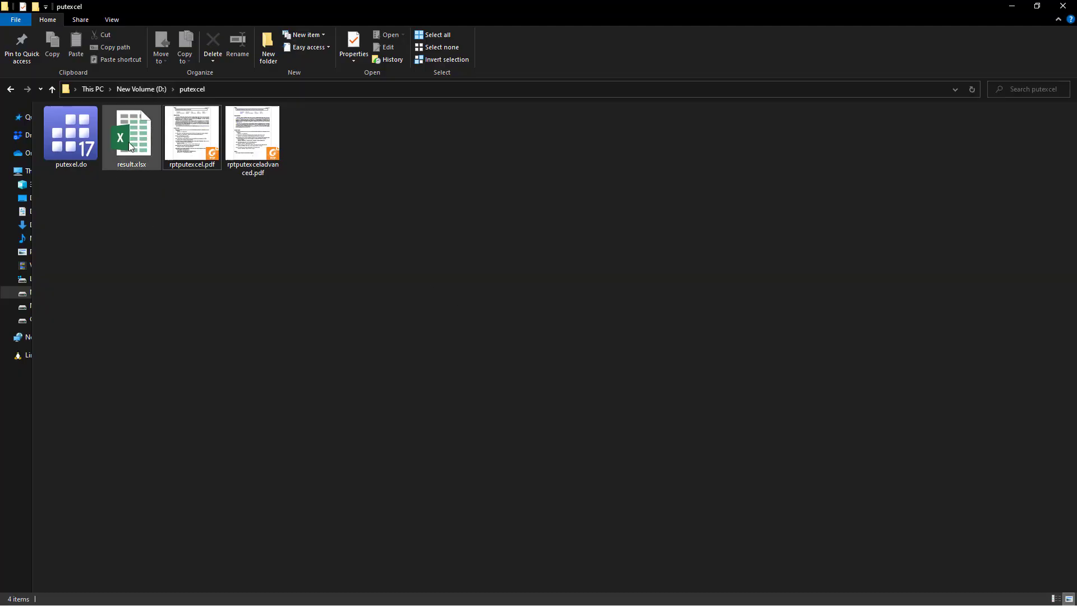
click(131, 134)
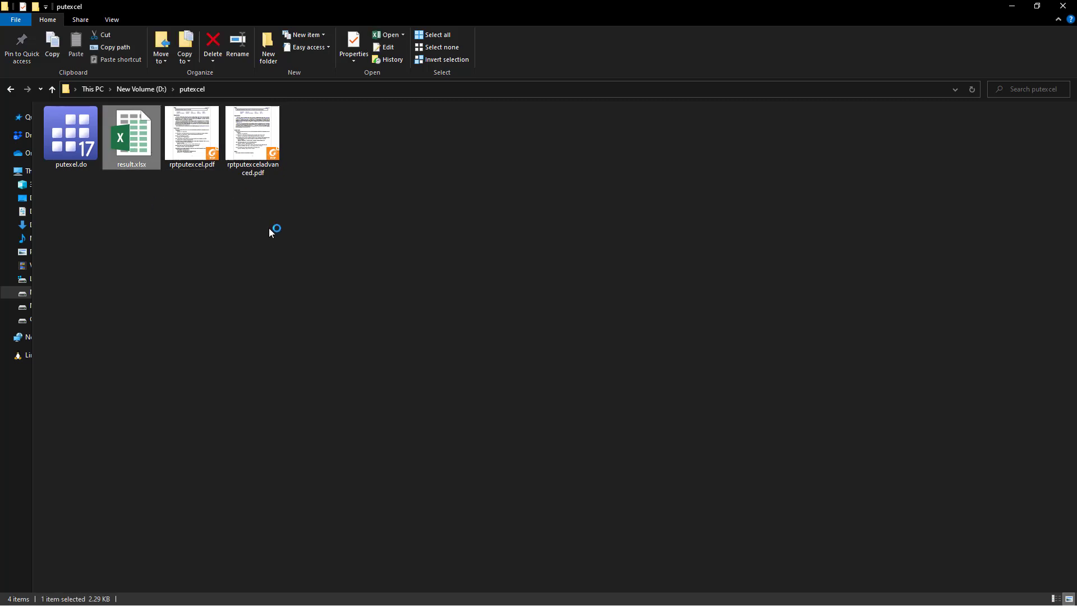
double_click(131, 135)
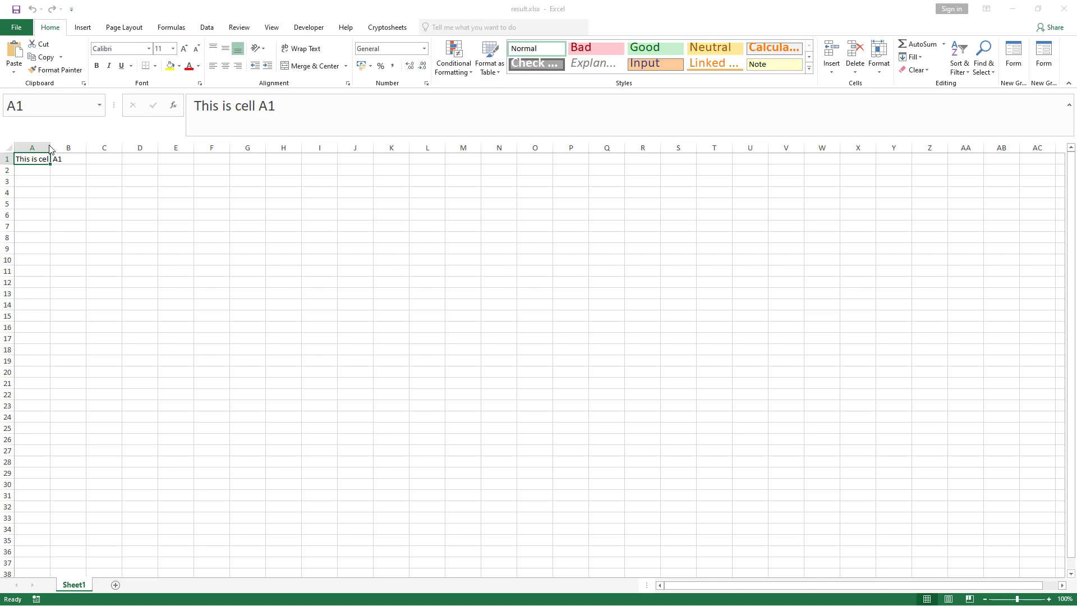
Step: Widen column A to show the text, then close Excel and answer the save prompt
drag(49, 147, 63, 147)
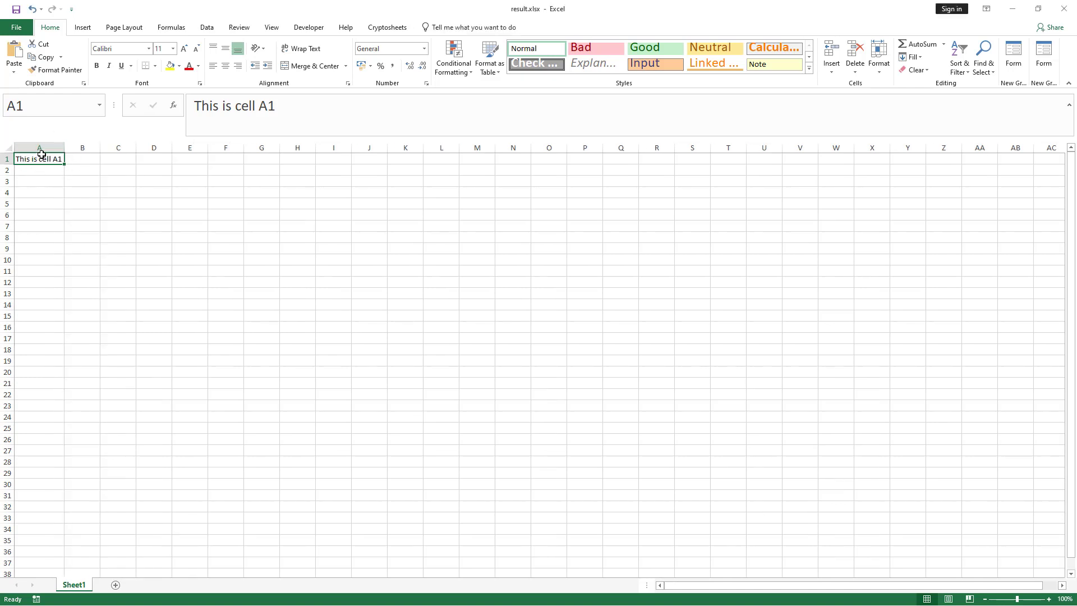
click(1064, 8)
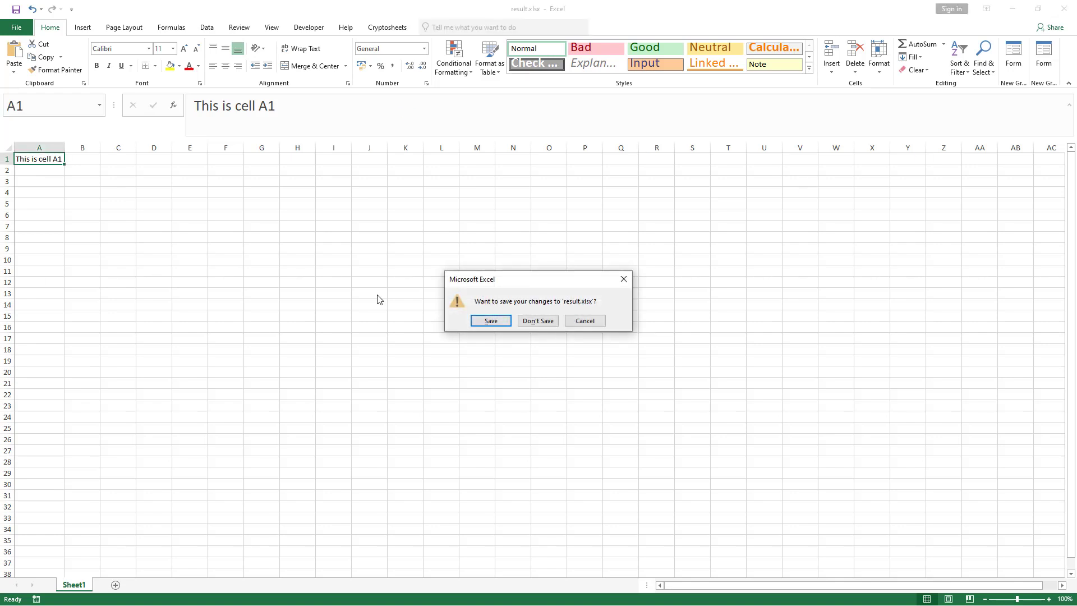
click(537, 320)
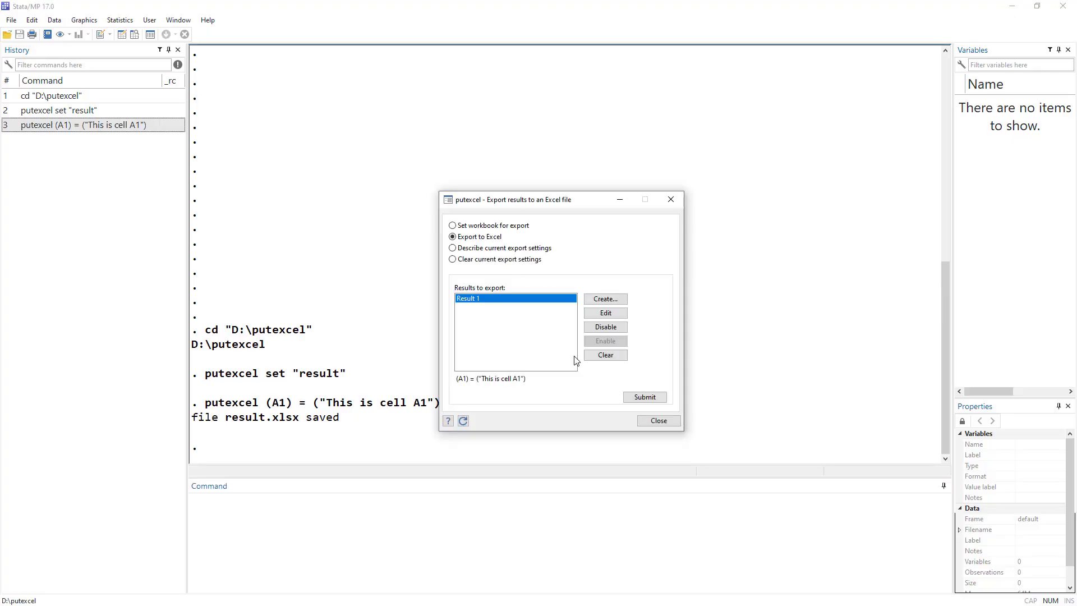
mouse_move(466, 266)
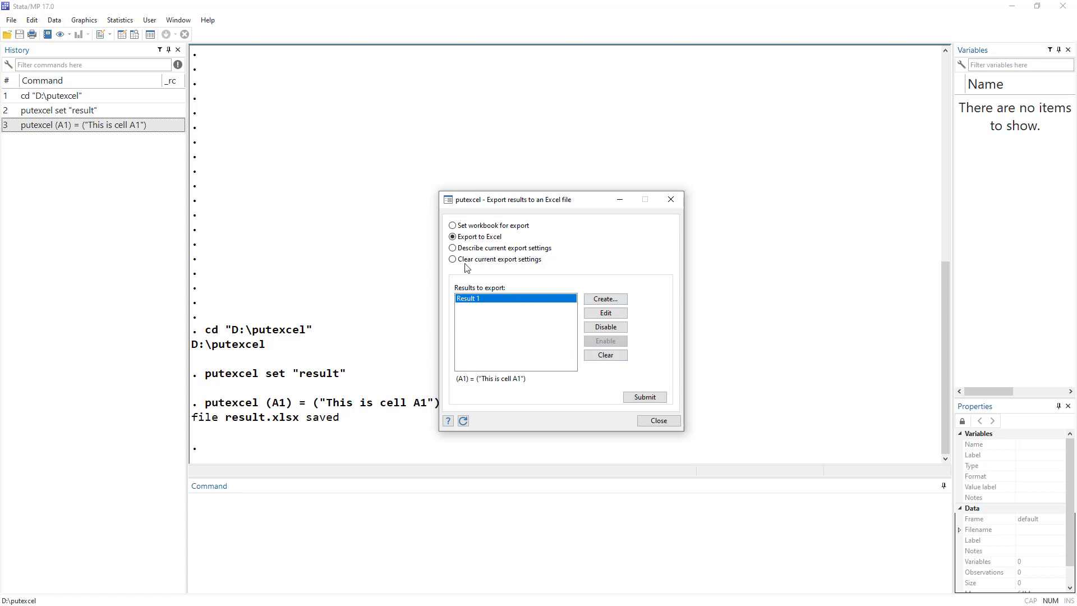
mouse_move(604, 298)
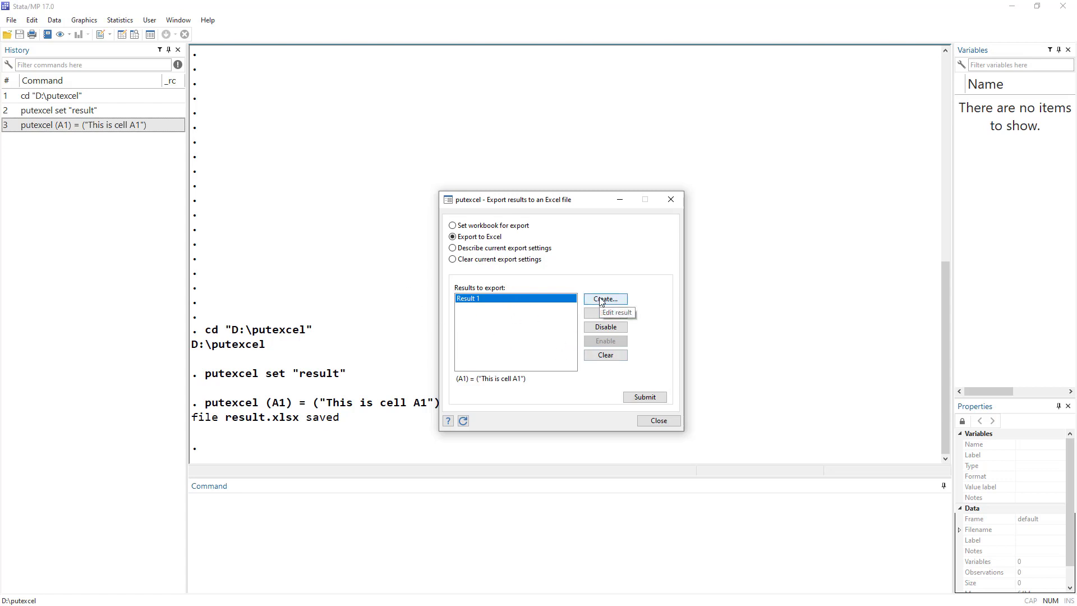
Step: Close the putexcel dialog and load the 1978 auto dataset with sysuse auto.dta
click(603, 298)
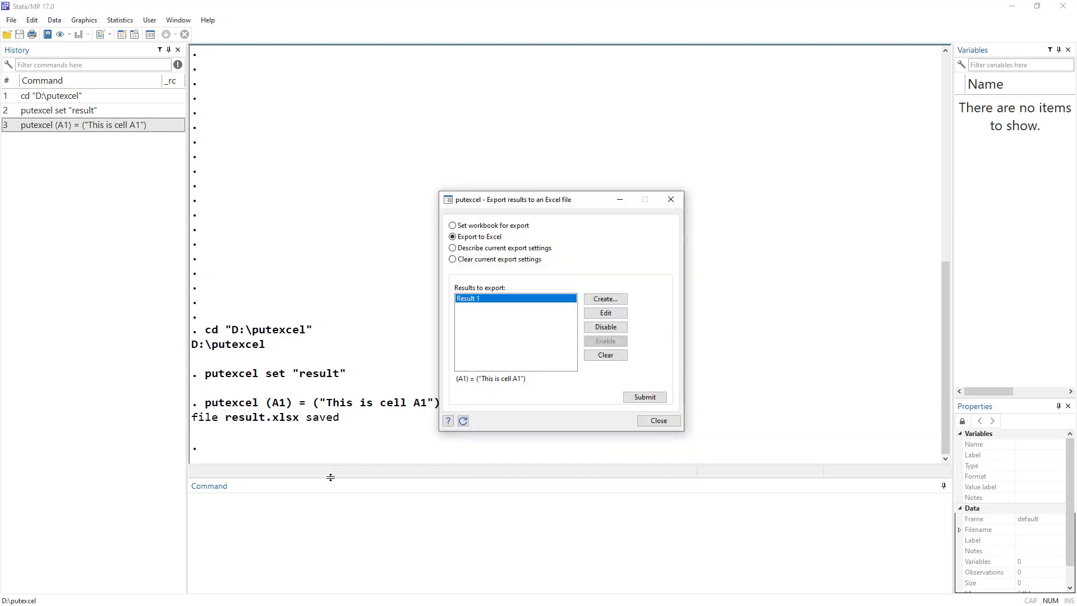
click(656, 419)
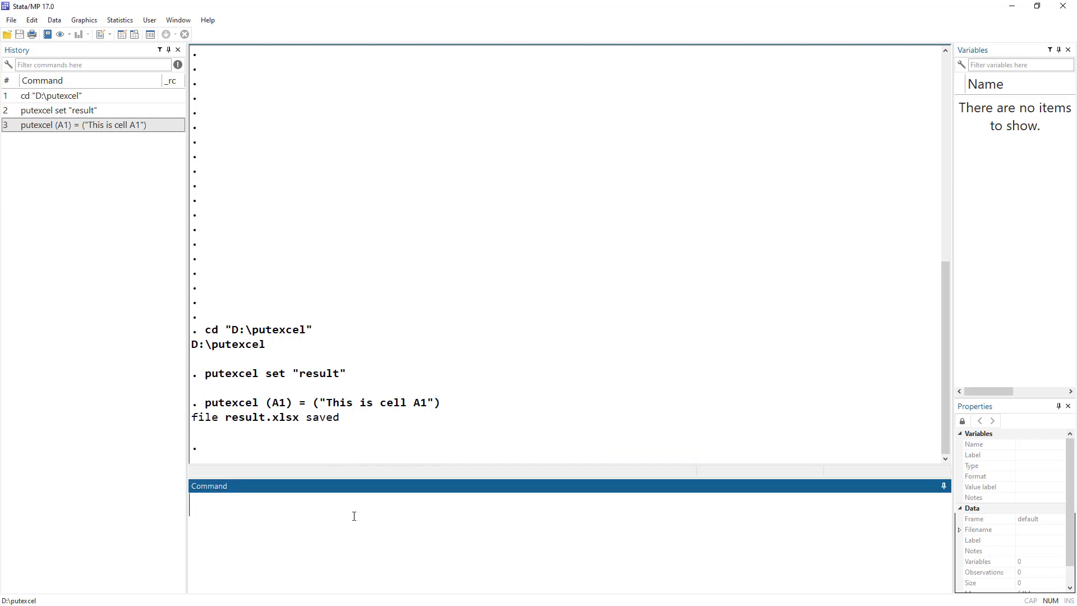
text(sys)
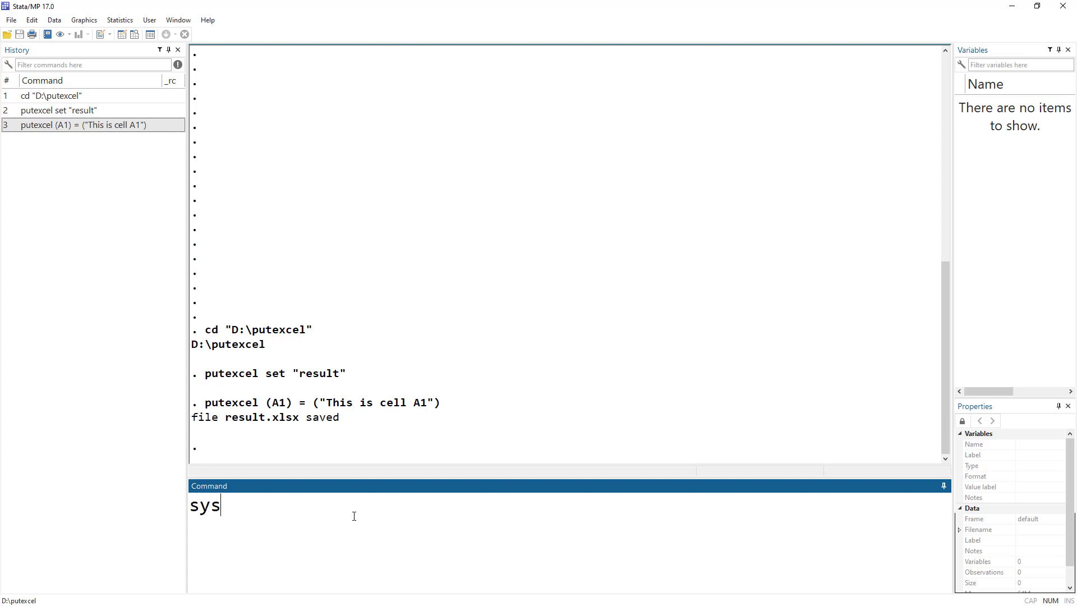
text(au)
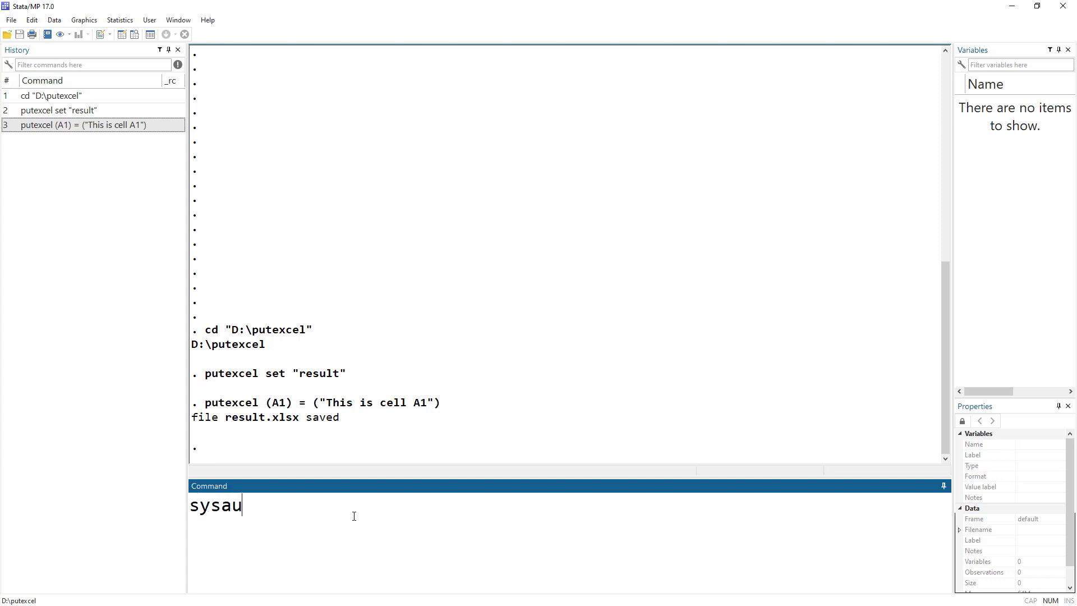
text(se auto)
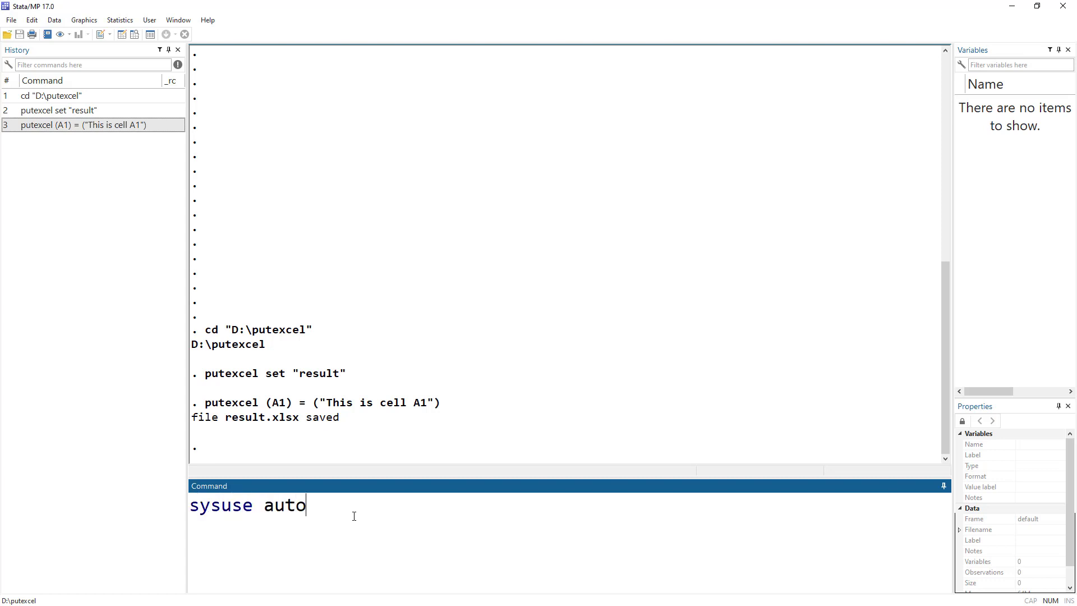
text(.dt)
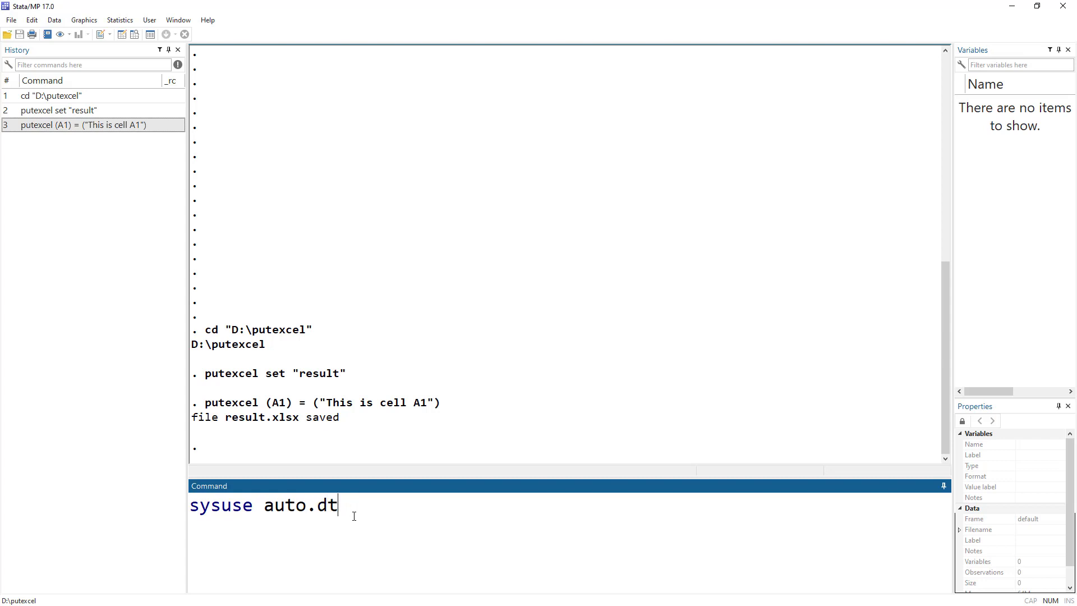
key(Return)
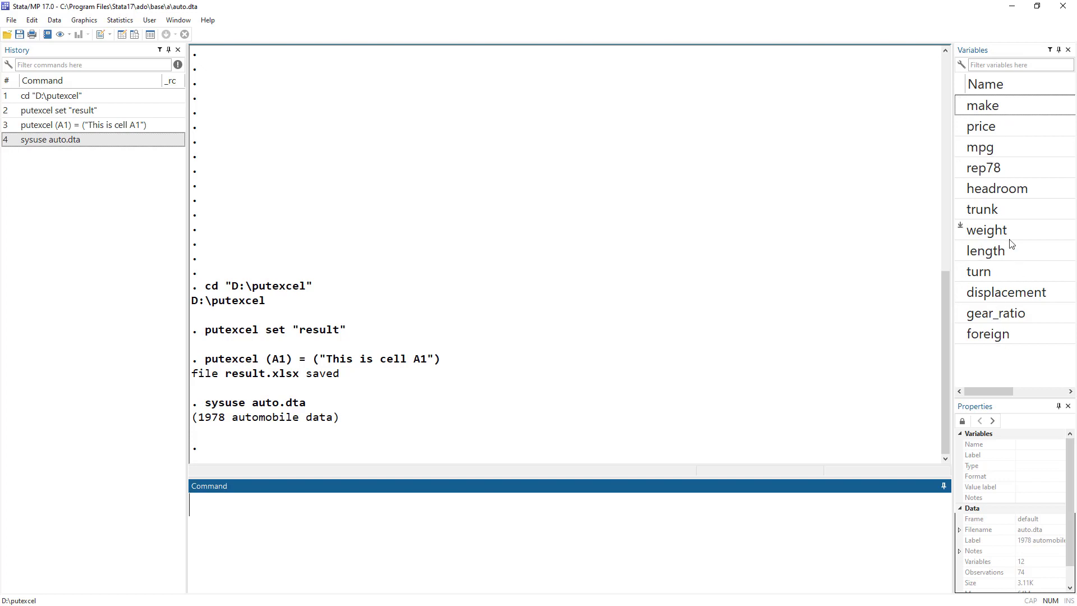
text(regress)
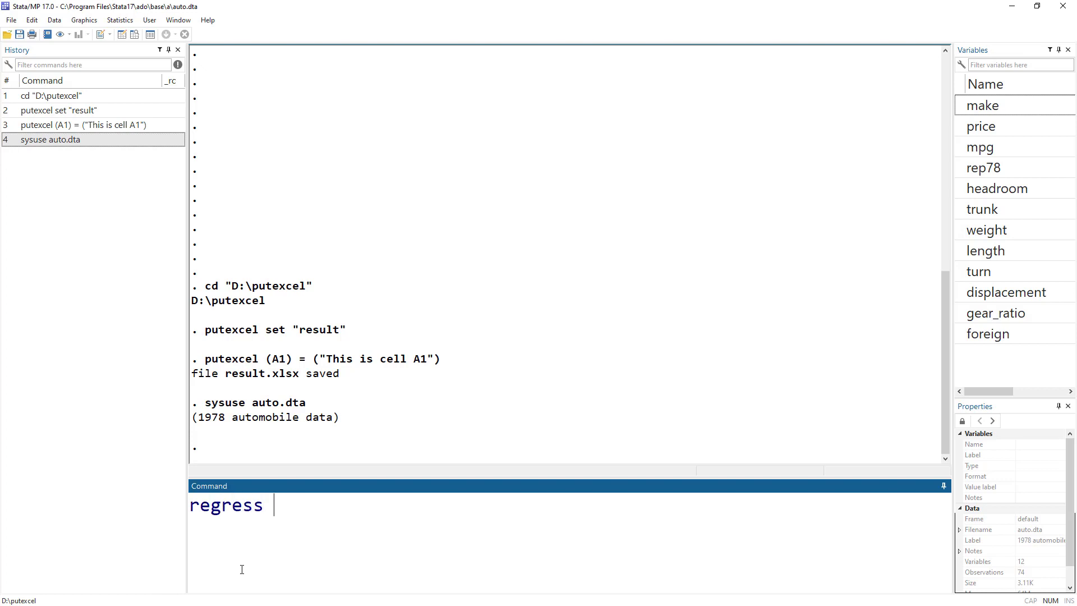
Step: Run regress price weight mpg and scroll through the regression output
text(price weight)
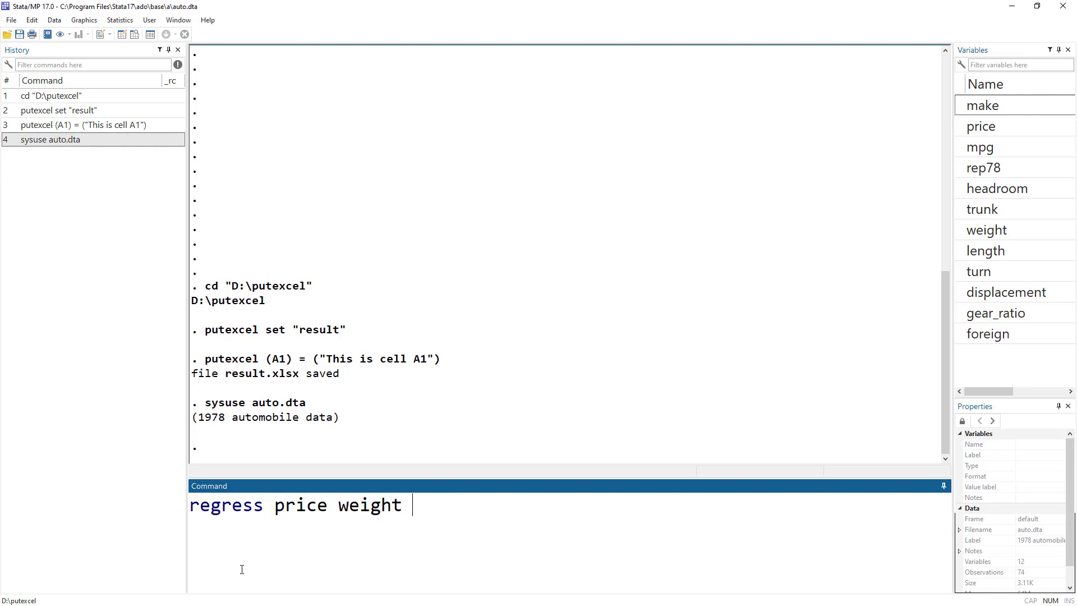
key(Return)
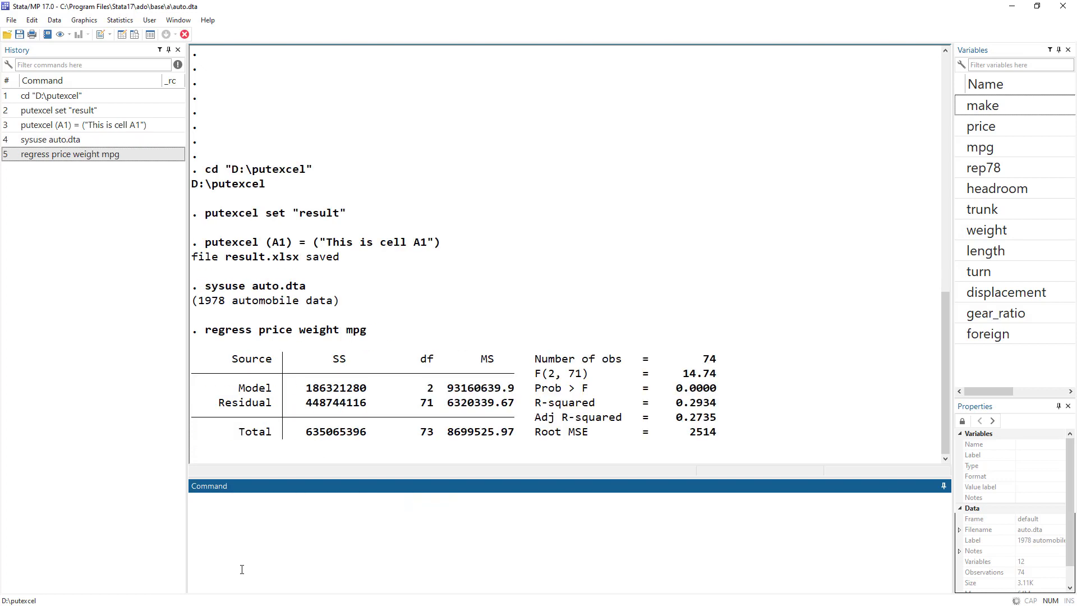
scroll(down, 3)
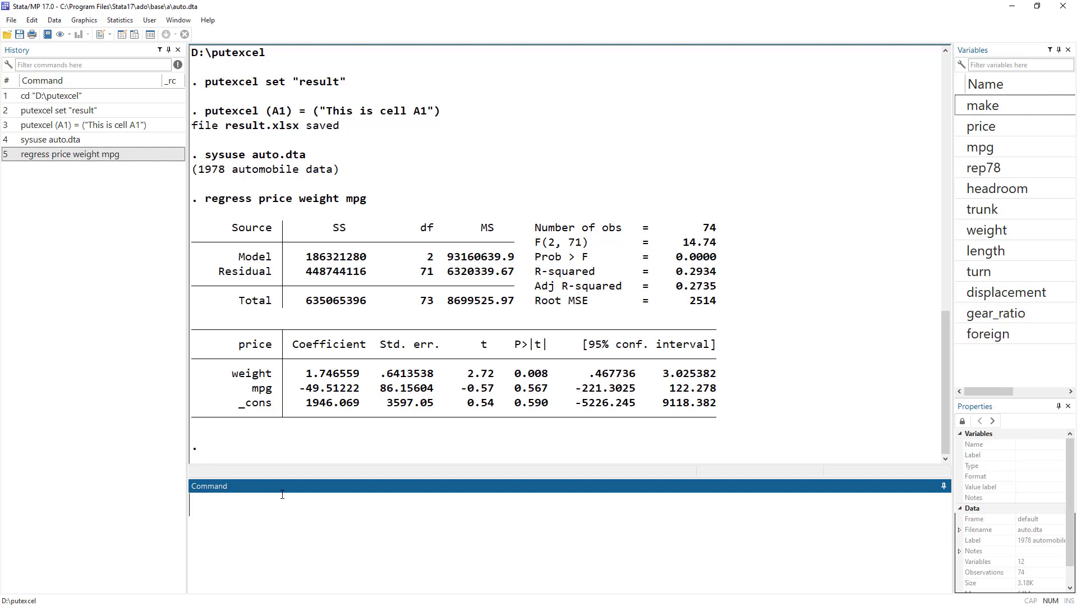
Step: Run ereturn list and scroll through the stored e() scalars, macros and matrices
text(e)
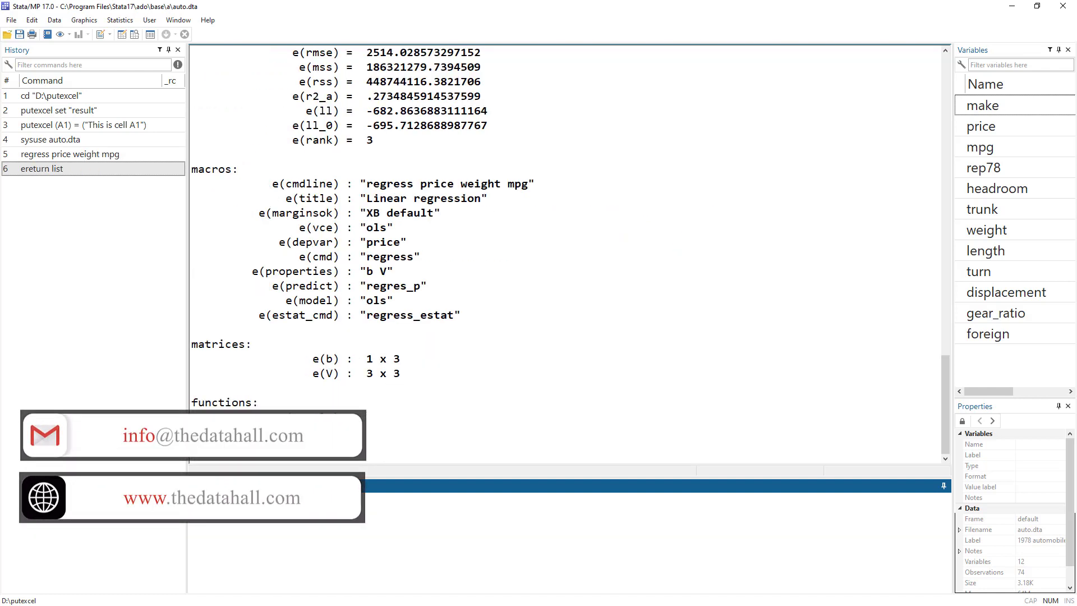
scroll(up, 3)
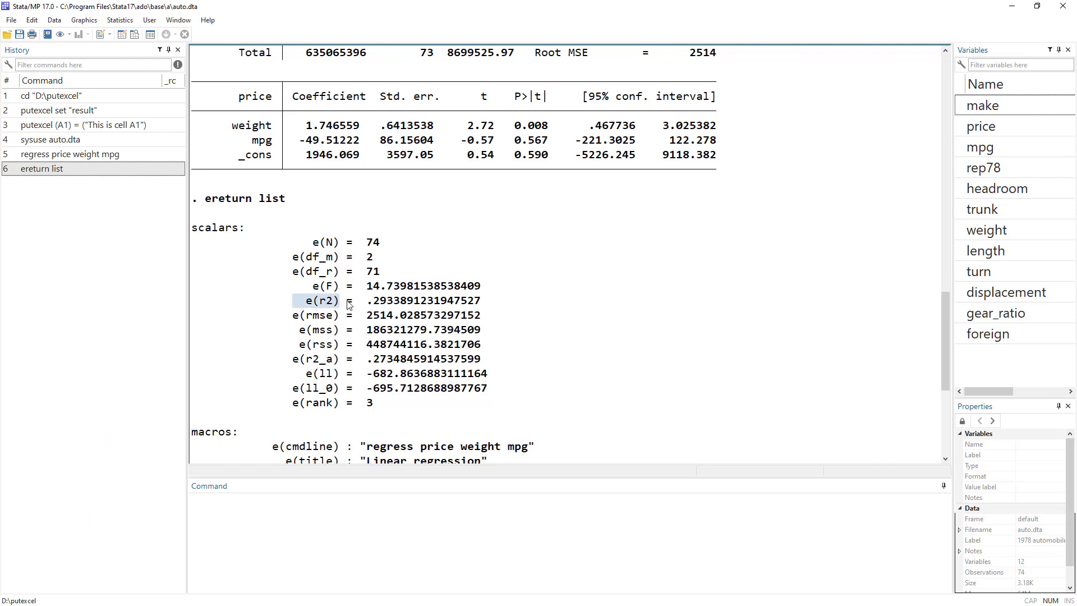
scroll(up, 3)
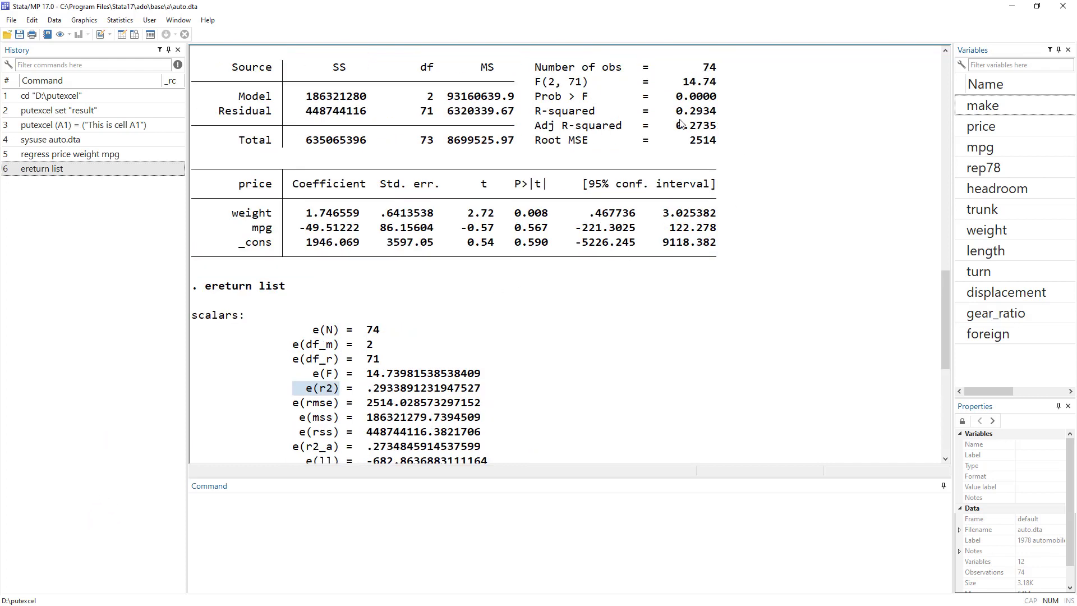
scroll(down, 3)
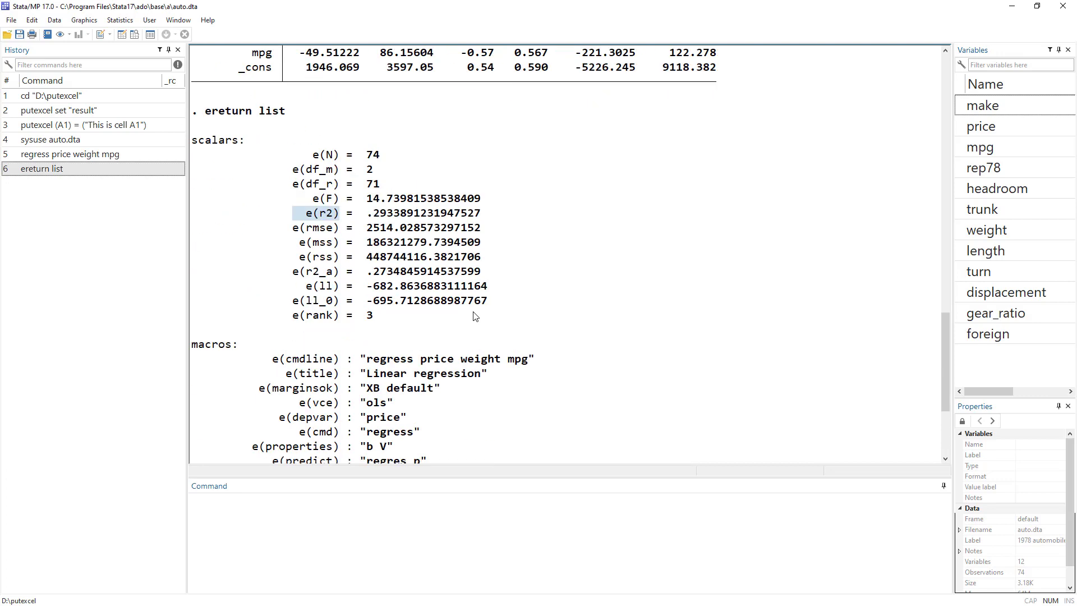
scroll(down, 3)
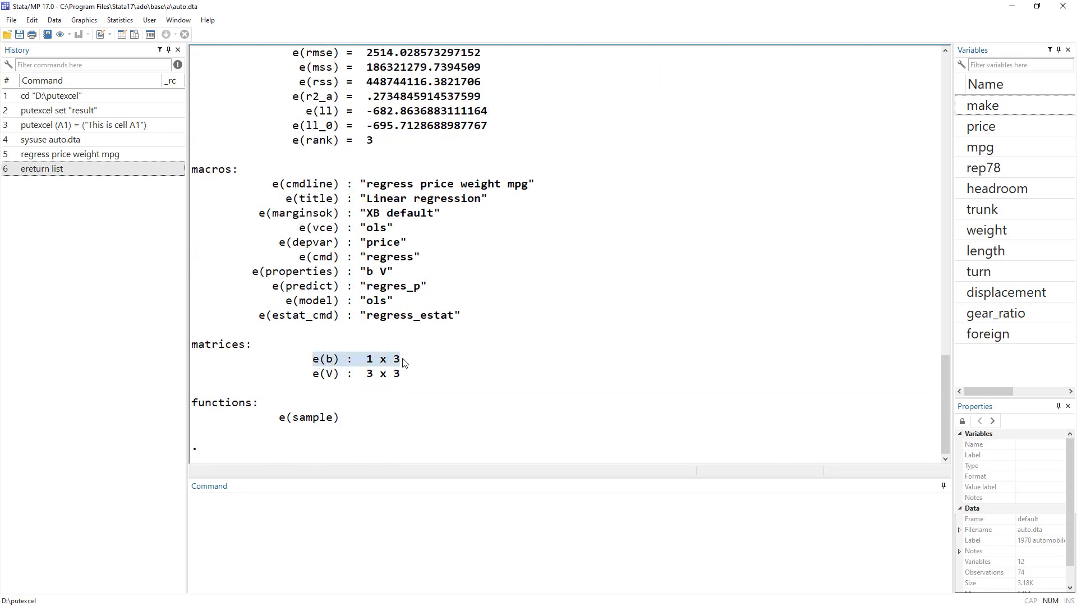
scroll(up, 3)
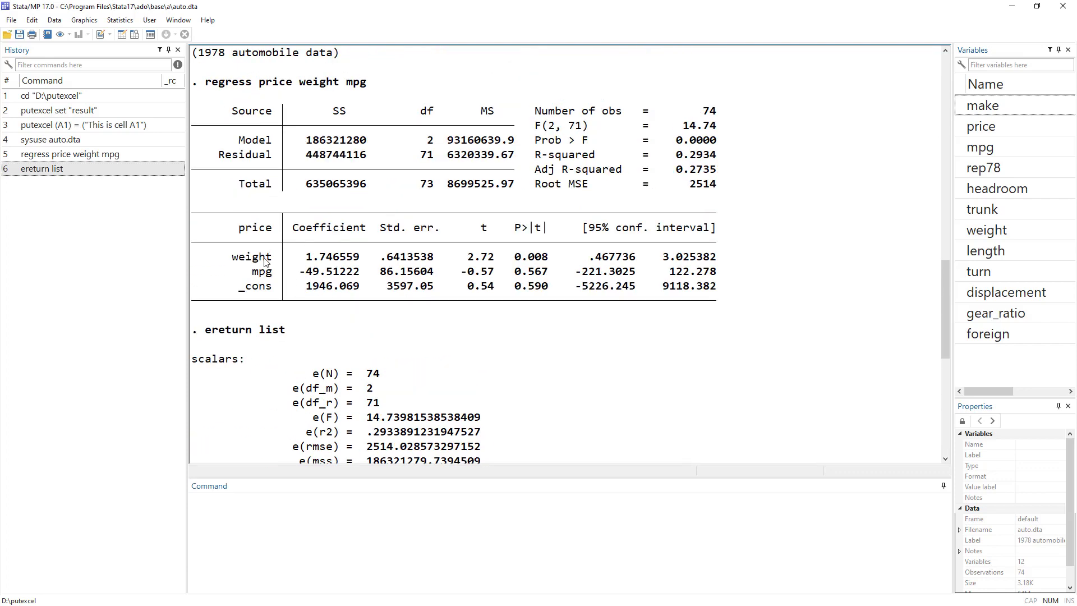
mouse_move(283, 304)
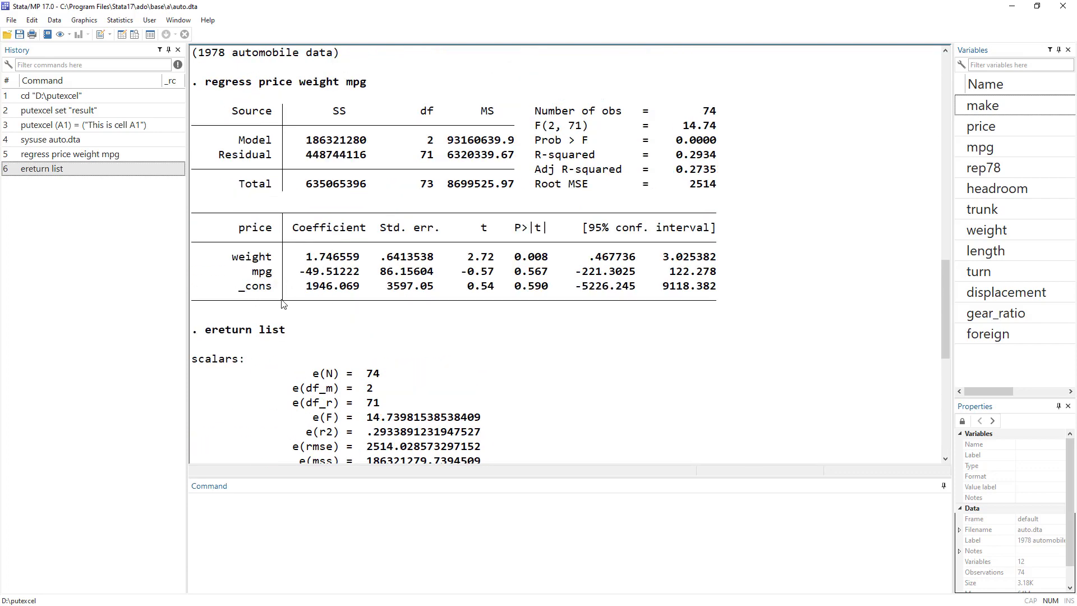
scroll(down, 3)
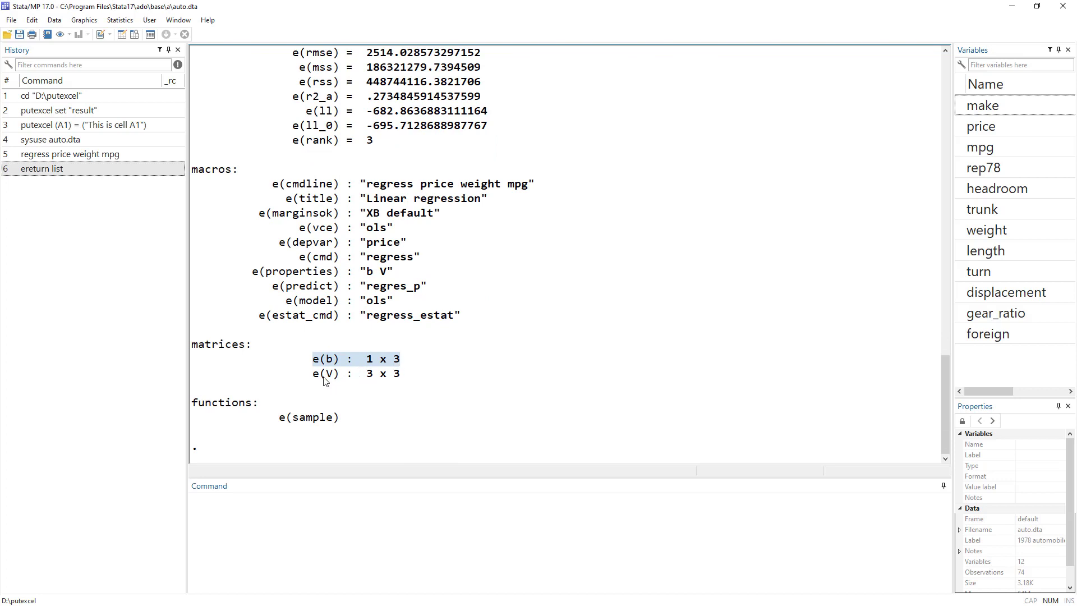
scroll(up, 3)
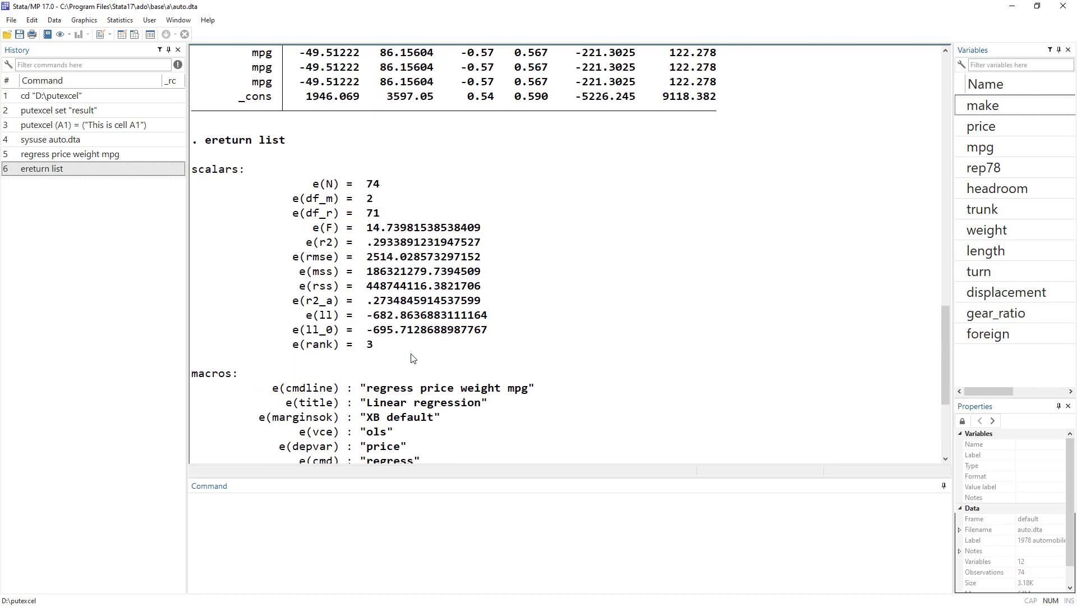
scroll(up, 3)
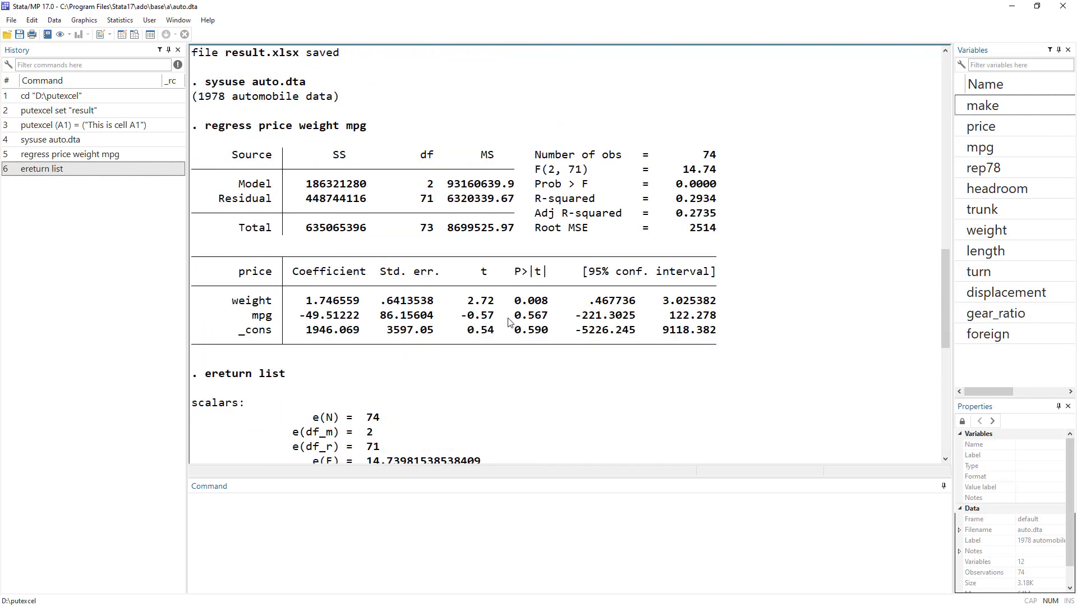
mouse_move(450, 369)
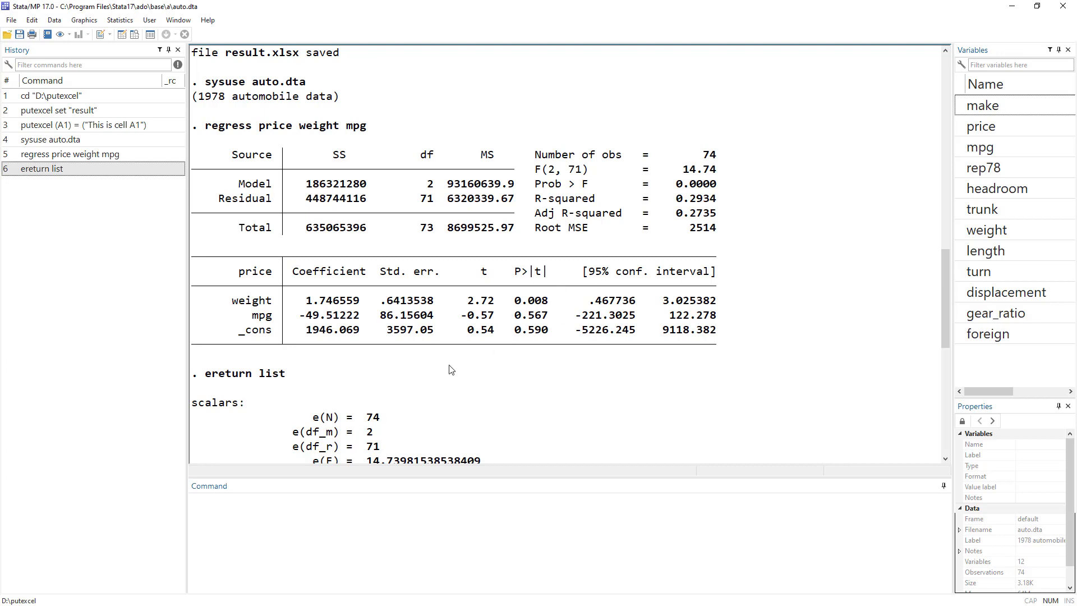
scroll(down, 3)
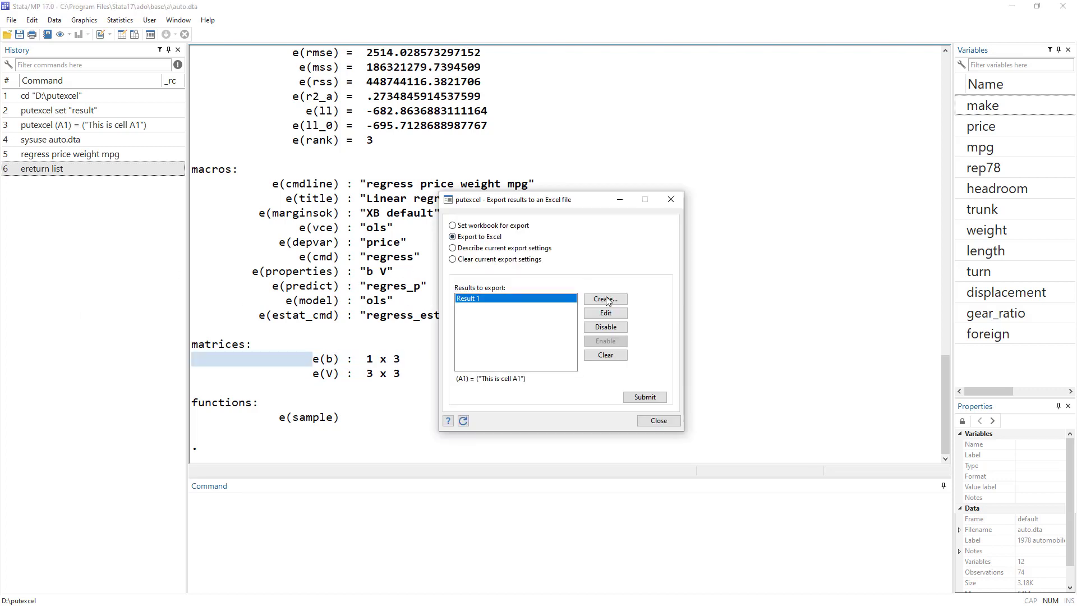
Step: Create a new export result with upper-left cell D2
click(605, 298)
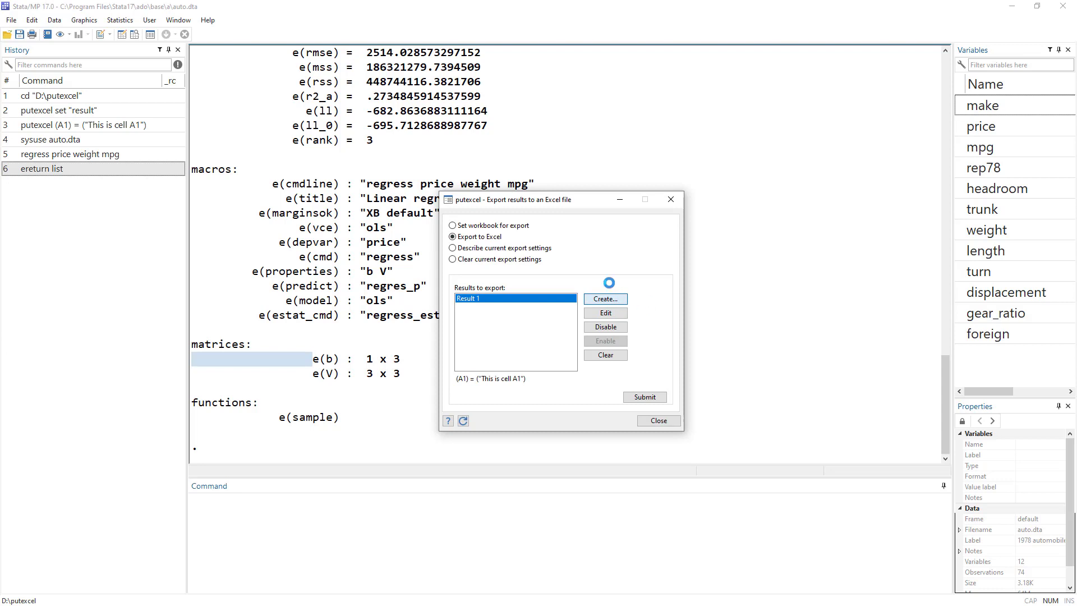
click(603, 297)
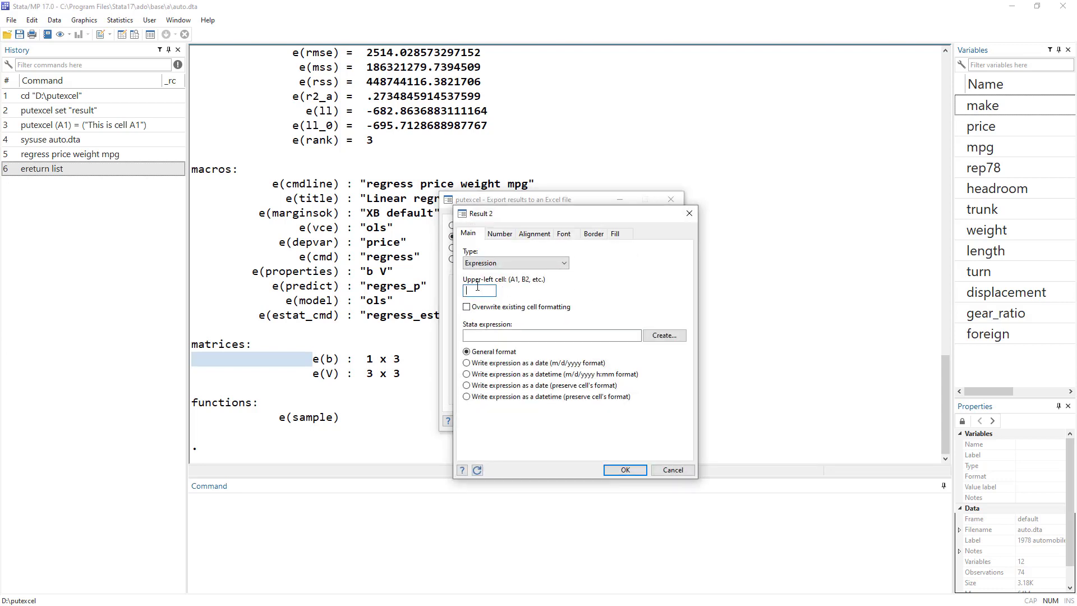
text(B1)
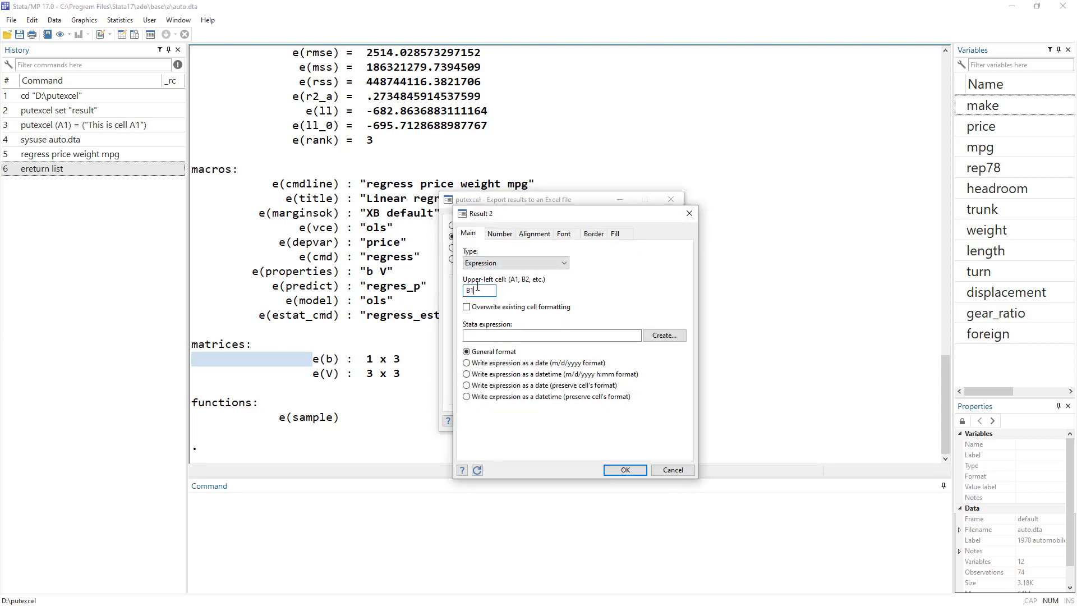
text(D)
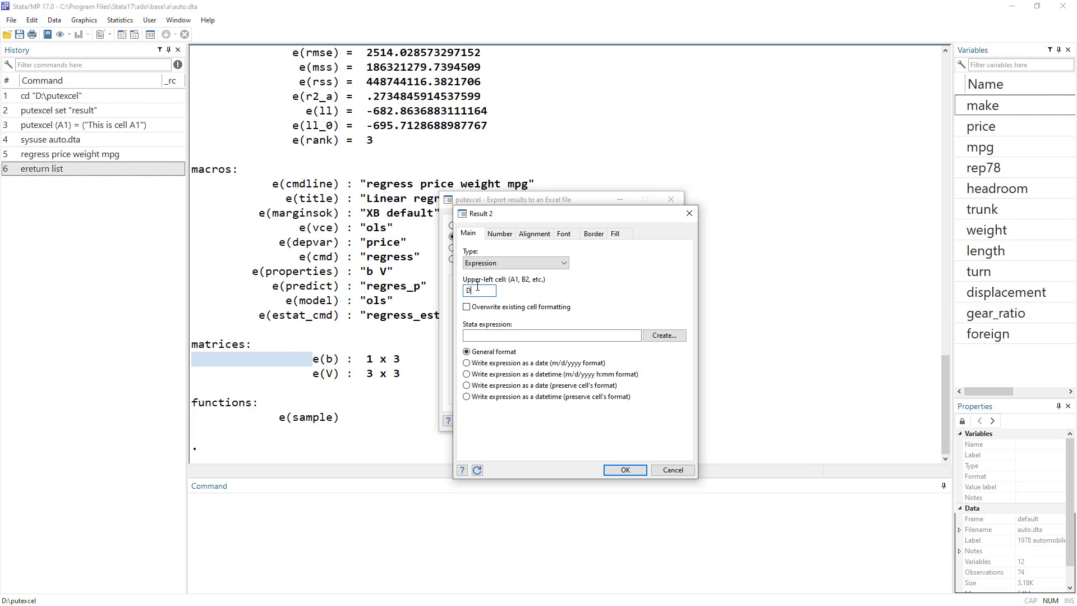
text(2)
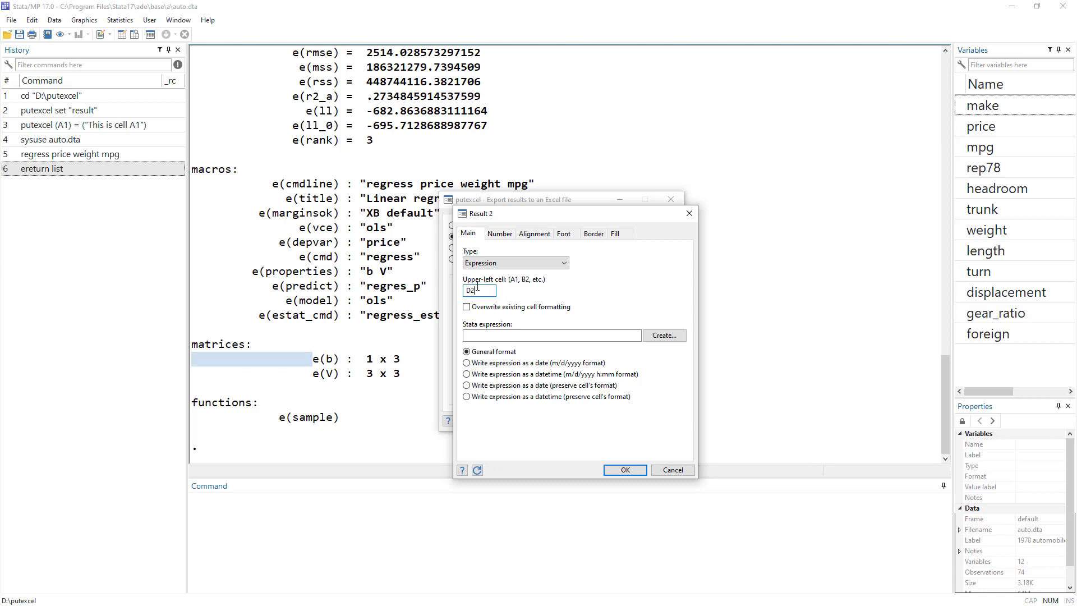
mouse_move(531, 274)
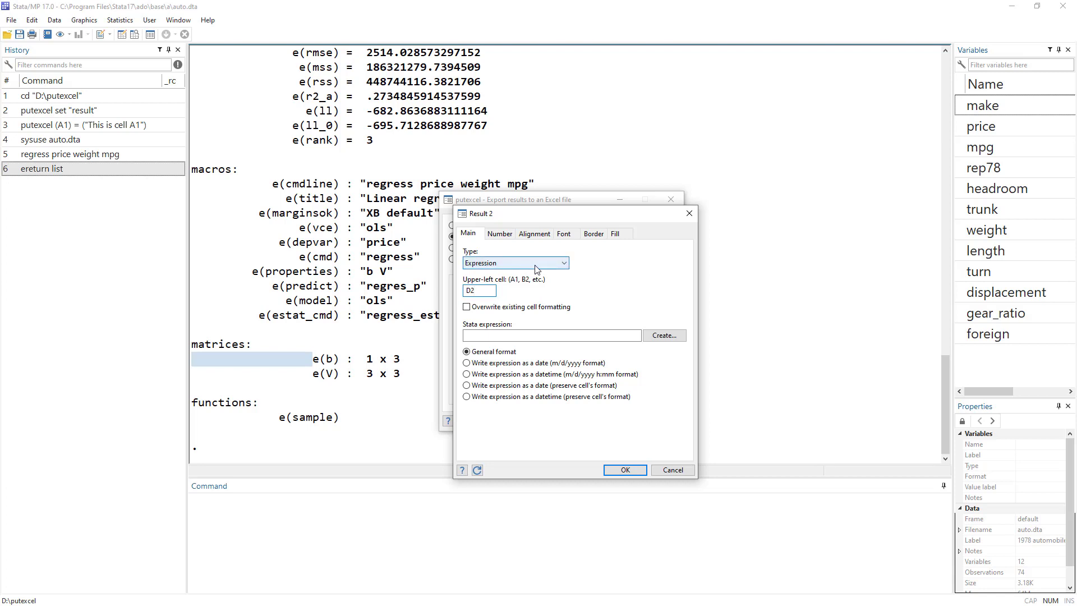
Step: Build the expression _b[weight] from the Coefficients list and accept it
click(662, 335)
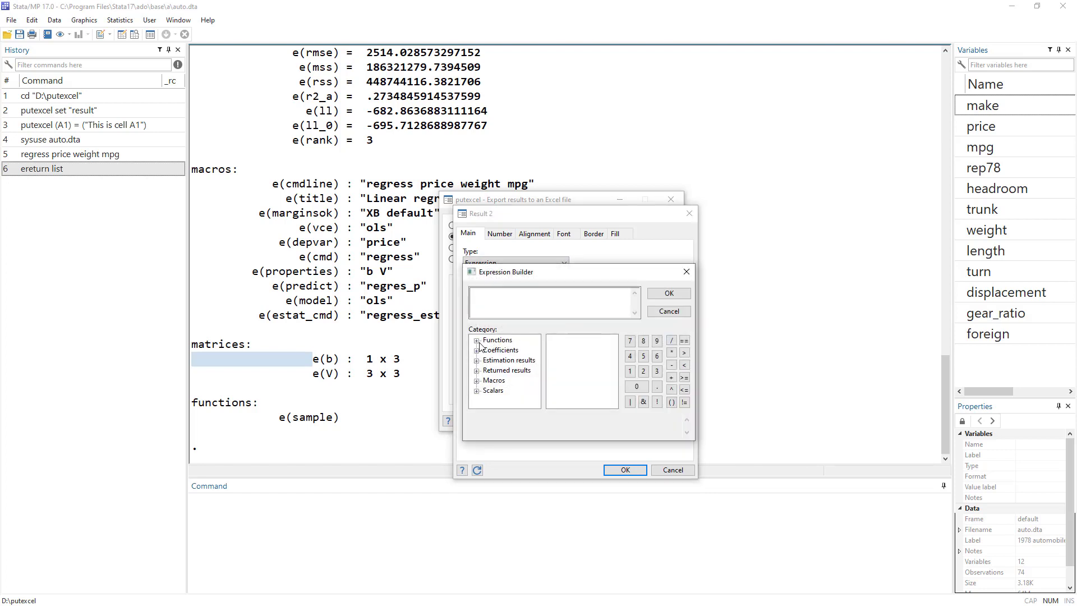
click(496, 339)
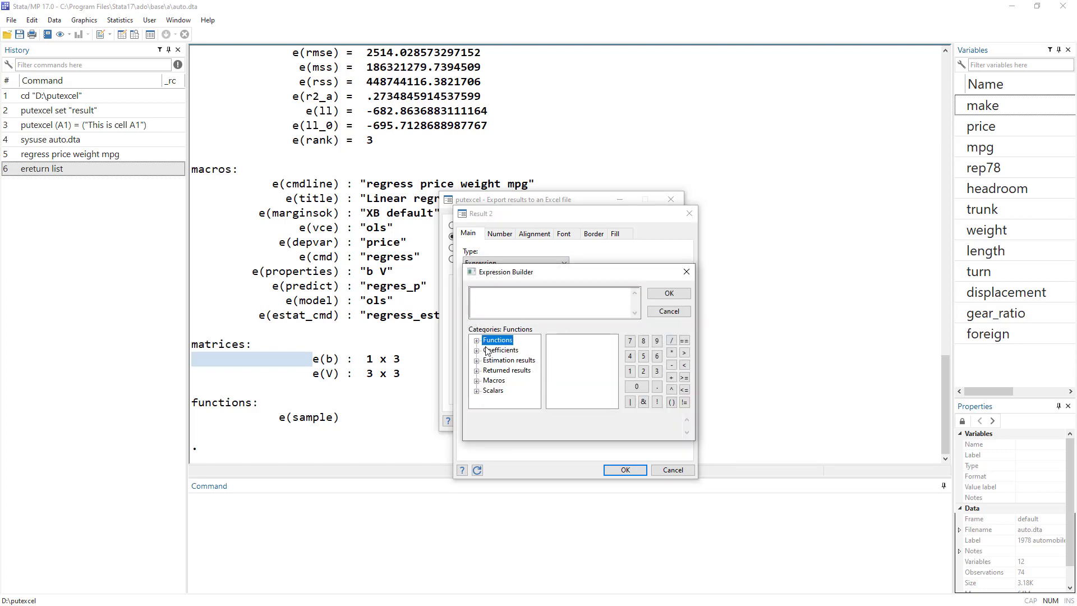
click(501, 349)
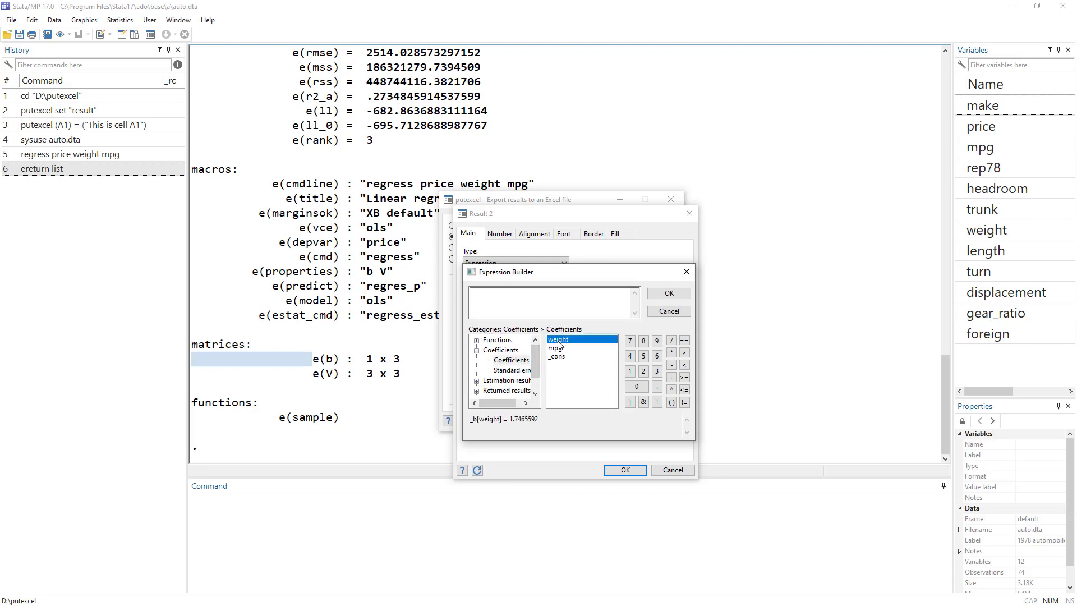
double_click(556, 339)
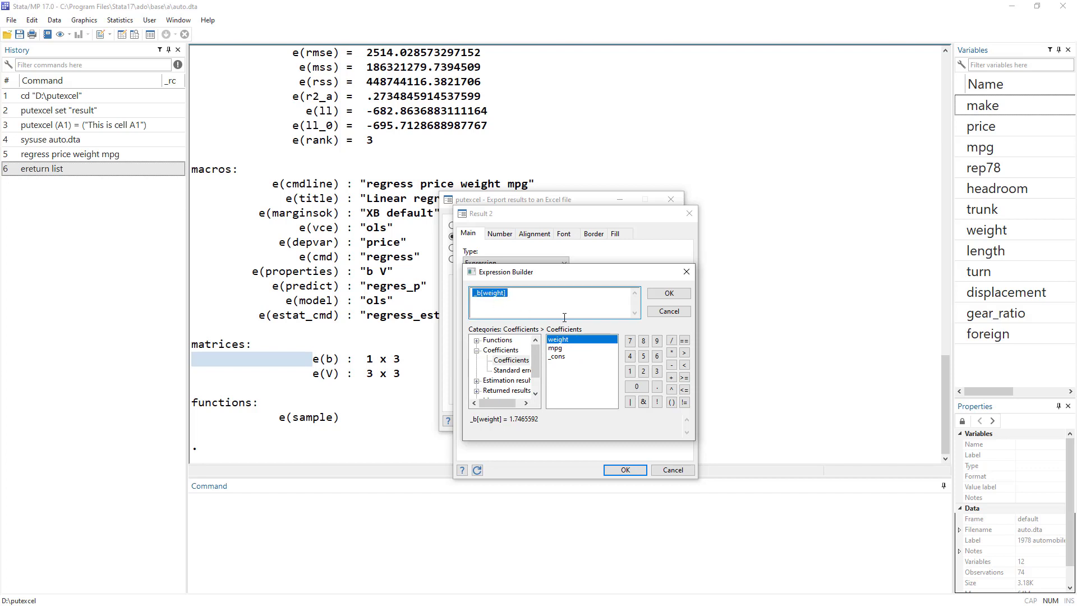
click(666, 293)
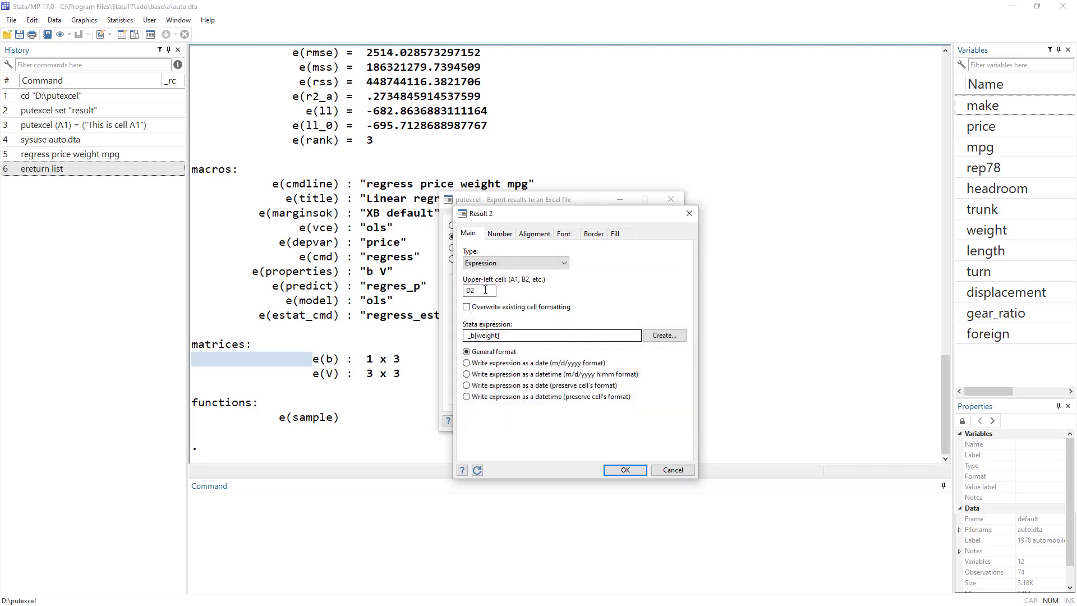
mouse_move(624, 470)
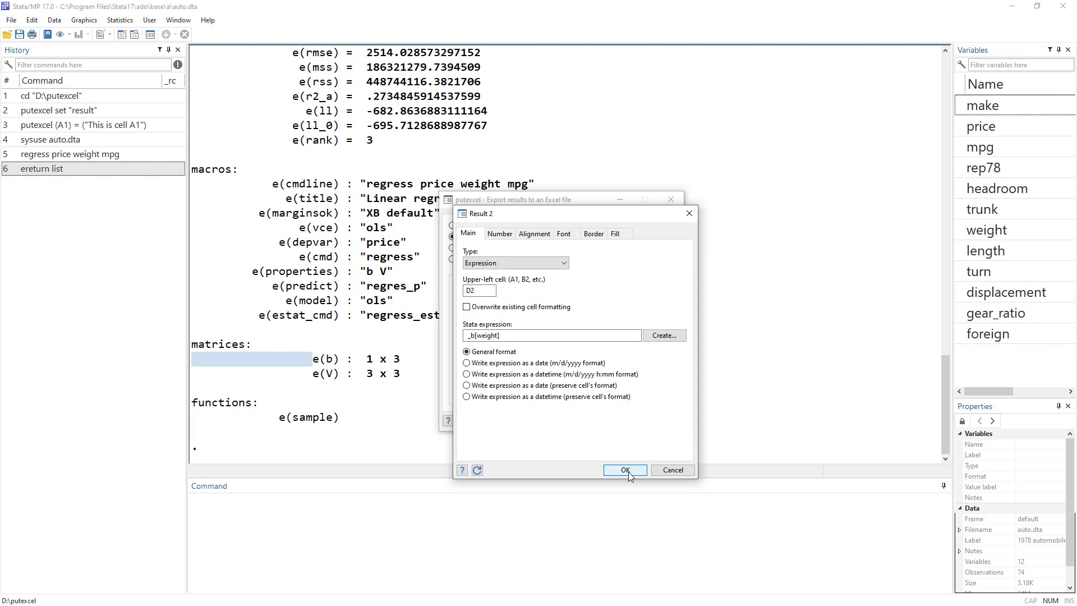
Step: Confirm the D2 _b[weight] result, submit both results to result.xlsx, and select Result 1
click(624, 470)
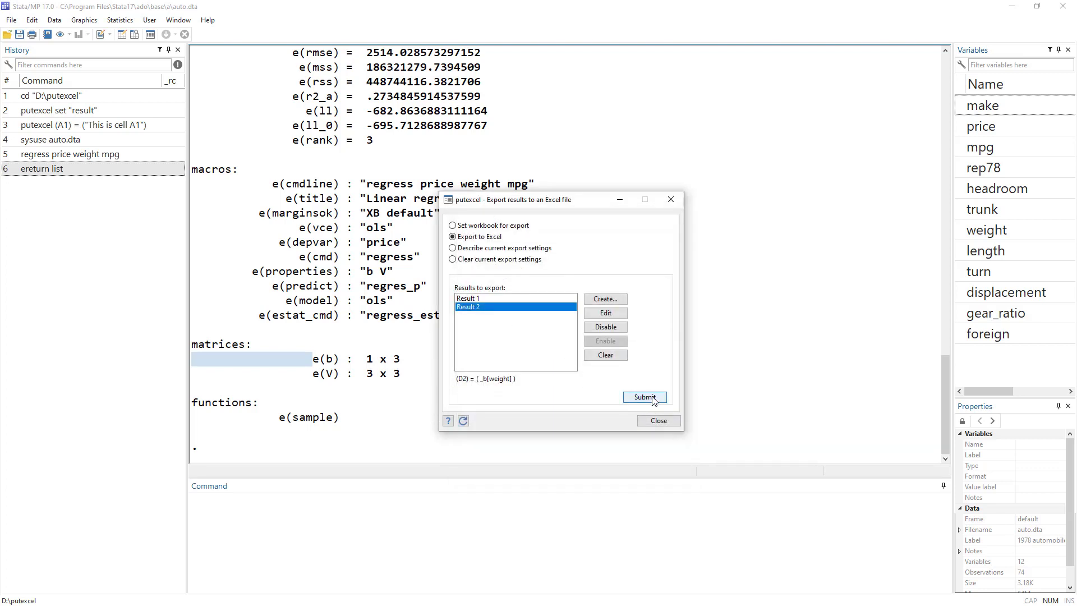
click(644, 396)
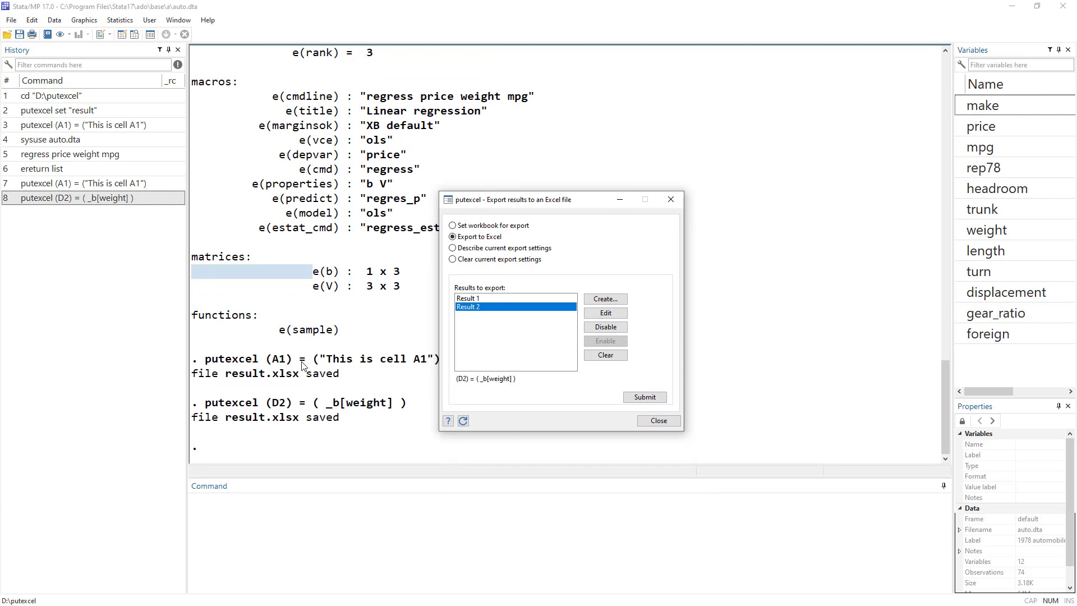
click(643, 397)
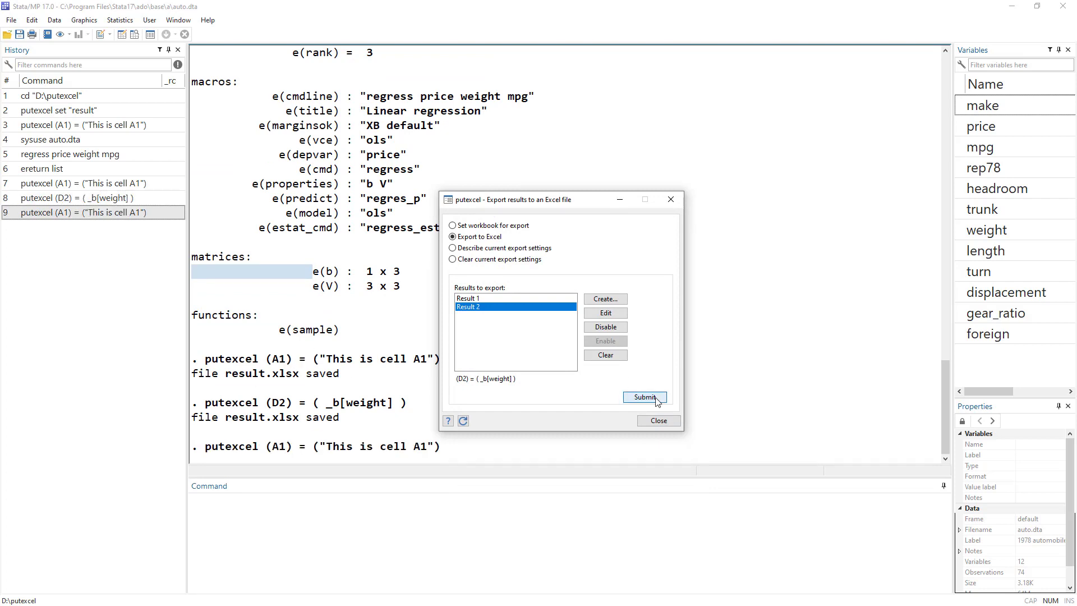
click(643, 397)
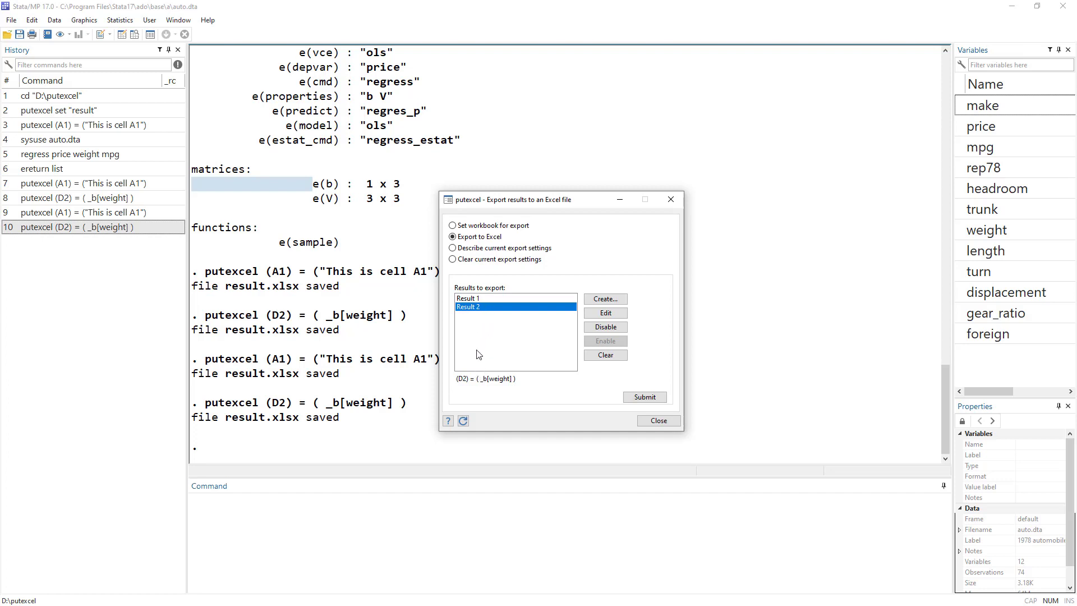
mouse_move(461, 291)
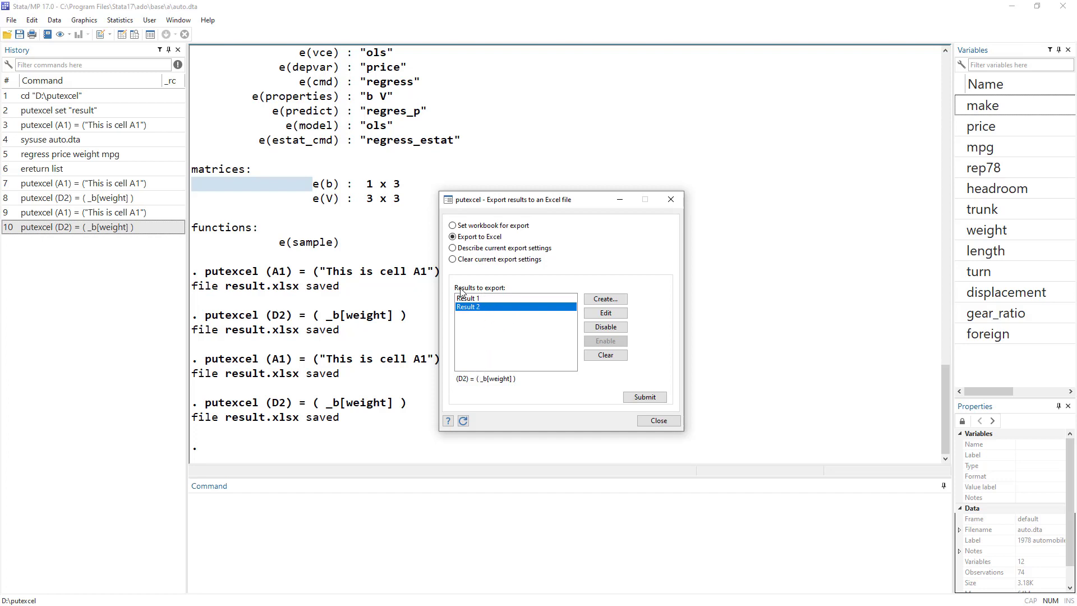
mouse_move(478, 314)
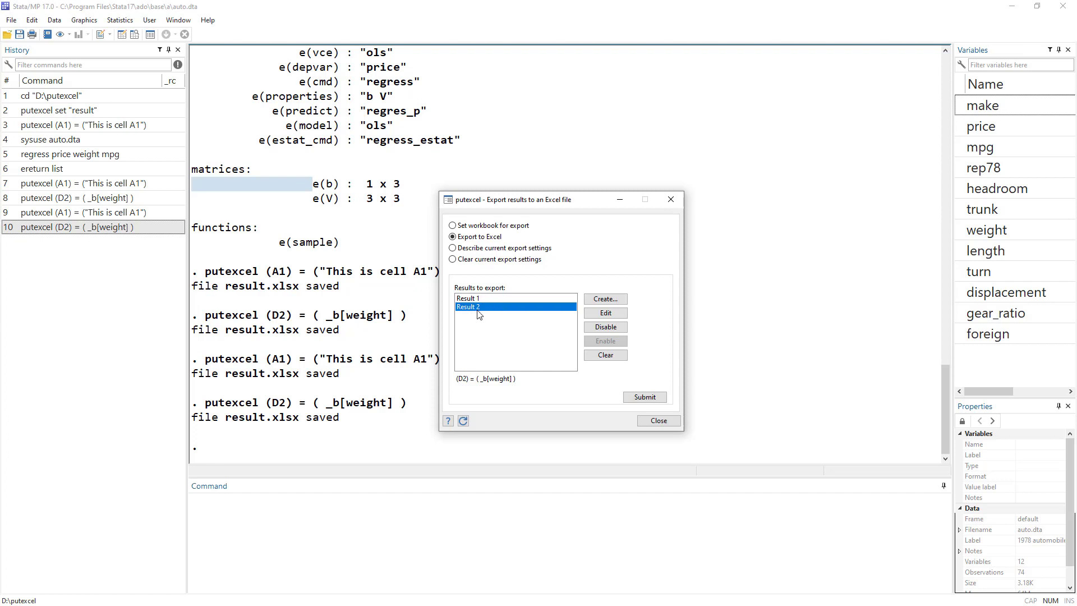
mouse_move(510, 352)
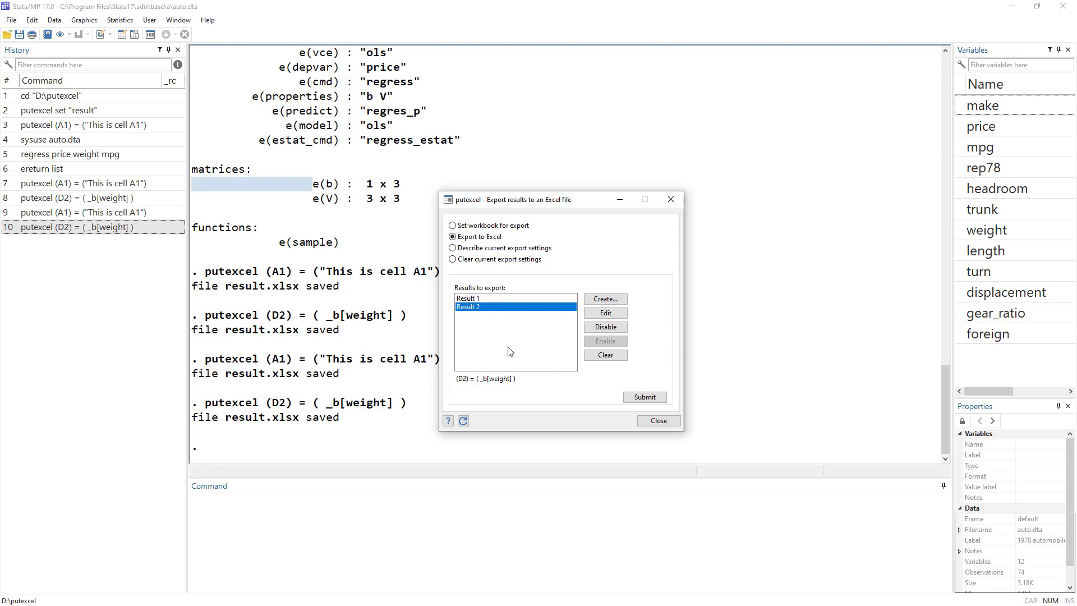
mouse_move(488, 300)
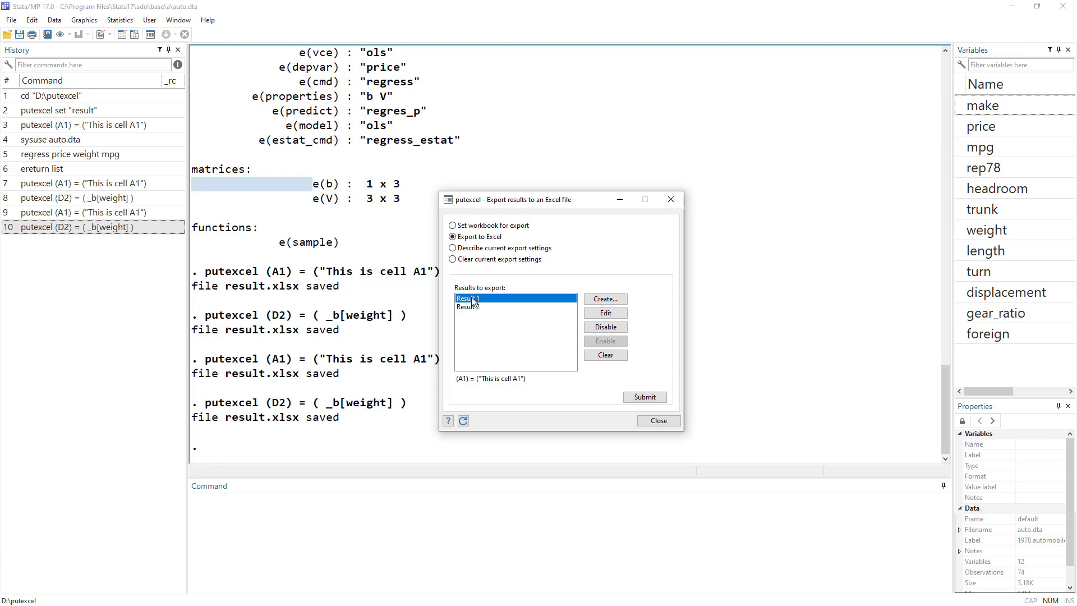
click(605, 327)
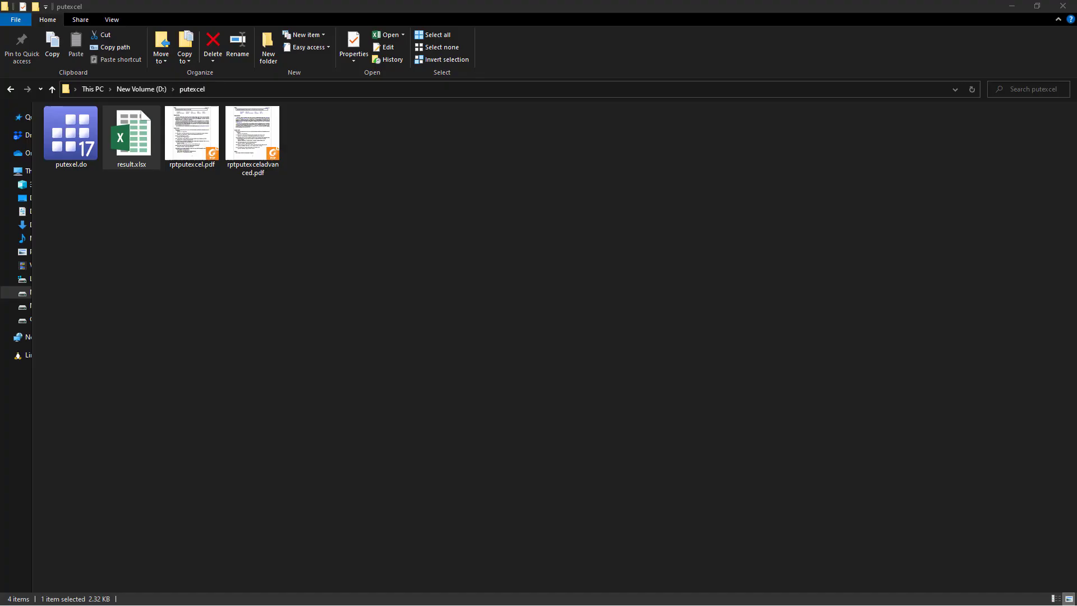
Step: Open result.xlsx in Excel to view 'This is cell A1' and the D2 coefficient
click(131, 134)
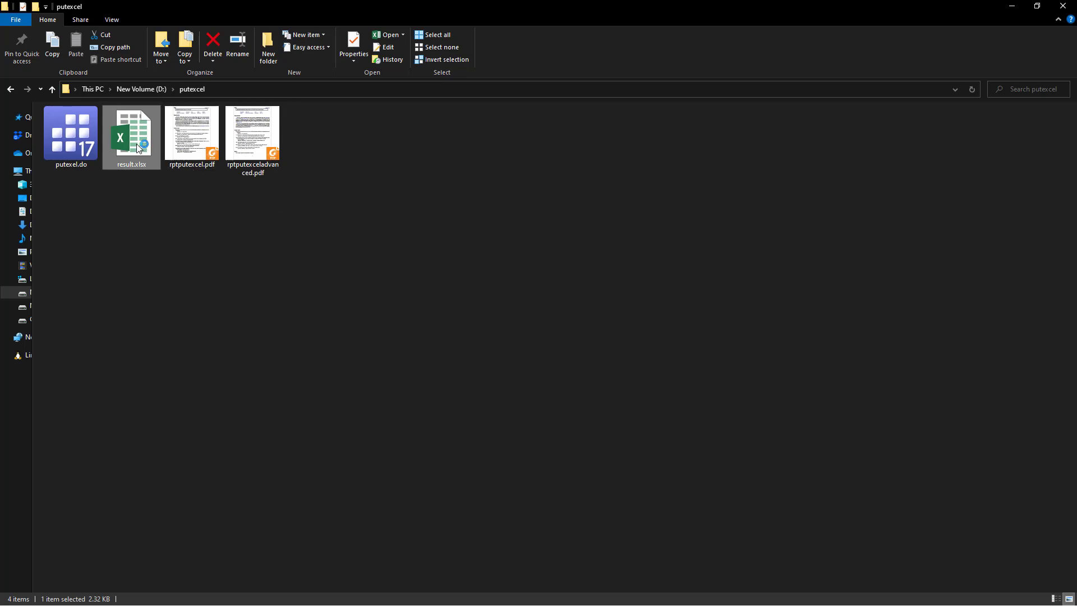
double_click(131, 132)
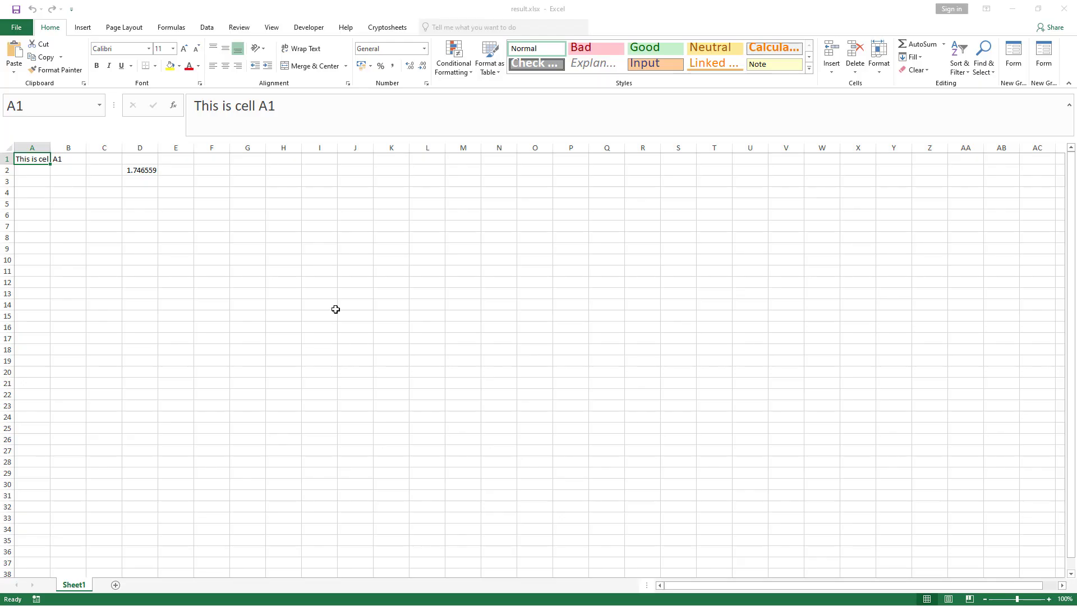
click(139, 170)
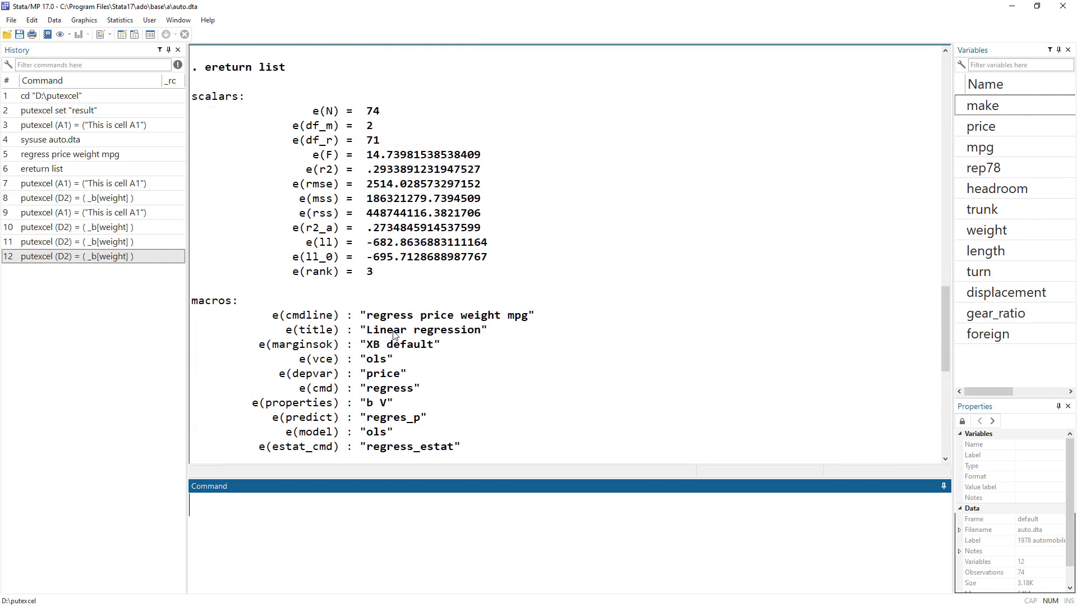
scroll(up, 3)
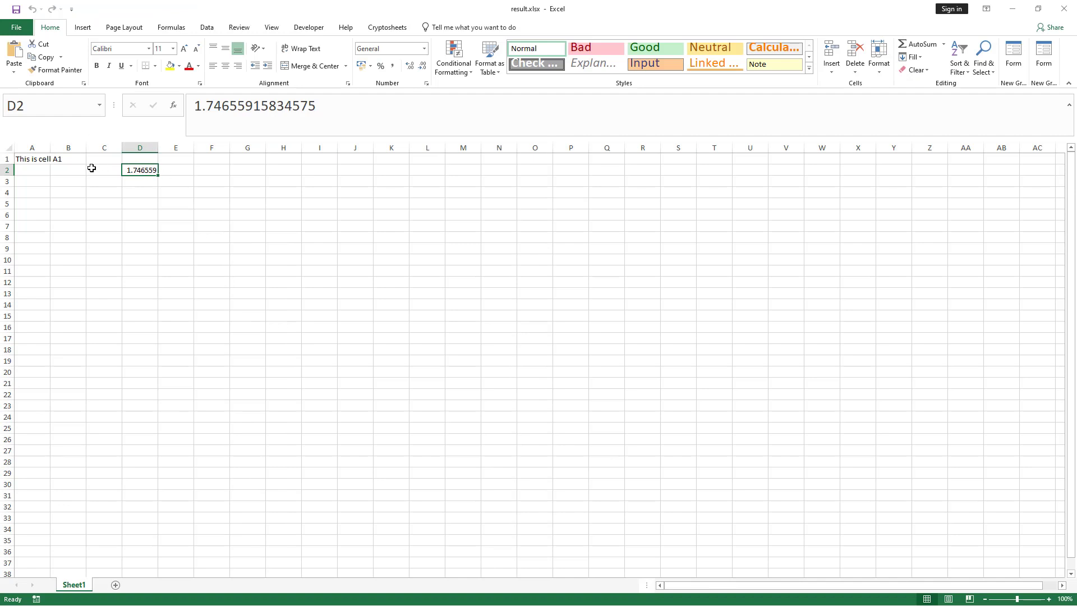
Step: Read the full weight coefficient 1.74655915834575 in D2, then select C2
click(104, 170)
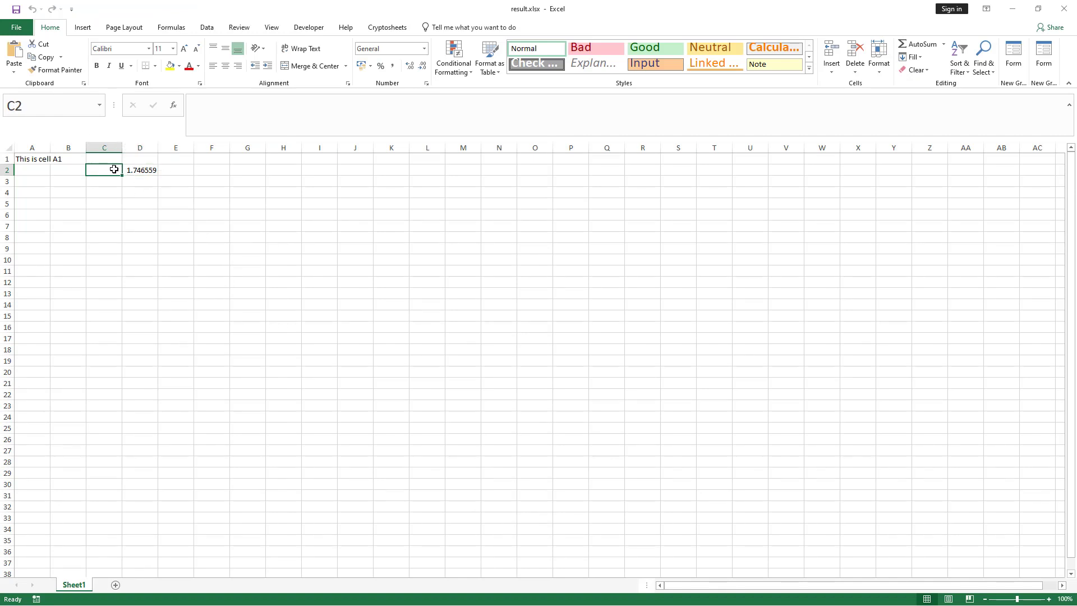
click(32, 158)
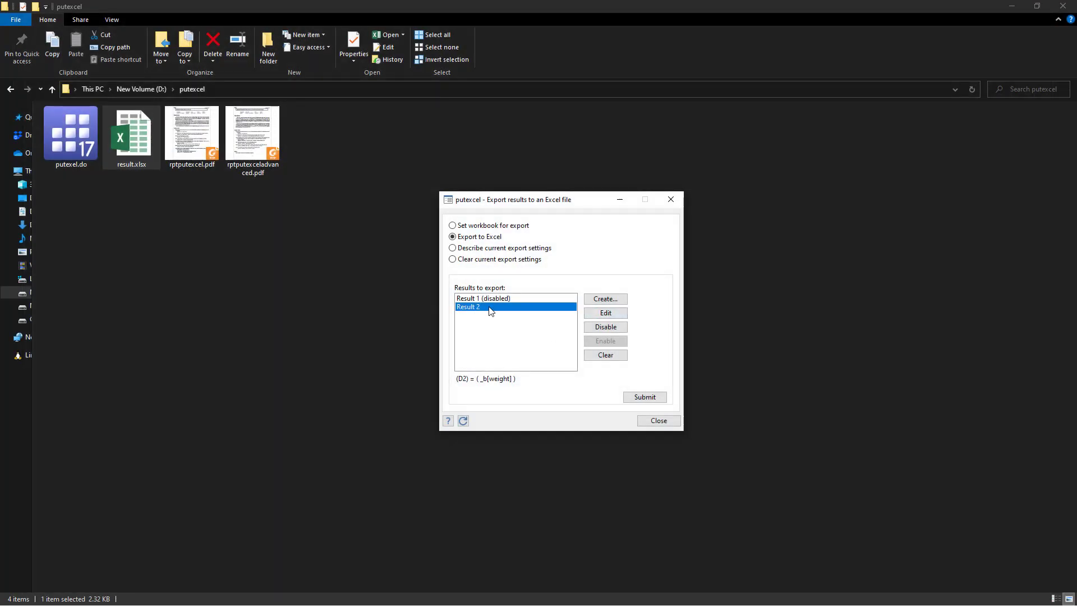
mouse_move(582, 318)
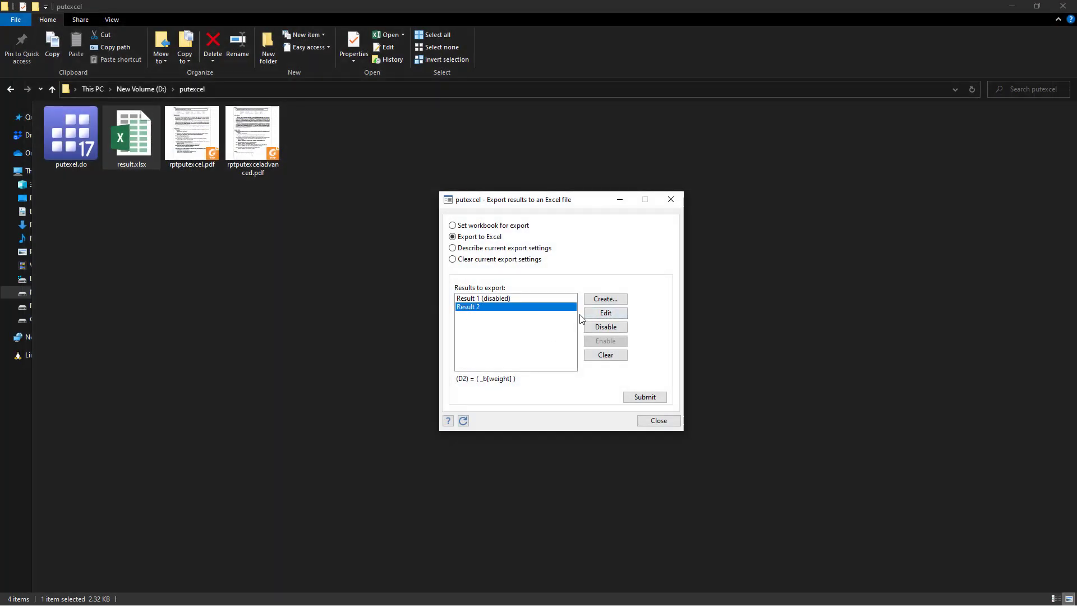
Step: Disable Result 2 and start a third export result with upper-left cell C5
click(604, 326)
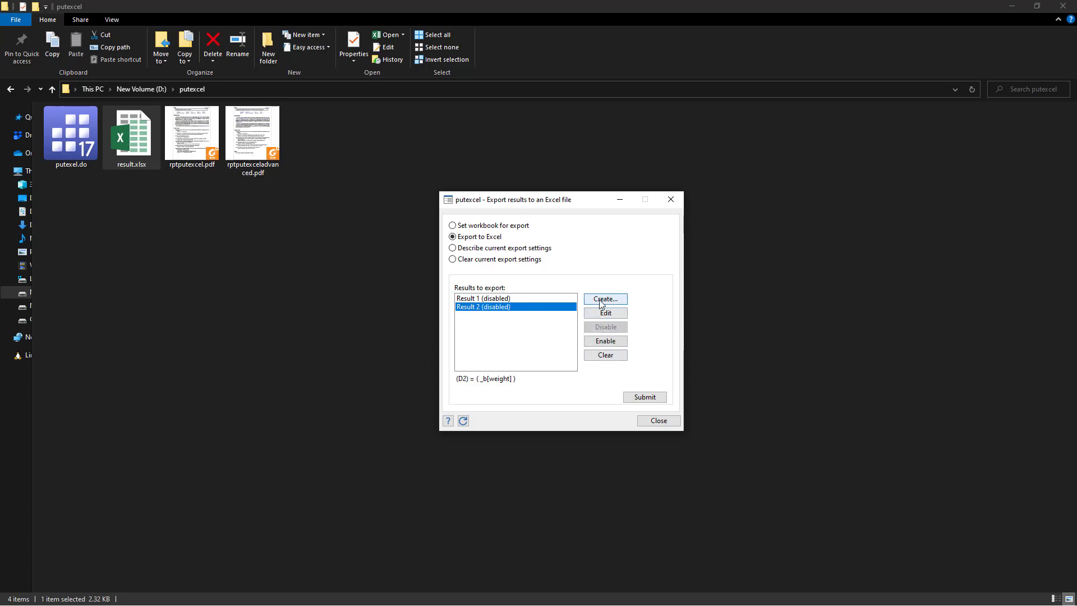
click(603, 298)
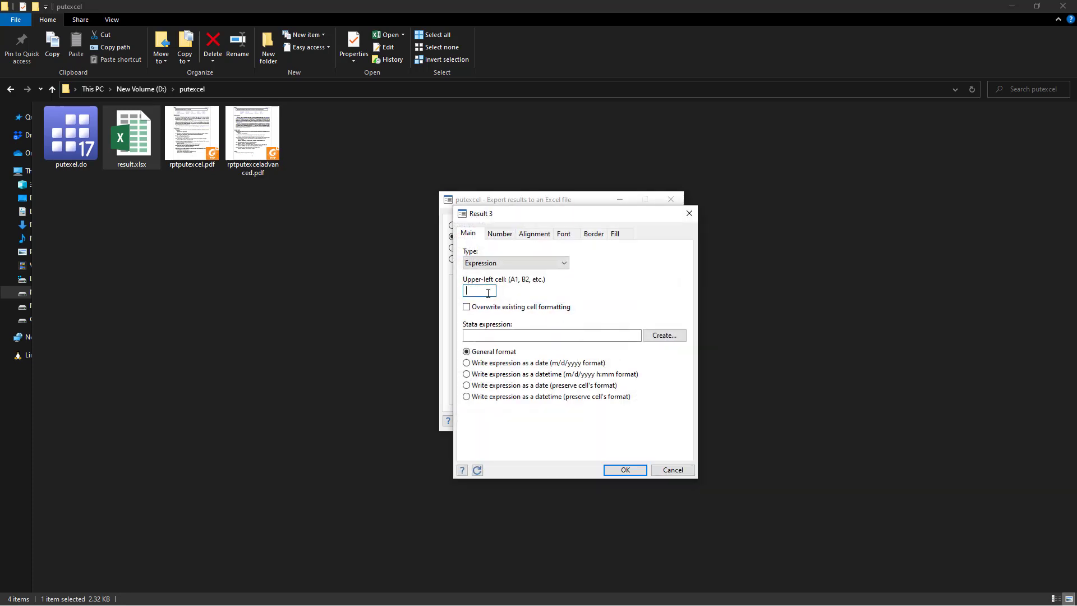
text(C)
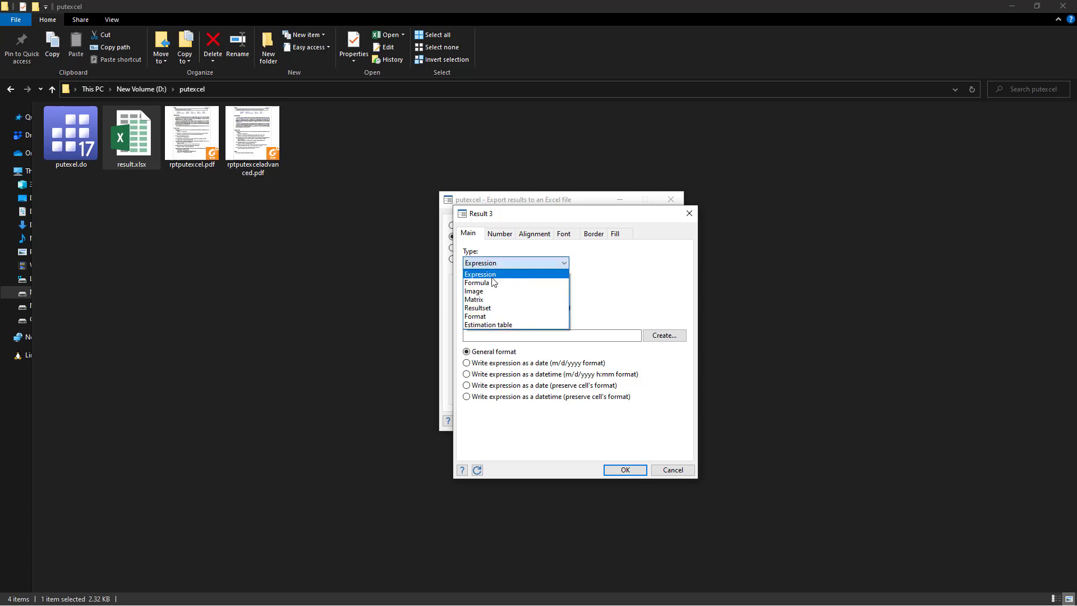
click(480, 273)
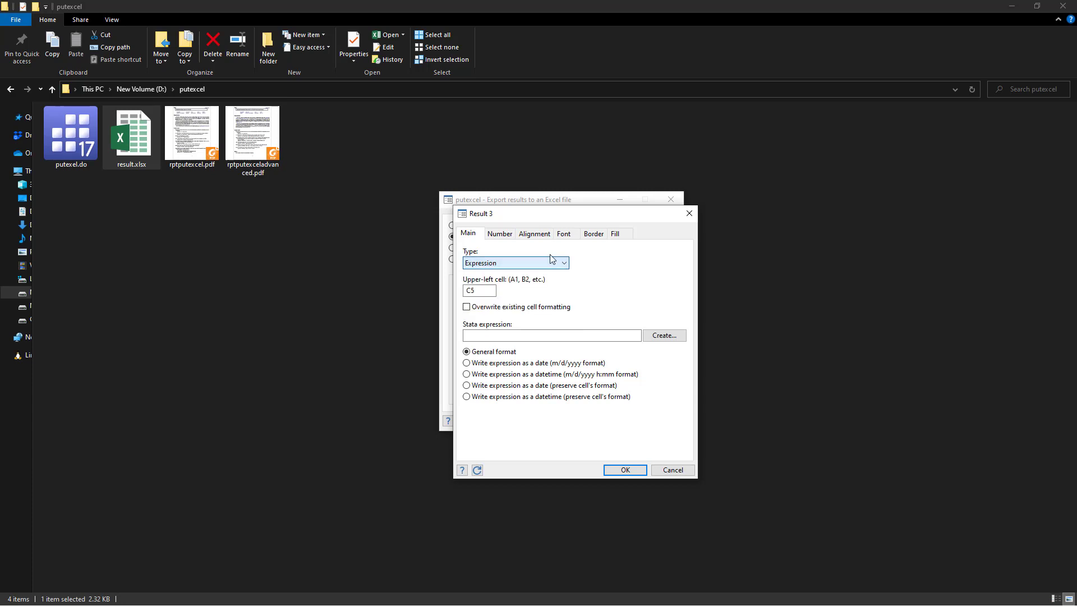
click(563, 262)
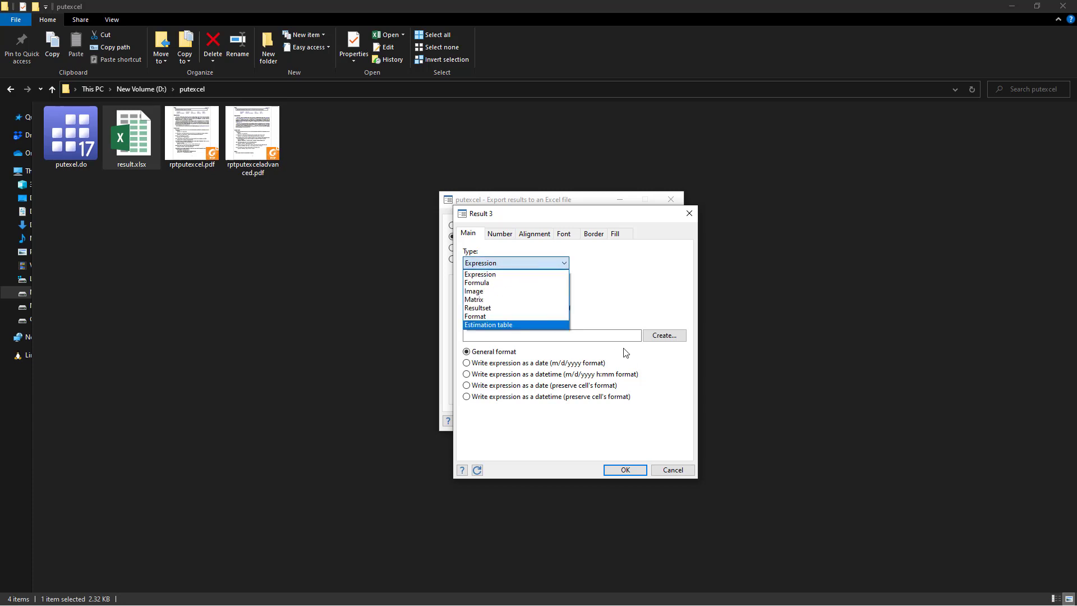
mouse_move(485, 282)
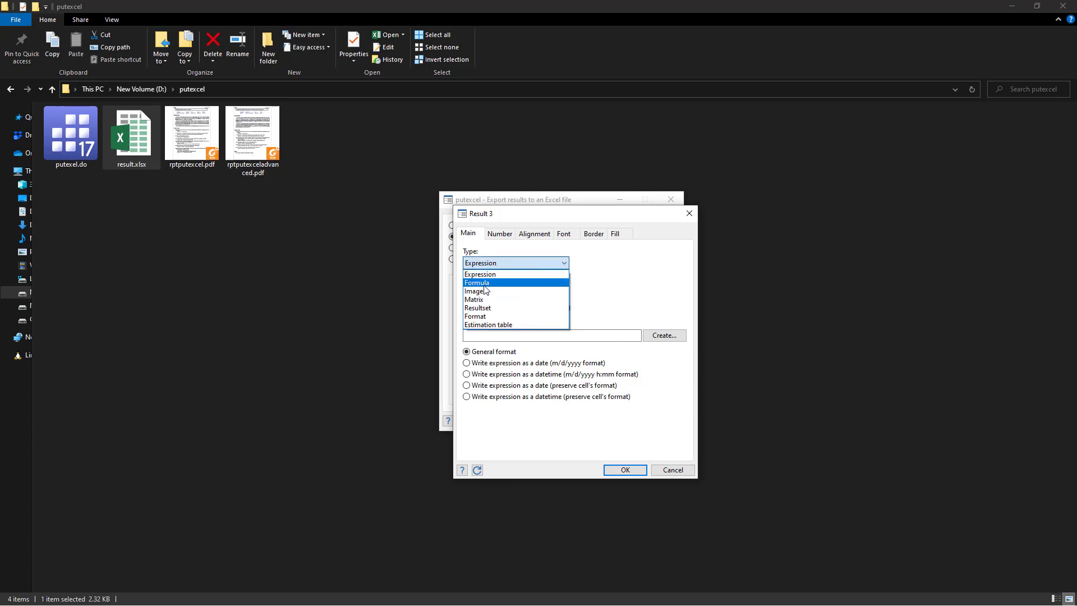
mouse_move(487, 288)
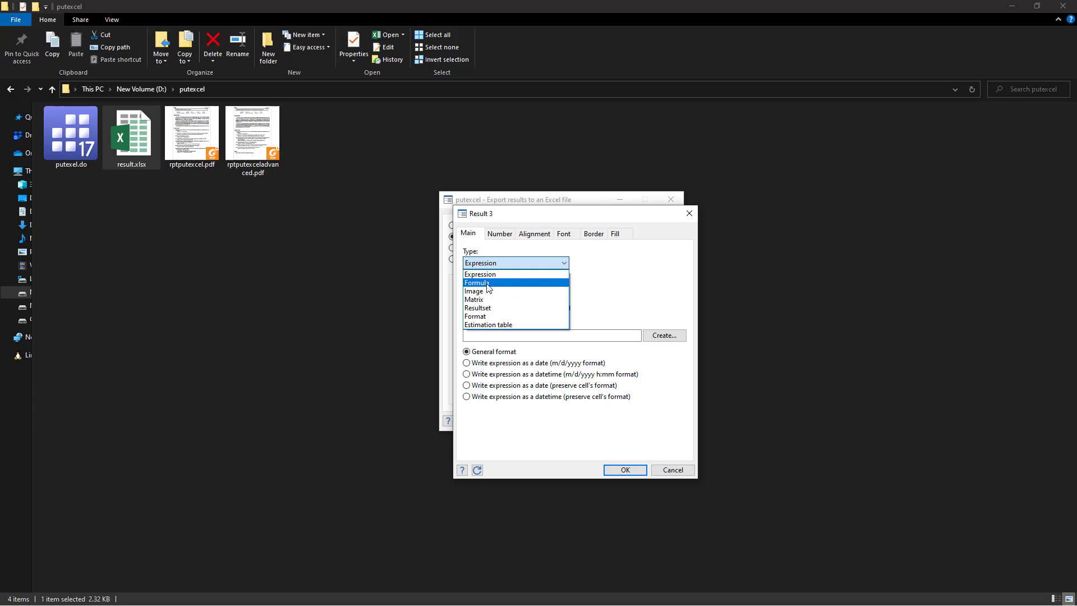
mouse_move(473, 290)
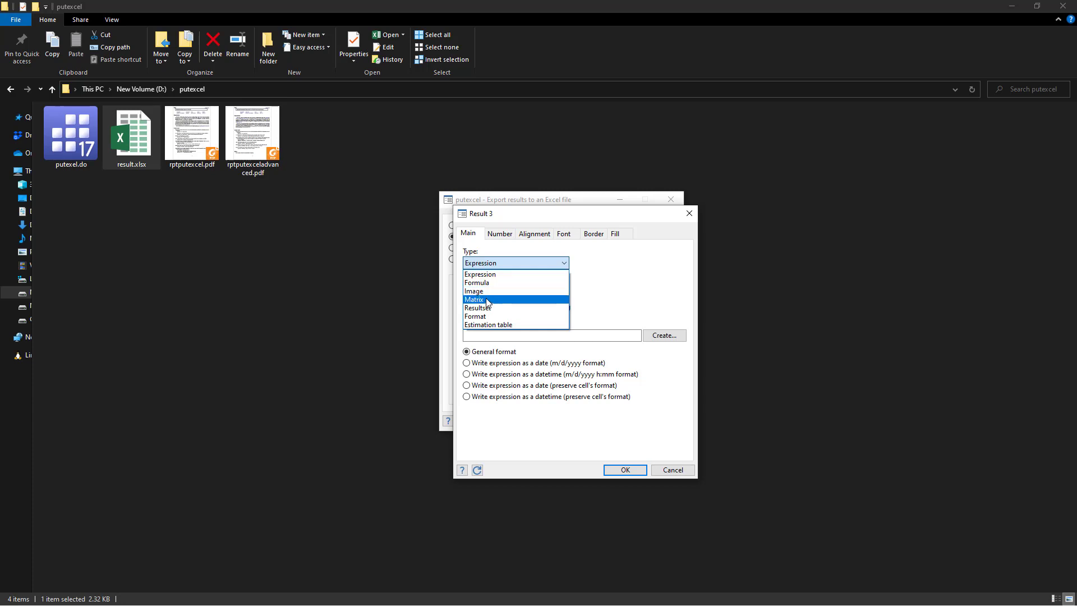
mouse_move(475, 316)
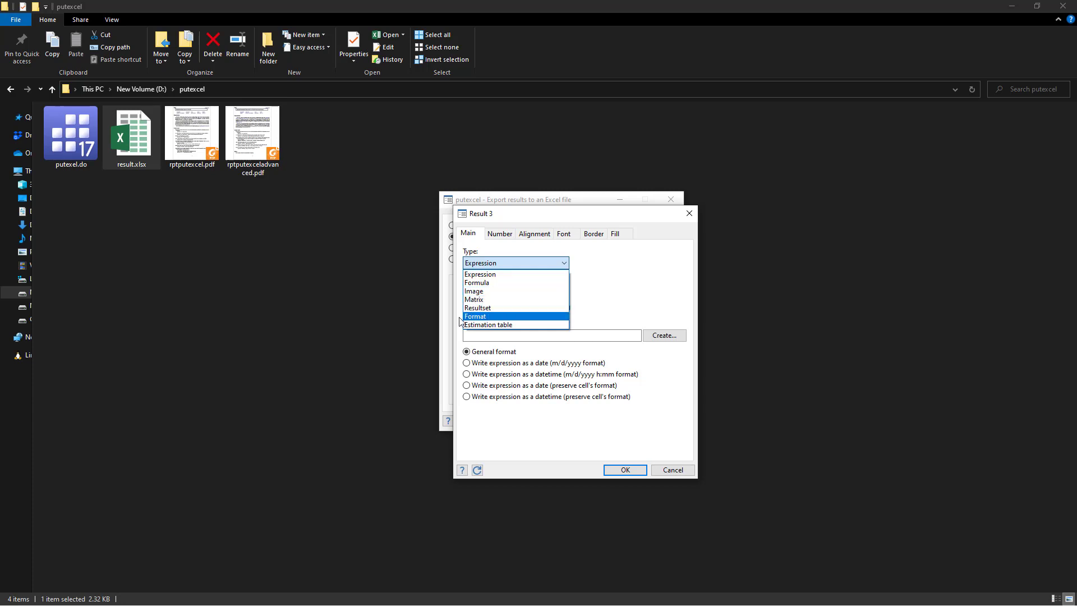
mouse_move(488, 324)
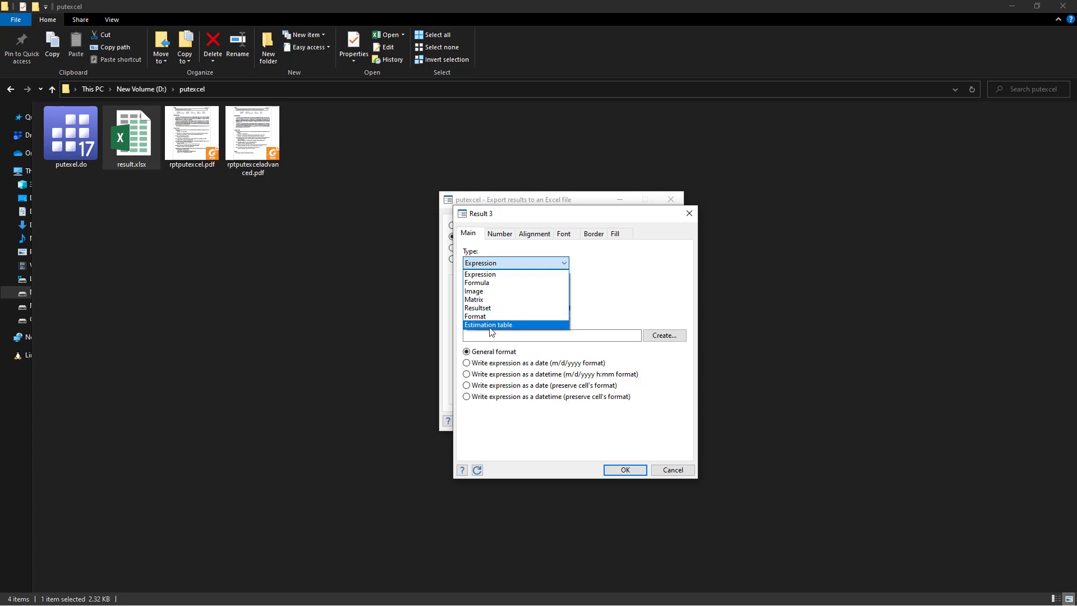
mouse_move(474, 299)
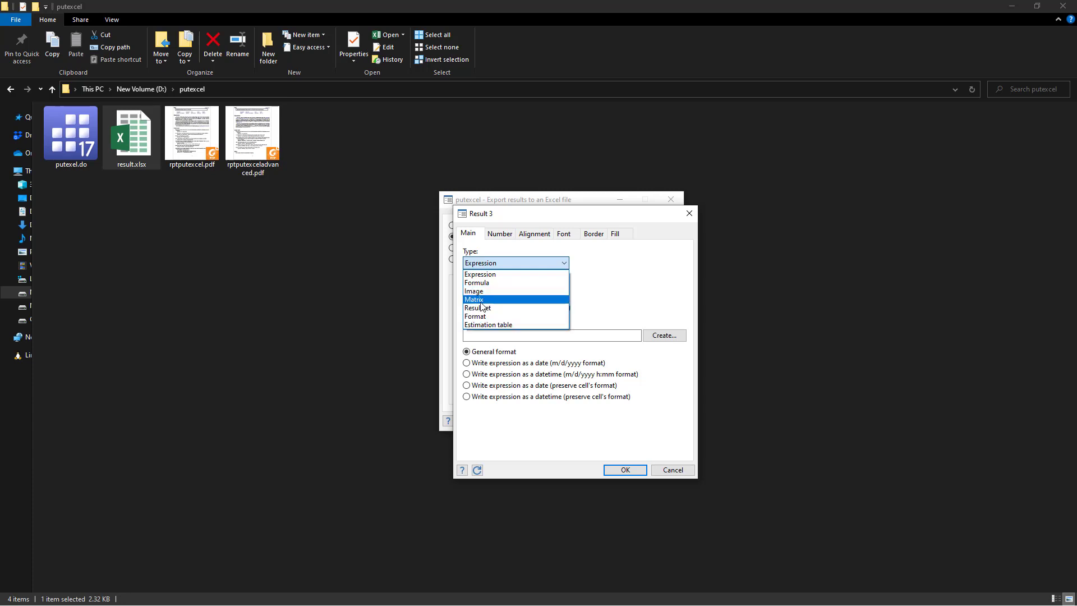
Step: Add a Matrix result exporting e(b) at C5 and submit it to result.xlsx
click(474, 299)
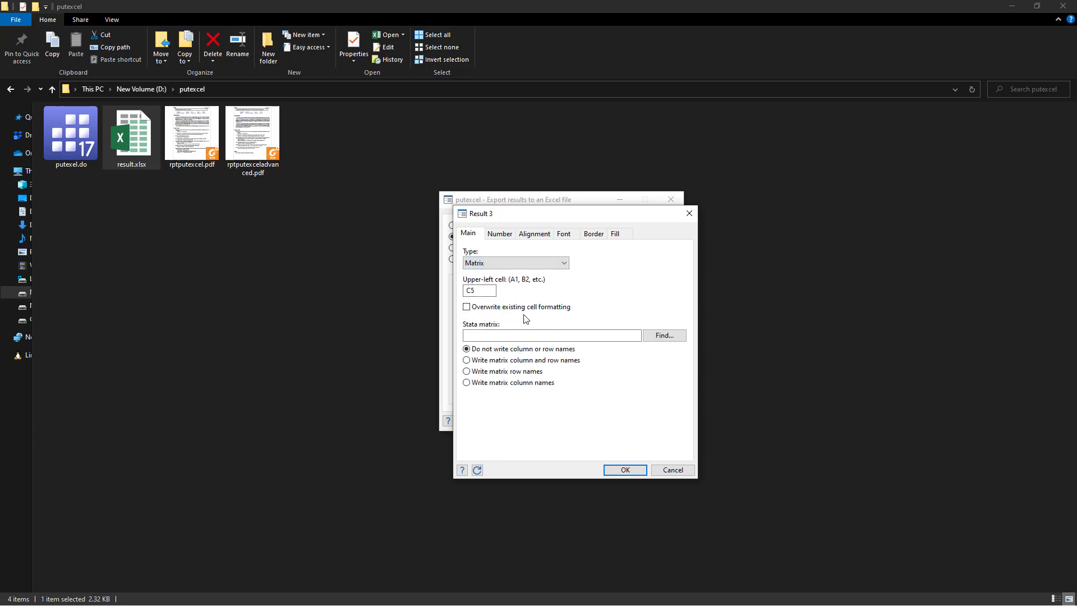
click(663, 335)
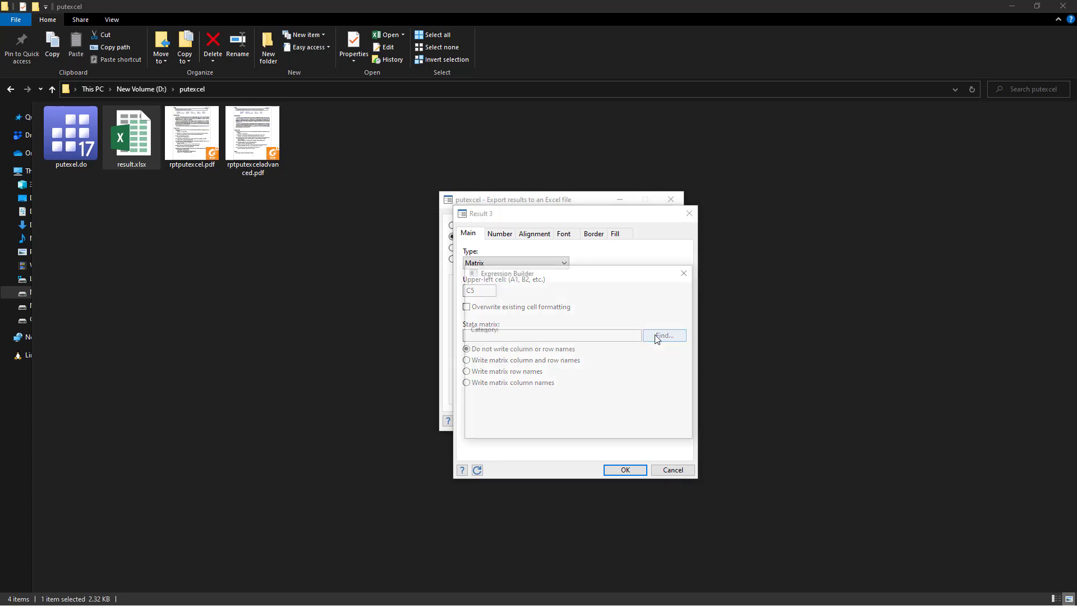
click(661, 336)
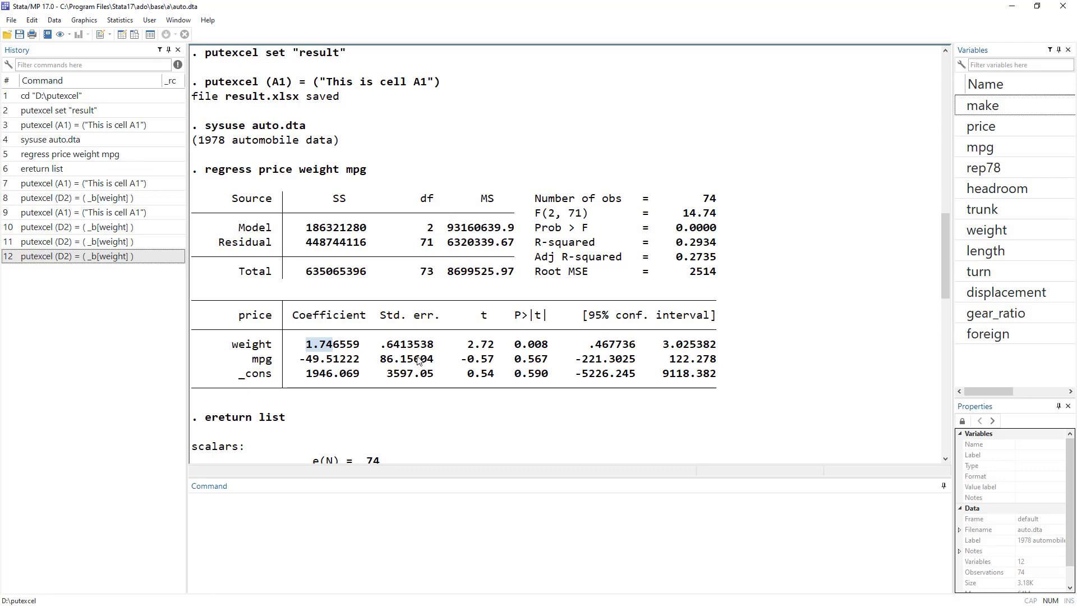
scroll(down, 3)
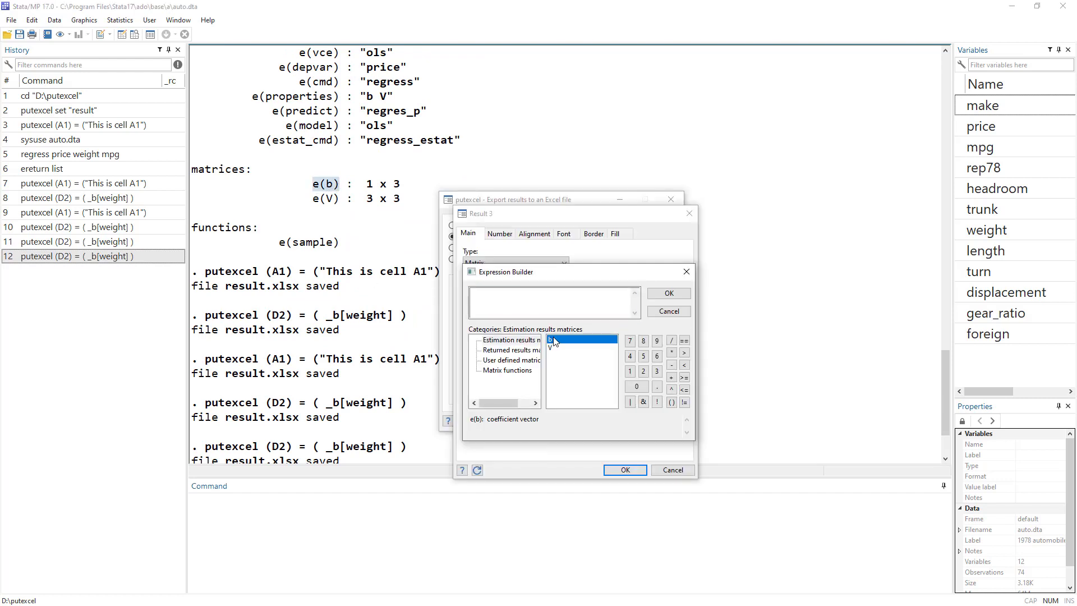
double_click(549, 340)
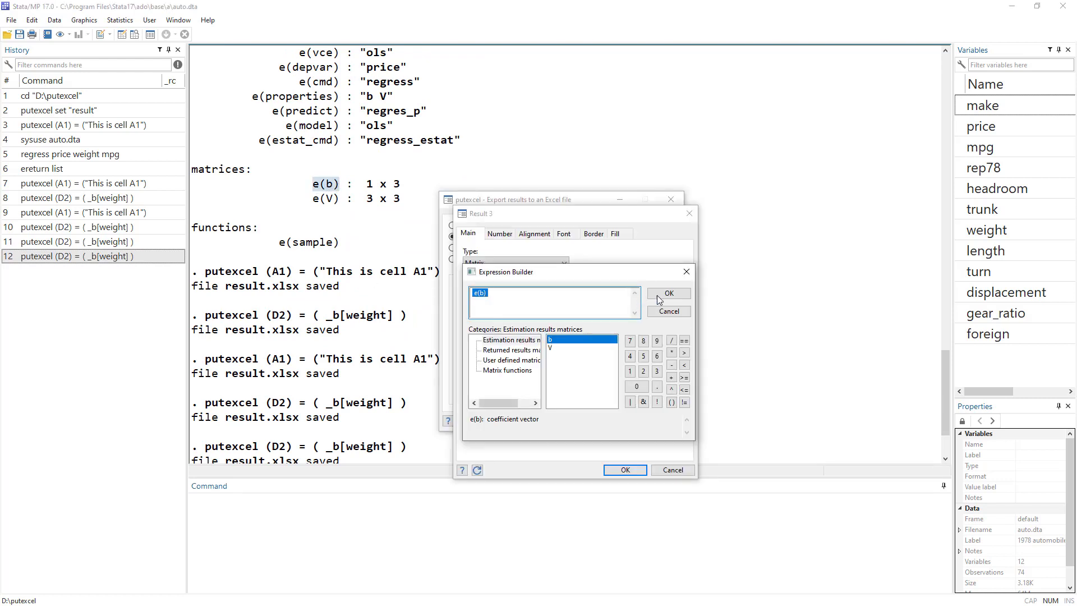
click(667, 293)
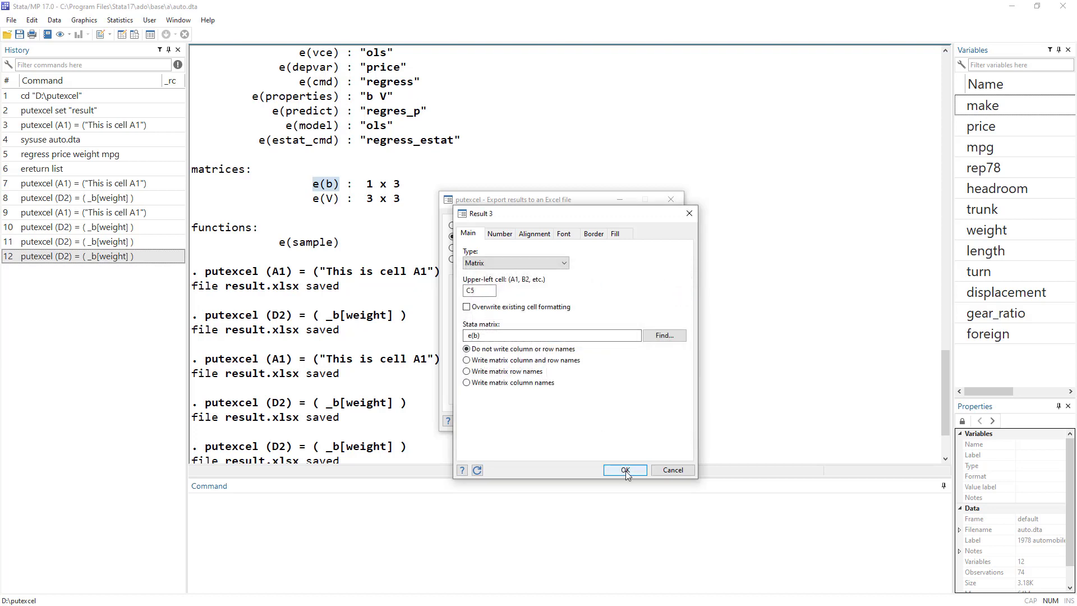
click(623, 470)
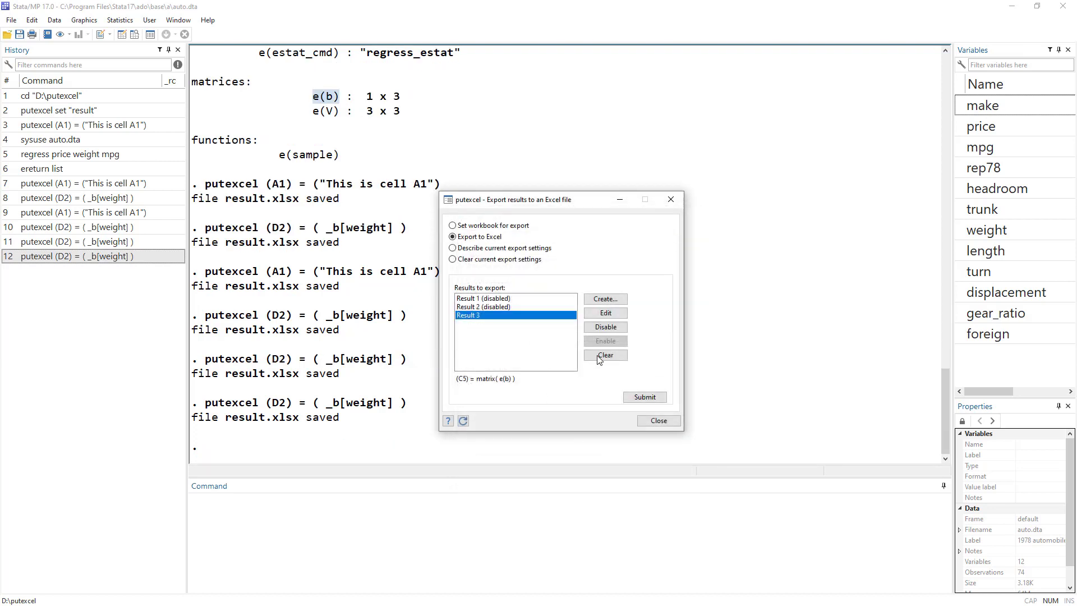
click(643, 397)
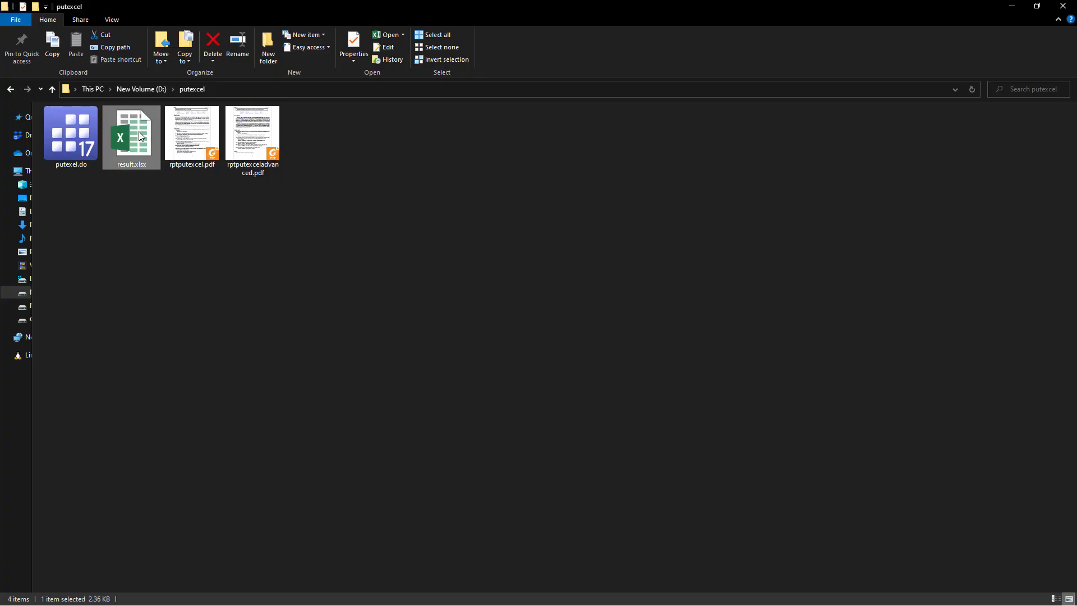
Step: Open result.xlsx and check coefficients 1.746559, -49.5122 and 1946.069 in C5:E5
double_click(131, 134)
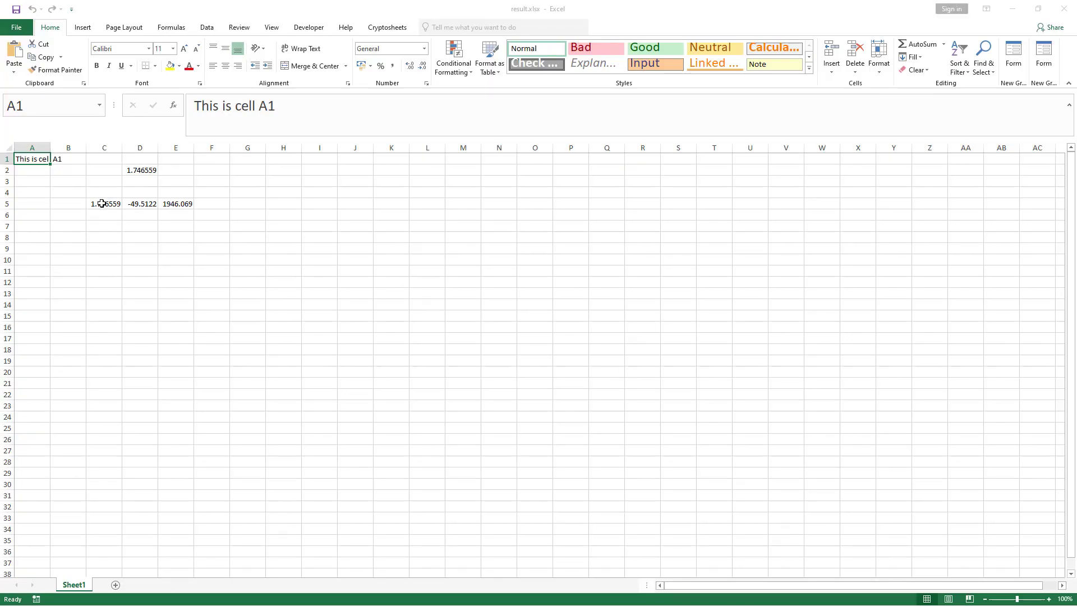
click(105, 203)
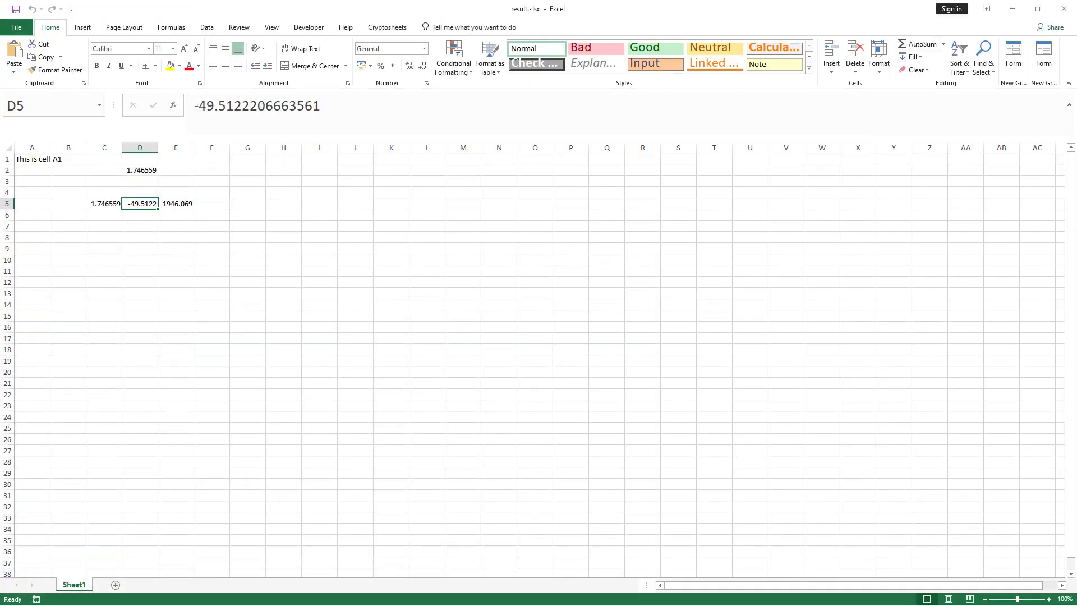
mouse_move(178, 190)
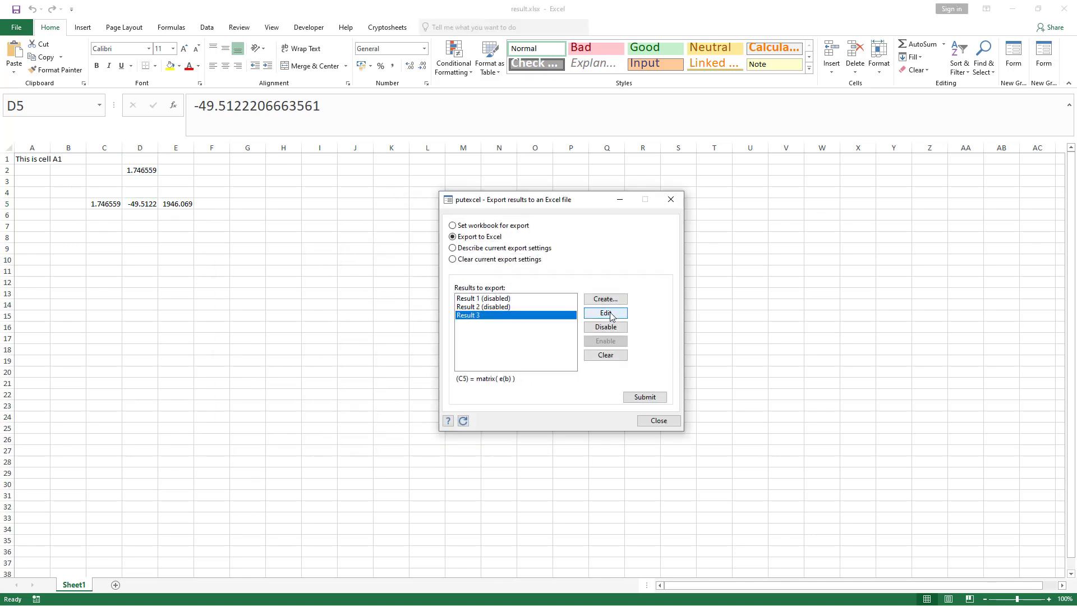
Step: Edit the C5 e(b) matrix result to write matrix column and row names
click(605, 313)
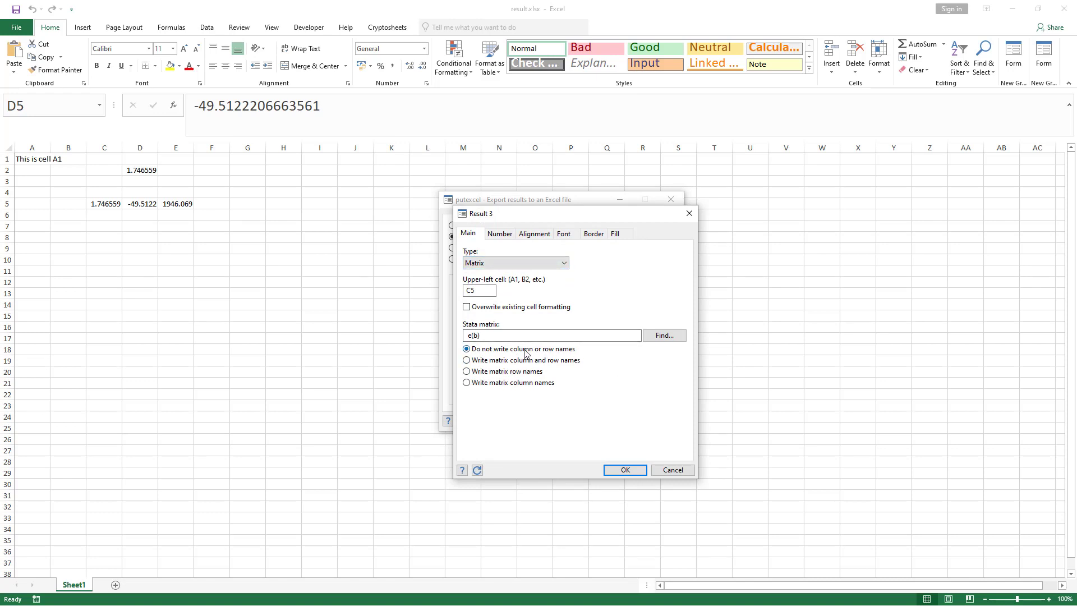
click(466, 360)
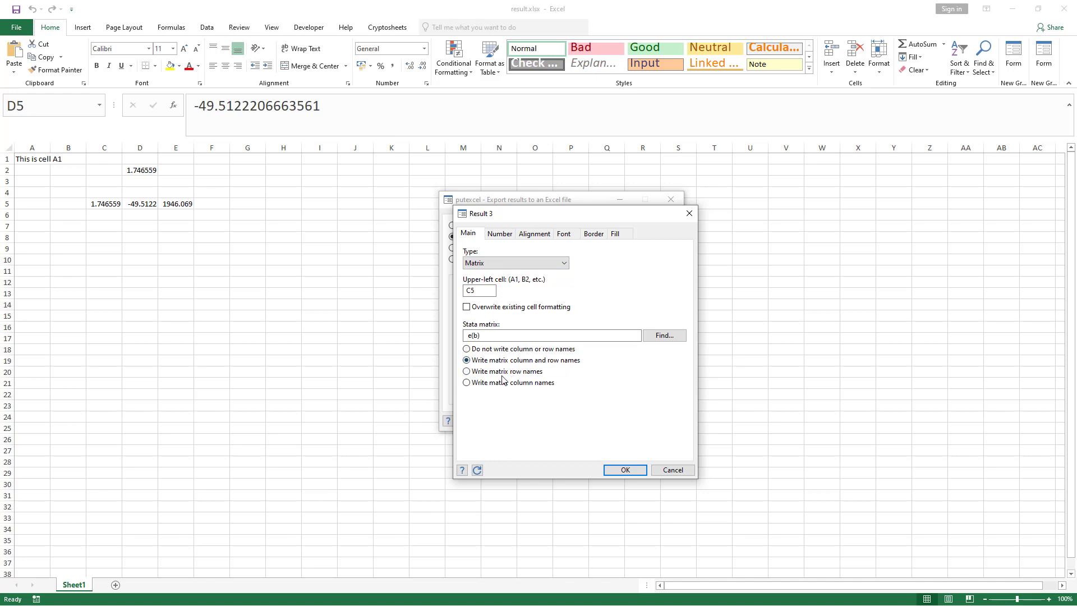
click(466, 371)
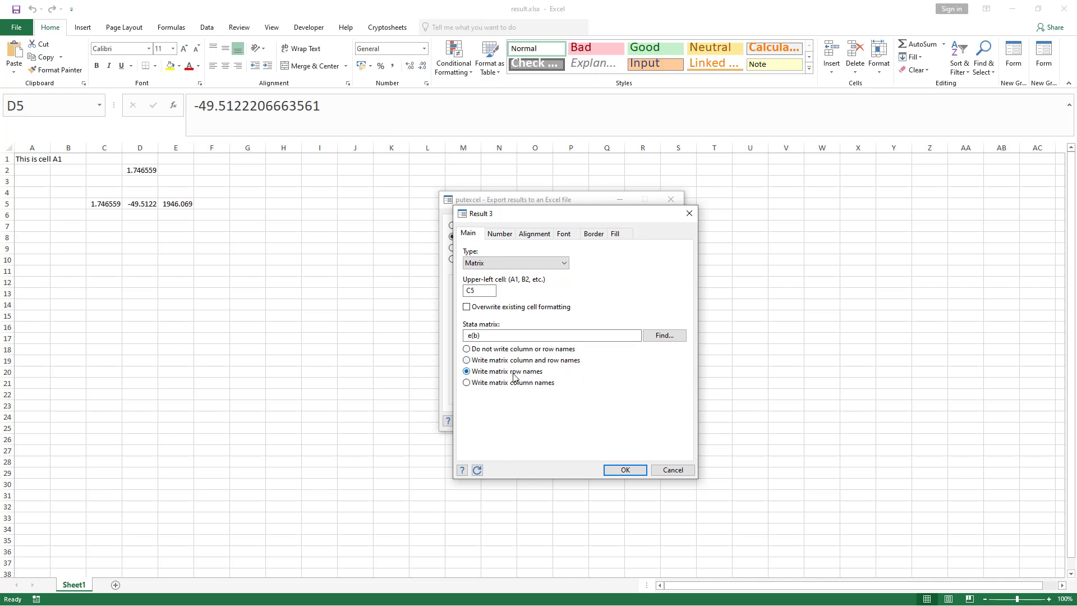
click(466, 383)
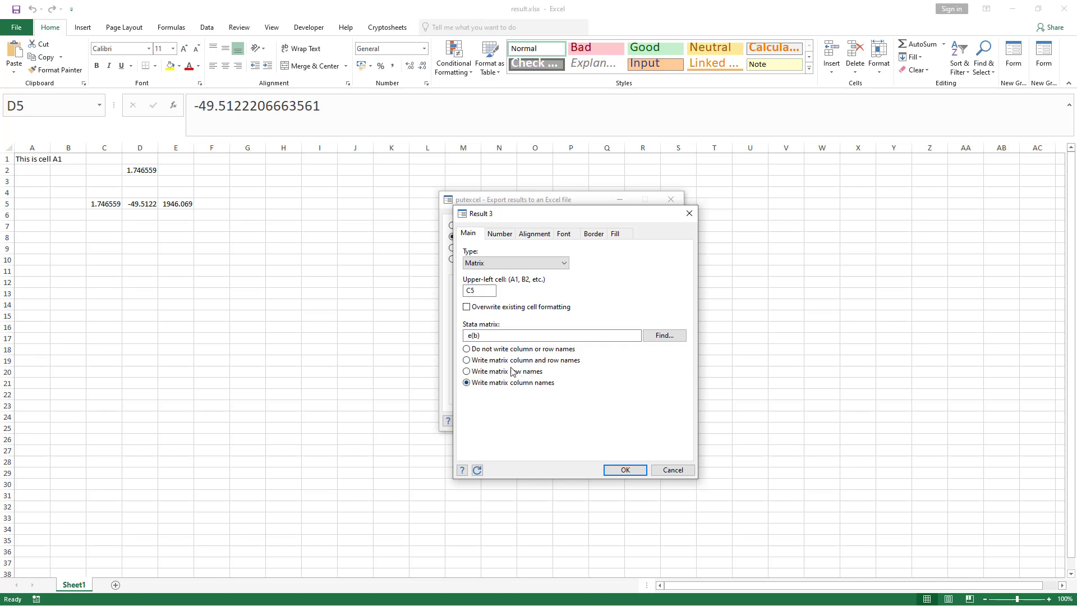
click(624, 470)
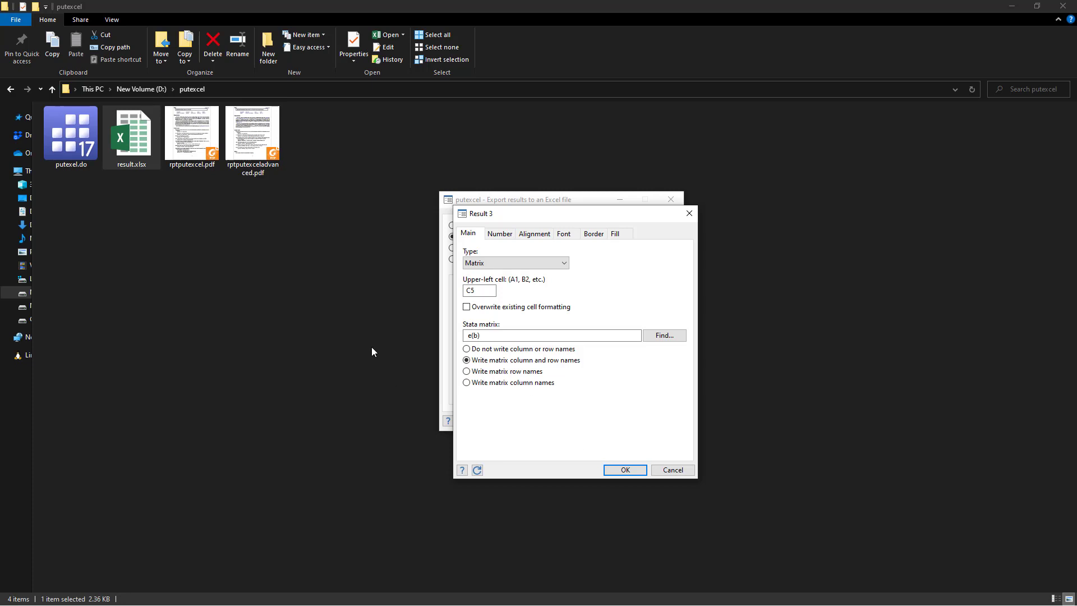
mouse_move(617, 459)
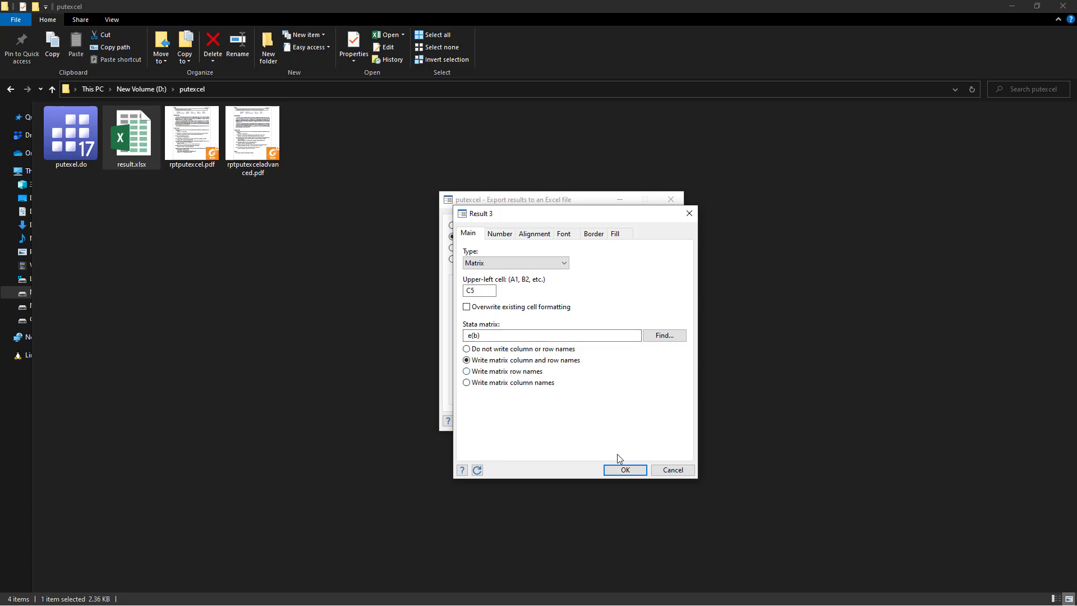
Step: Confirm Result 3, open result.xlsx, and submit the export, which fails with r(603)
click(623, 470)
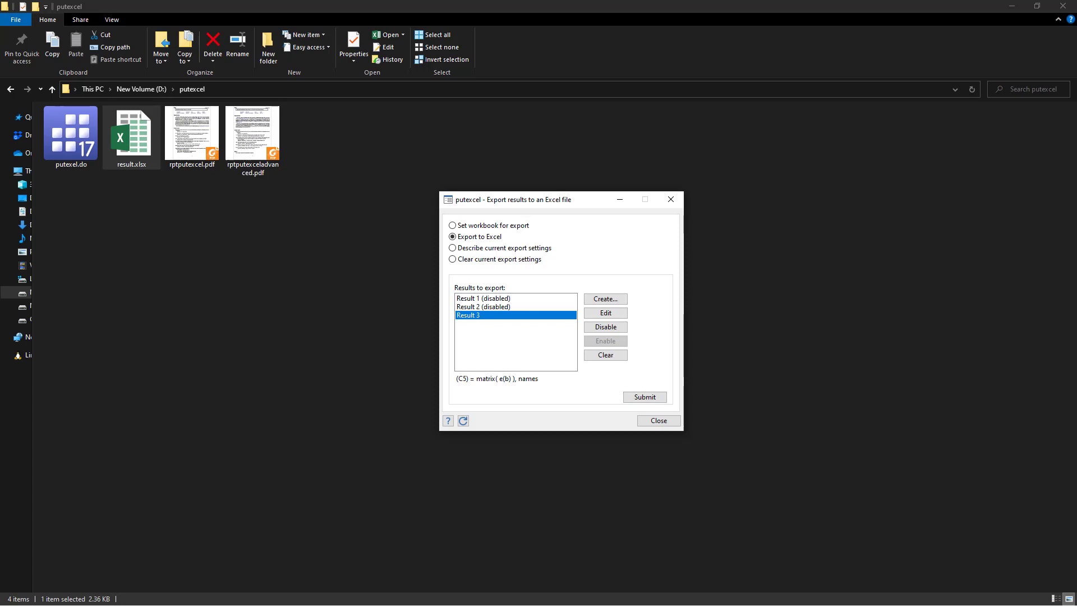
mouse_move(131, 94)
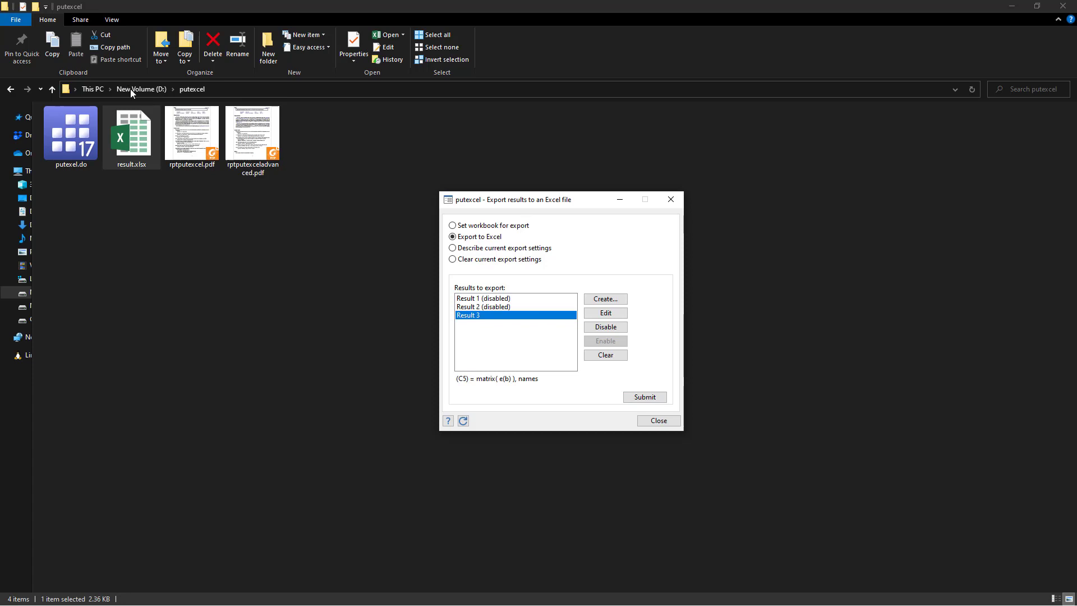
click(656, 420)
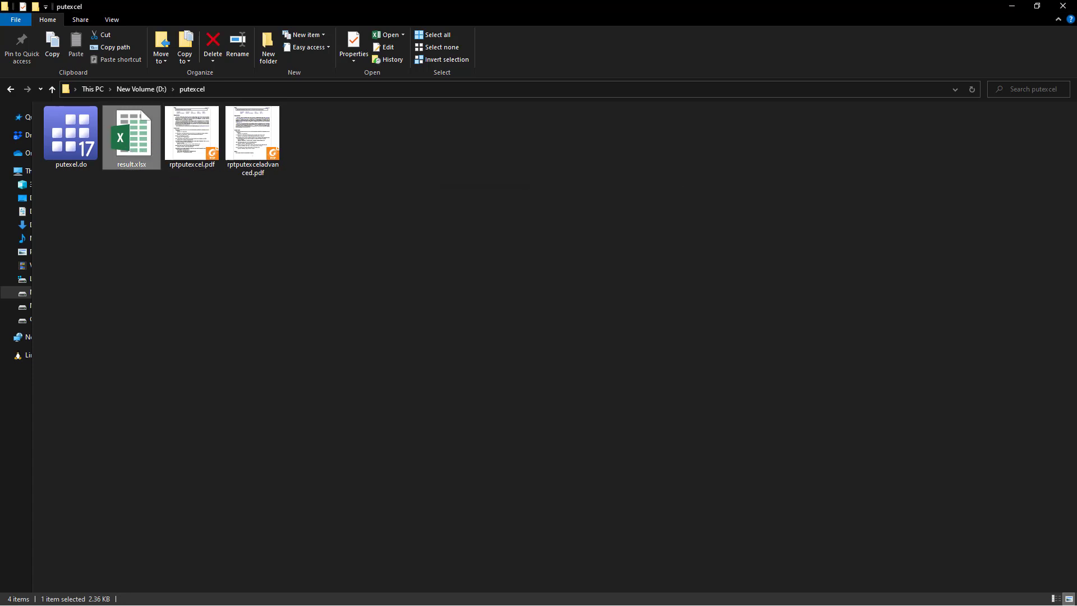
double_click(130, 134)
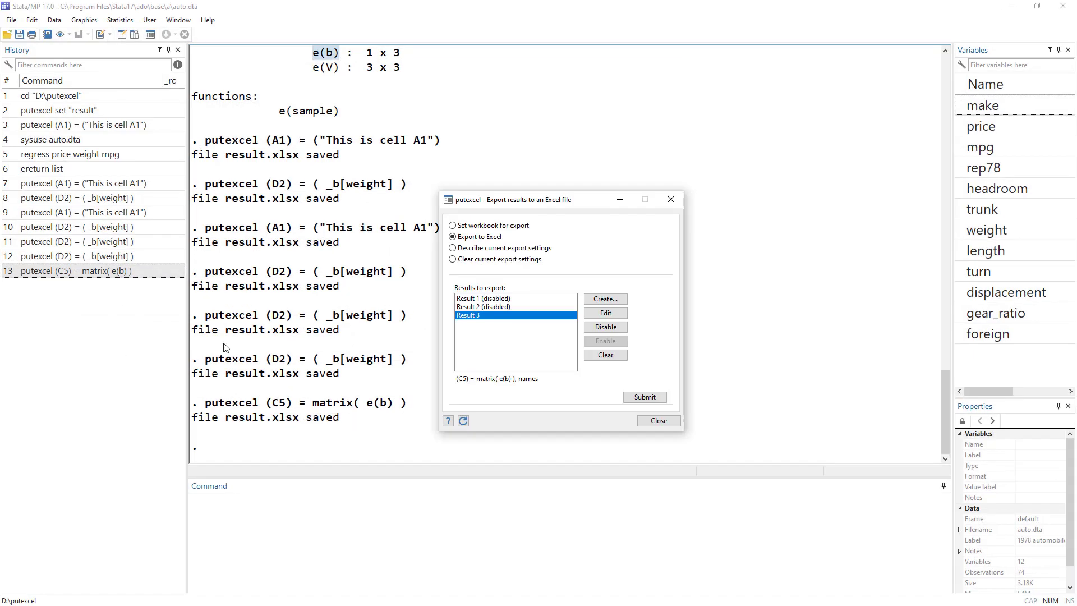
click(644, 397)
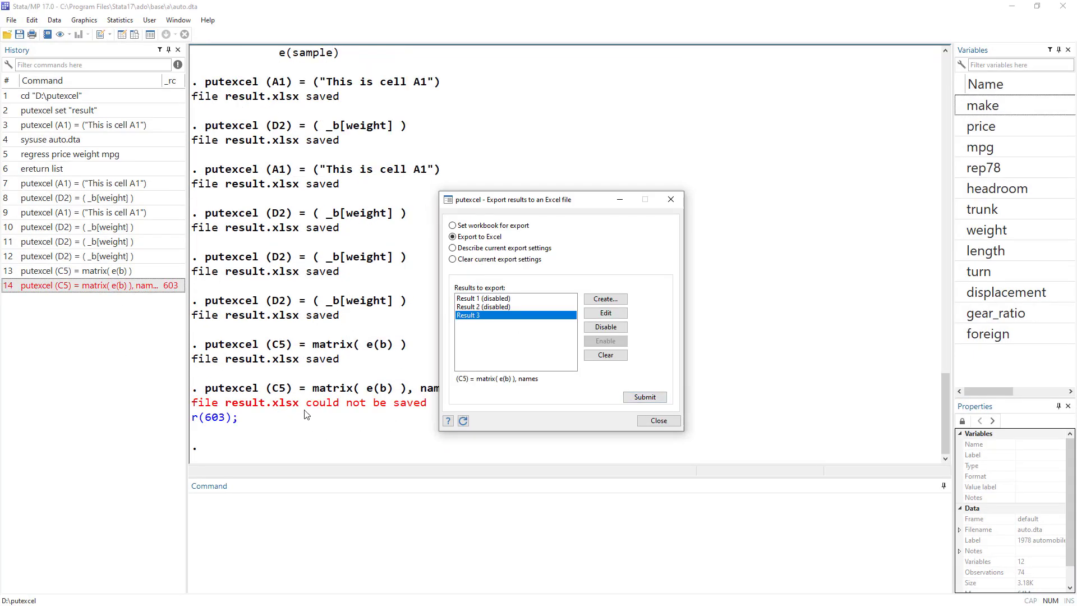
mouse_move(425, 412)
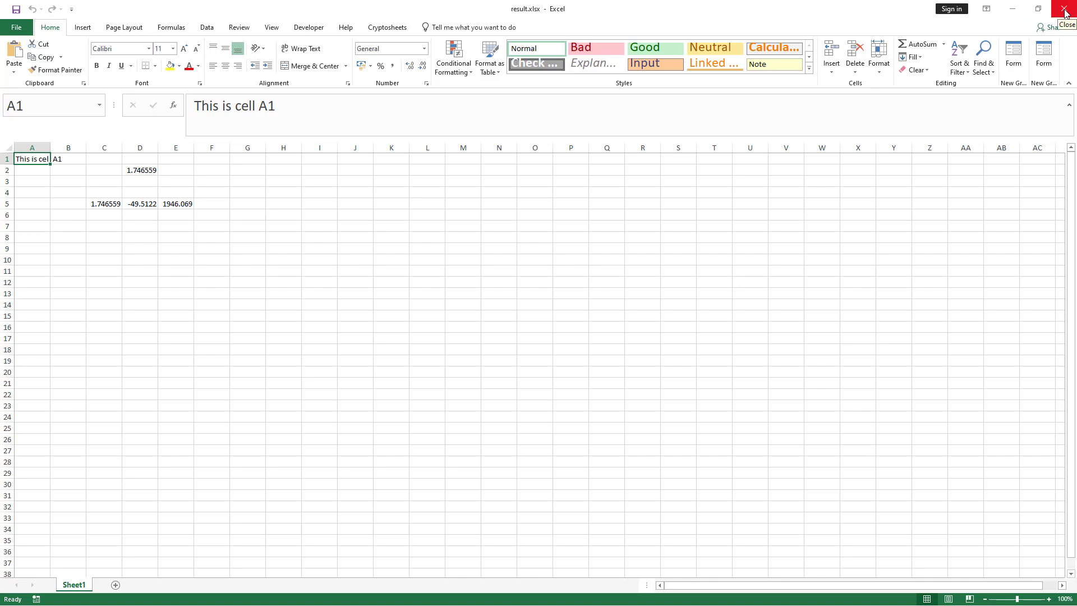
Step: Close Excel, rerun the named e(b) export successfully, and reopen result.xlsx
click(1064, 12)
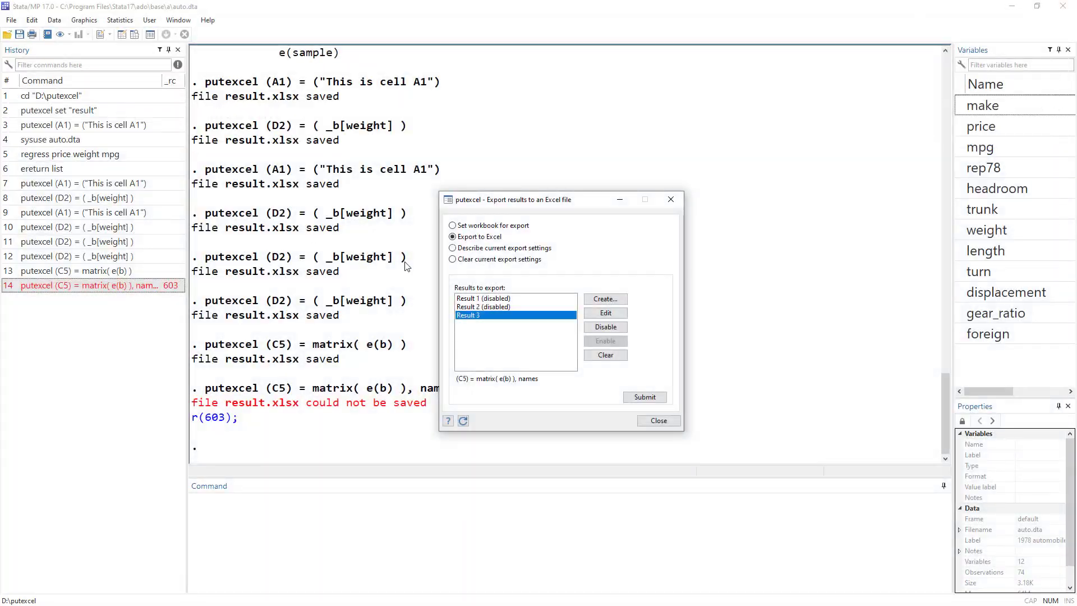
click(643, 396)
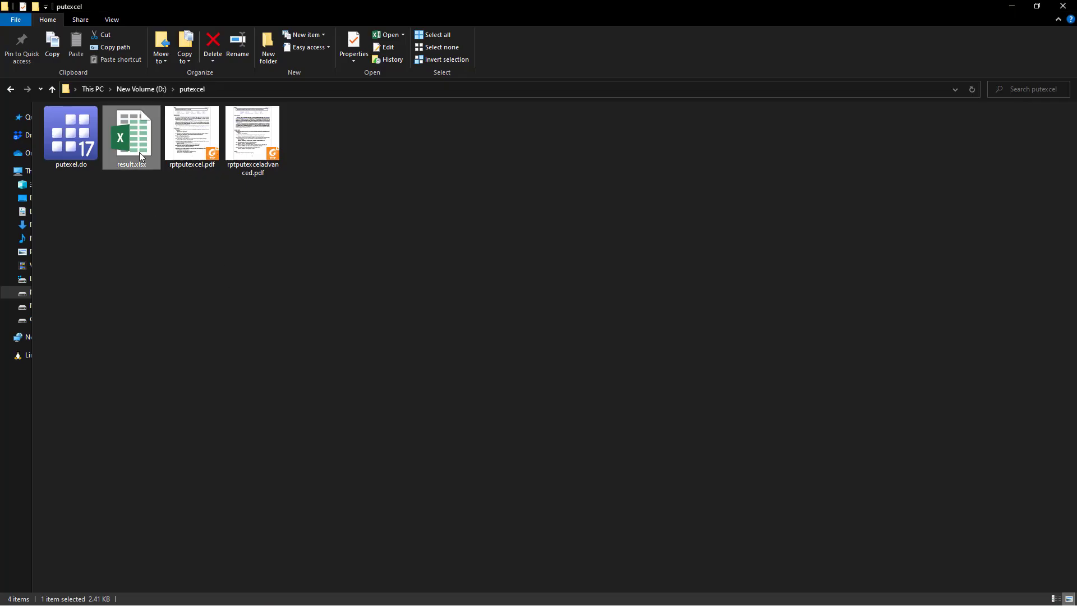
double_click(131, 134)
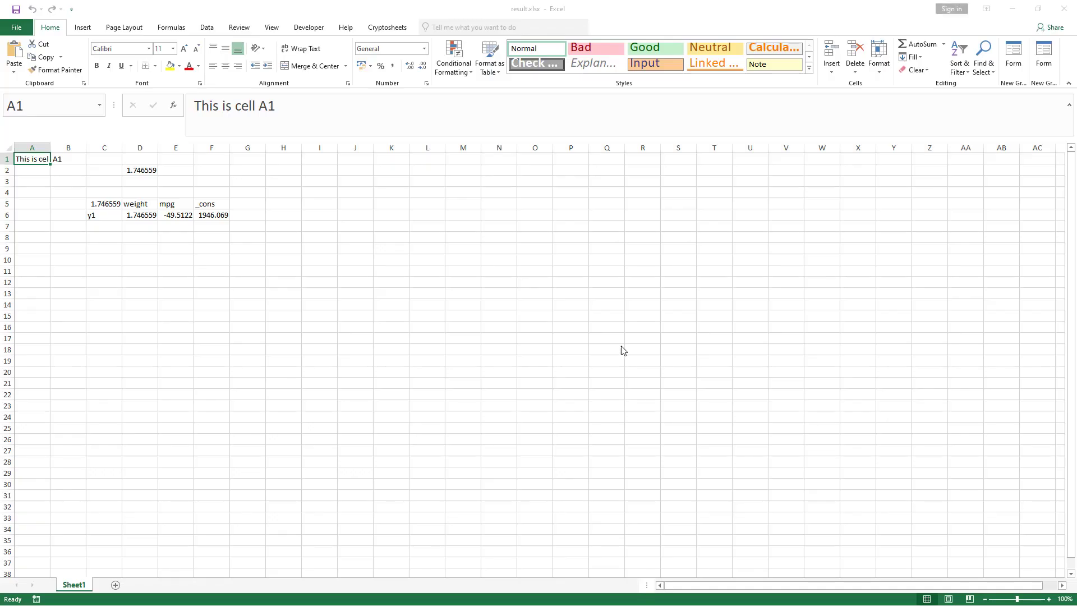
Step: Check names weight, mpg, _cons and y1 in C5:F6, clear C5, and close the dialog
click(175, 203)
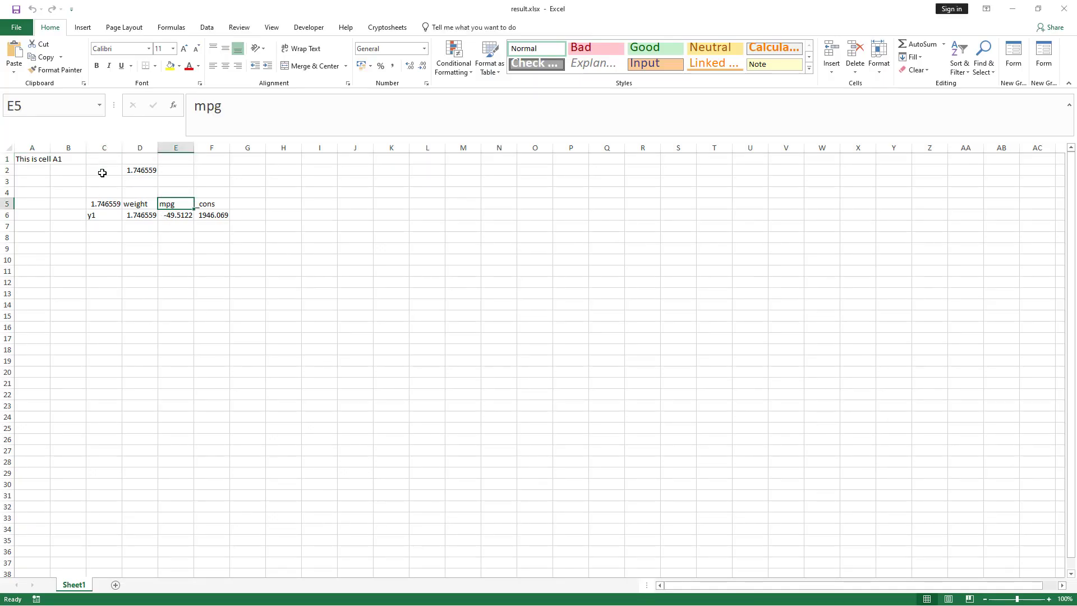
mouse_move(103, 205)
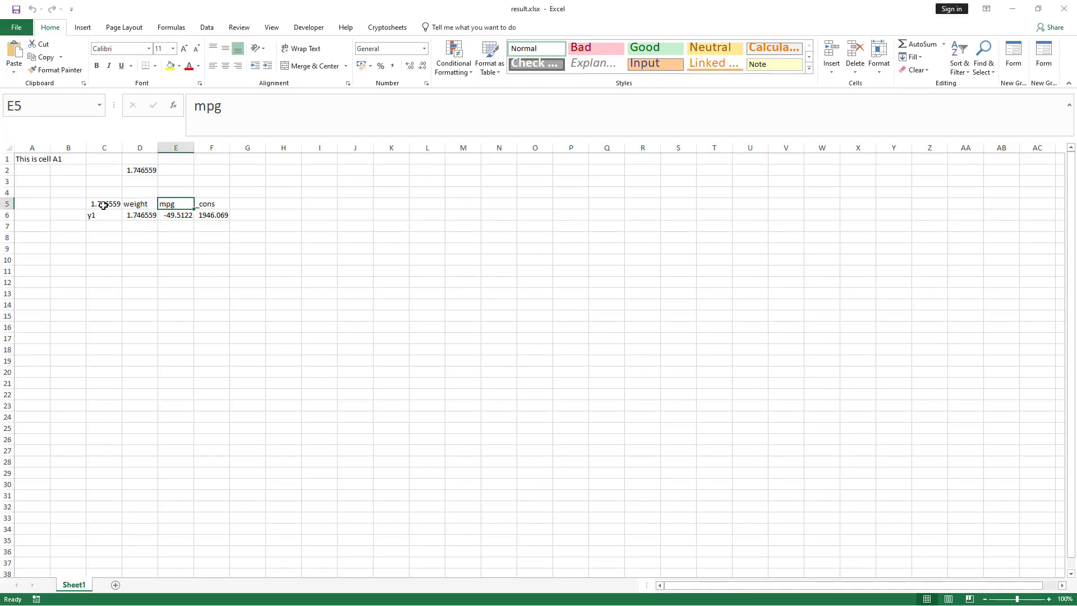
click(103, 203)
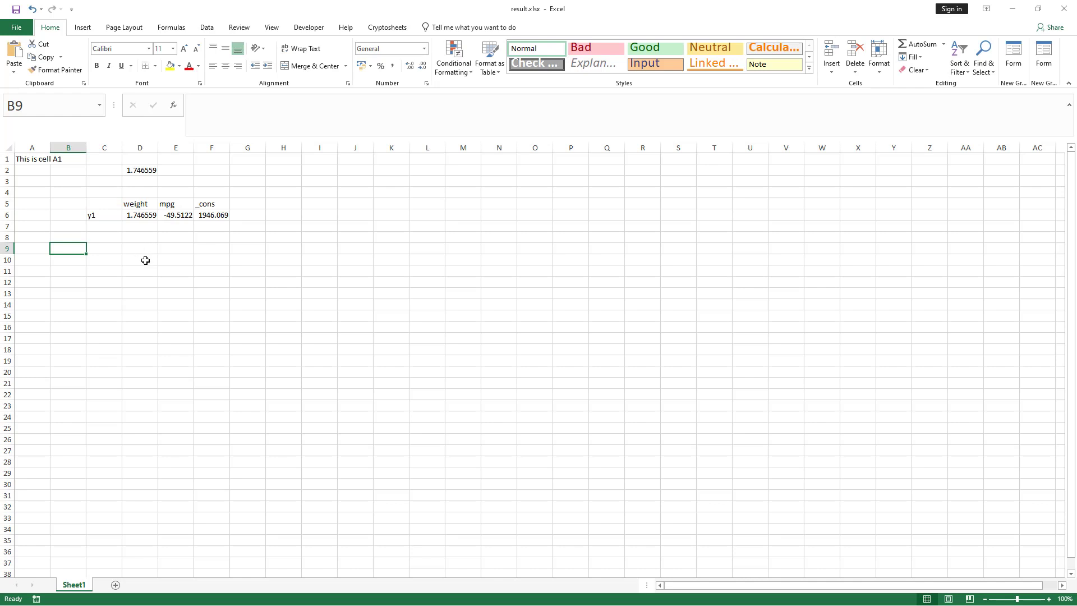
click(282, 259)
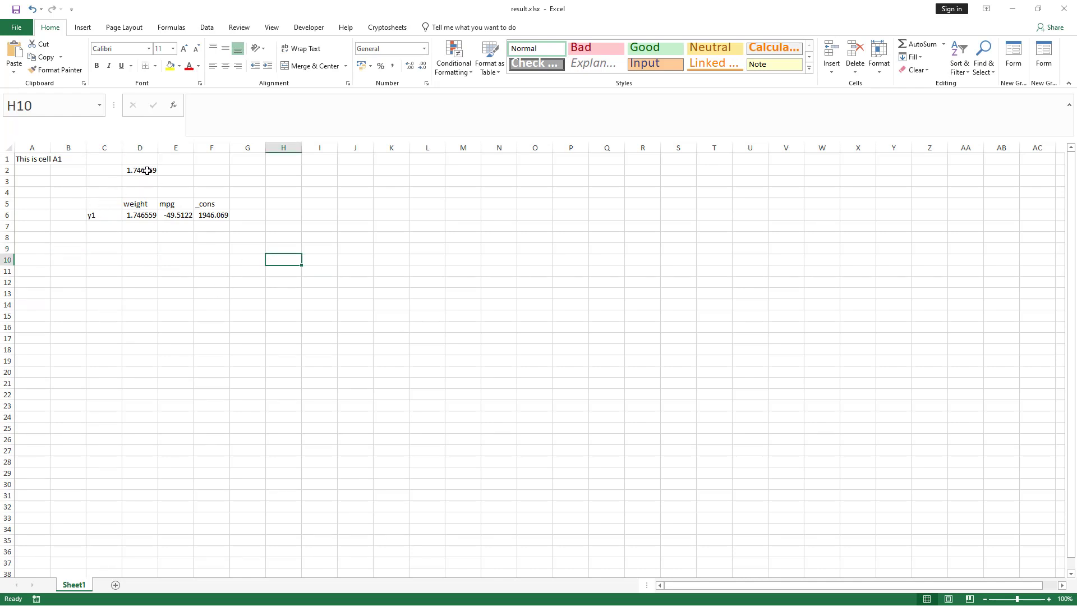
drag(103, 203, 176, 215)
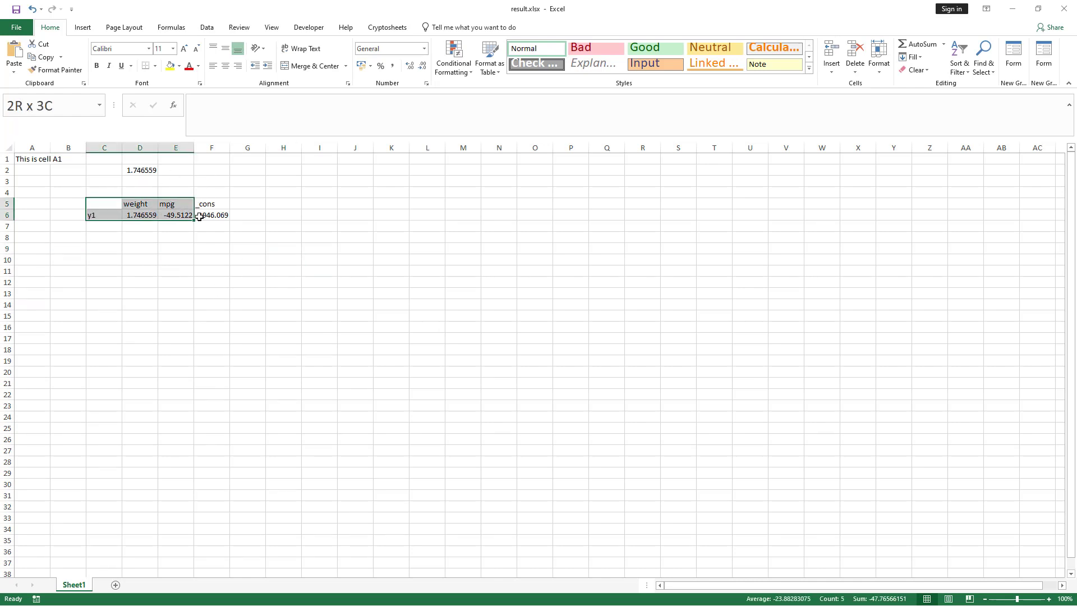
drag(175, 214, 211, 214)
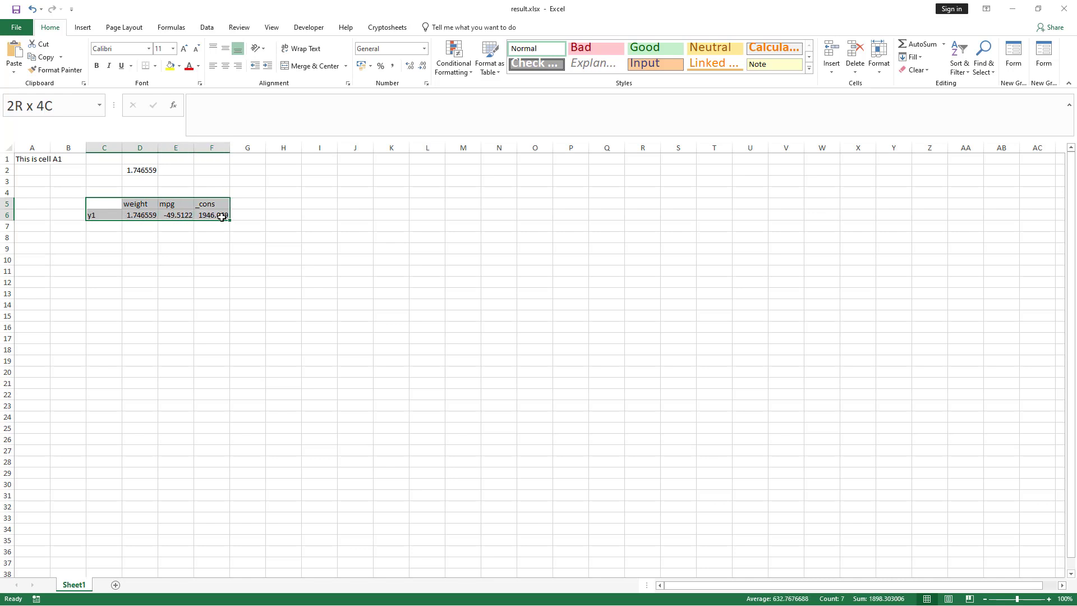
click(104, 215)
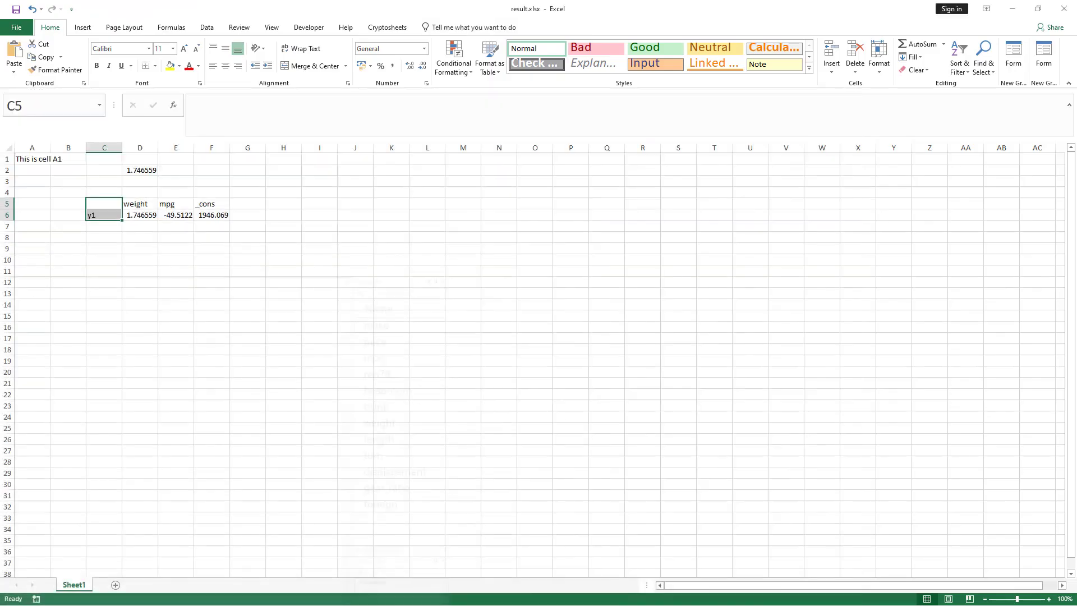
click(104, 215)
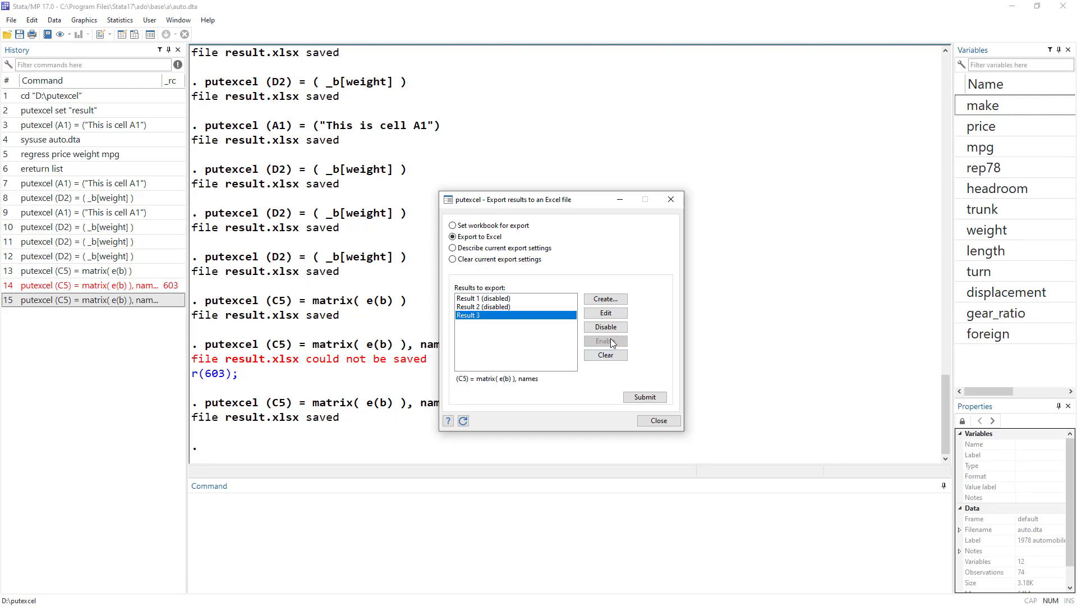
mouse_move(561, 392)
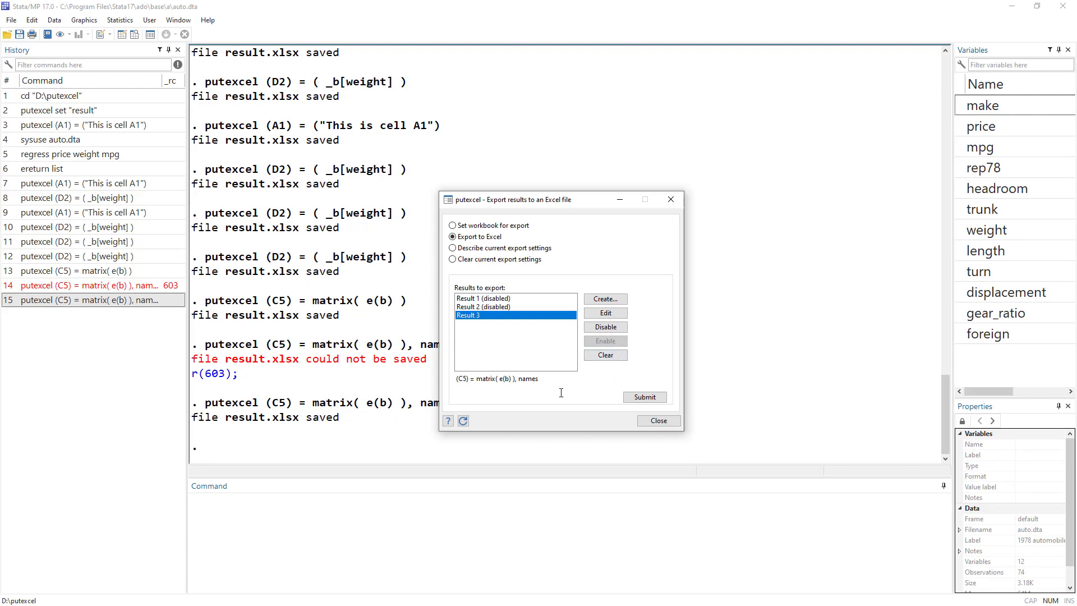
click(658, 420)
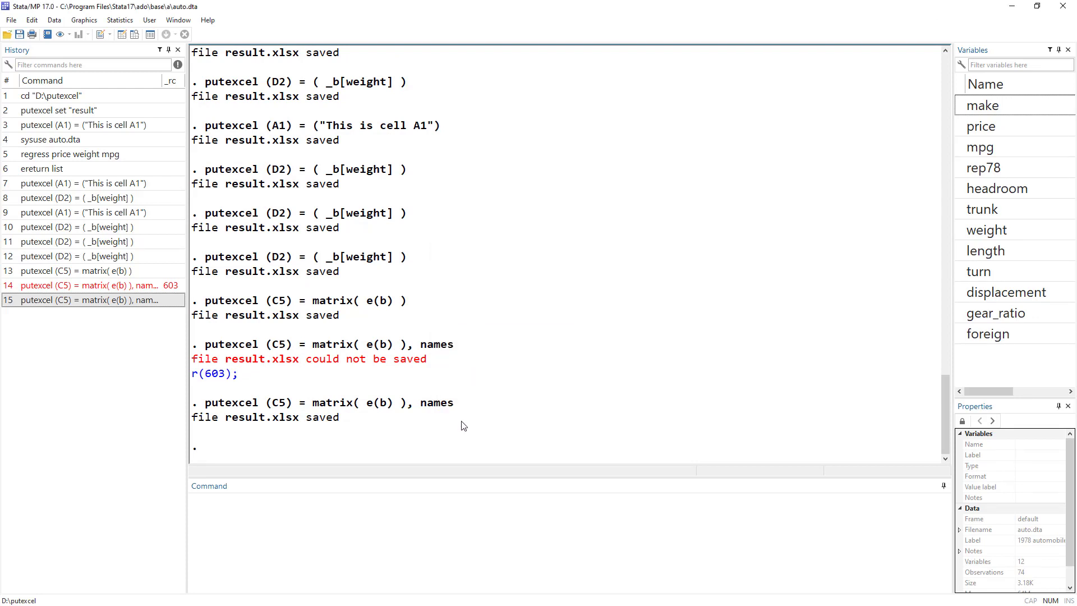
double_click(83, 300)
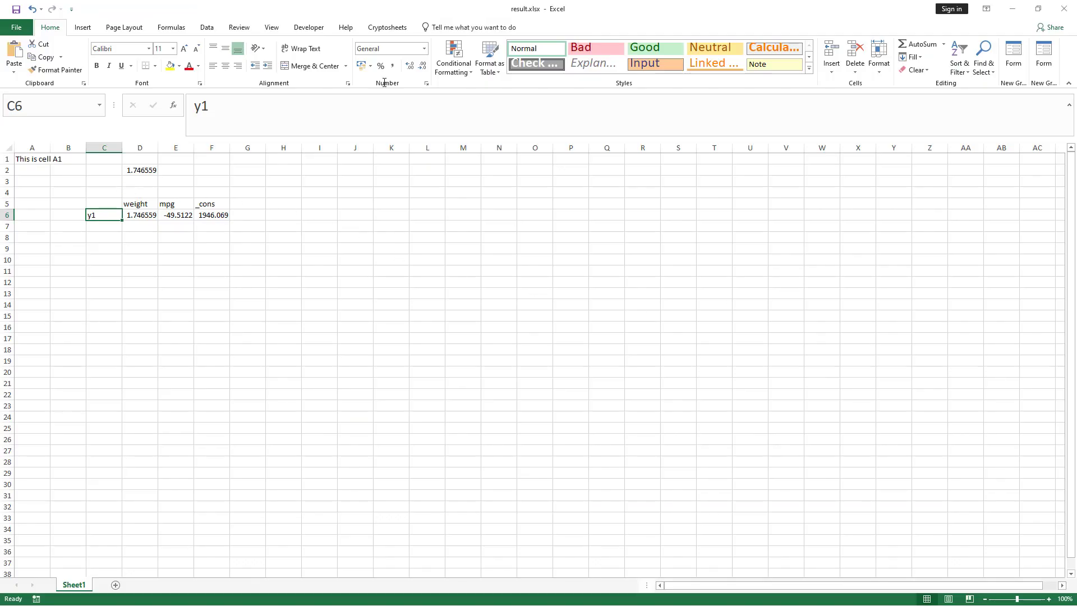
mouse_move(110, 203)
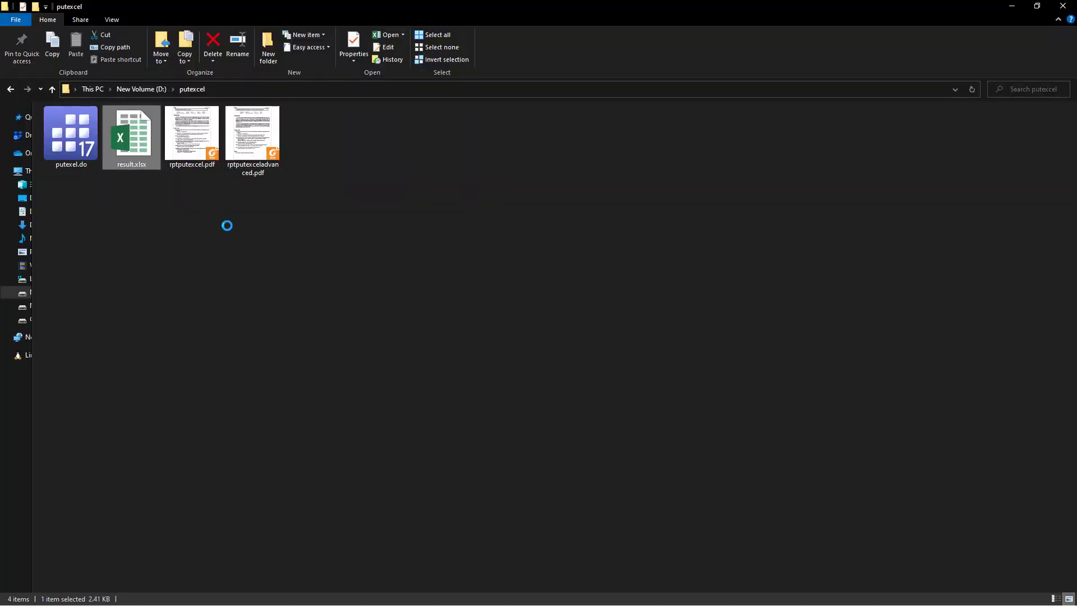
Step: Run putexcel (C5) = matrix(e(b)'), names and open result.xlsx to check the output
click(212, 40)
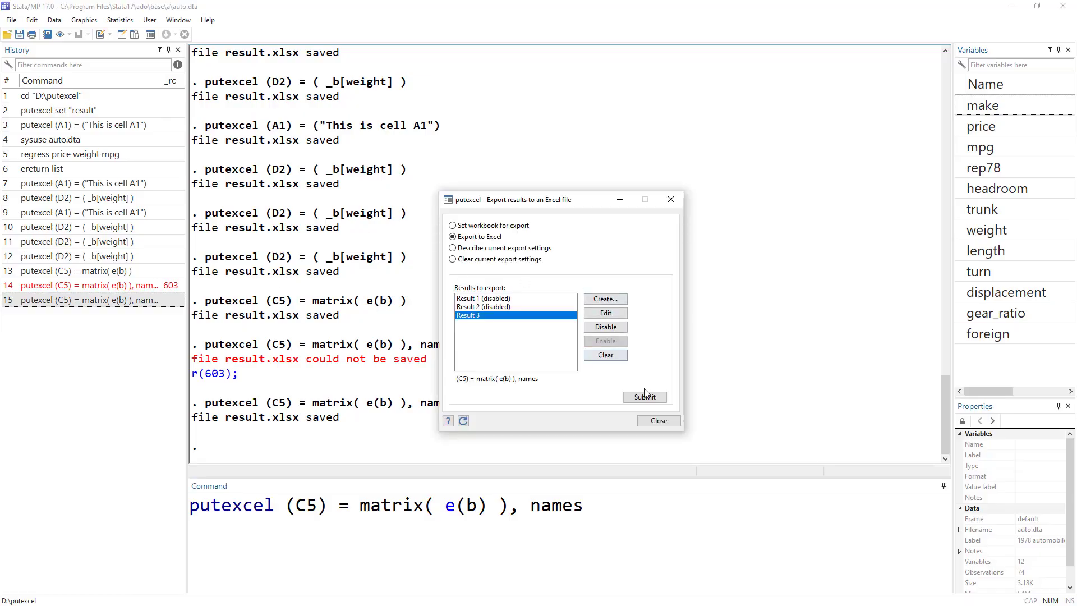
click(657, 420)
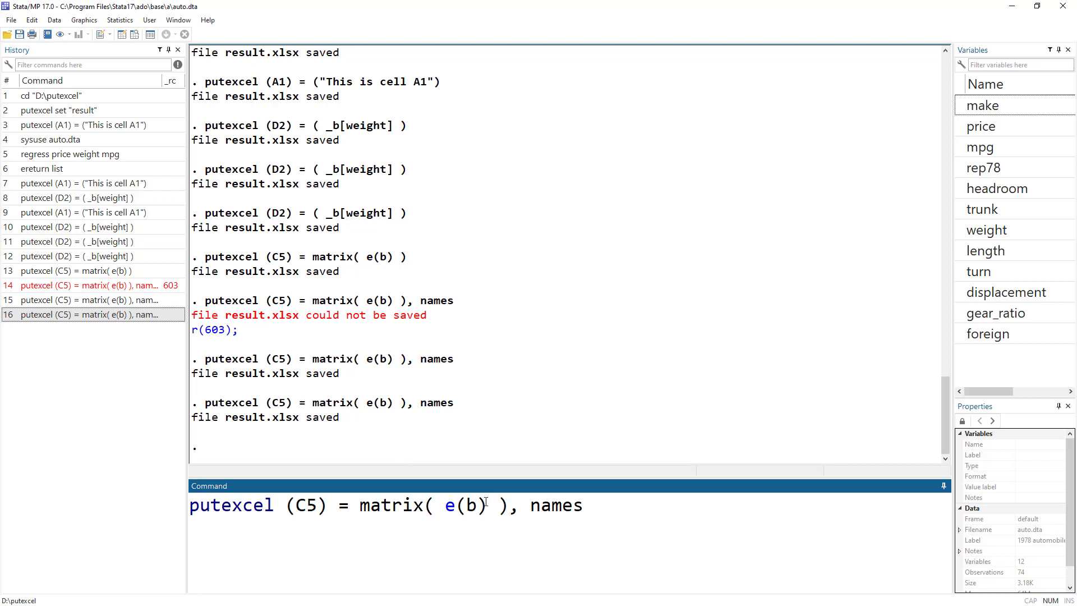
key(Return)
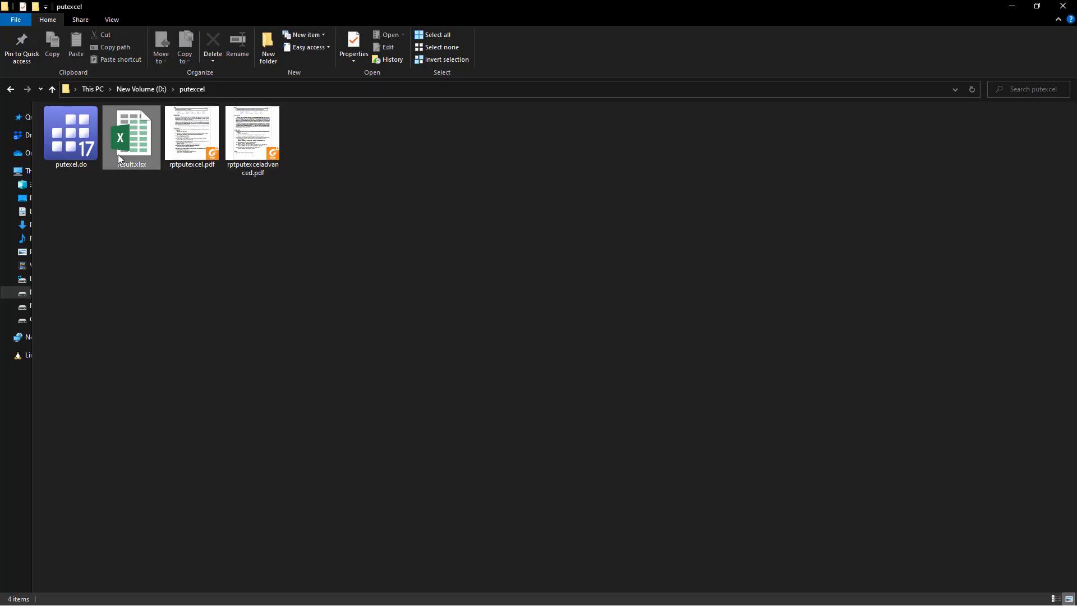
double_click(130, 134)
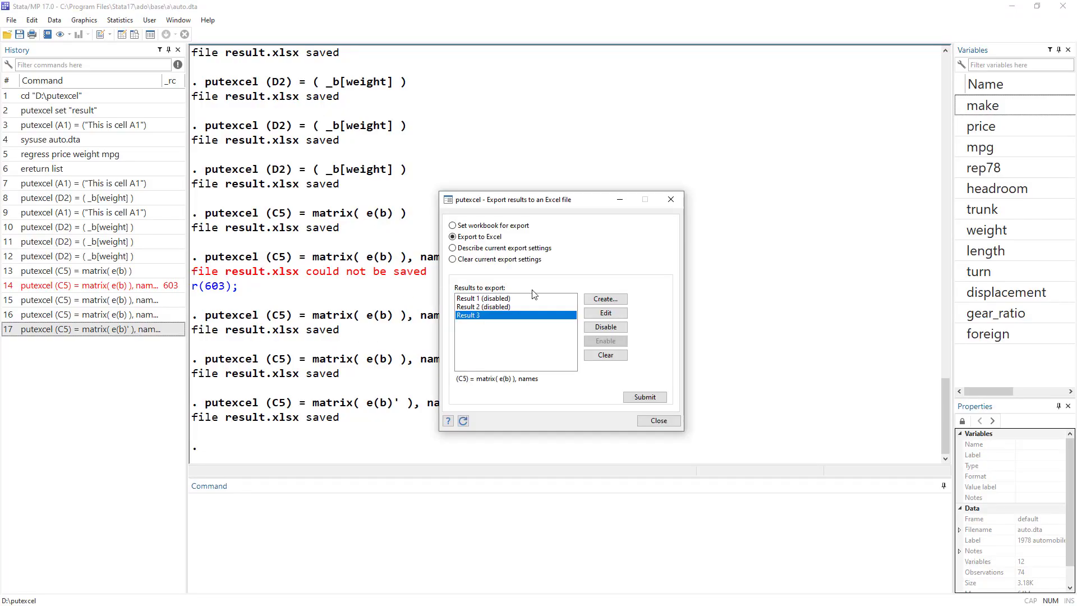
Step: Disable Result 3, browse datetime and Number formats for a fourth result, then cancel it
click(605, 326)
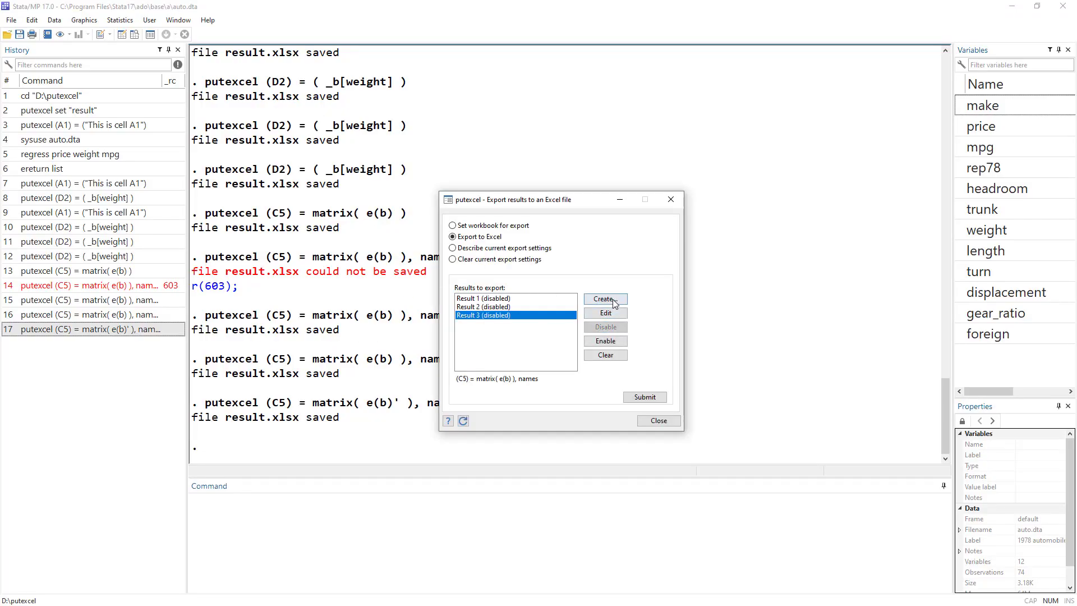
click(604, 300)
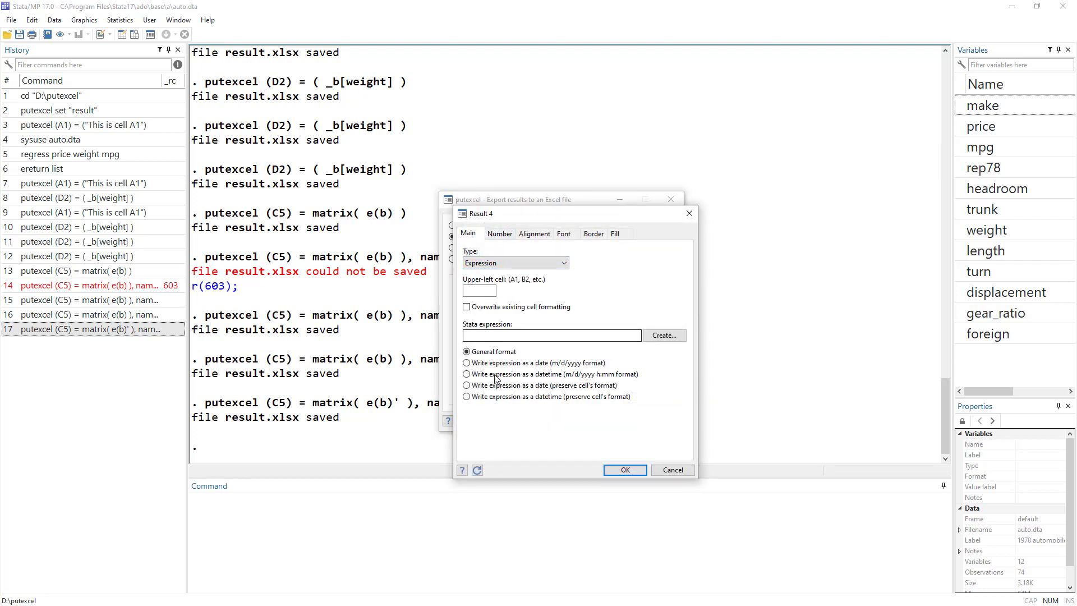
click(467, 373)
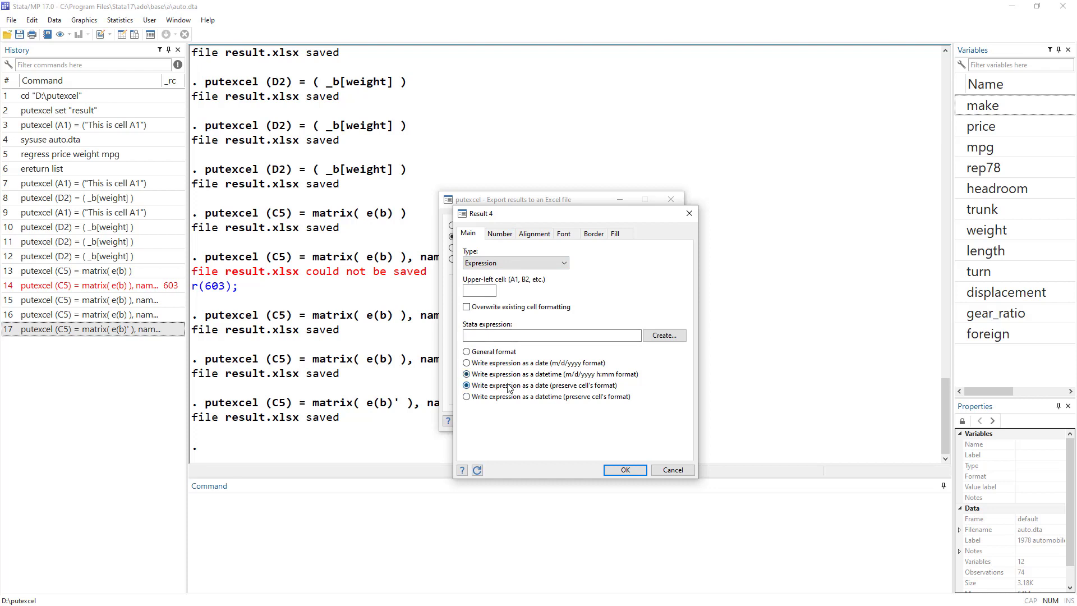
click(466, 397)
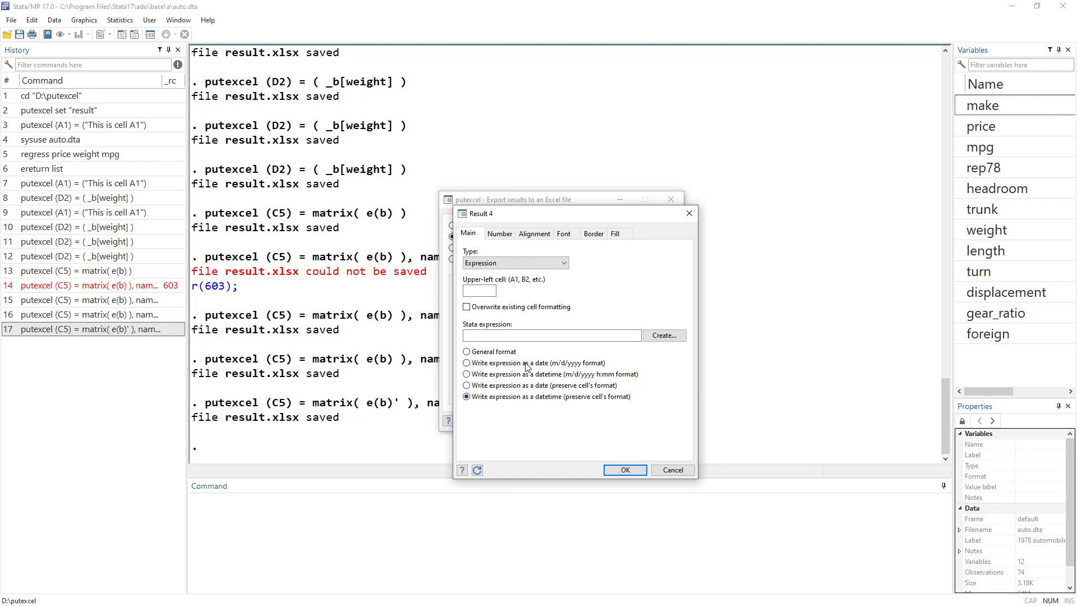
click(499, 234)
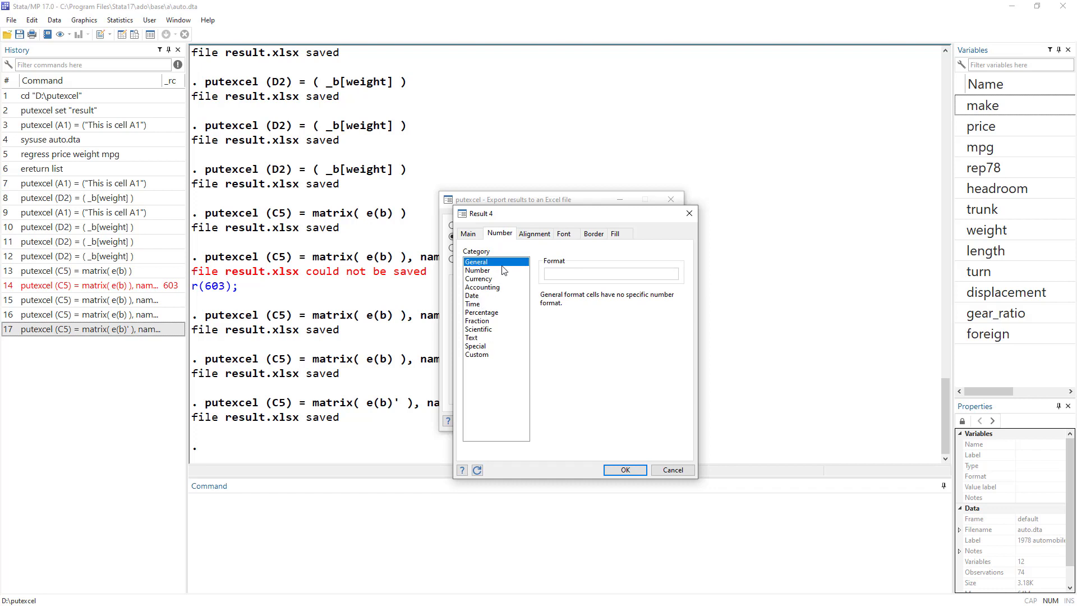
click(477, 270)
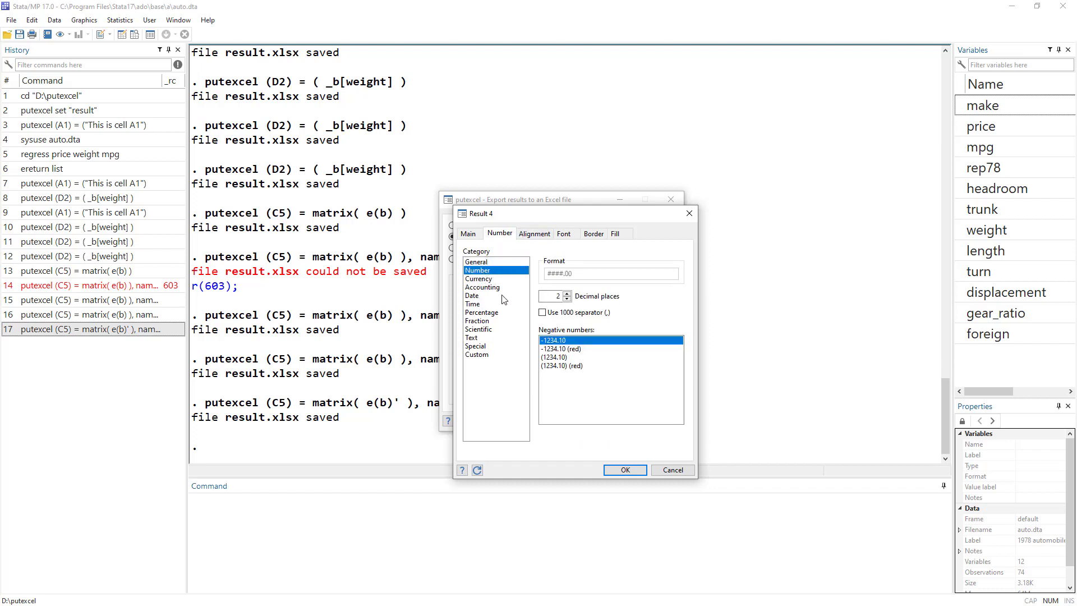
click(534, 233)
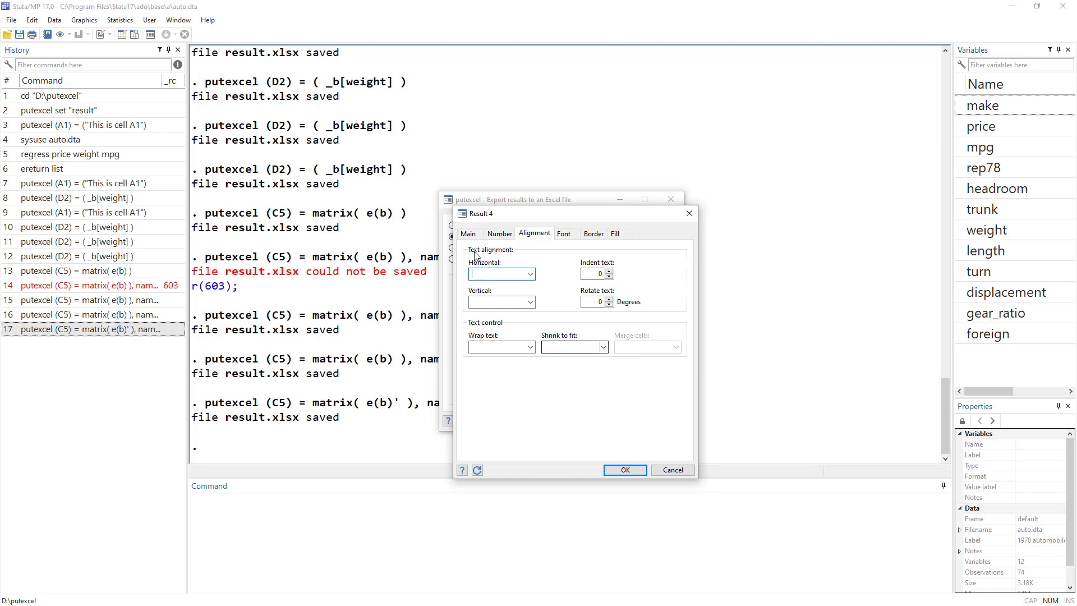
click(468, 233)
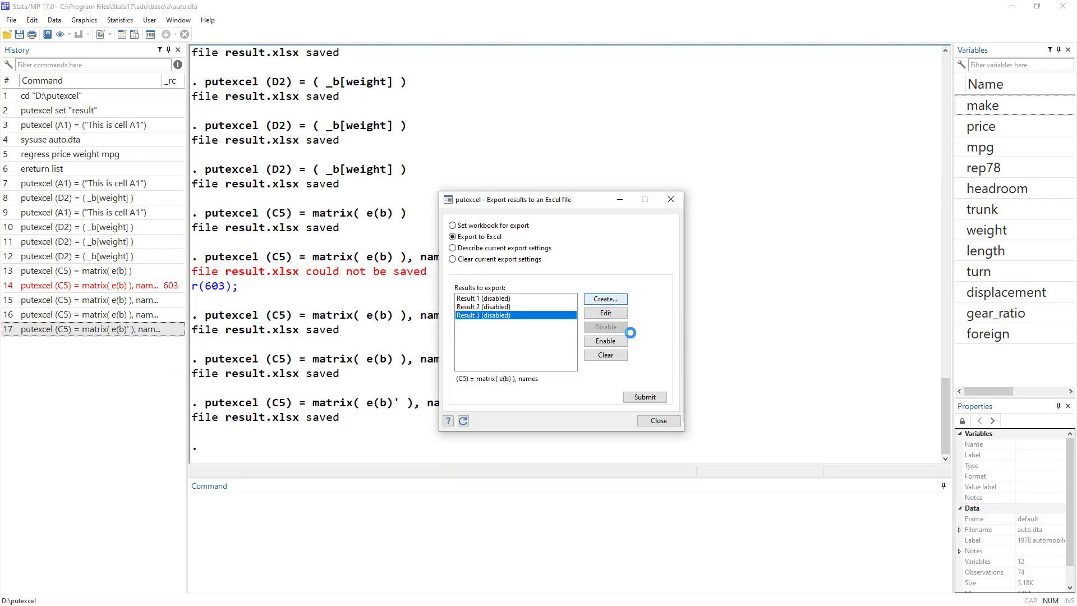
Step: Add a Format-type export result that merges cells A1:B1
click(605, 298)
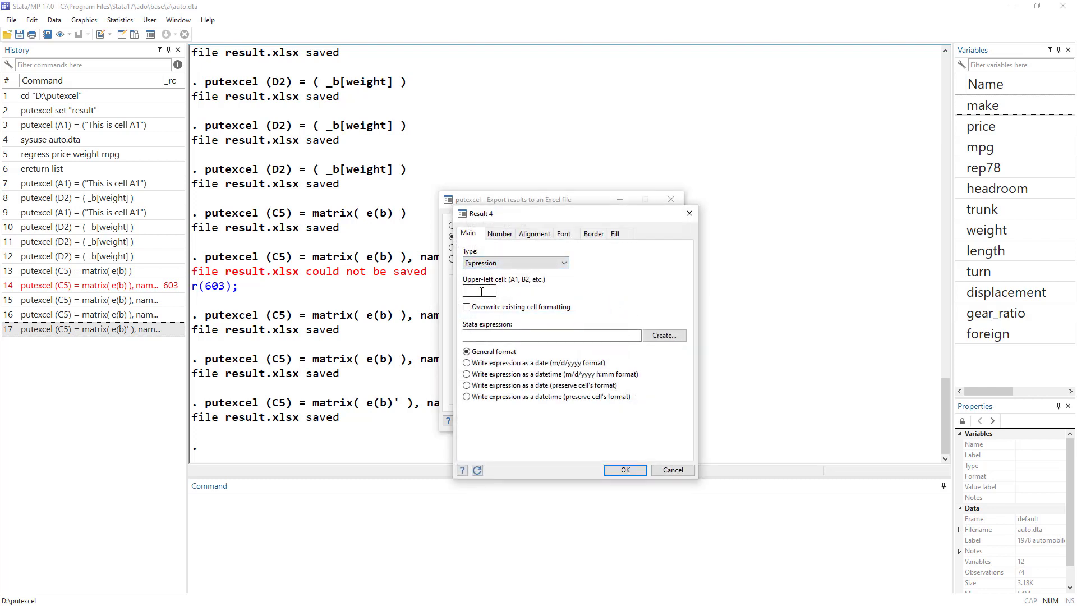
click(563, 262)
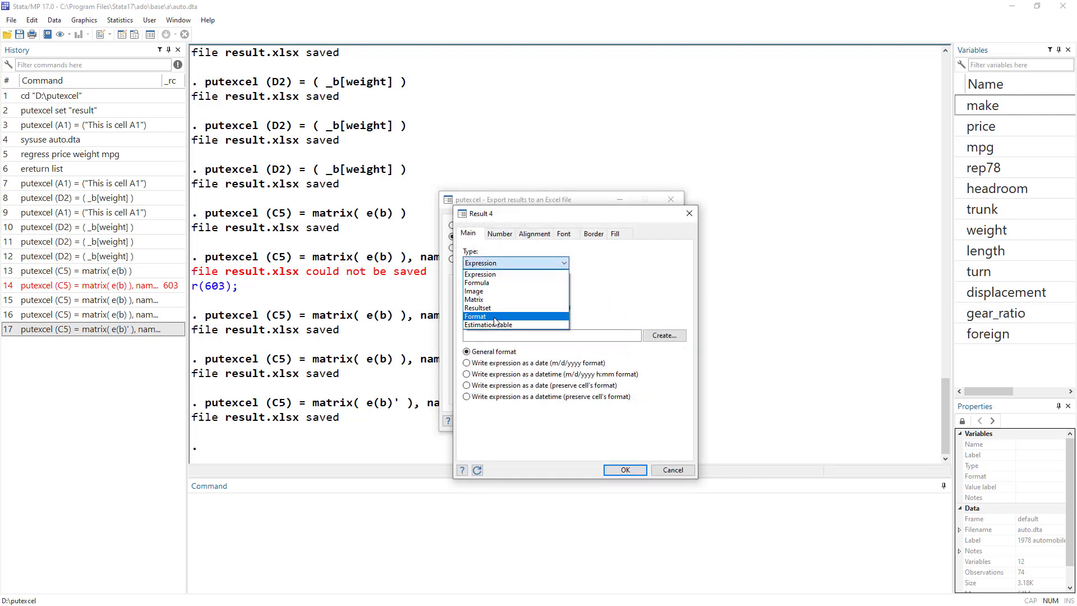
click(474, 316)
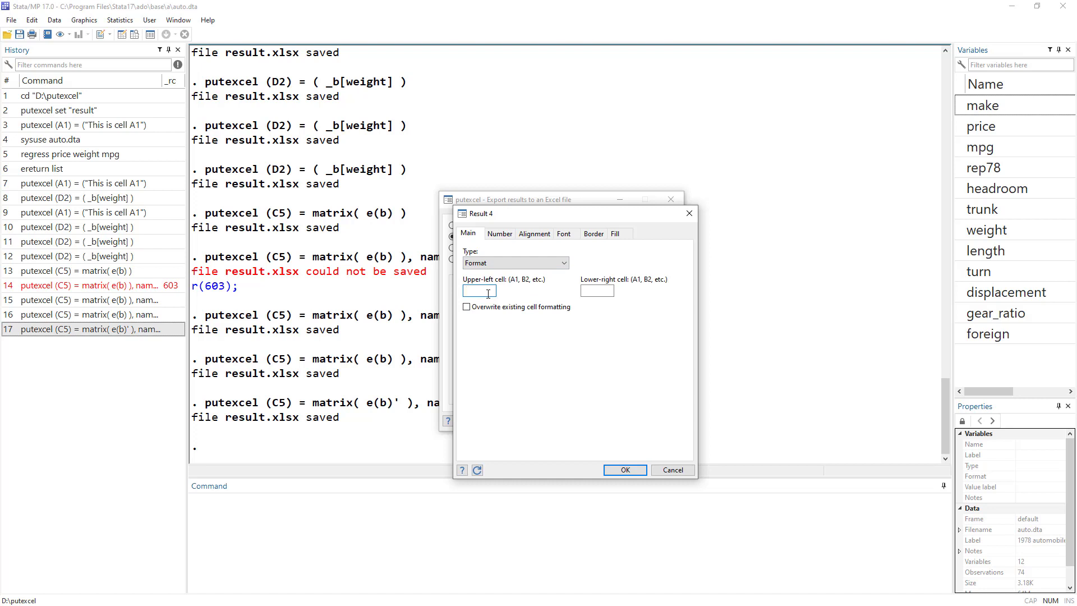
text(A1)
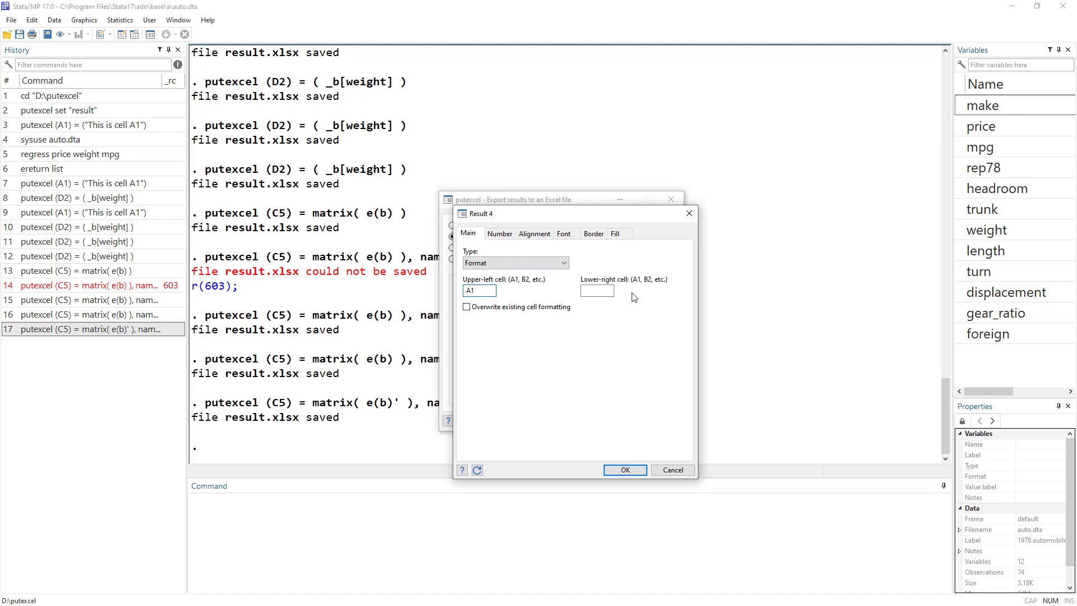
click(596, 291)
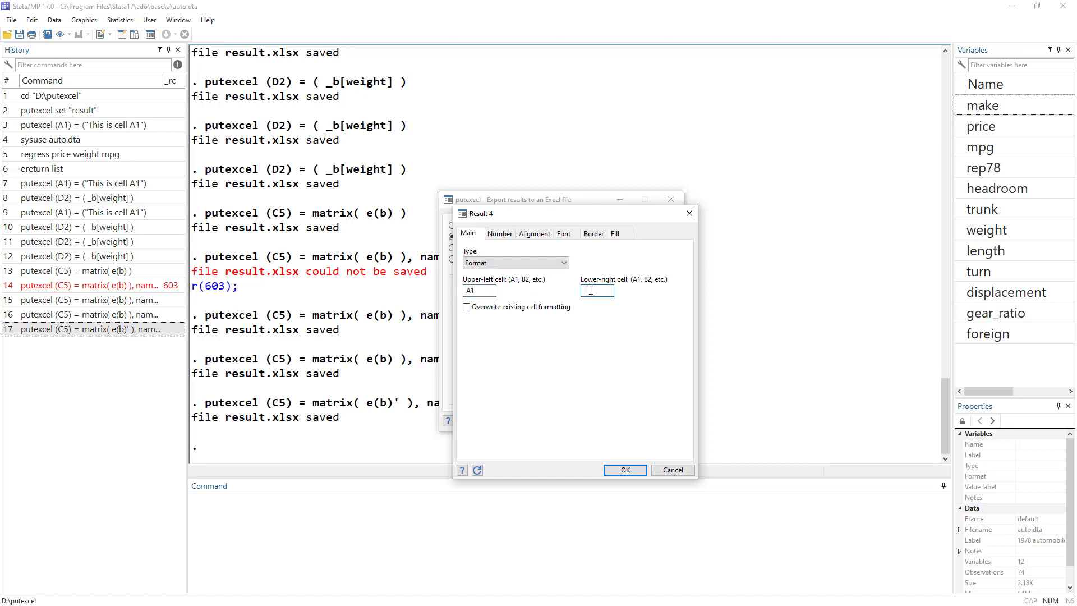
text(Ba)
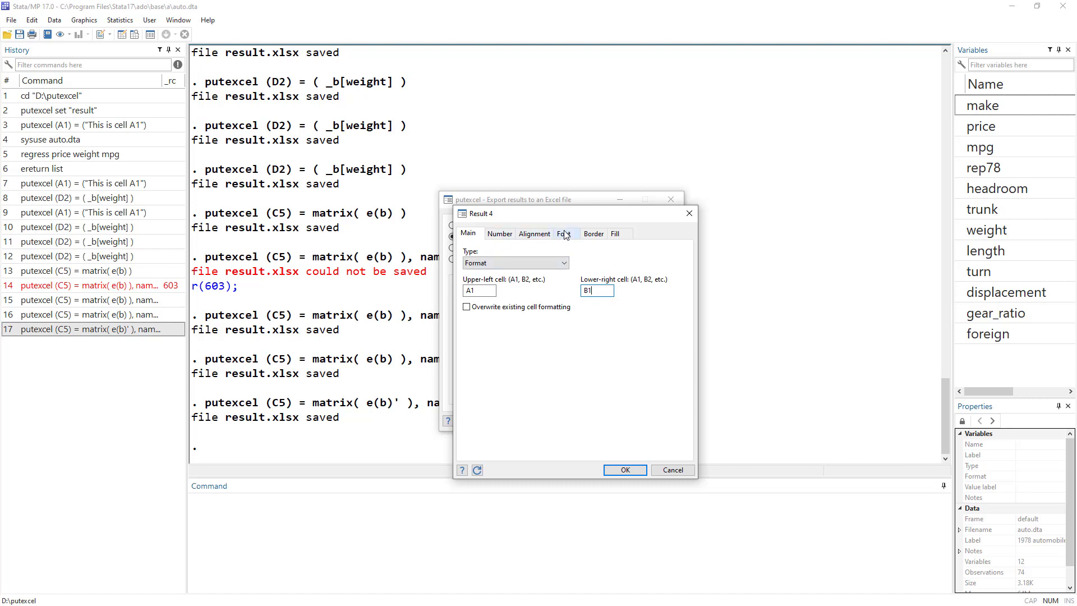
mouse_move(553, 237)
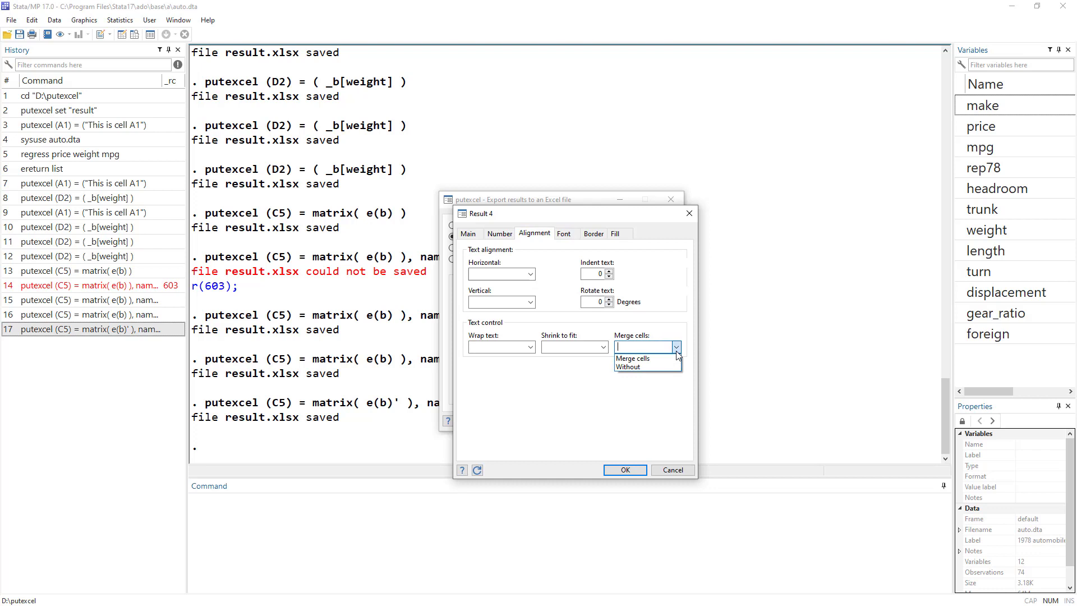
click(631, 358)
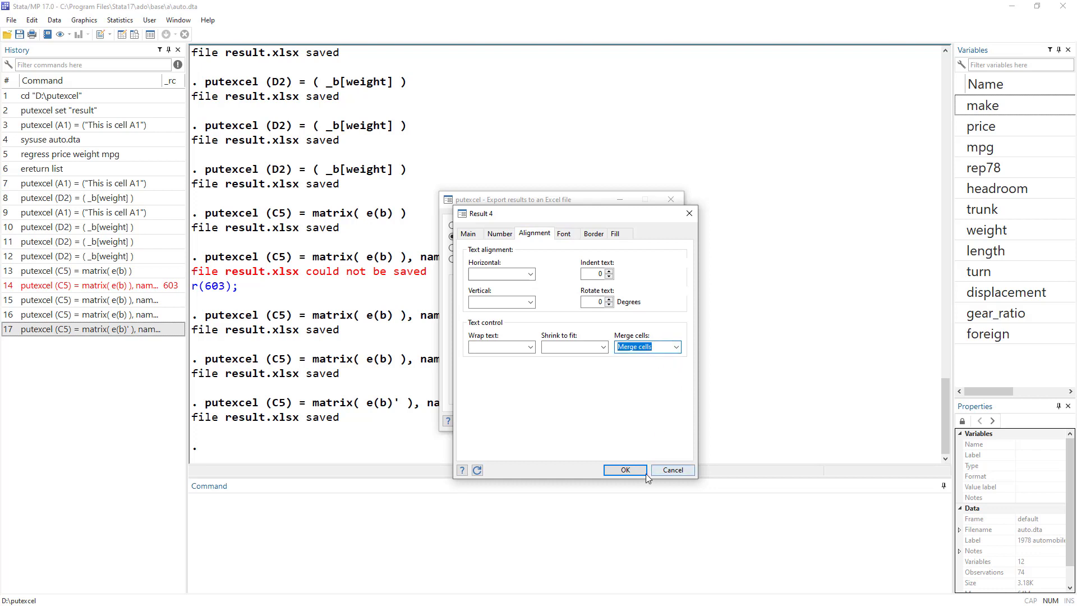
click(622, 470)
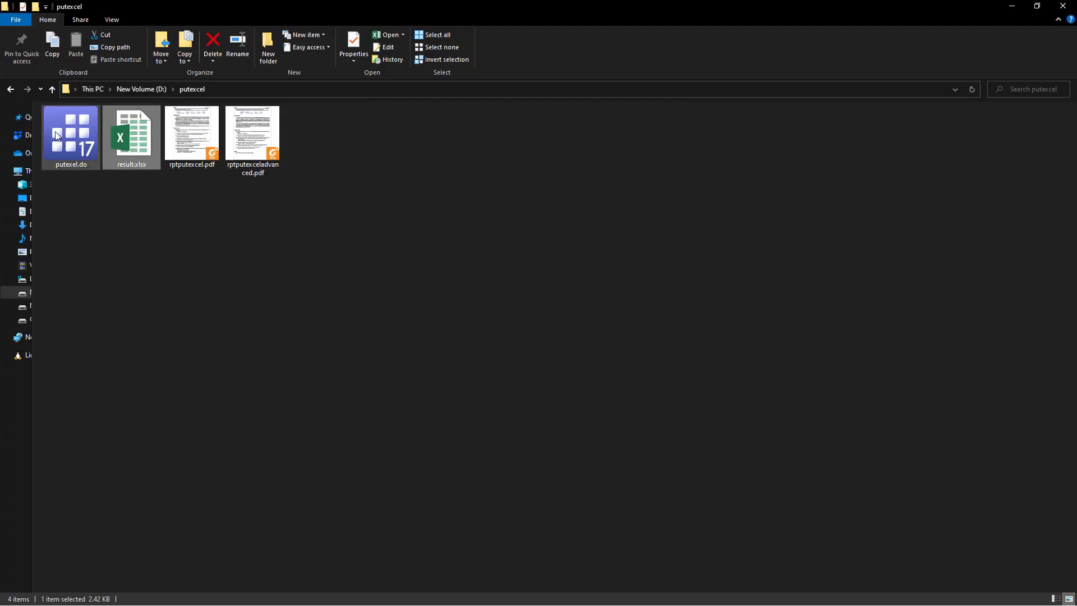
Step: Check result.xlsx, then return to putexcel and start Result 5 targeting cell A1
double_click(131, 134)
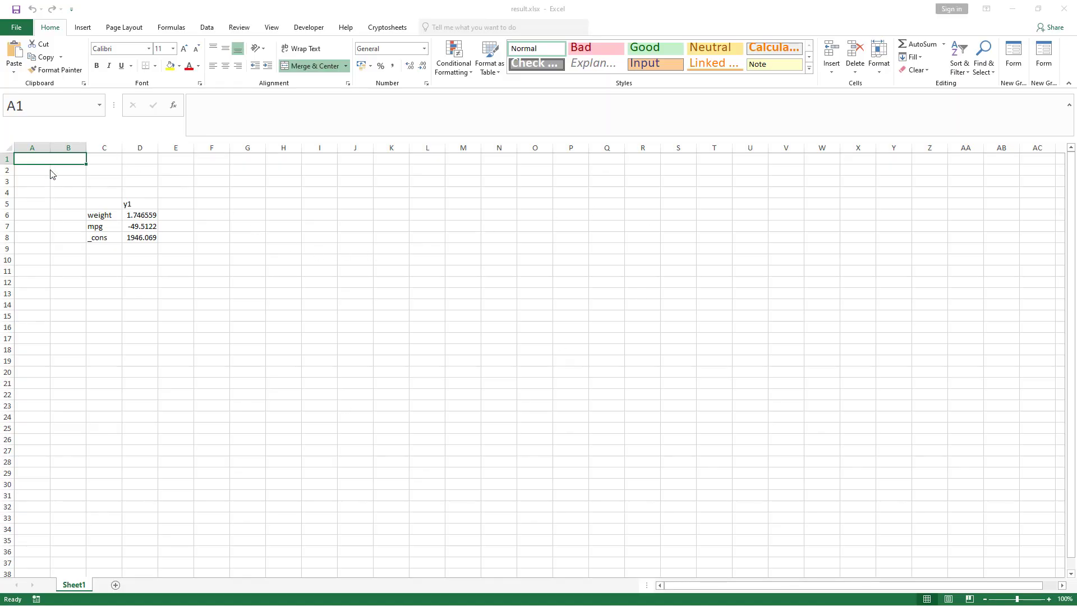
click(32, 170)
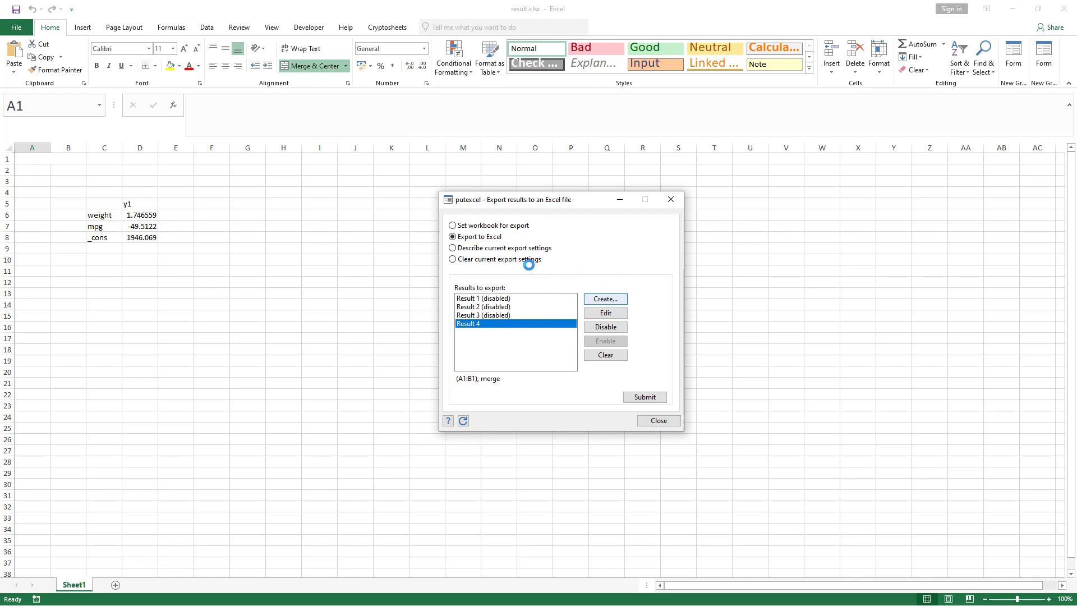
click(604, 297)
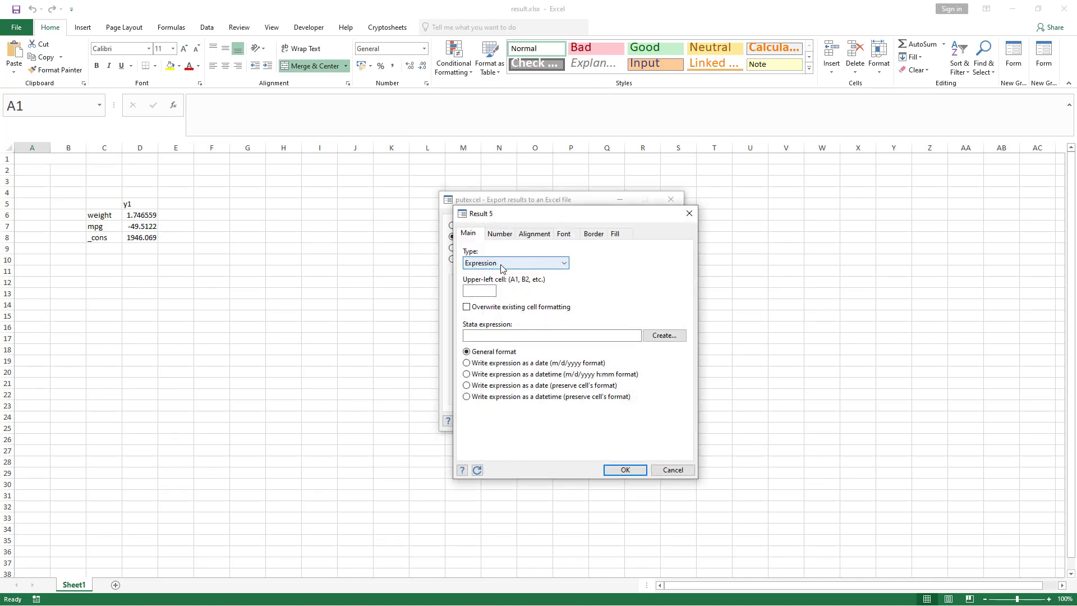
click(478, 291)
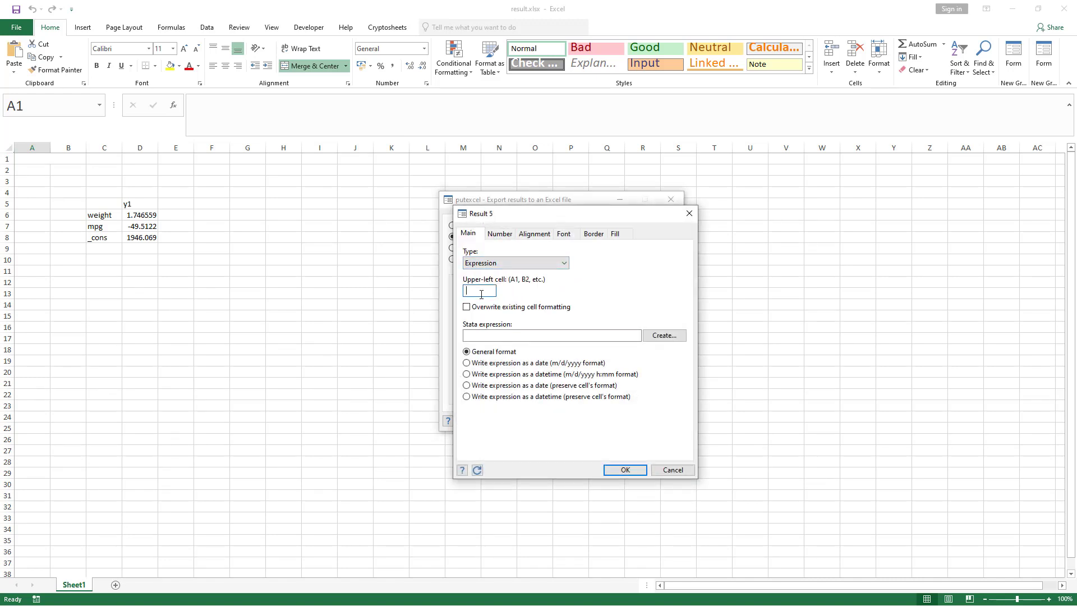
text(A1)
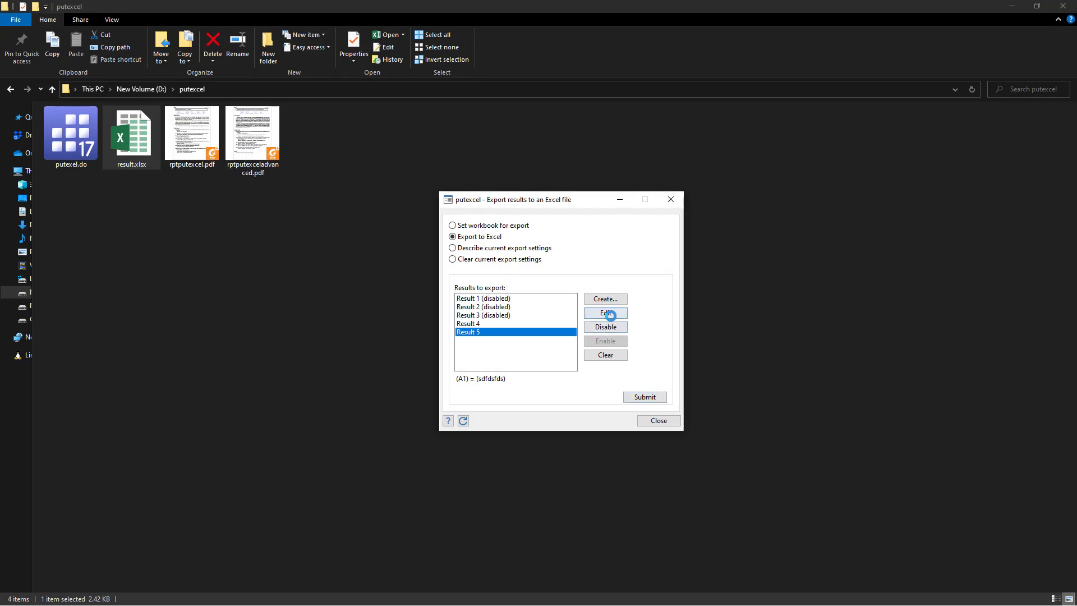
Step: Quote the Result 5 text expression, submit the export, and reopen result.xlsx
click(605, 313)
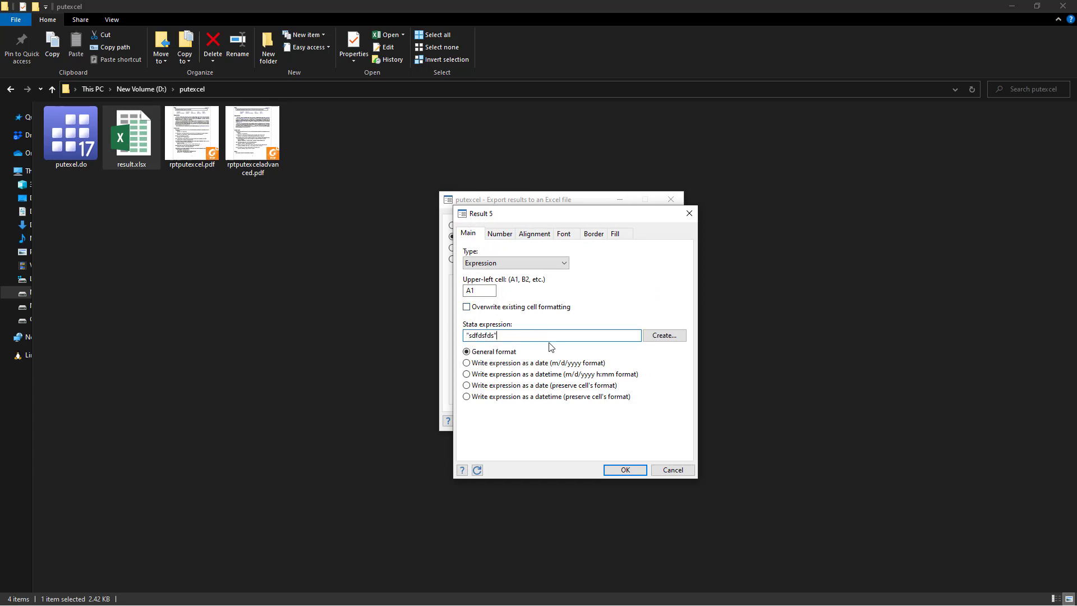
click(623, 470)
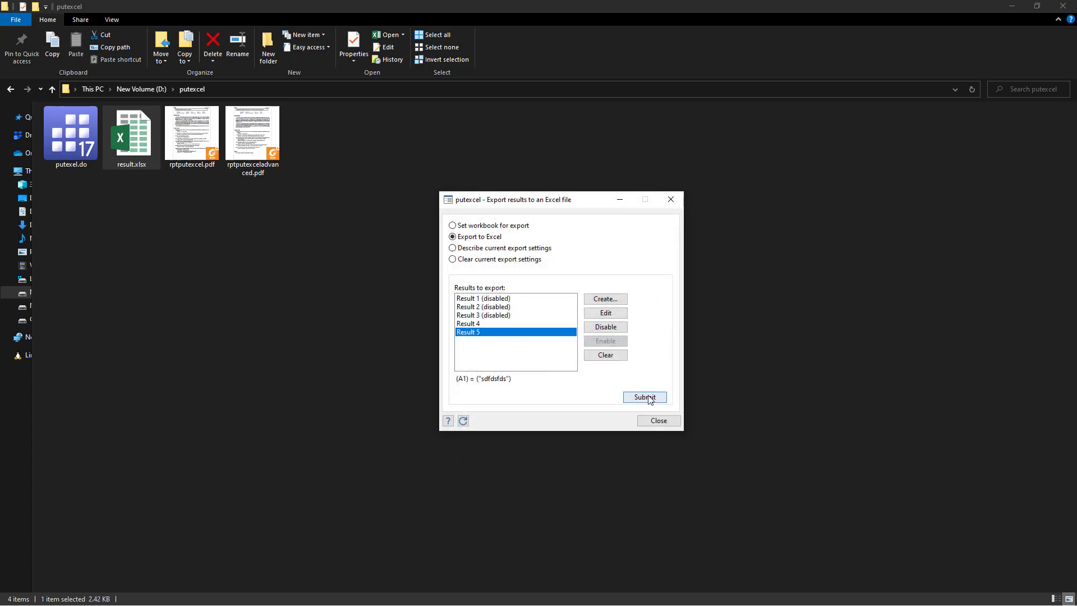
click(644, 397)
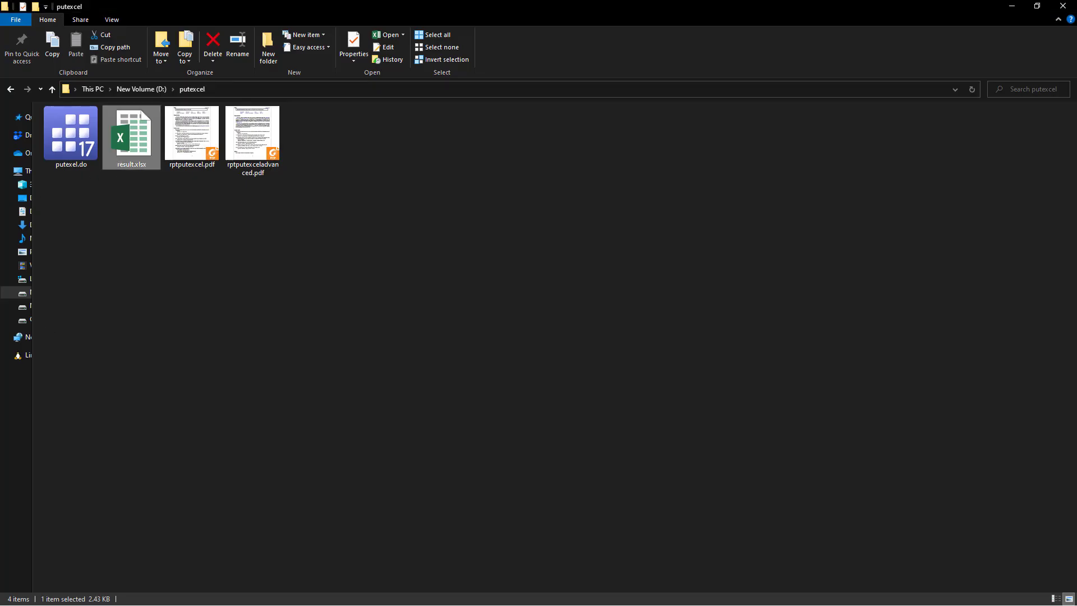
double_click(131, 131)
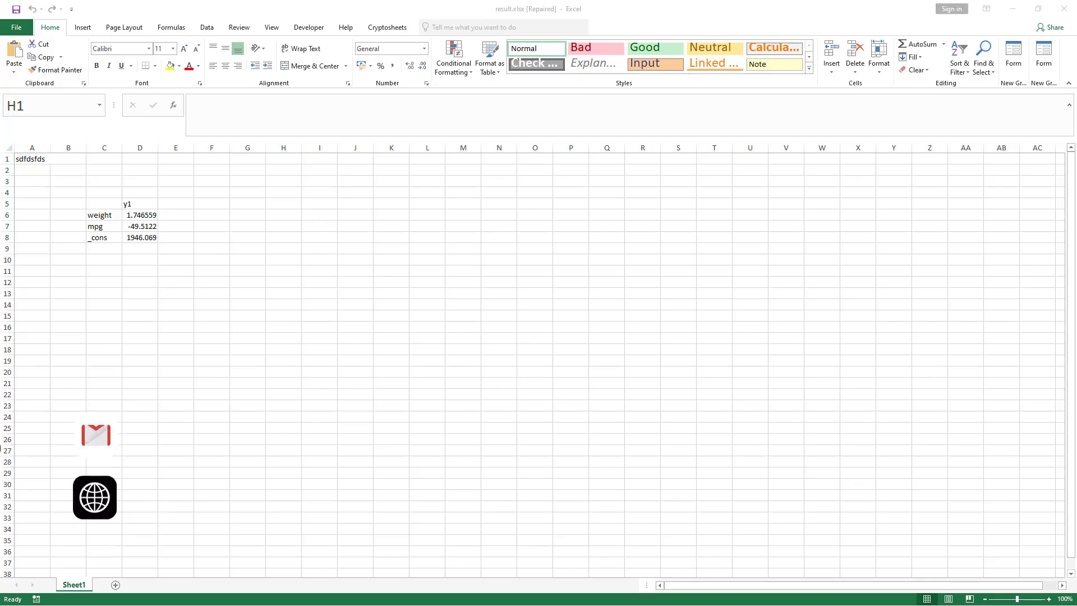
click(32, 158)
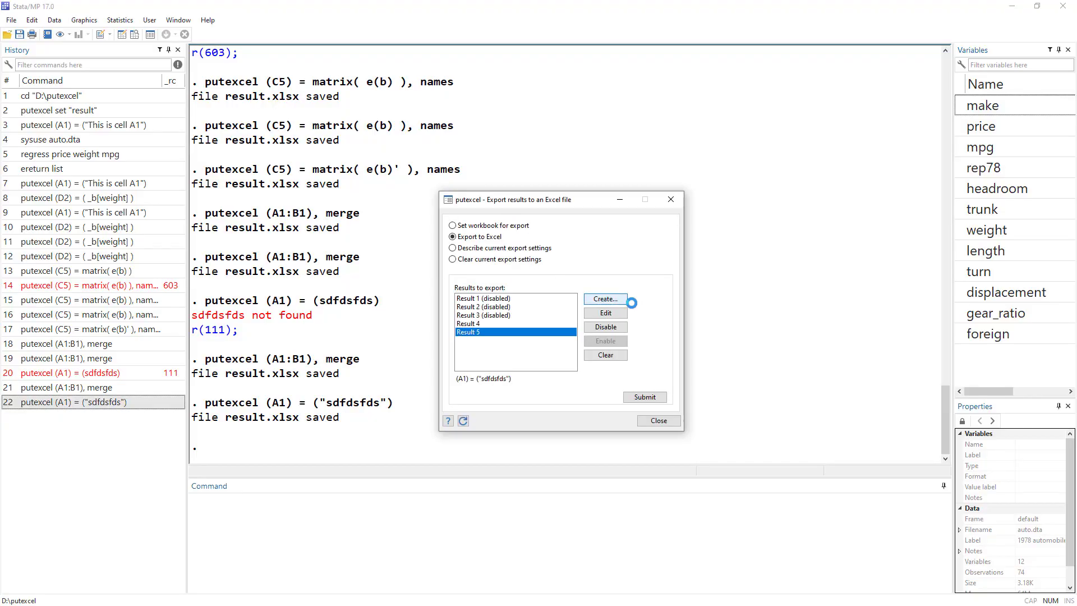
Step: Browse a new result's border and fill options, then close without adding it
click(604, 297)
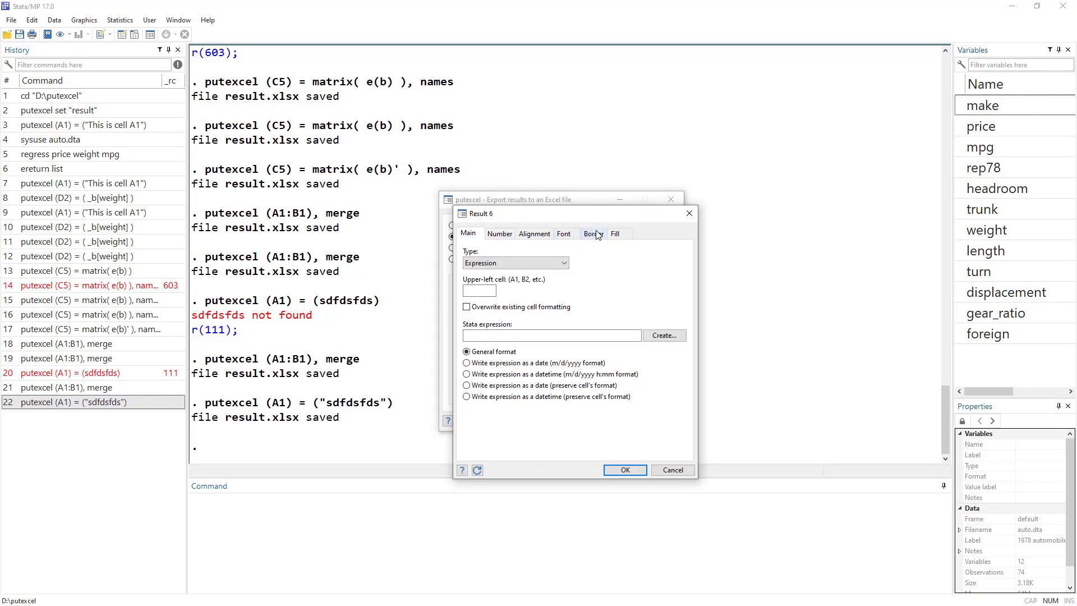
click(592, 233)
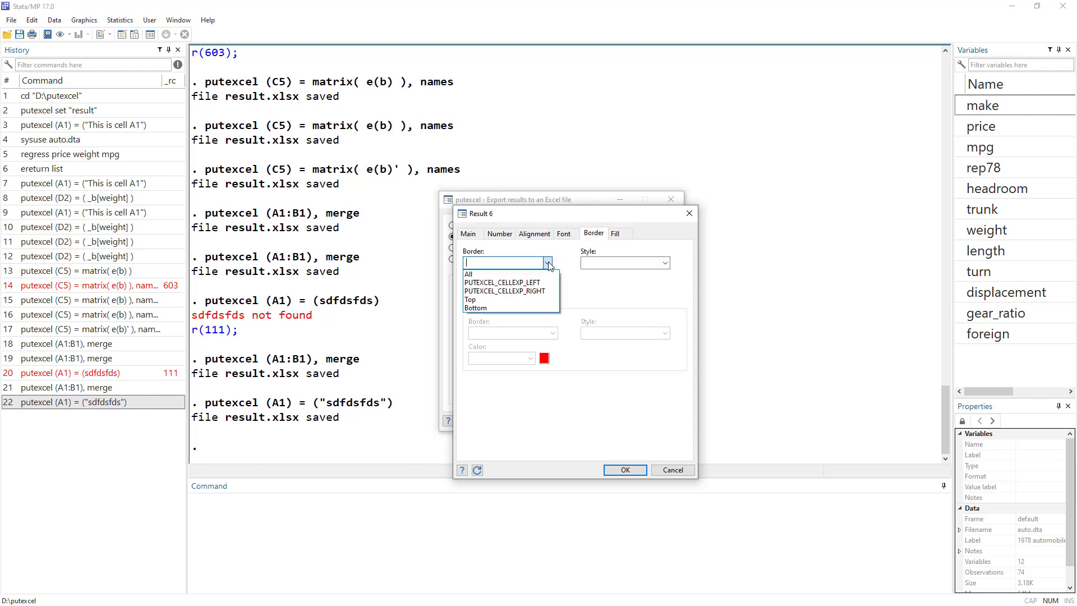
click(661, 262)
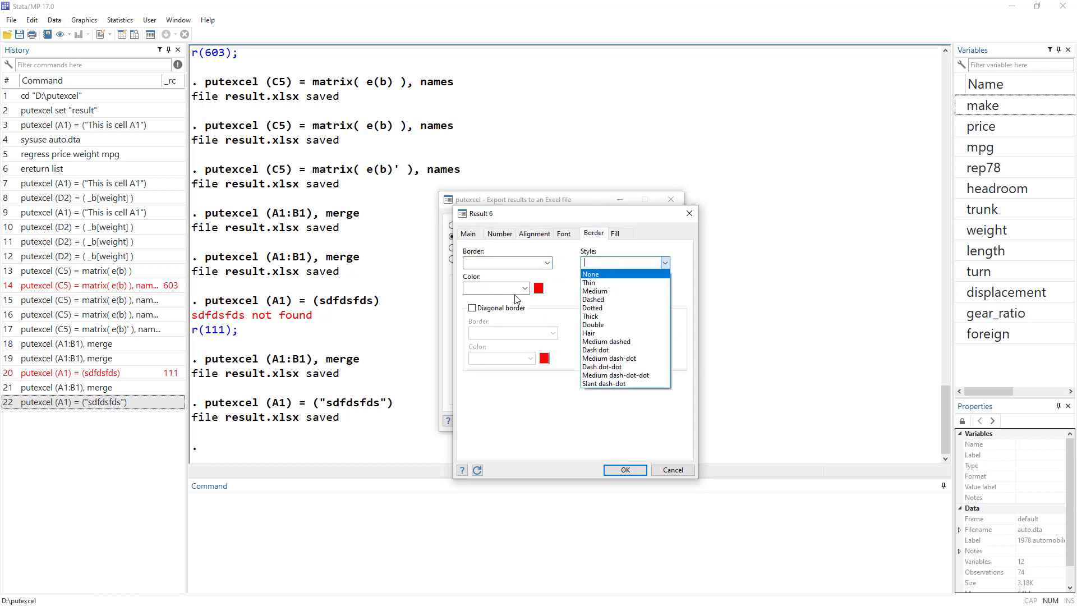
click(614, 233)
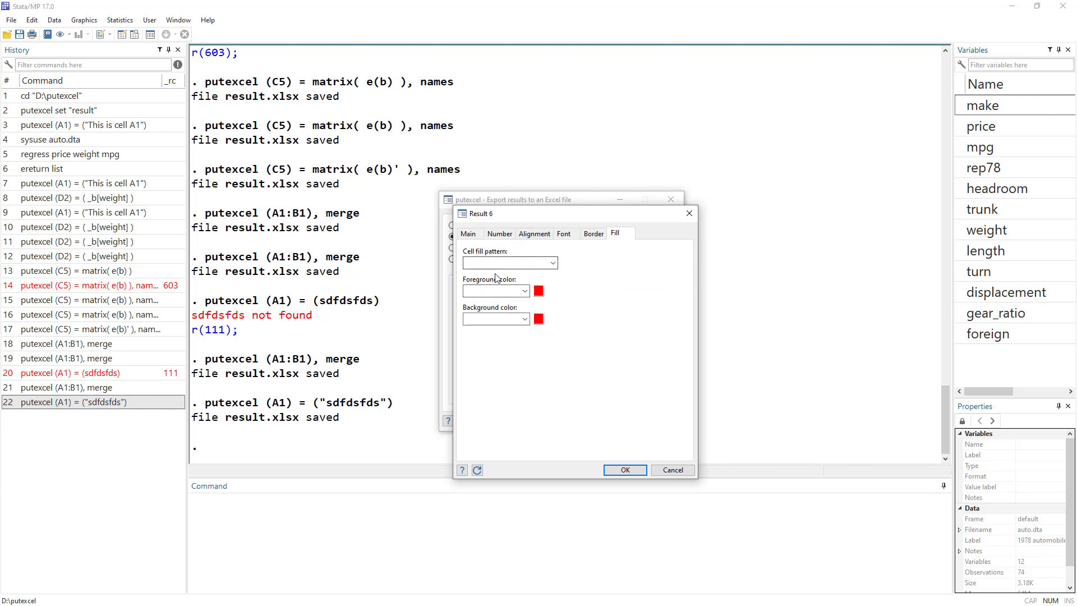
click(468, 233)
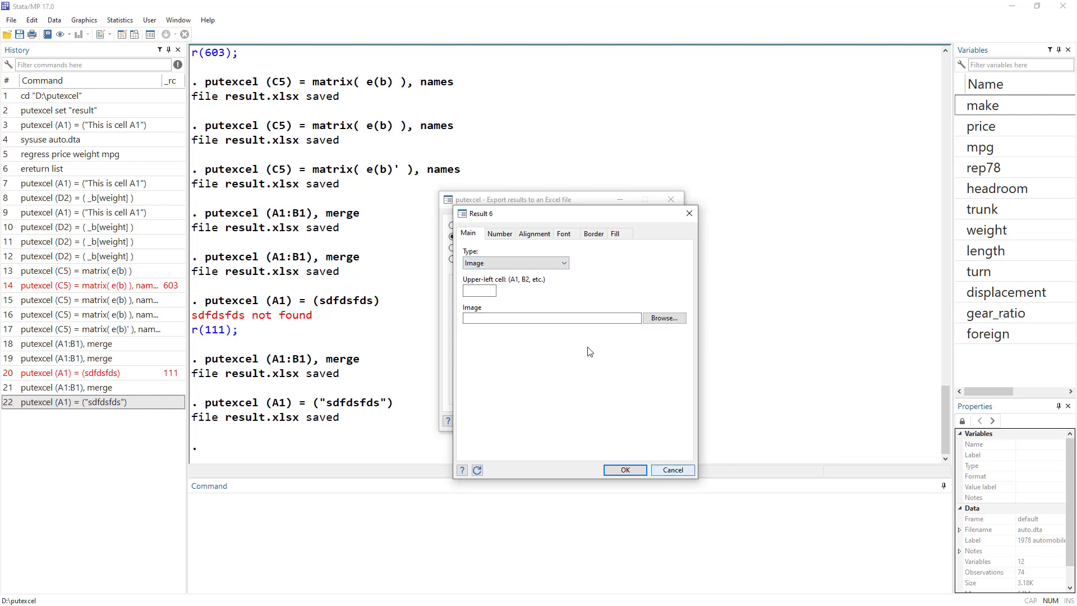
click(672, 470)
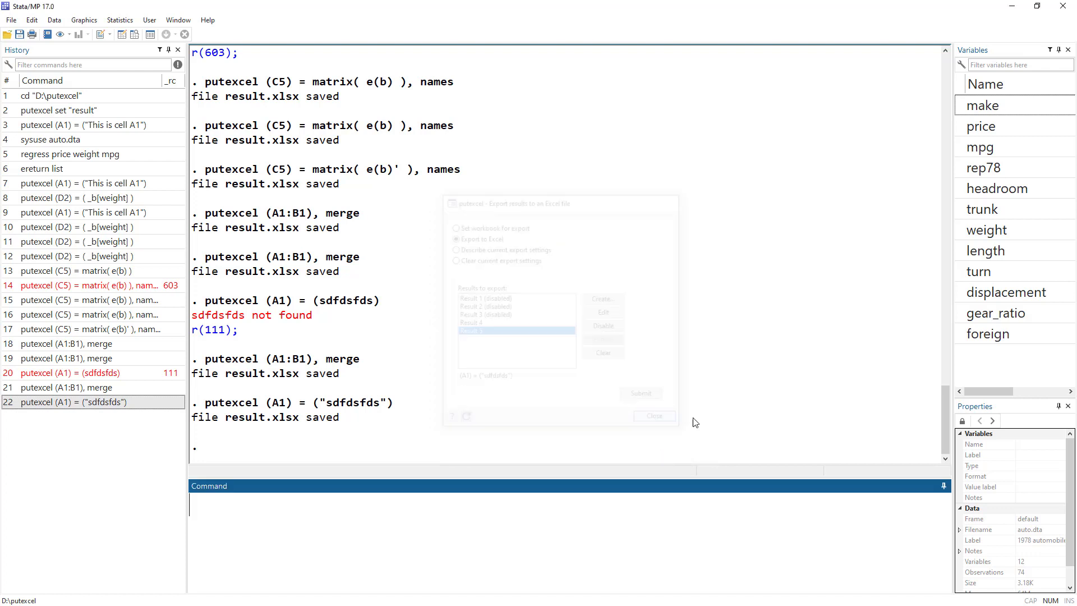
Step: Draw a bar chart of mean price grouped over foreign
click(652, 416)
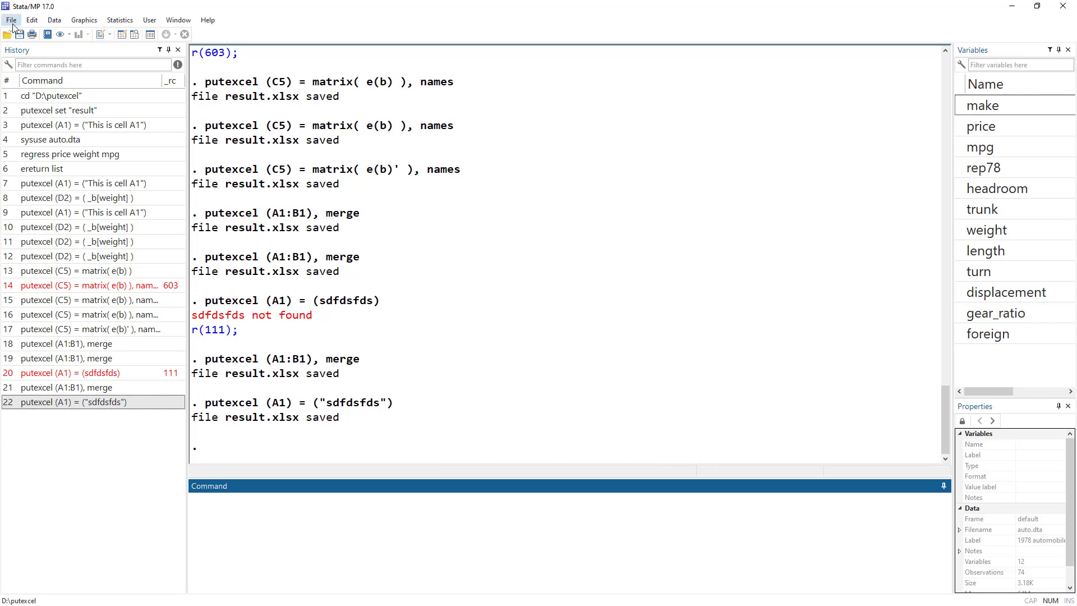
click(84, 19)
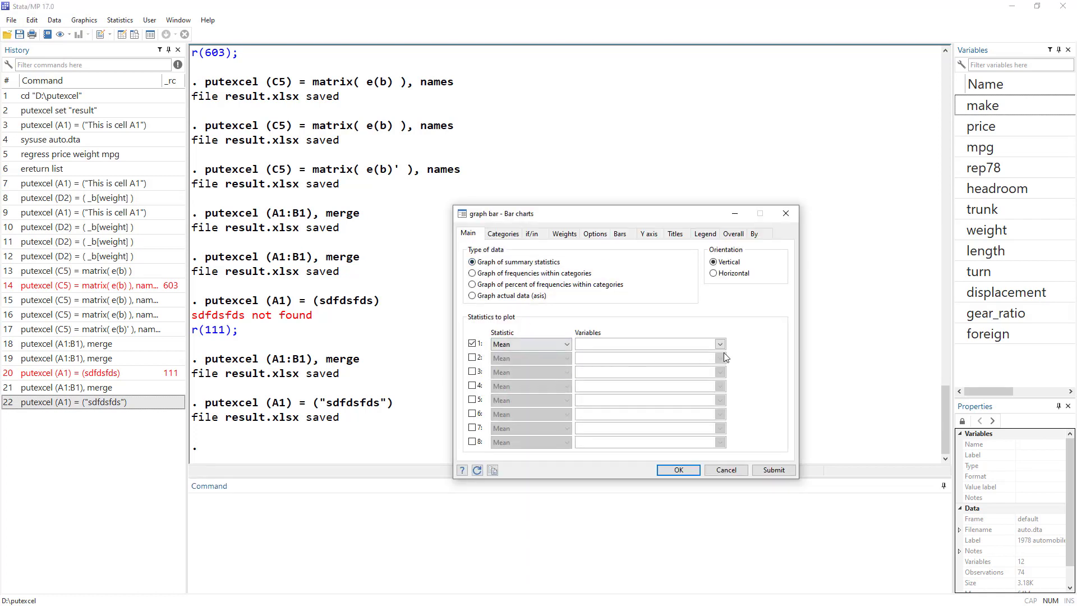
text(price)
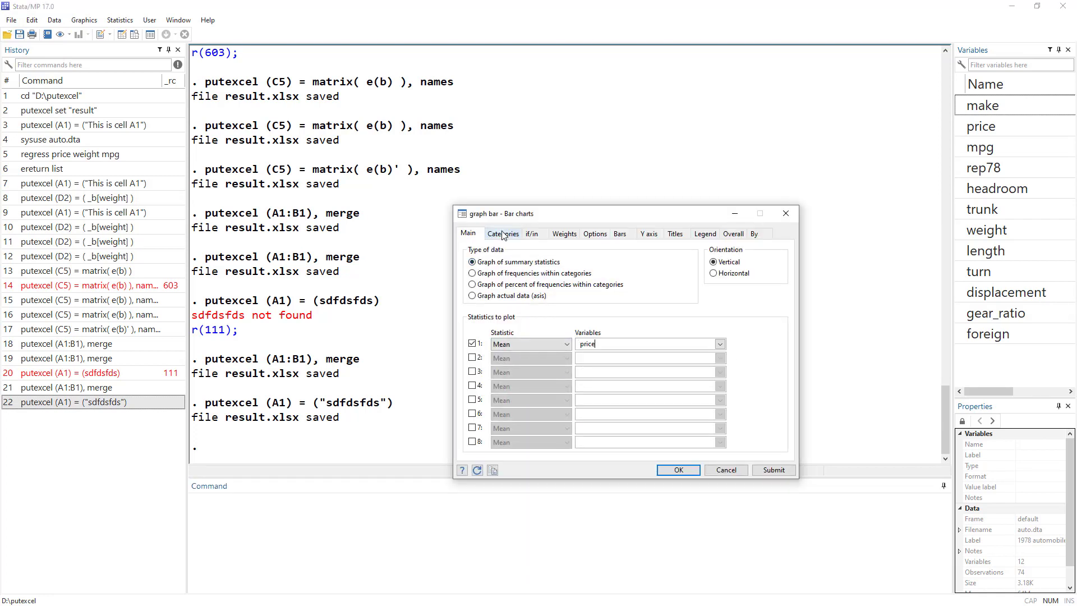
click(502, 233)
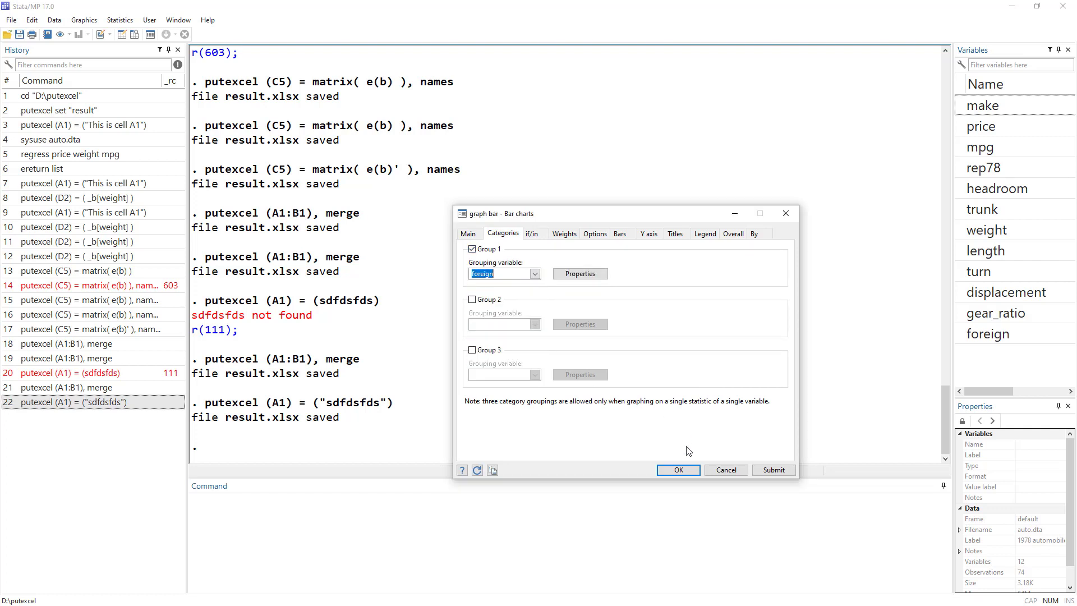
click(676, 470)
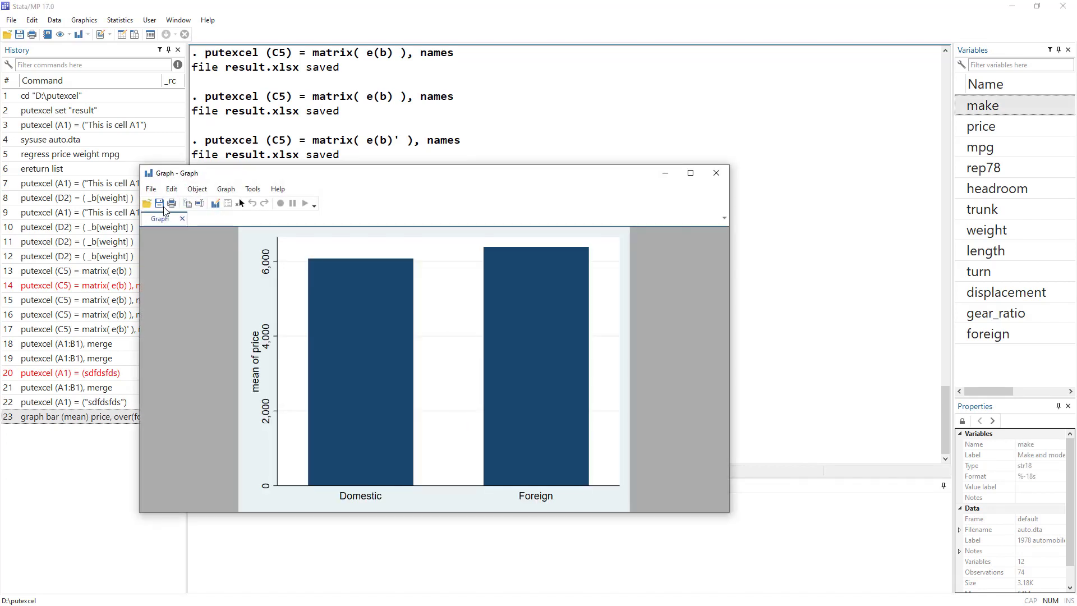
Step: Save the bar chart as Graph.png in PNG format and close the graph window
click(150, 188)
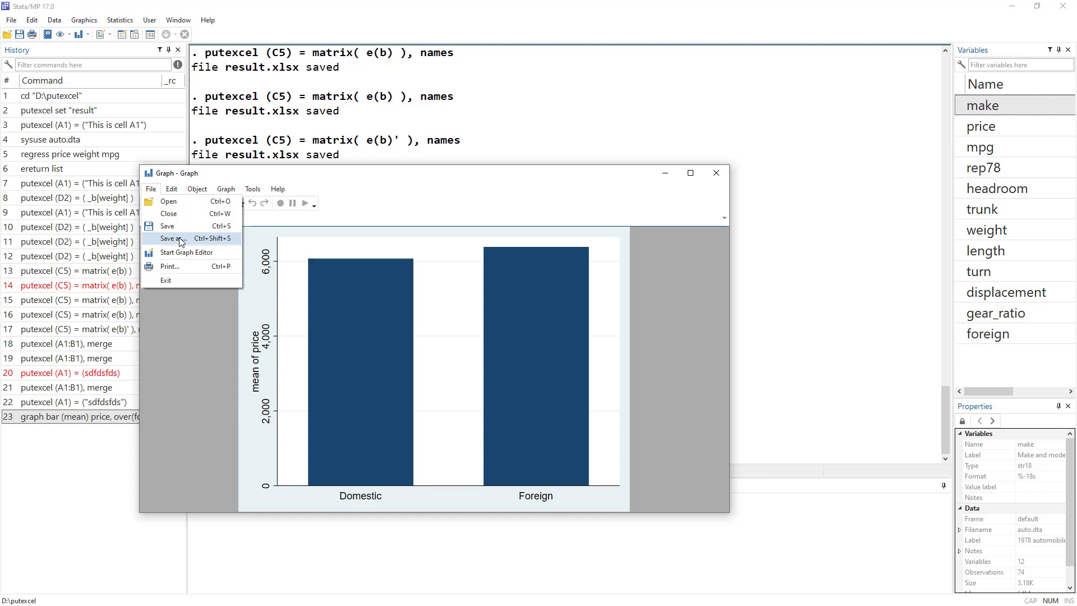
click(176, 239)
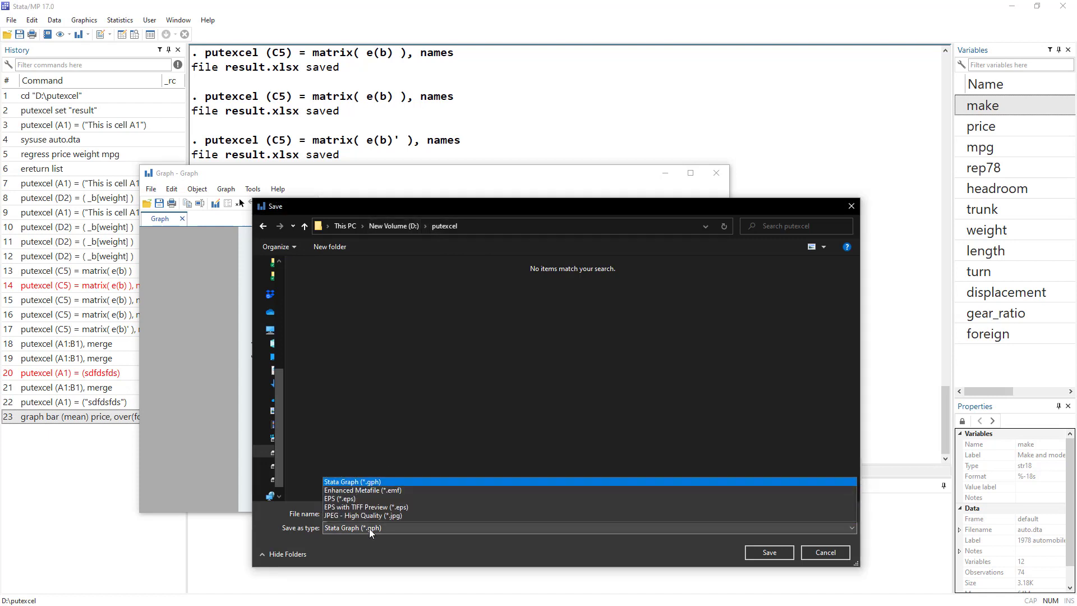
click(364, 527)
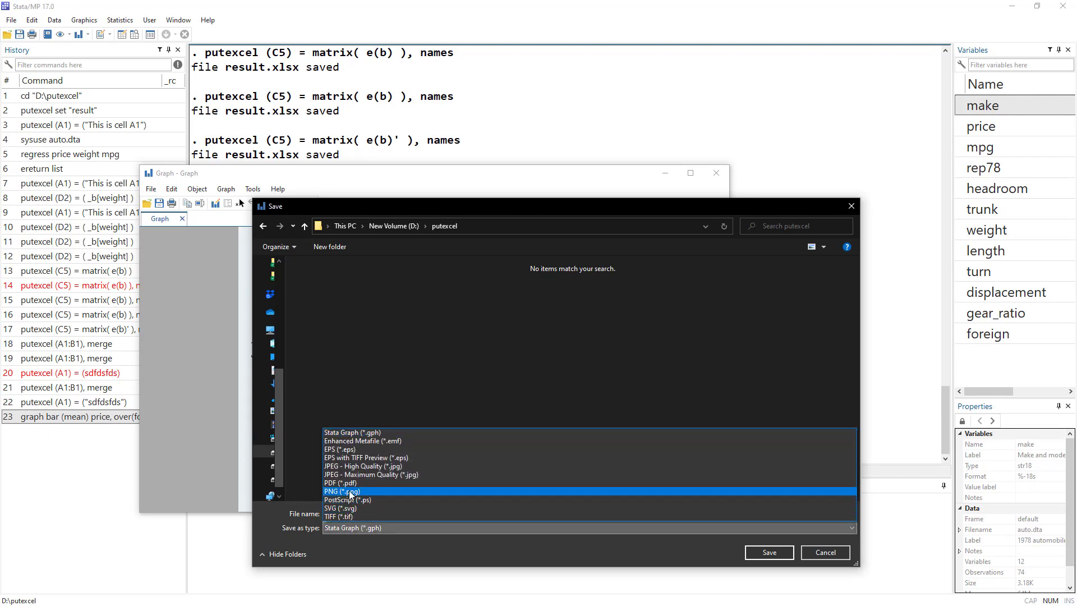
click(343, 492)
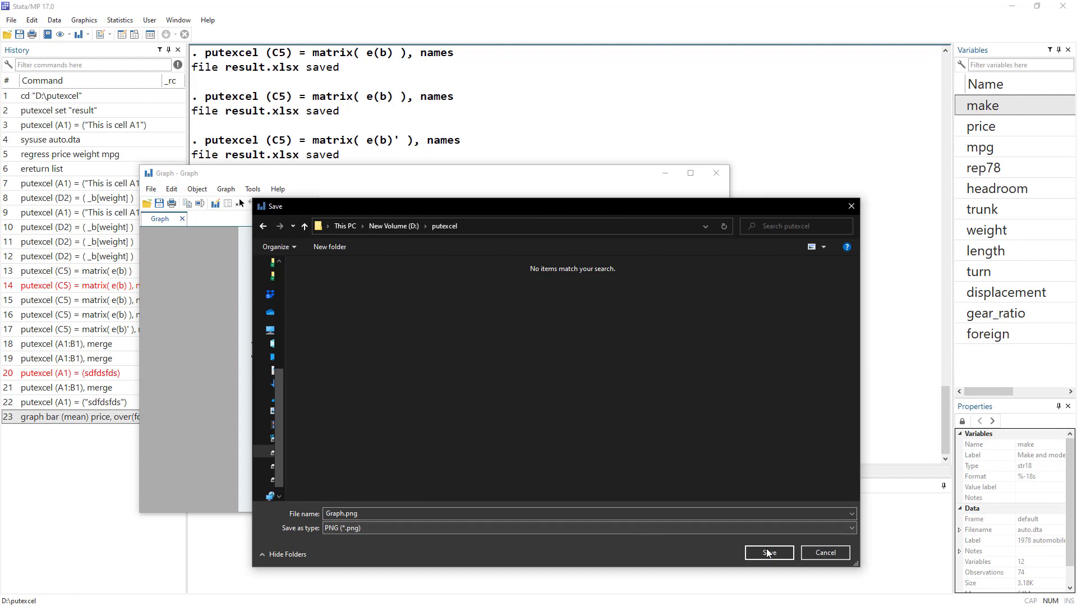
click(768, 552)
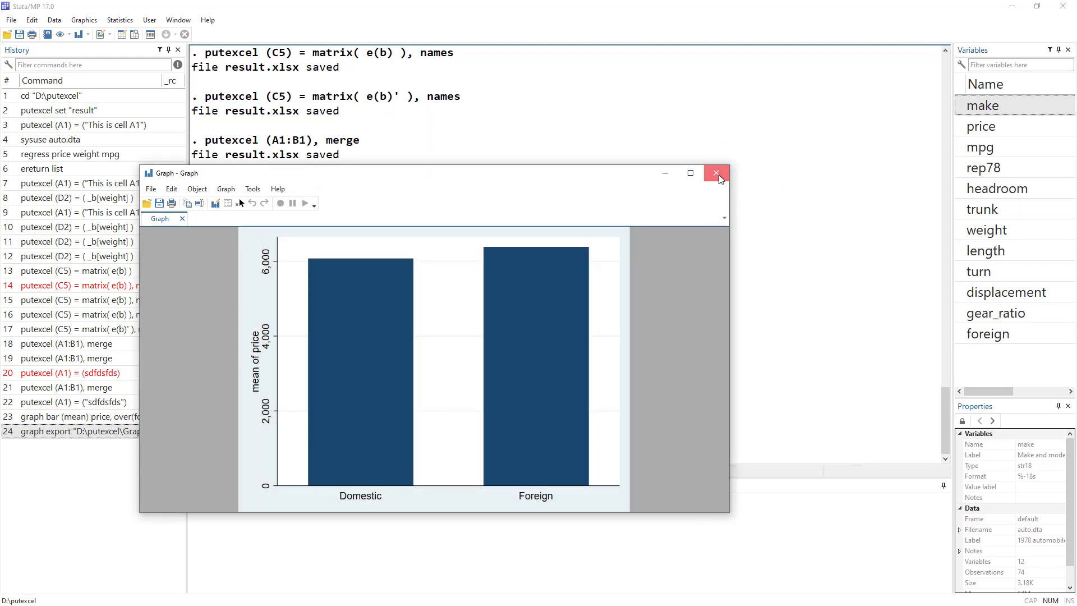
click(716, 172)
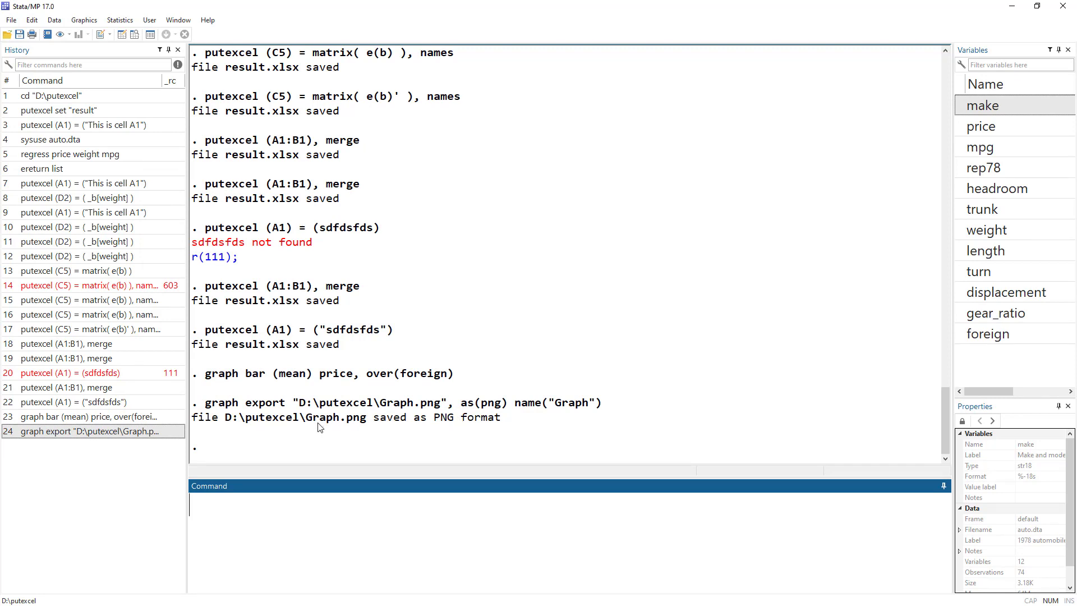
Step: Add an Image export result placing Graph.png at cell A1
right_click(334, 417)
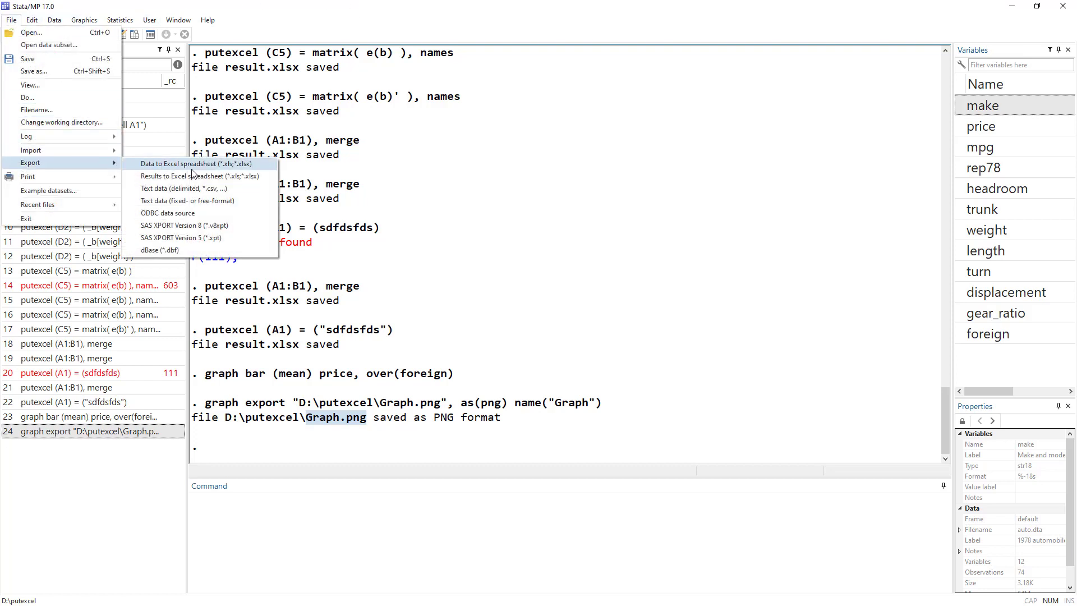
click(186, 175)
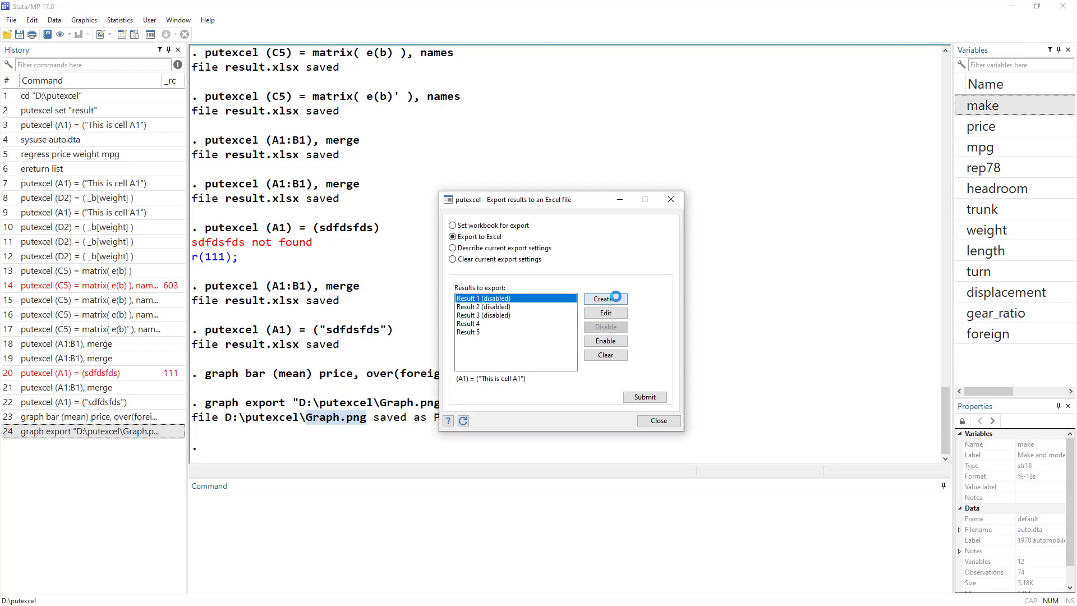
click(603, 298)
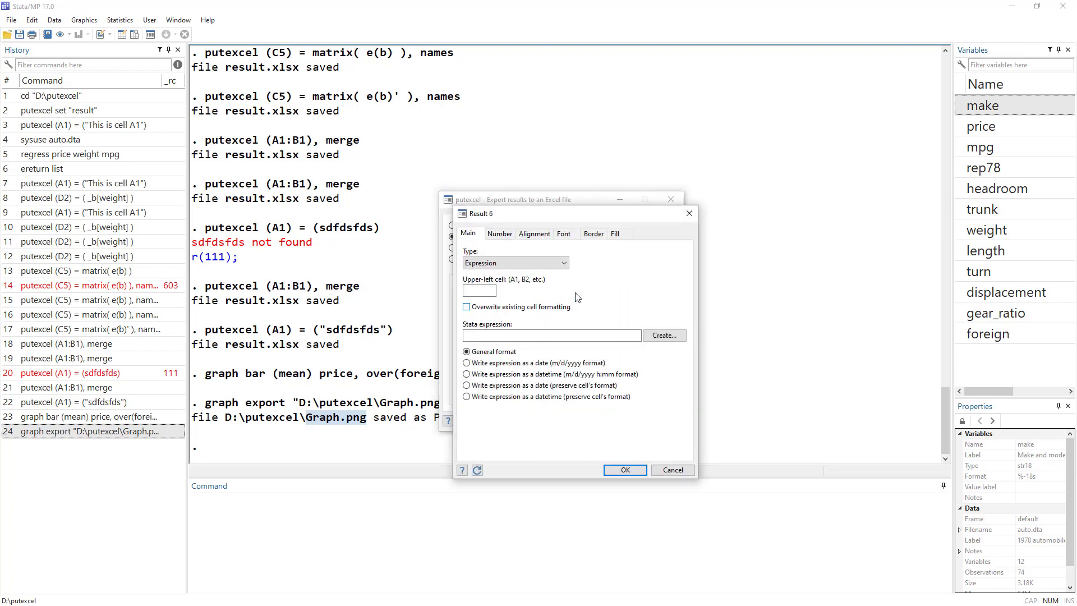
click(514, 263)
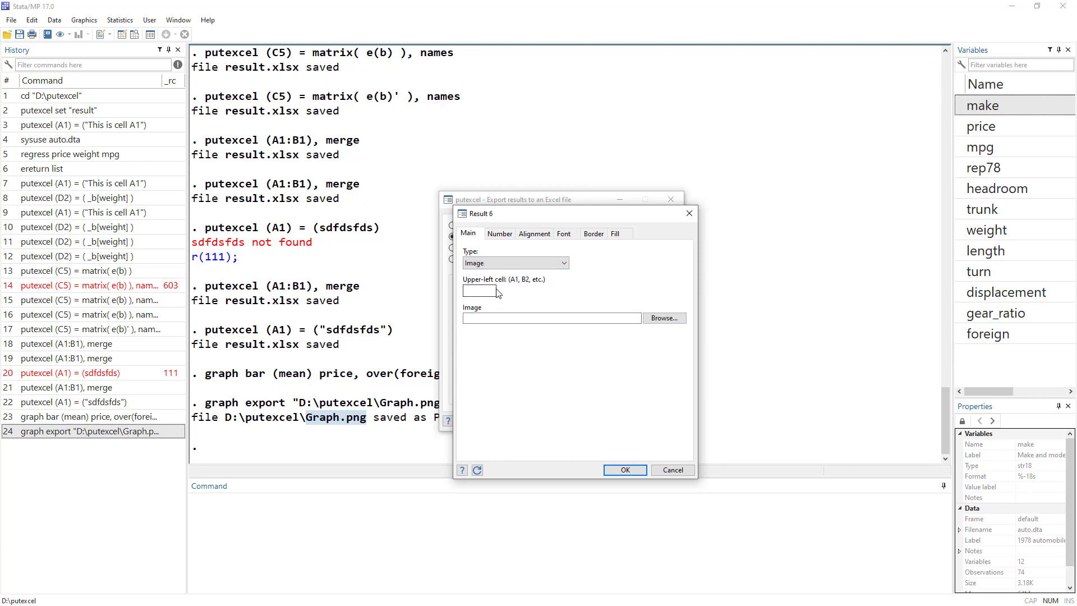
text(A)
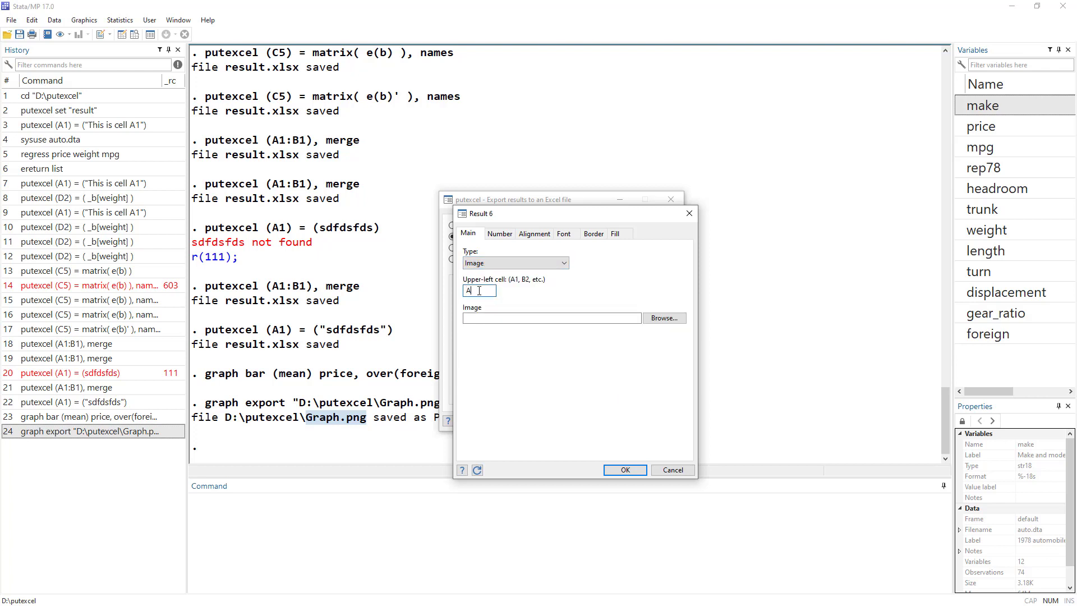
click(551, 318)
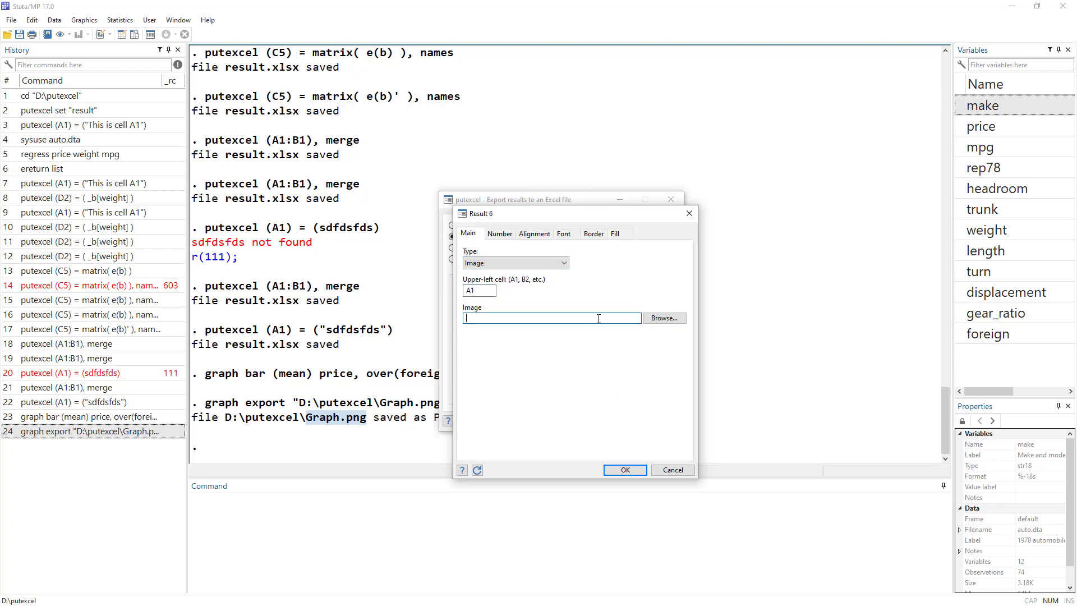
text(Graph.png")
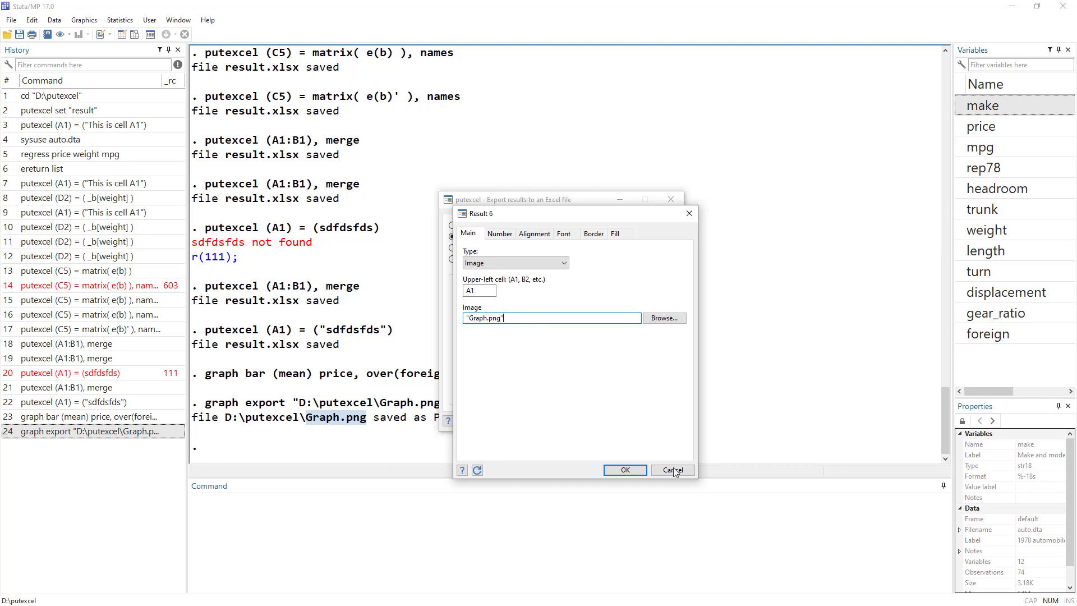
click(623, 470)
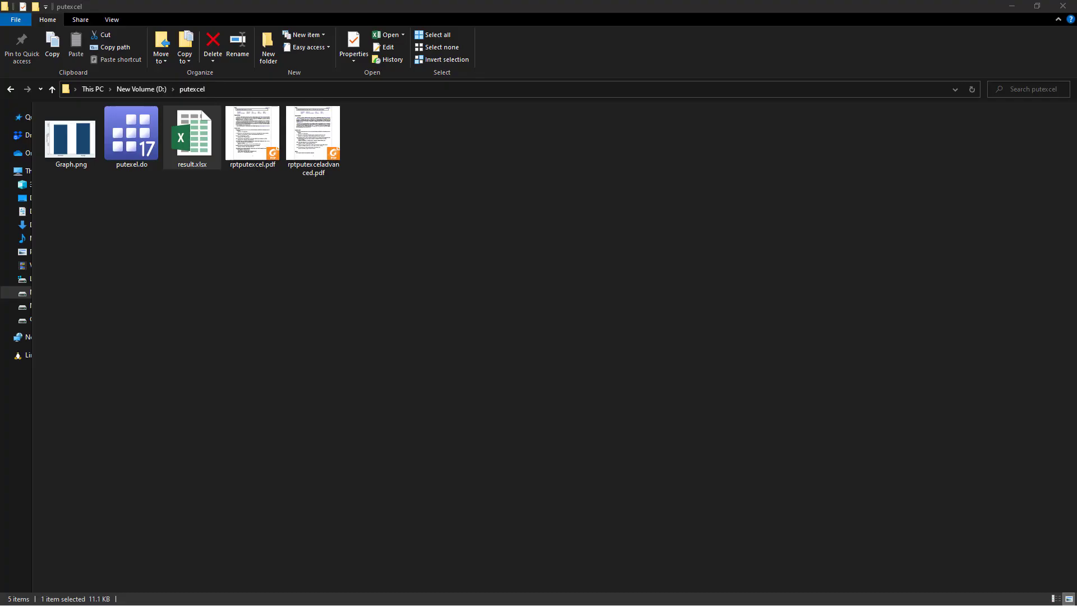
Step: Open result.xlsx in Excel to view the inserted bar chart
click(192, 134)
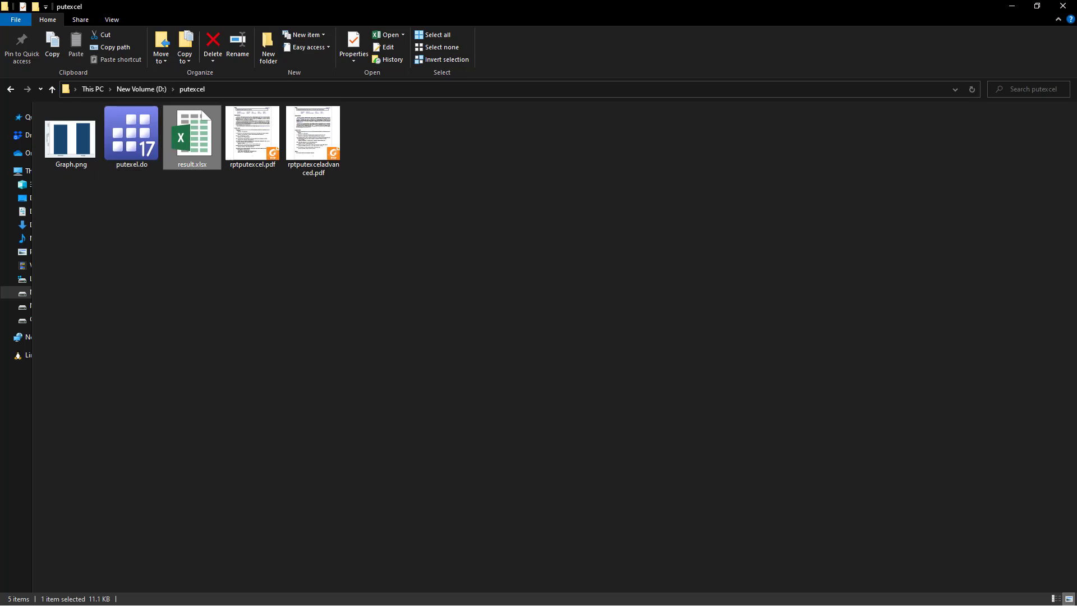
double_click(191, 135)
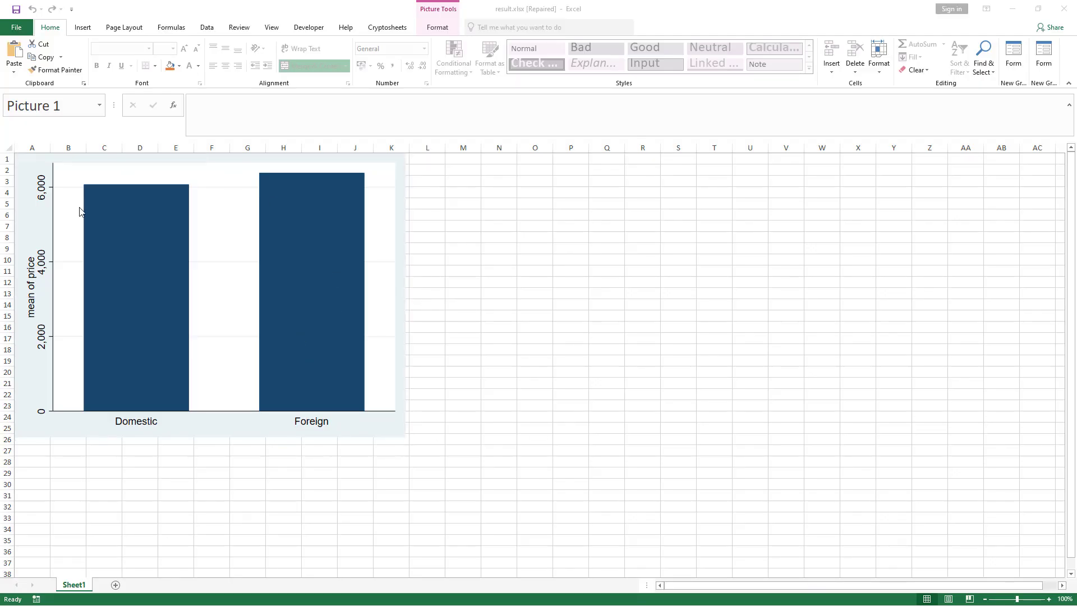
mouse_move(27, 170)
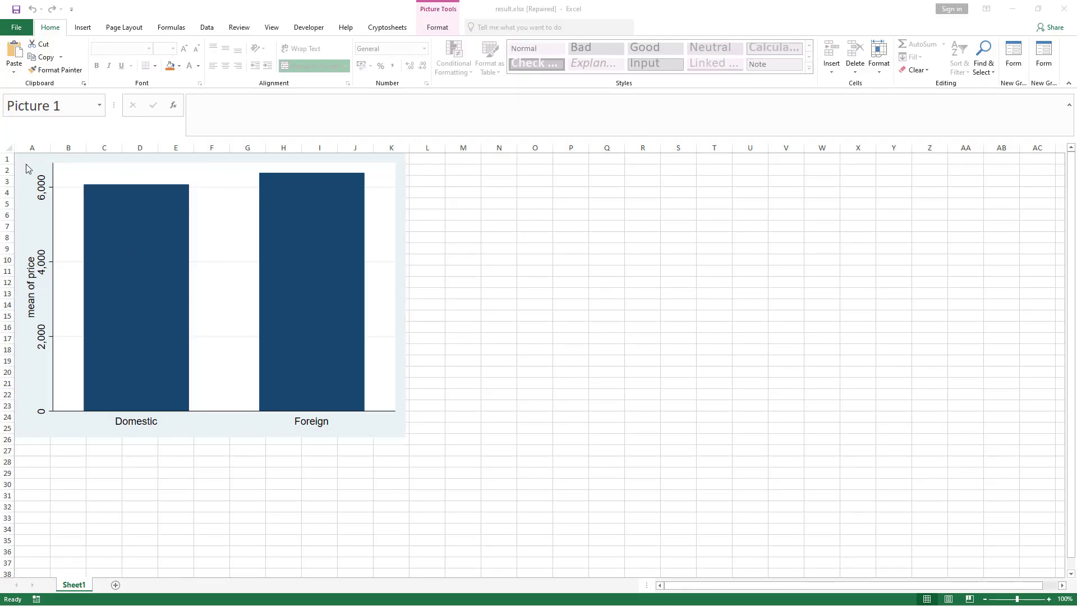
mouse_move(281, 217)
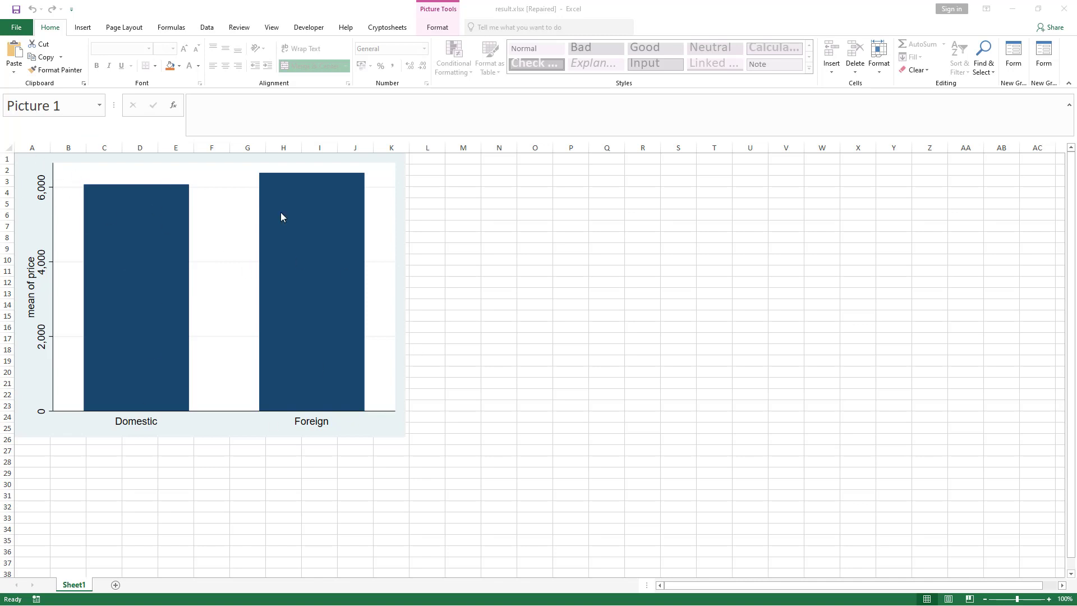
mouse_move(289, 147)
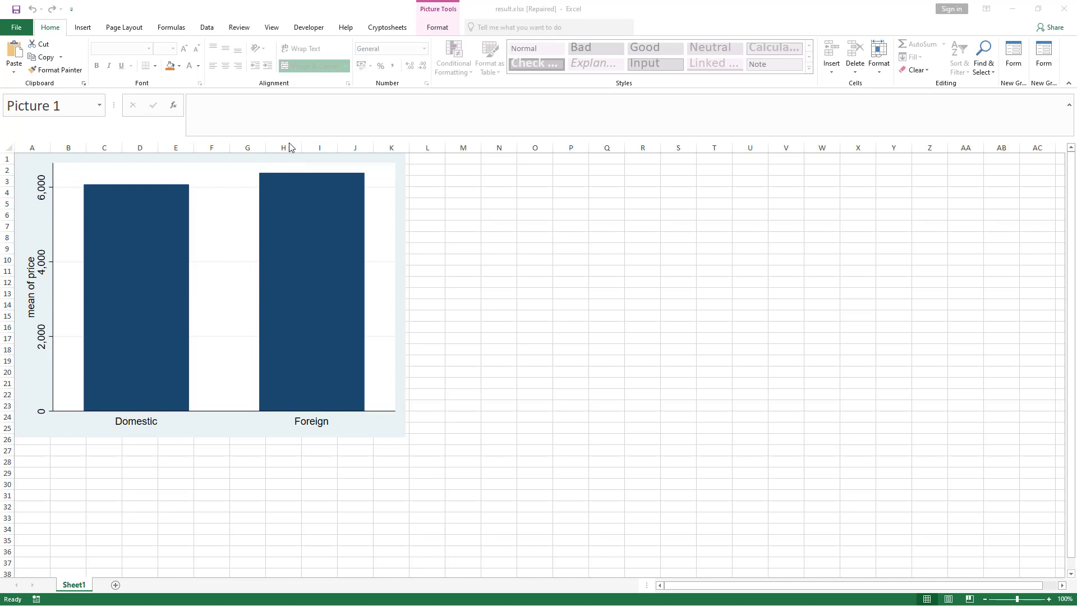
mouse_move(310, 161)
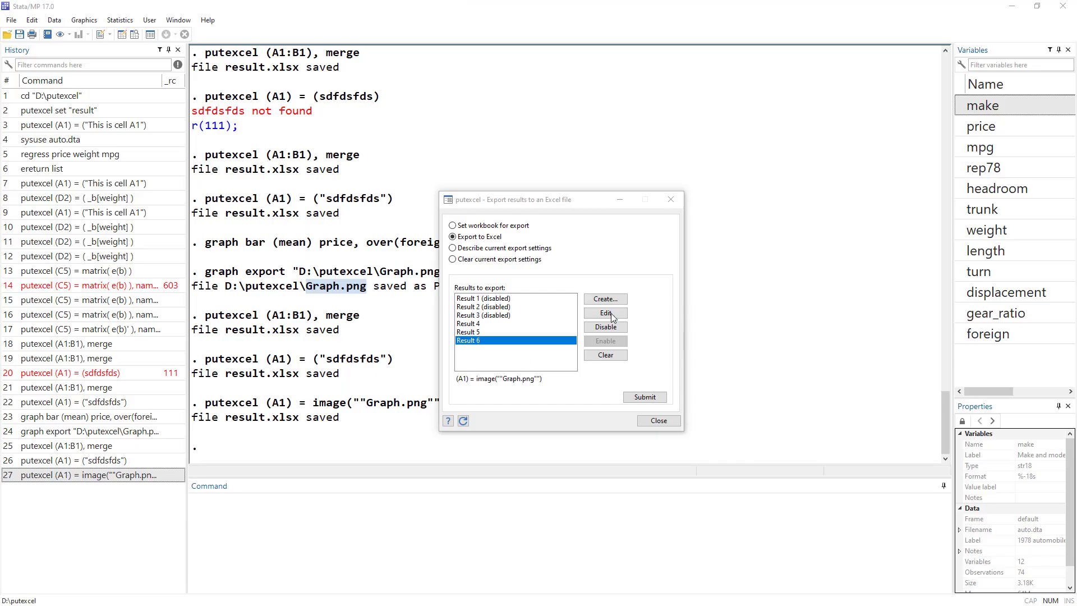
Step: Describe, then clear the putexcel export settings, and recheck the workbook and export options
click(452, 248)
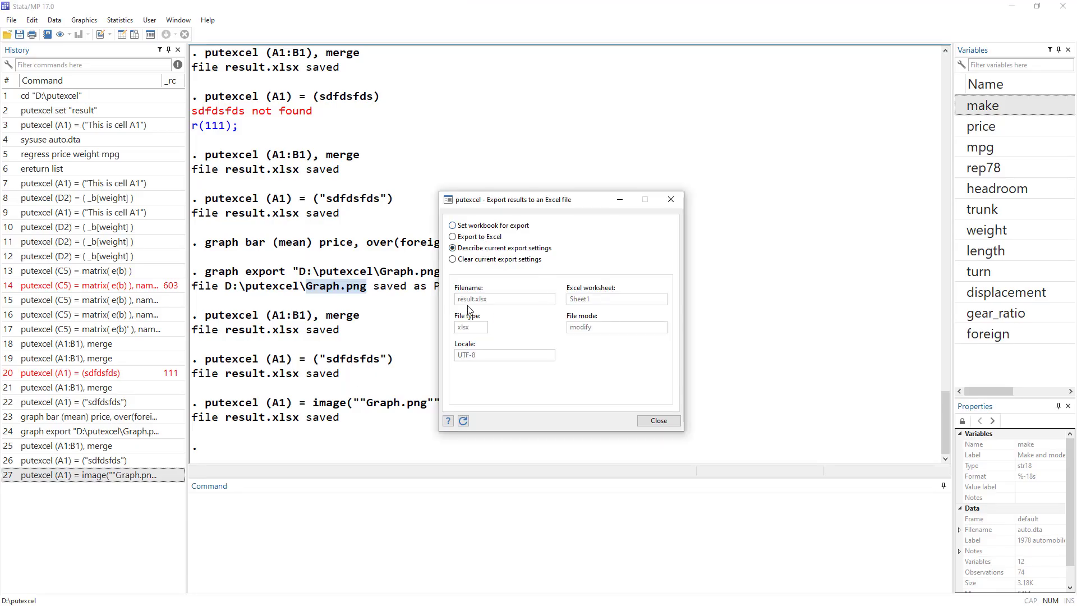
mouse_move(505, 315)
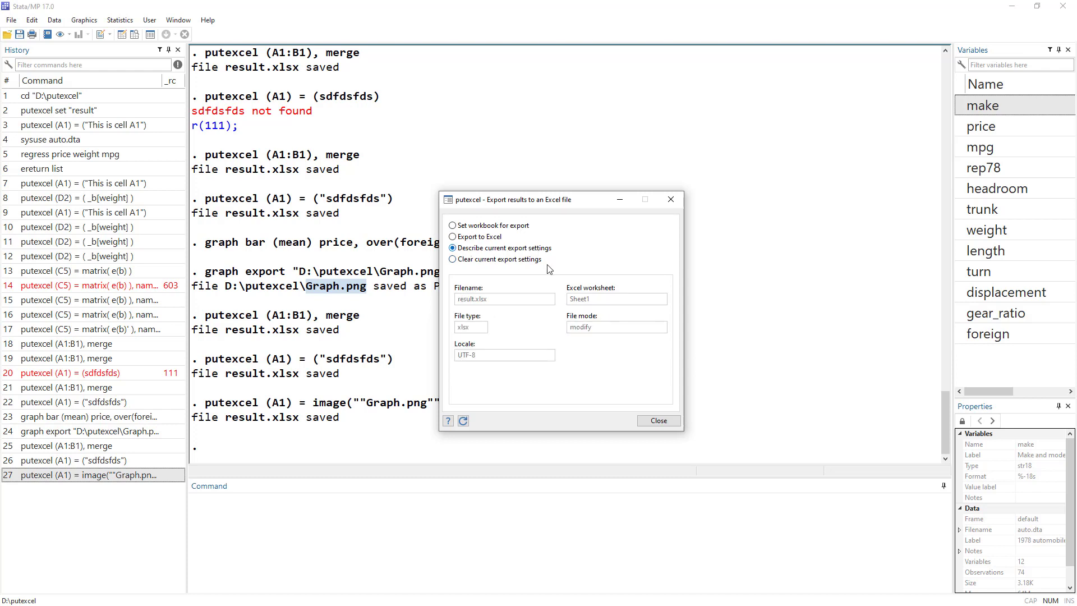
mouse_move(470, 298)
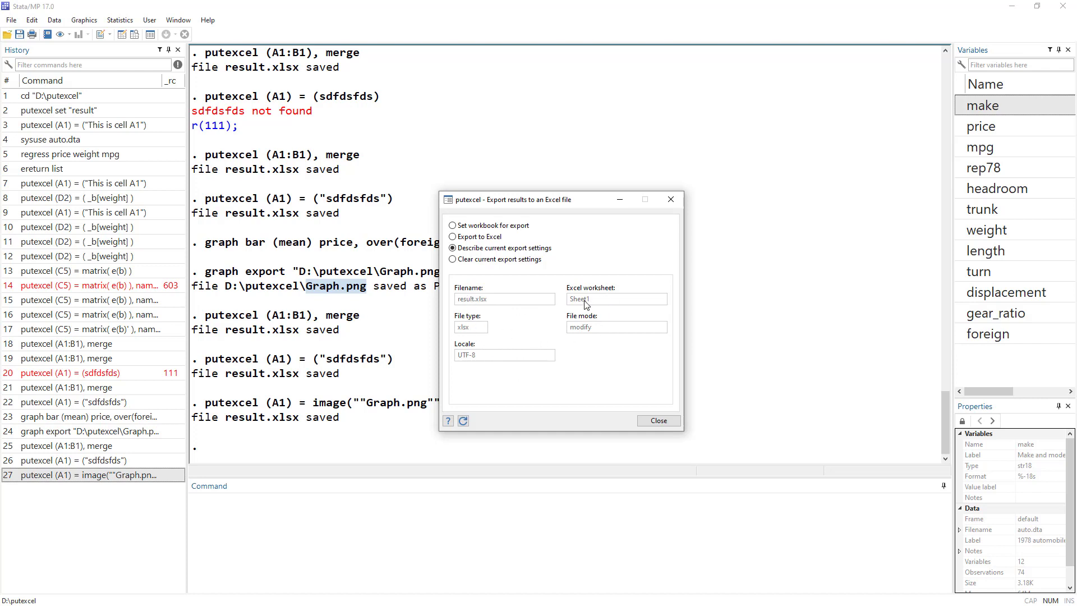
mouse_move(467, 263)
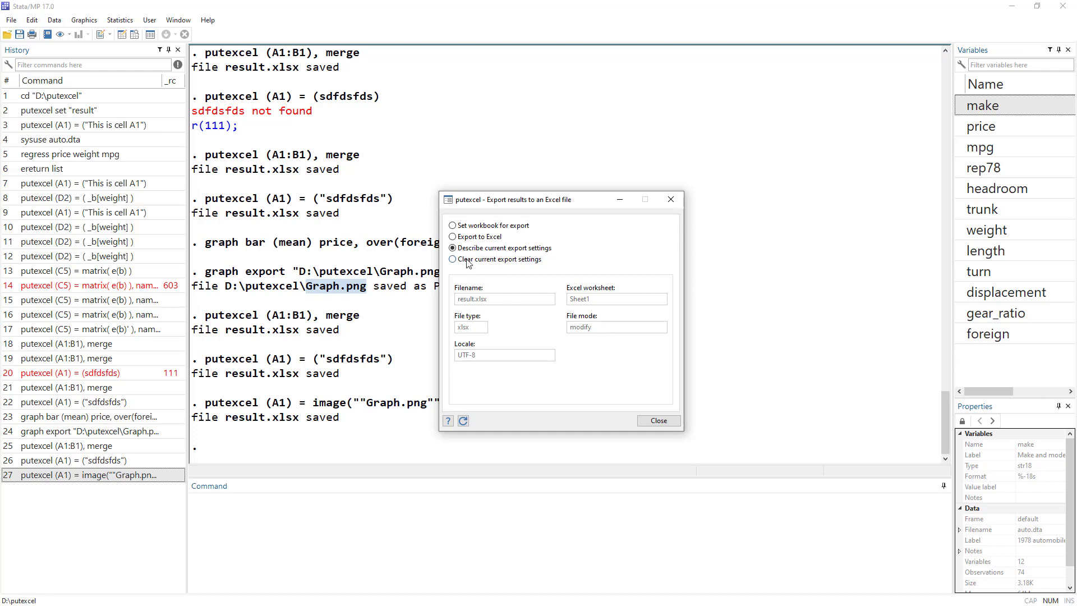
click(452, 259)
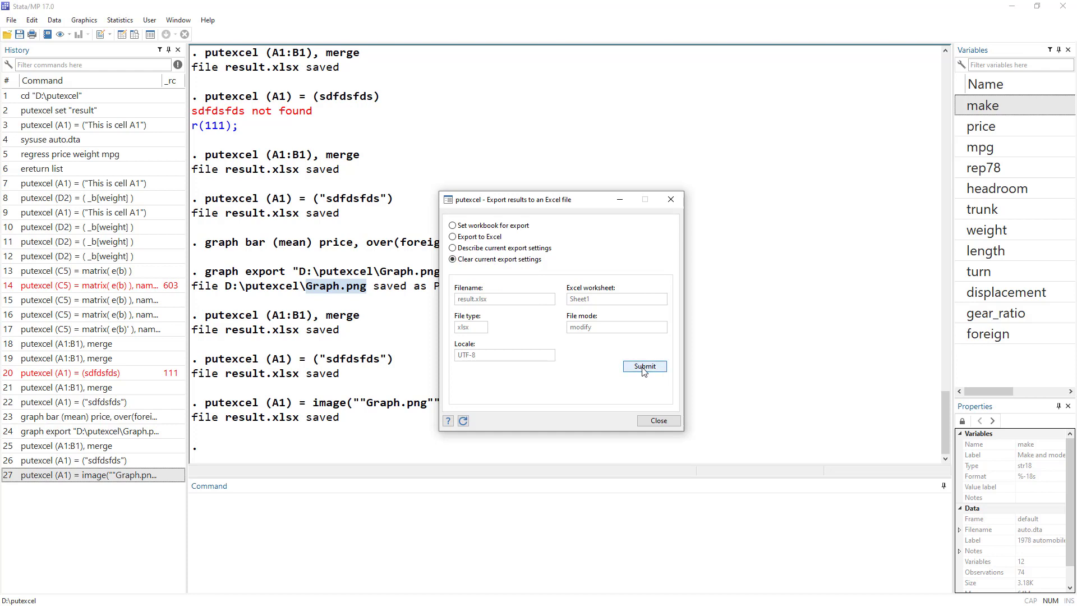
mouse_move(318, 265)
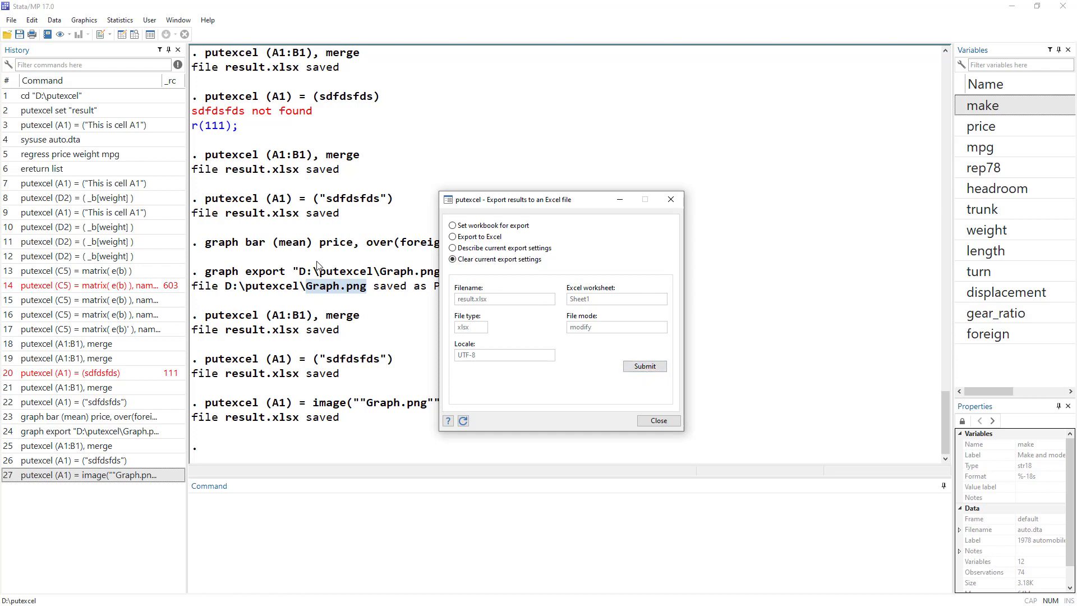
mouse_move(561, 392)
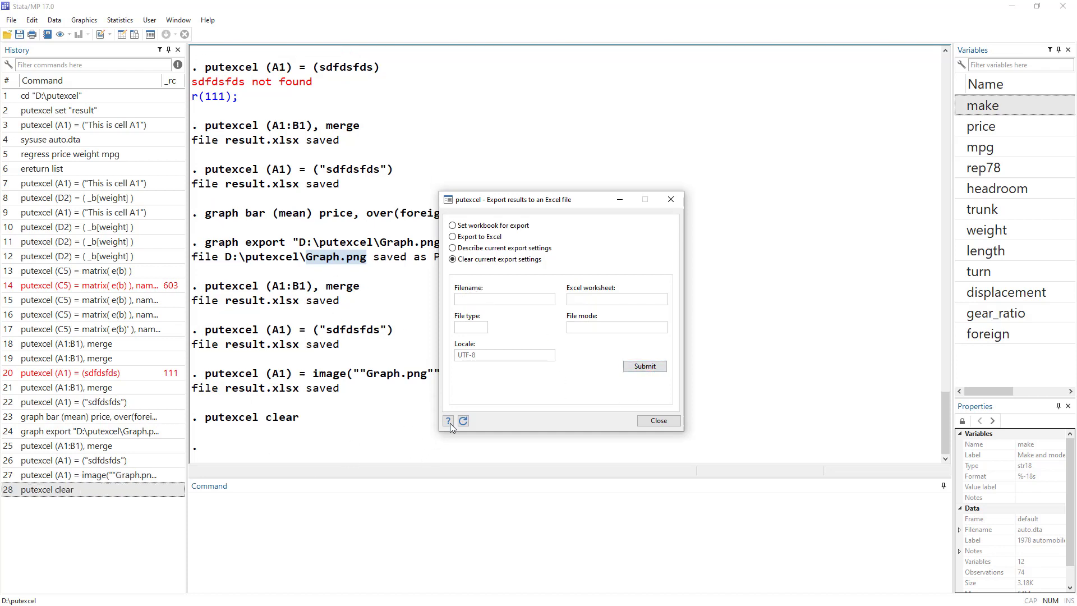
click(453, 225)
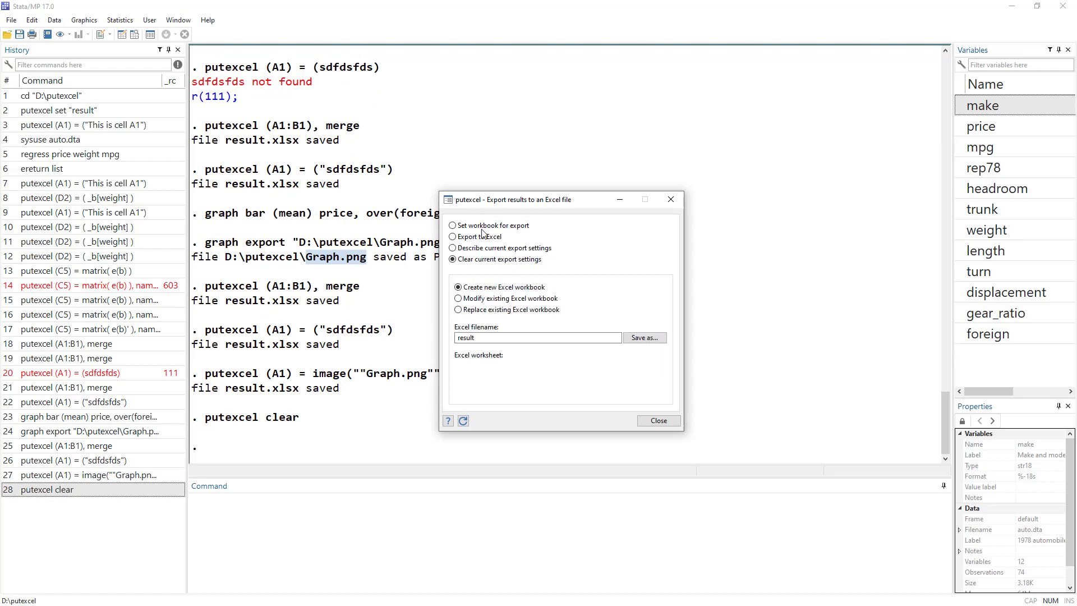
click(453, 236)
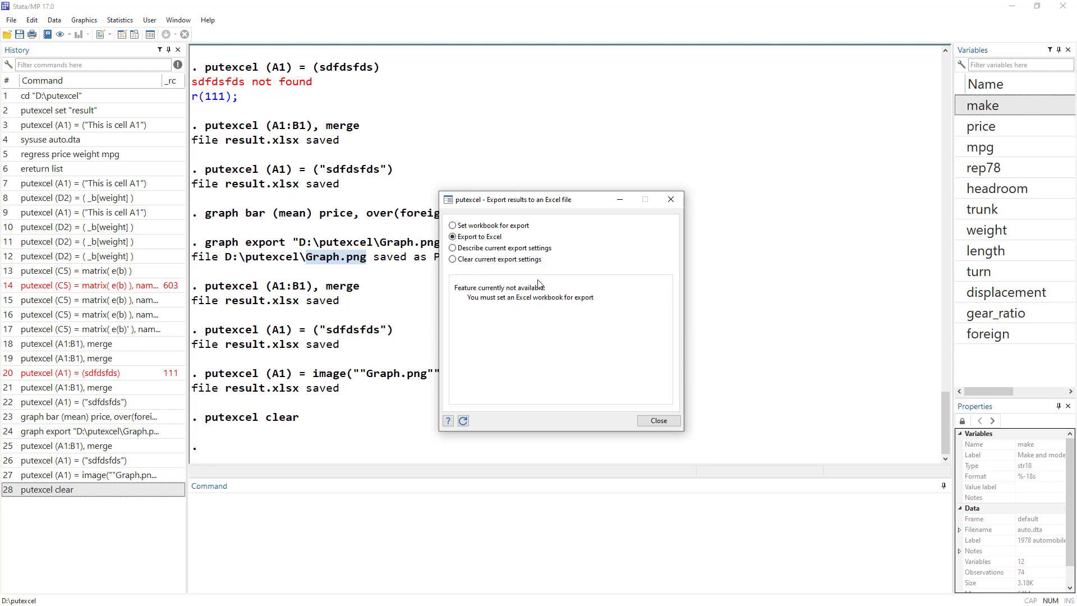
click(453, 224)
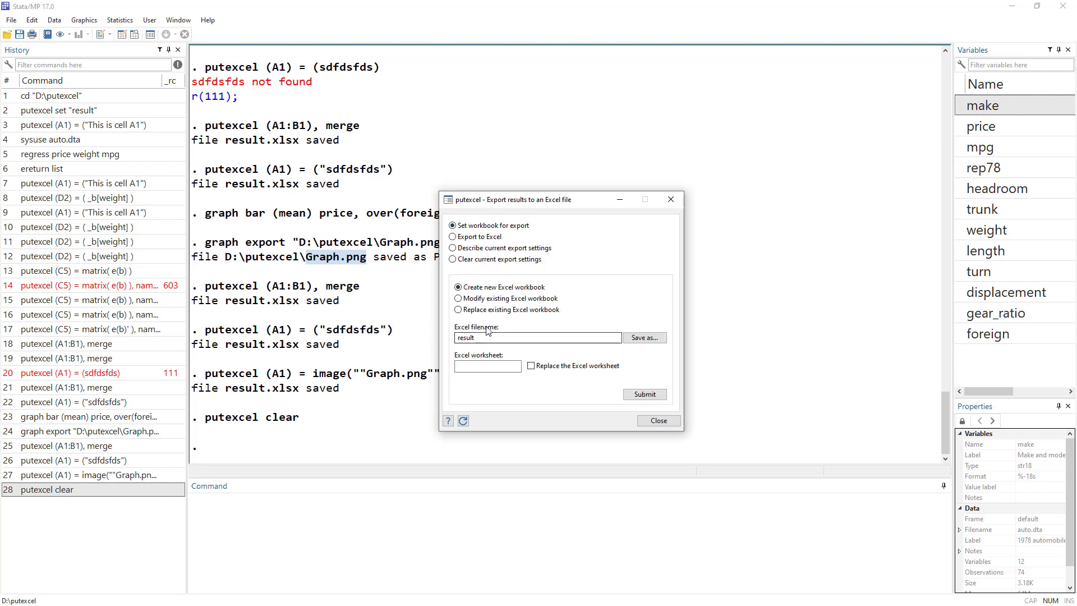
mouse_move(569, 409)
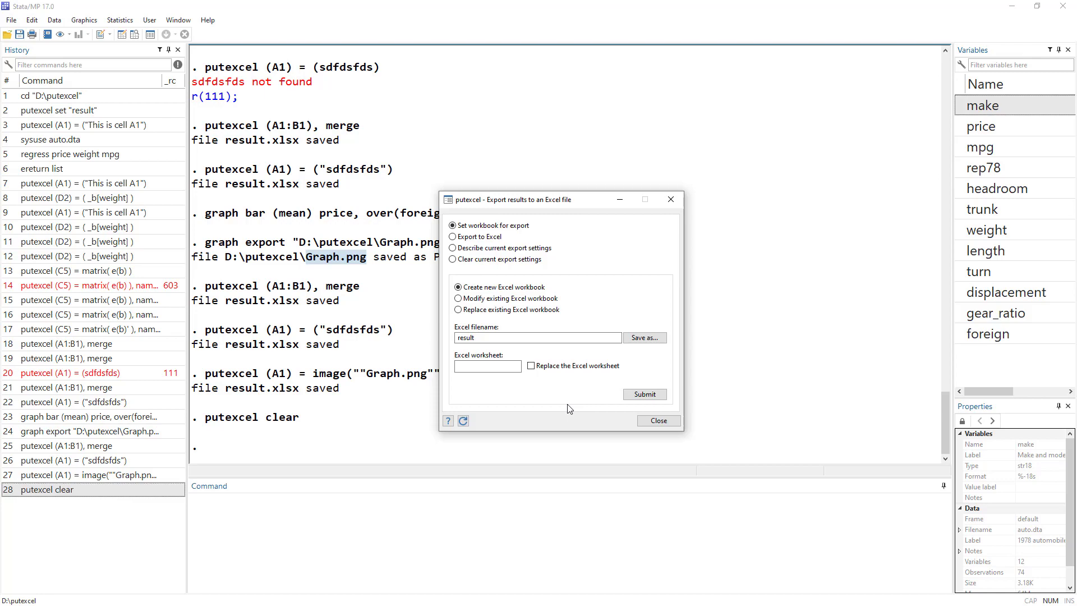
mouse_move(658, 428)
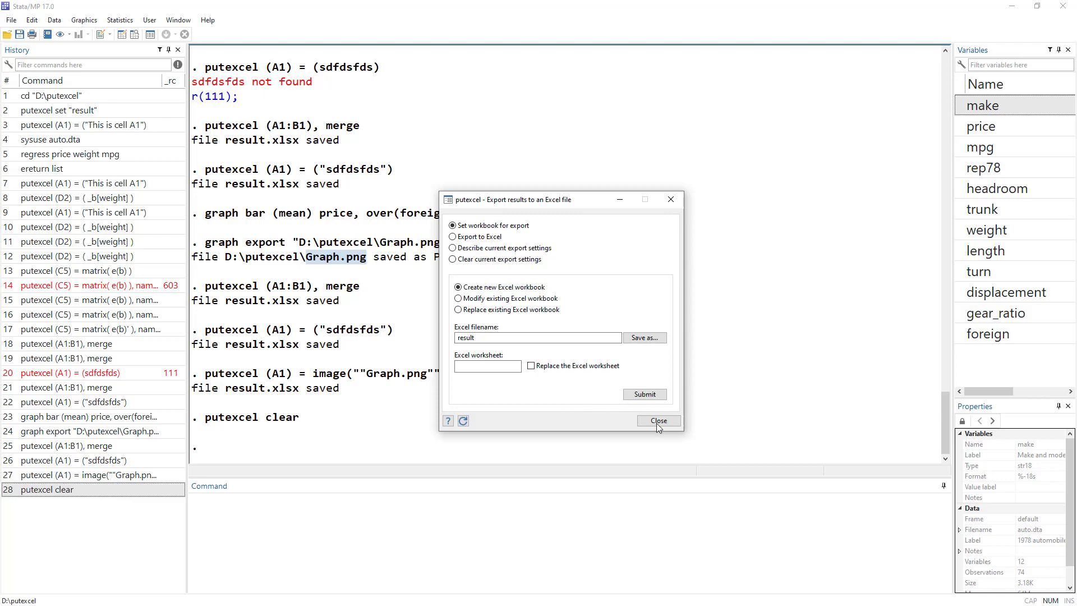